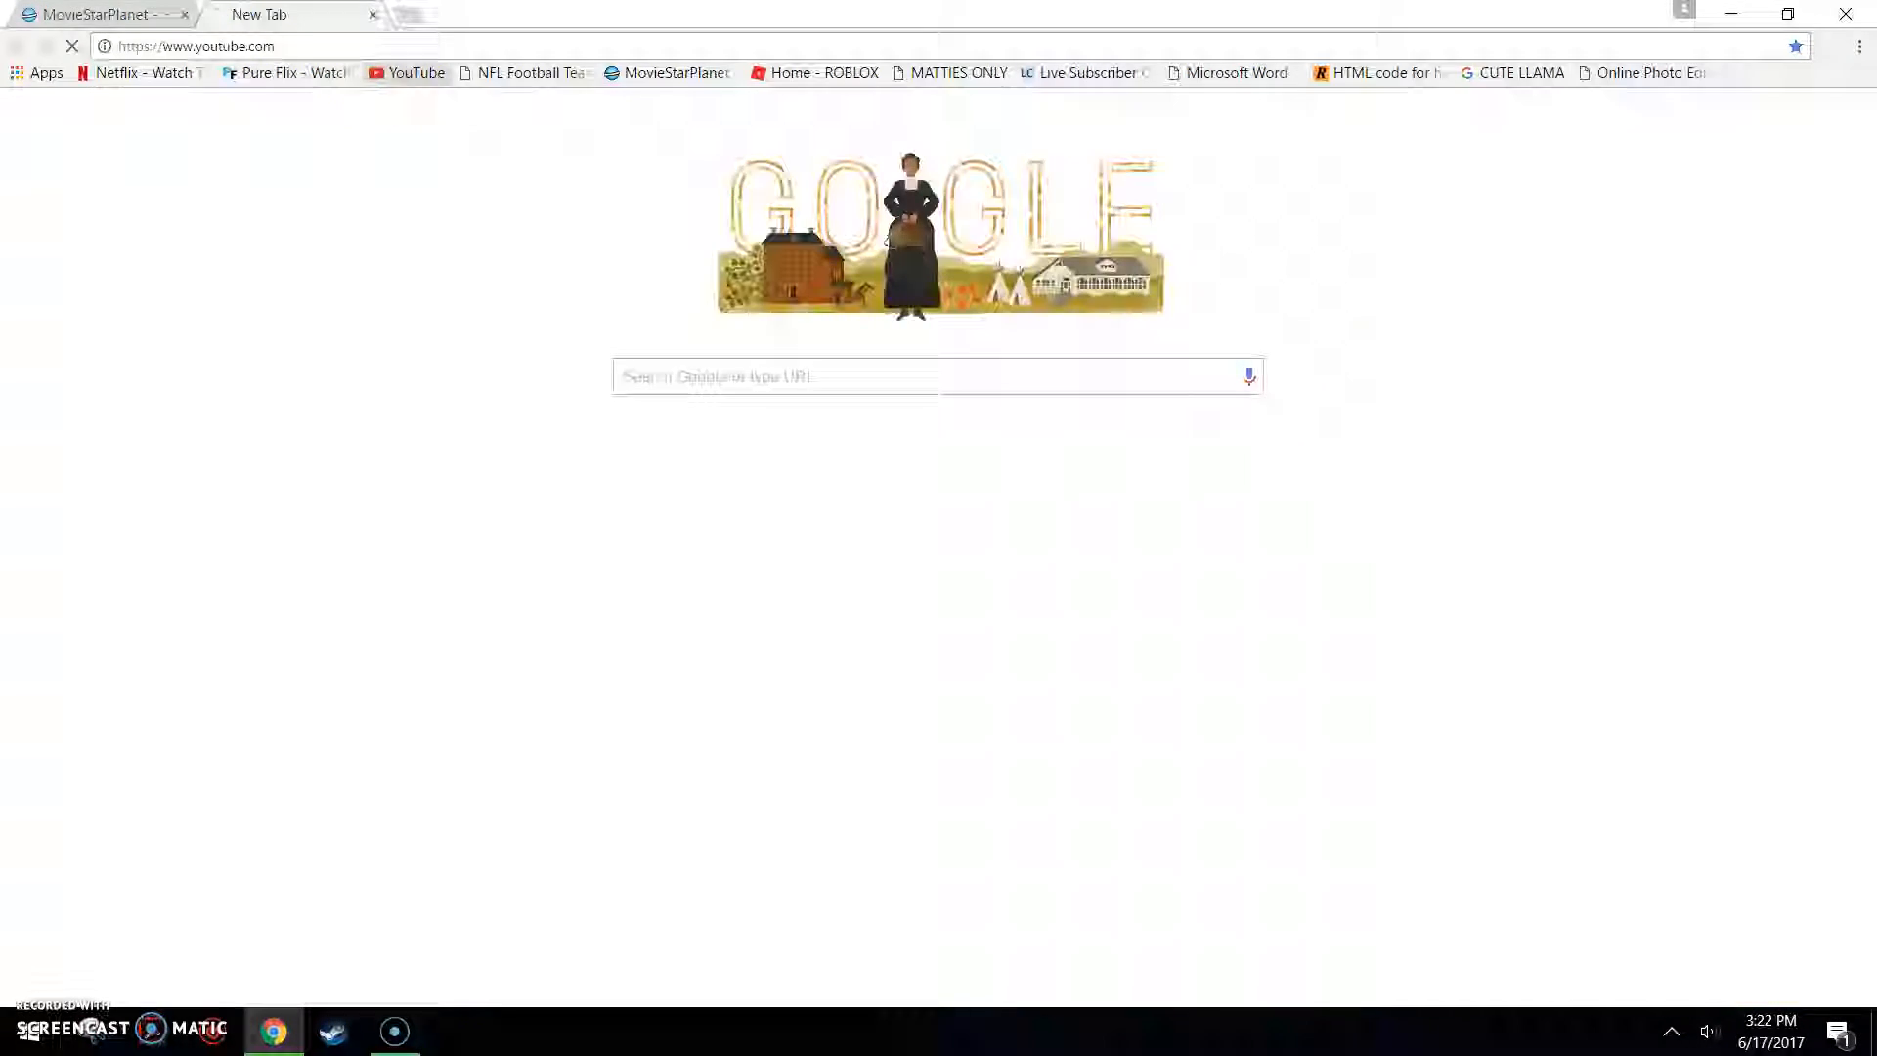
Step: Return to YouTube, go to My channel and open the 'Cri cri Face reveal' upload
{"action": "left_click", "coordinate": [94, 16]}
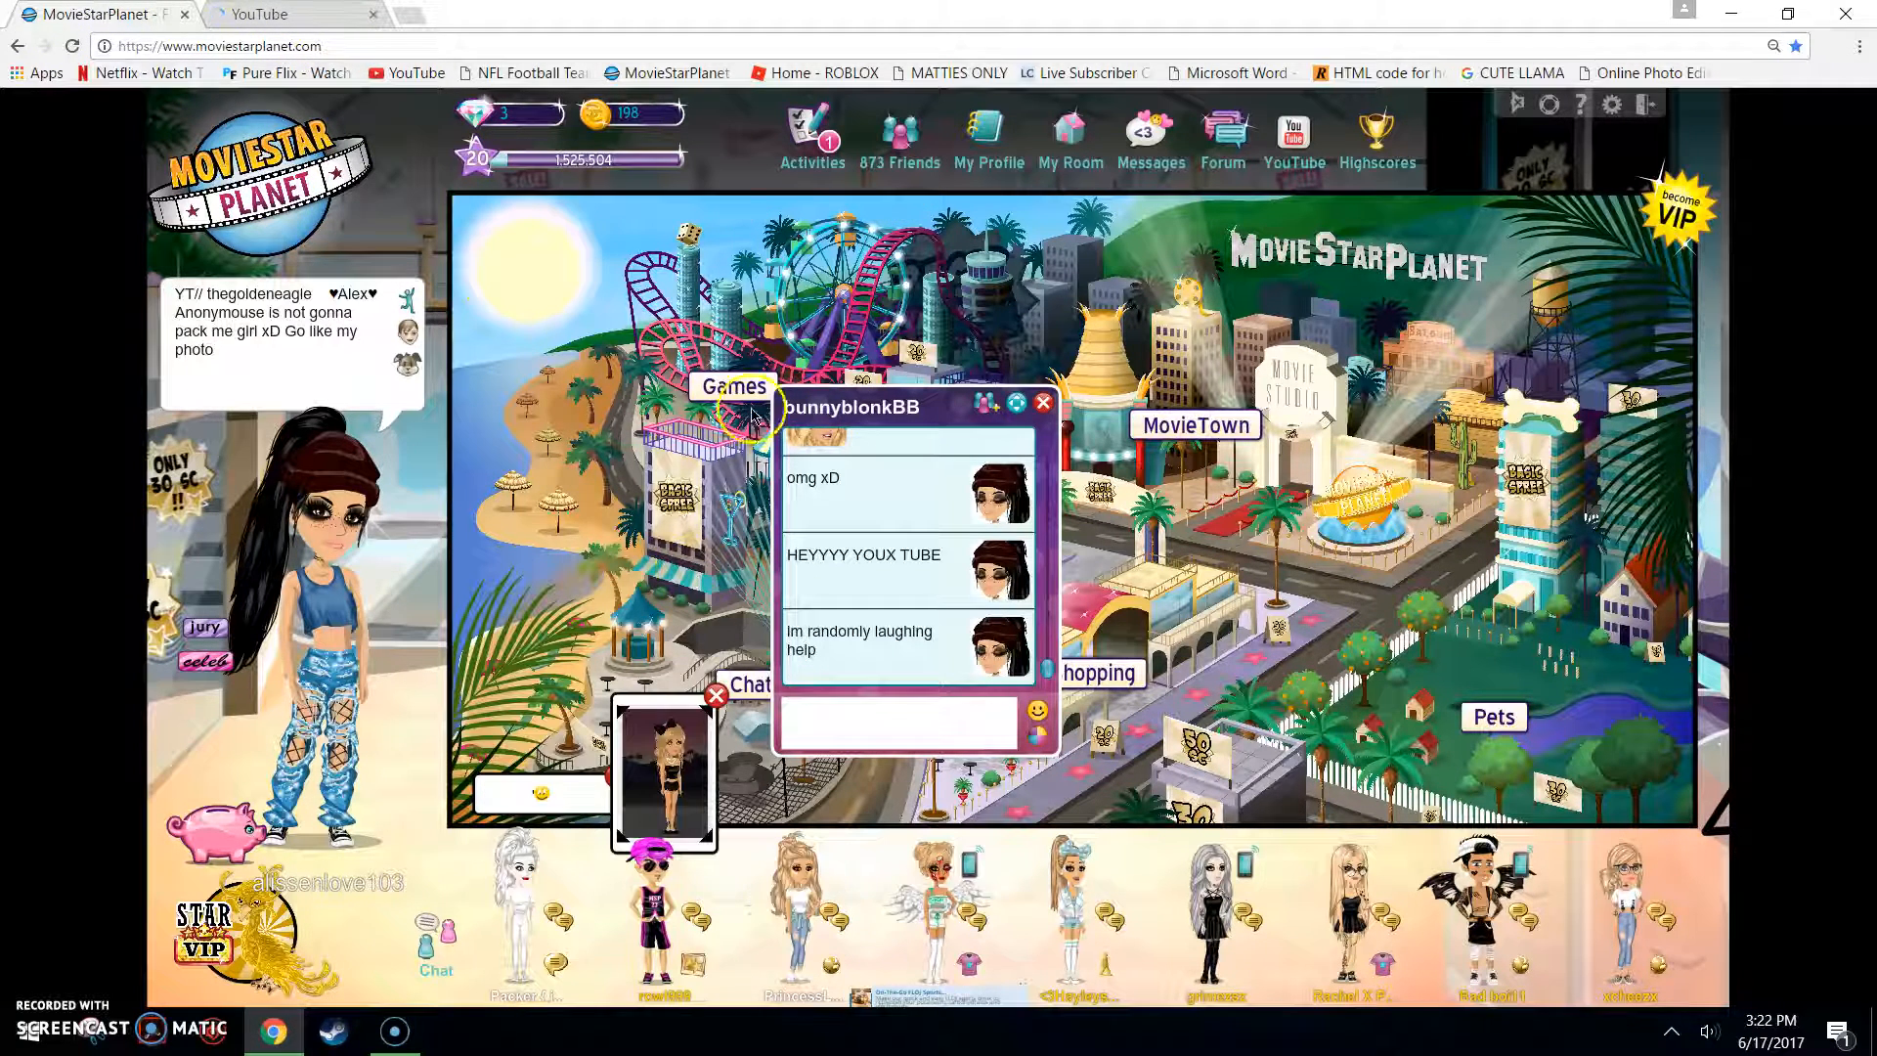
{"action": "left_click", "coordinate": [283, 15]}
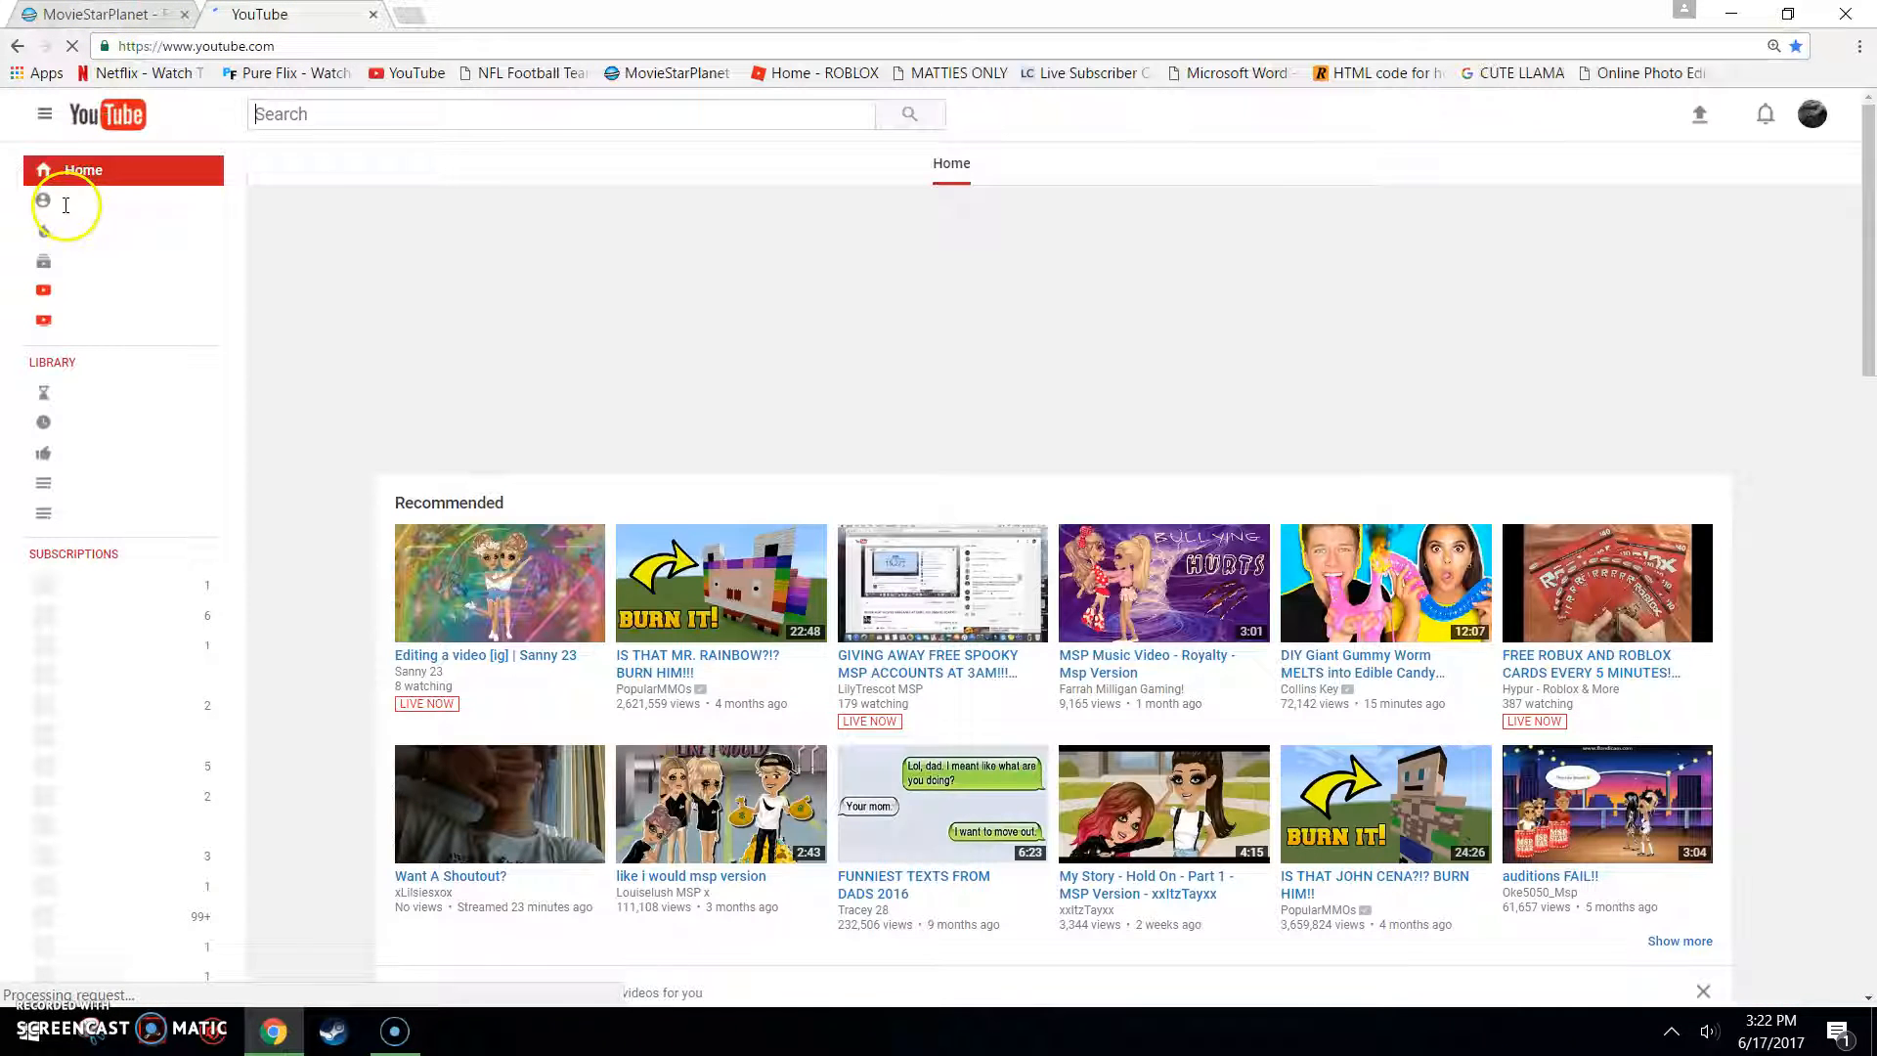
{"action": "left_click", "coordinate": [97, 199]}
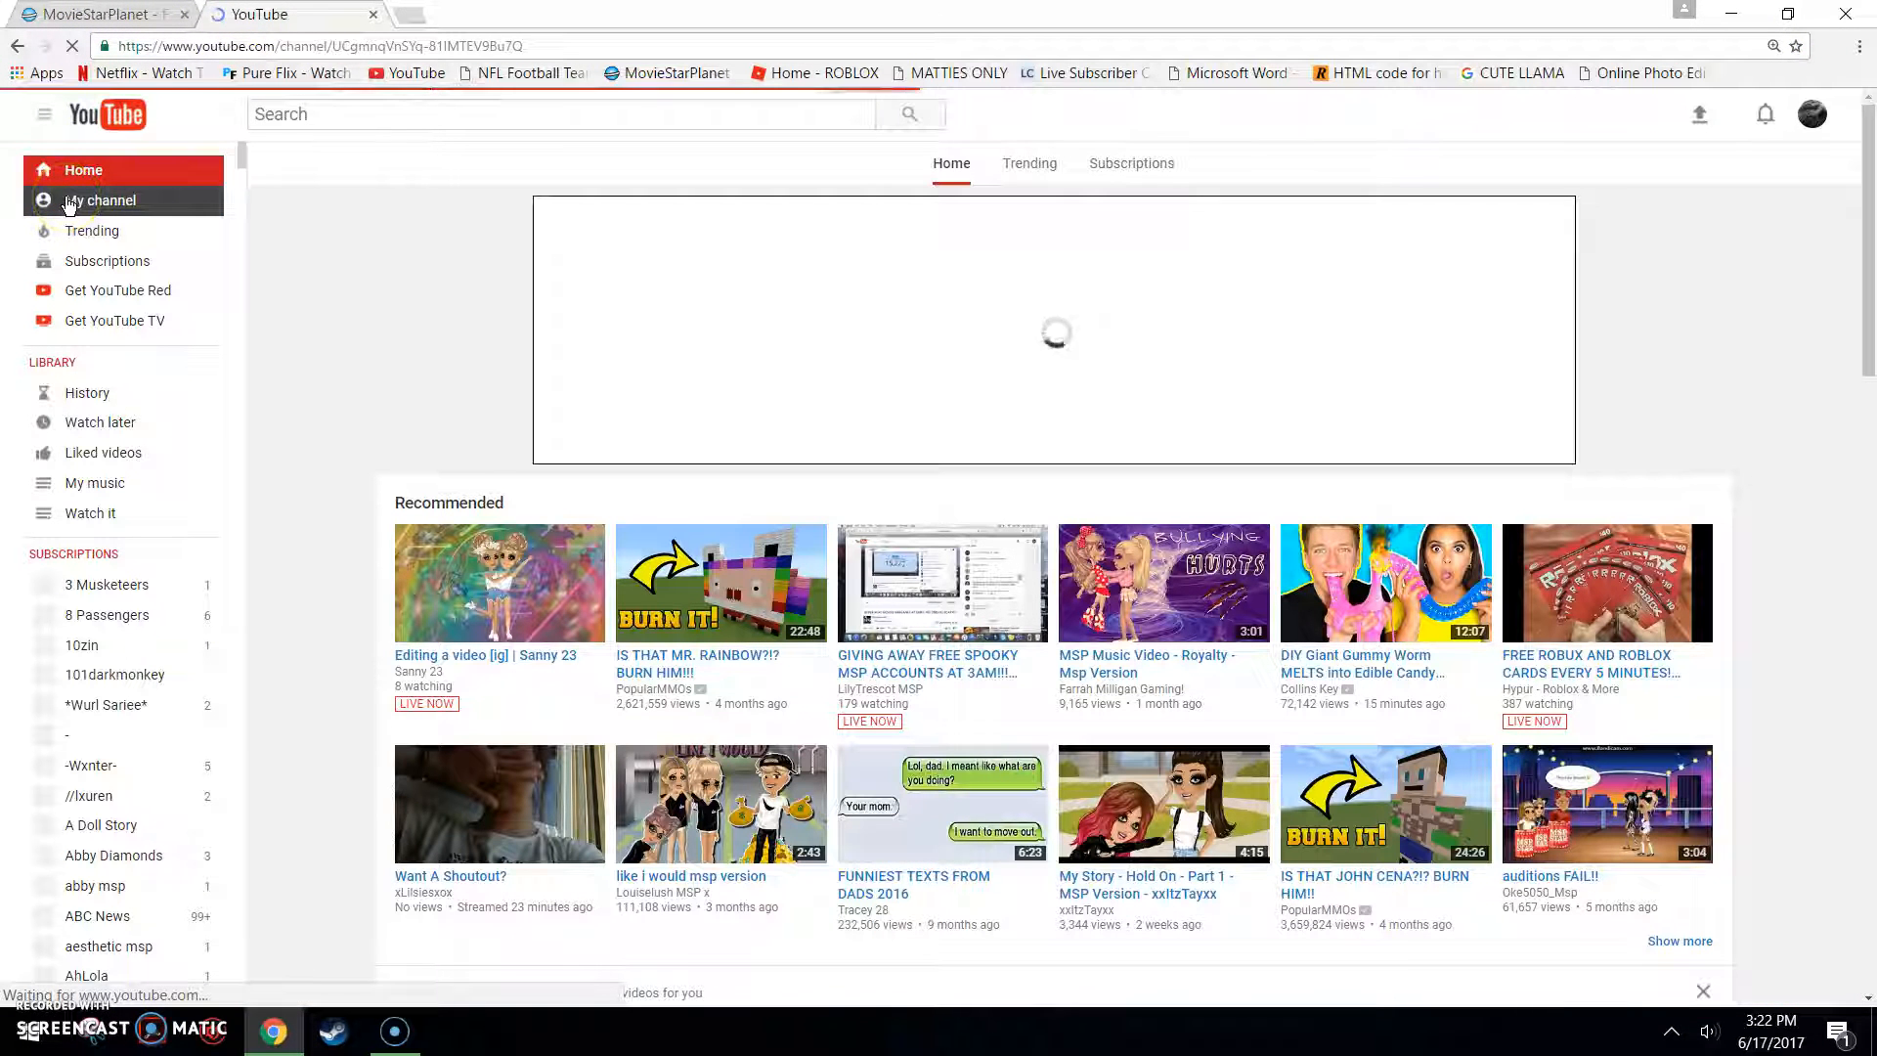
{"action": "left_click", "coordinate": [98, 200]}
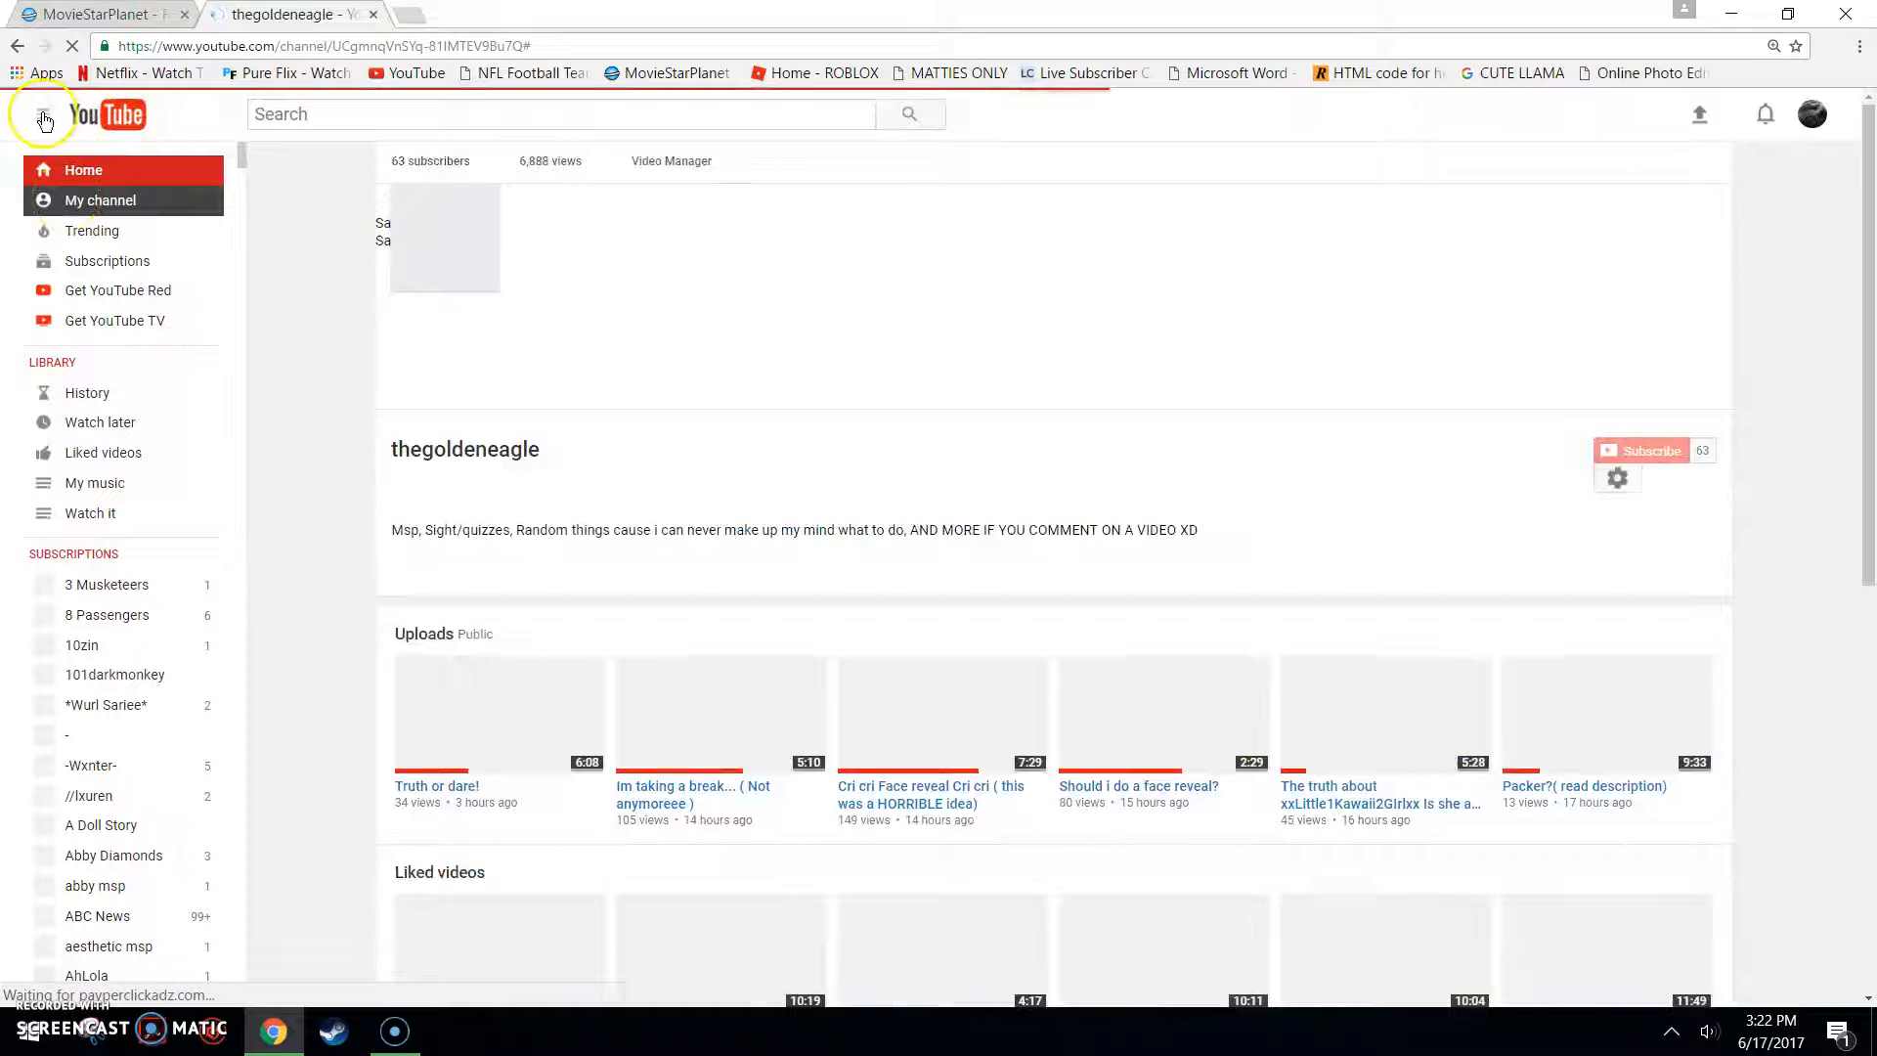
{"action": "left_click", "coordinate": [43, 113]}
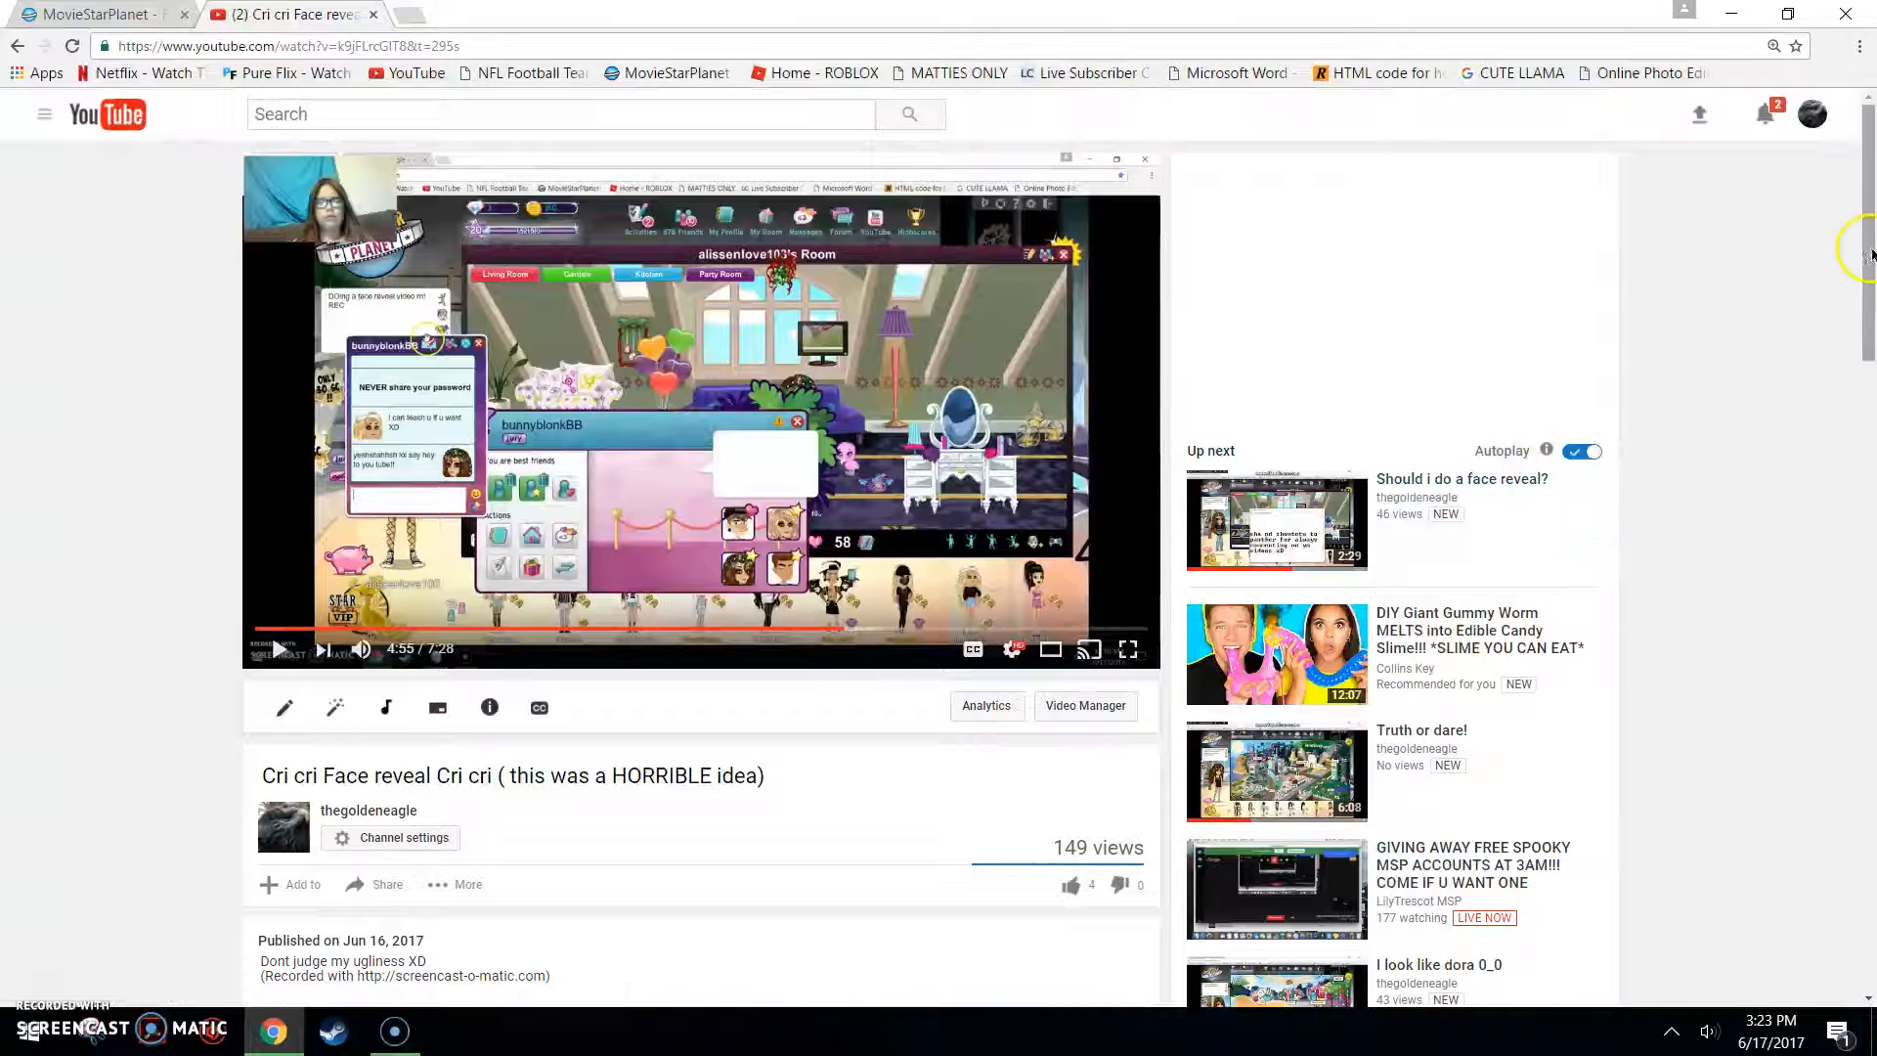
{"action": "scroll", "scroll_direction": "down", "scroll_amount": 3}
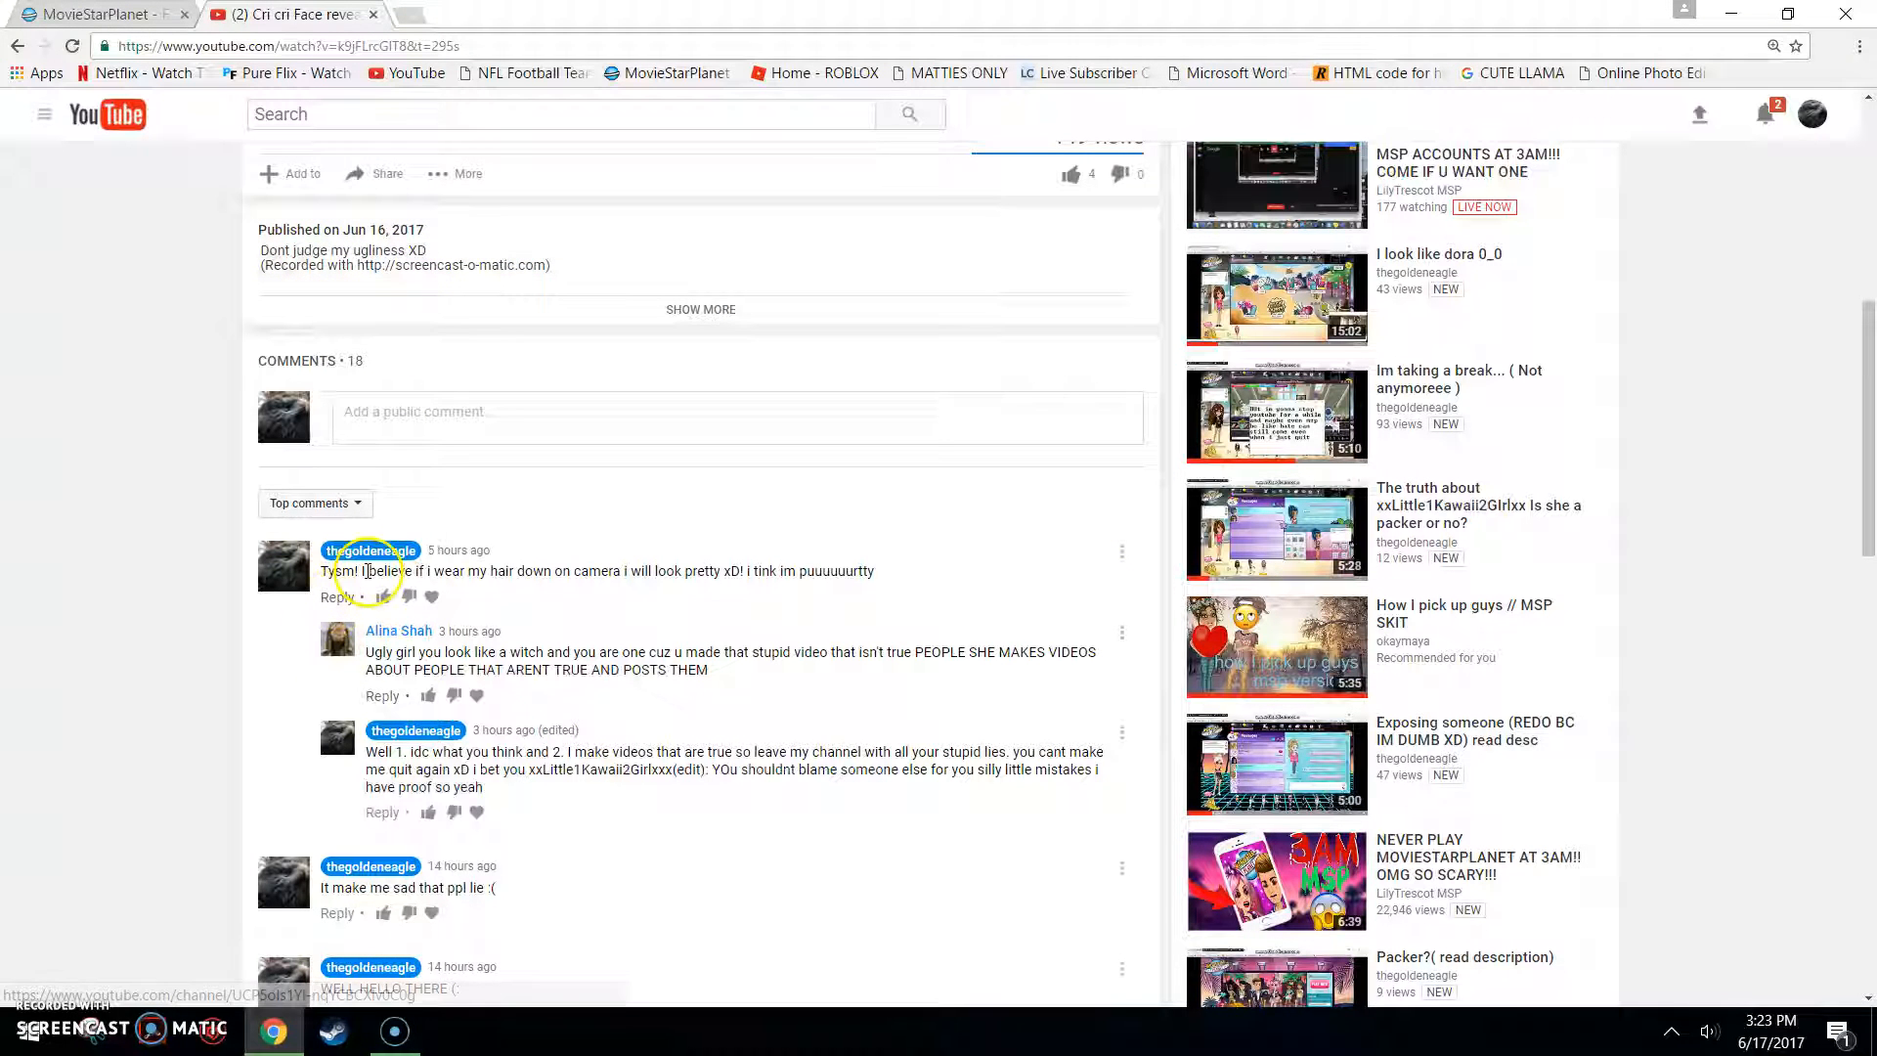
{"action": "mouse_move", "coordinate": [593, 599]}
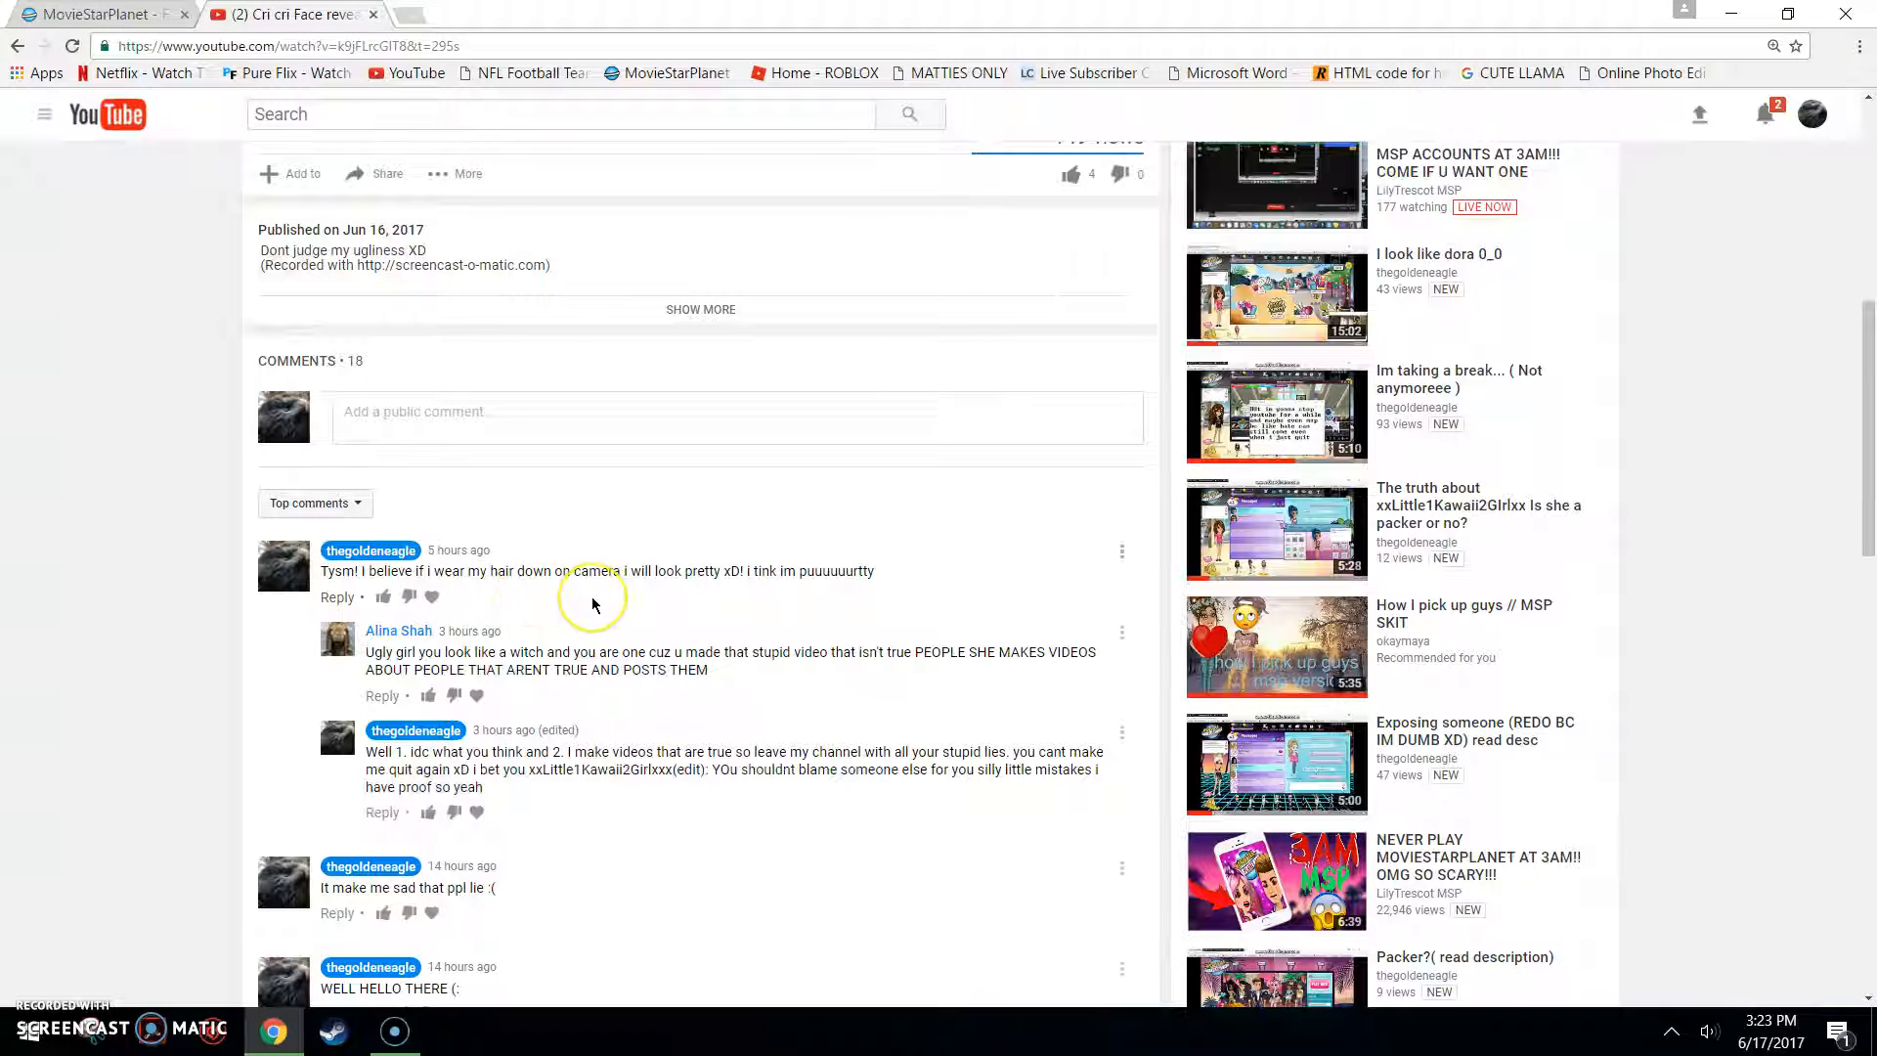
{"action": "mouse_move", "coordinate": [813, 586]}
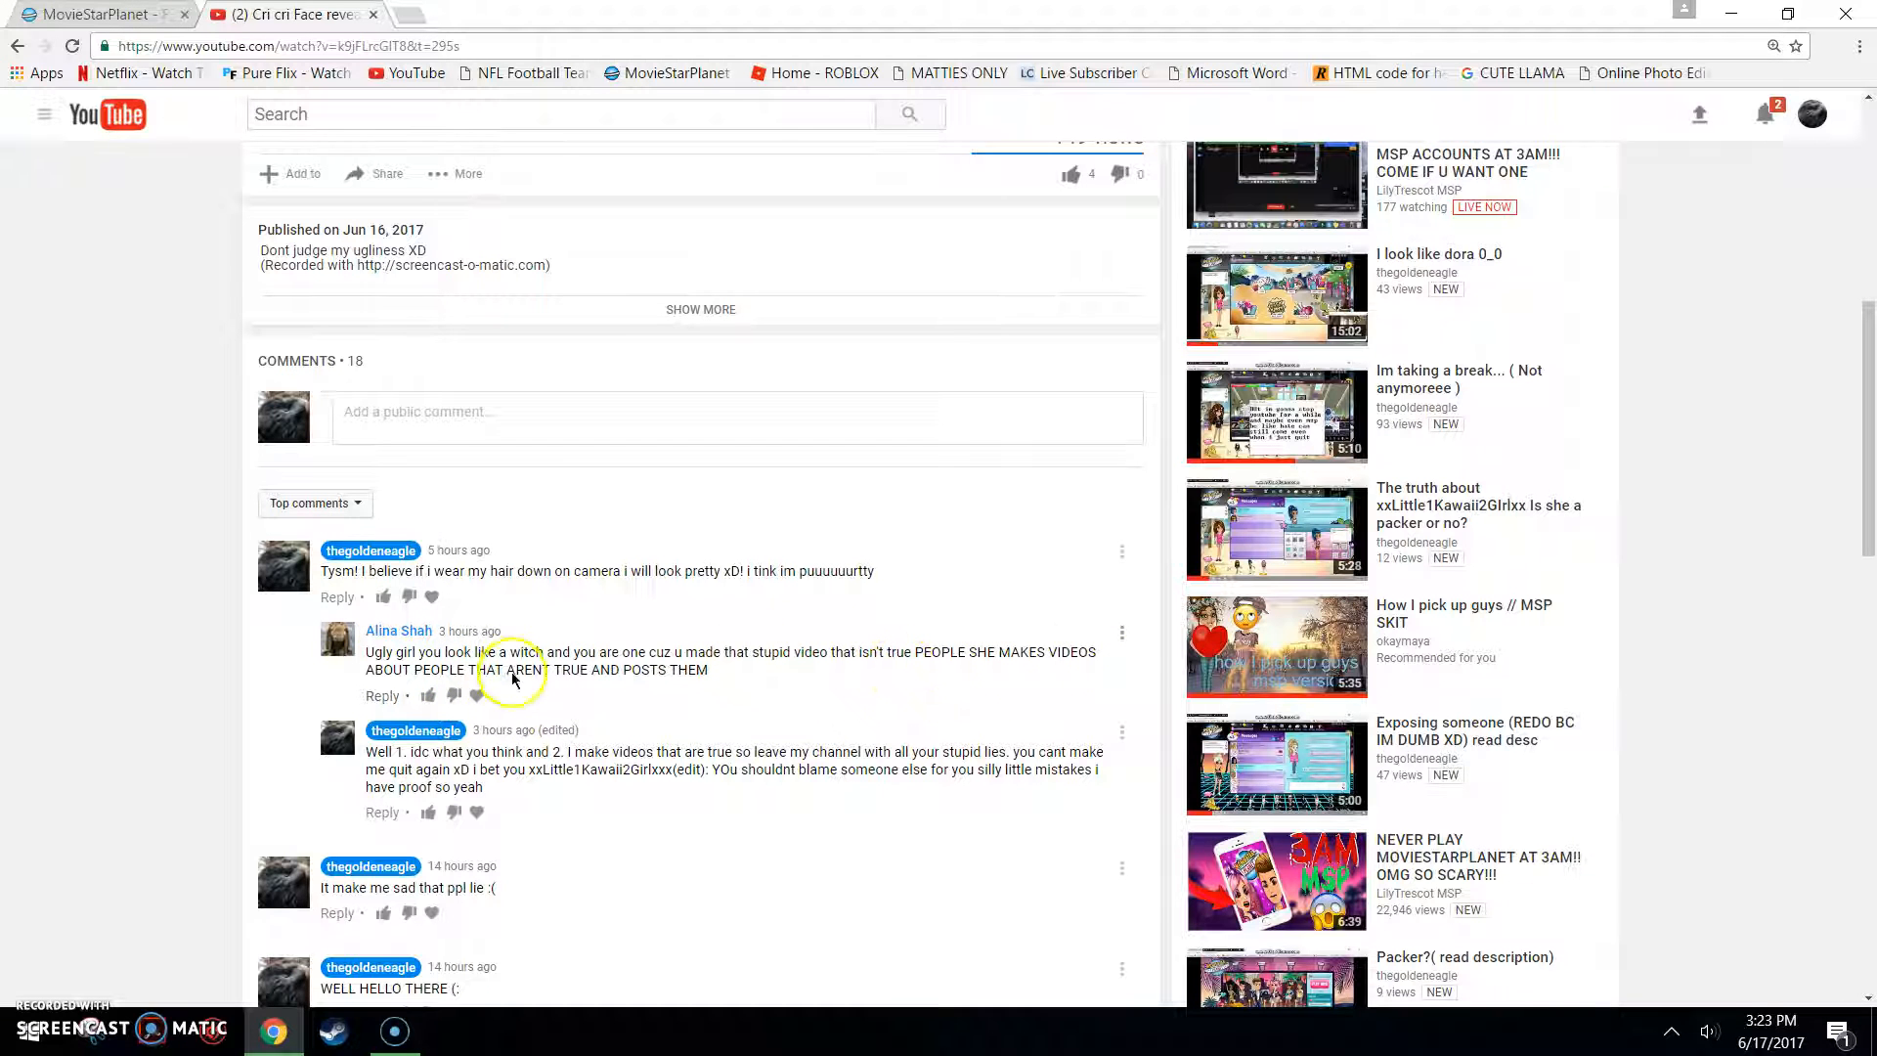
{"action": "mouse_move", "coordinate": [634, 693]}
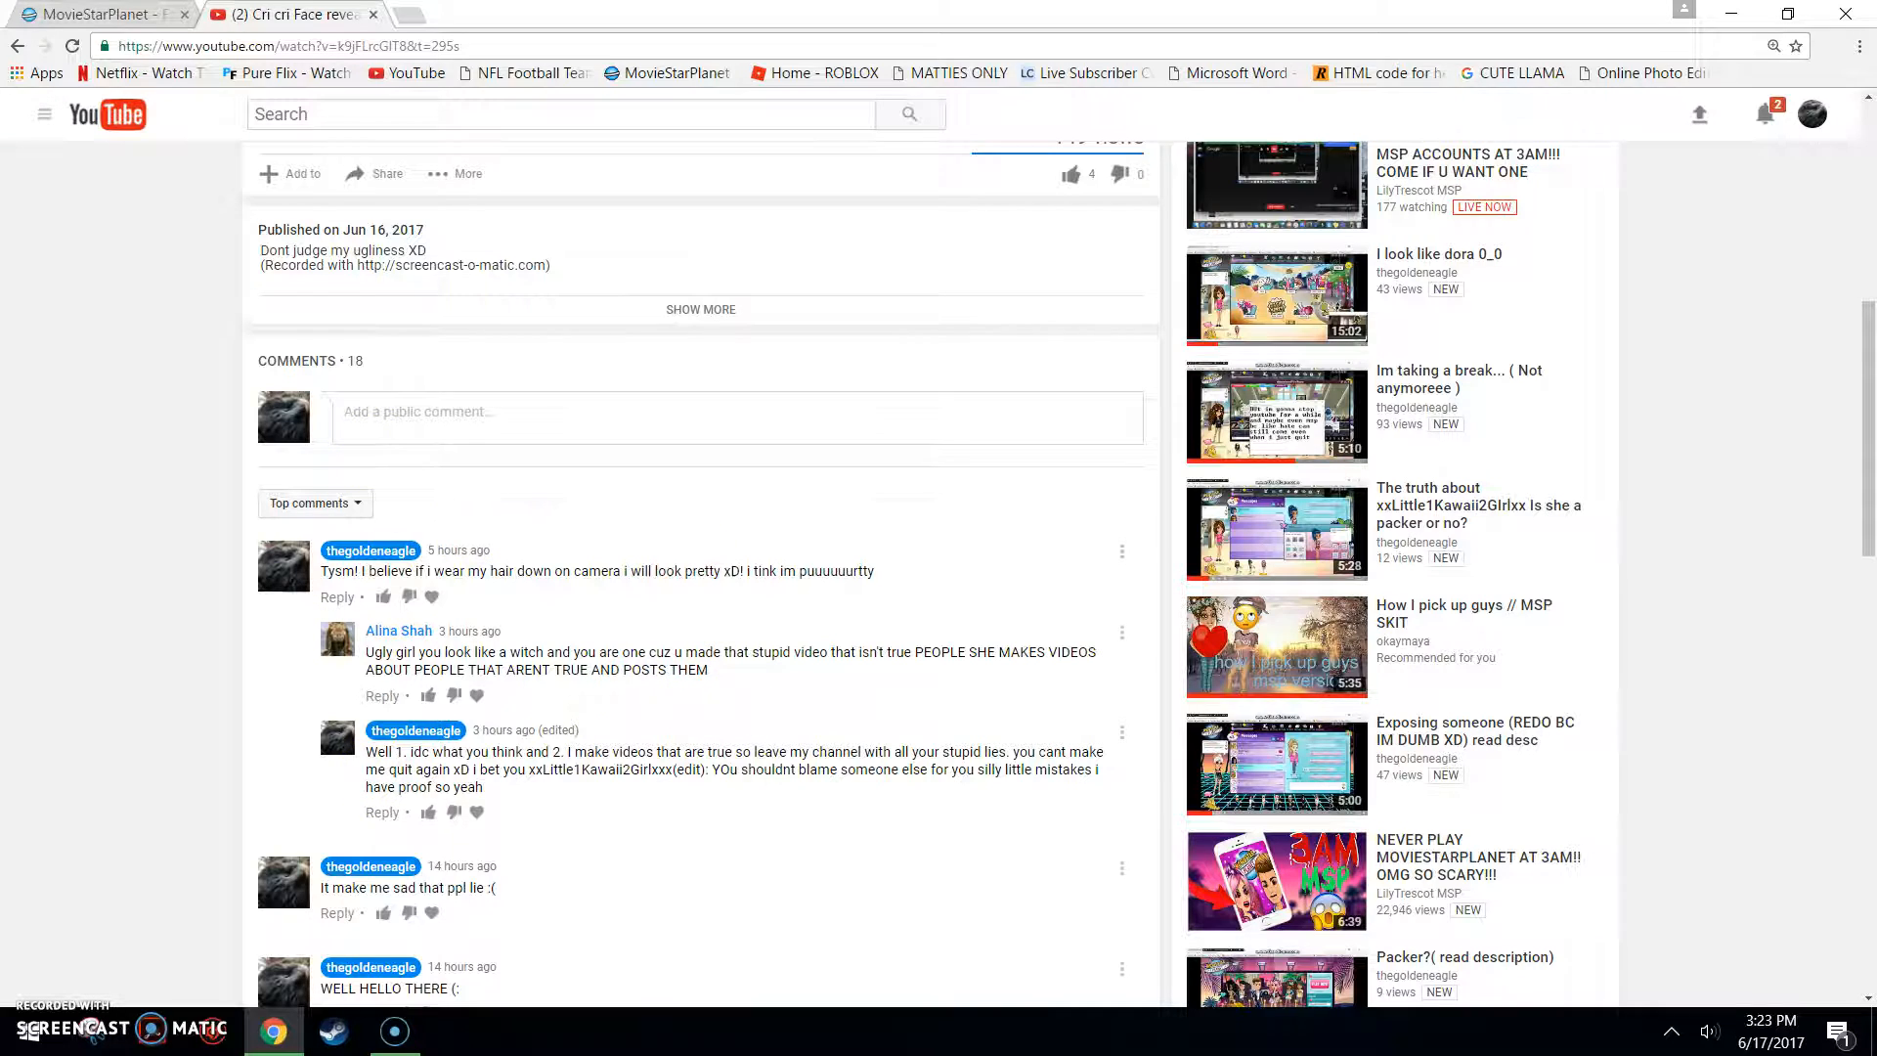
{"action": "left_click", "coordinate": [88, 16]}
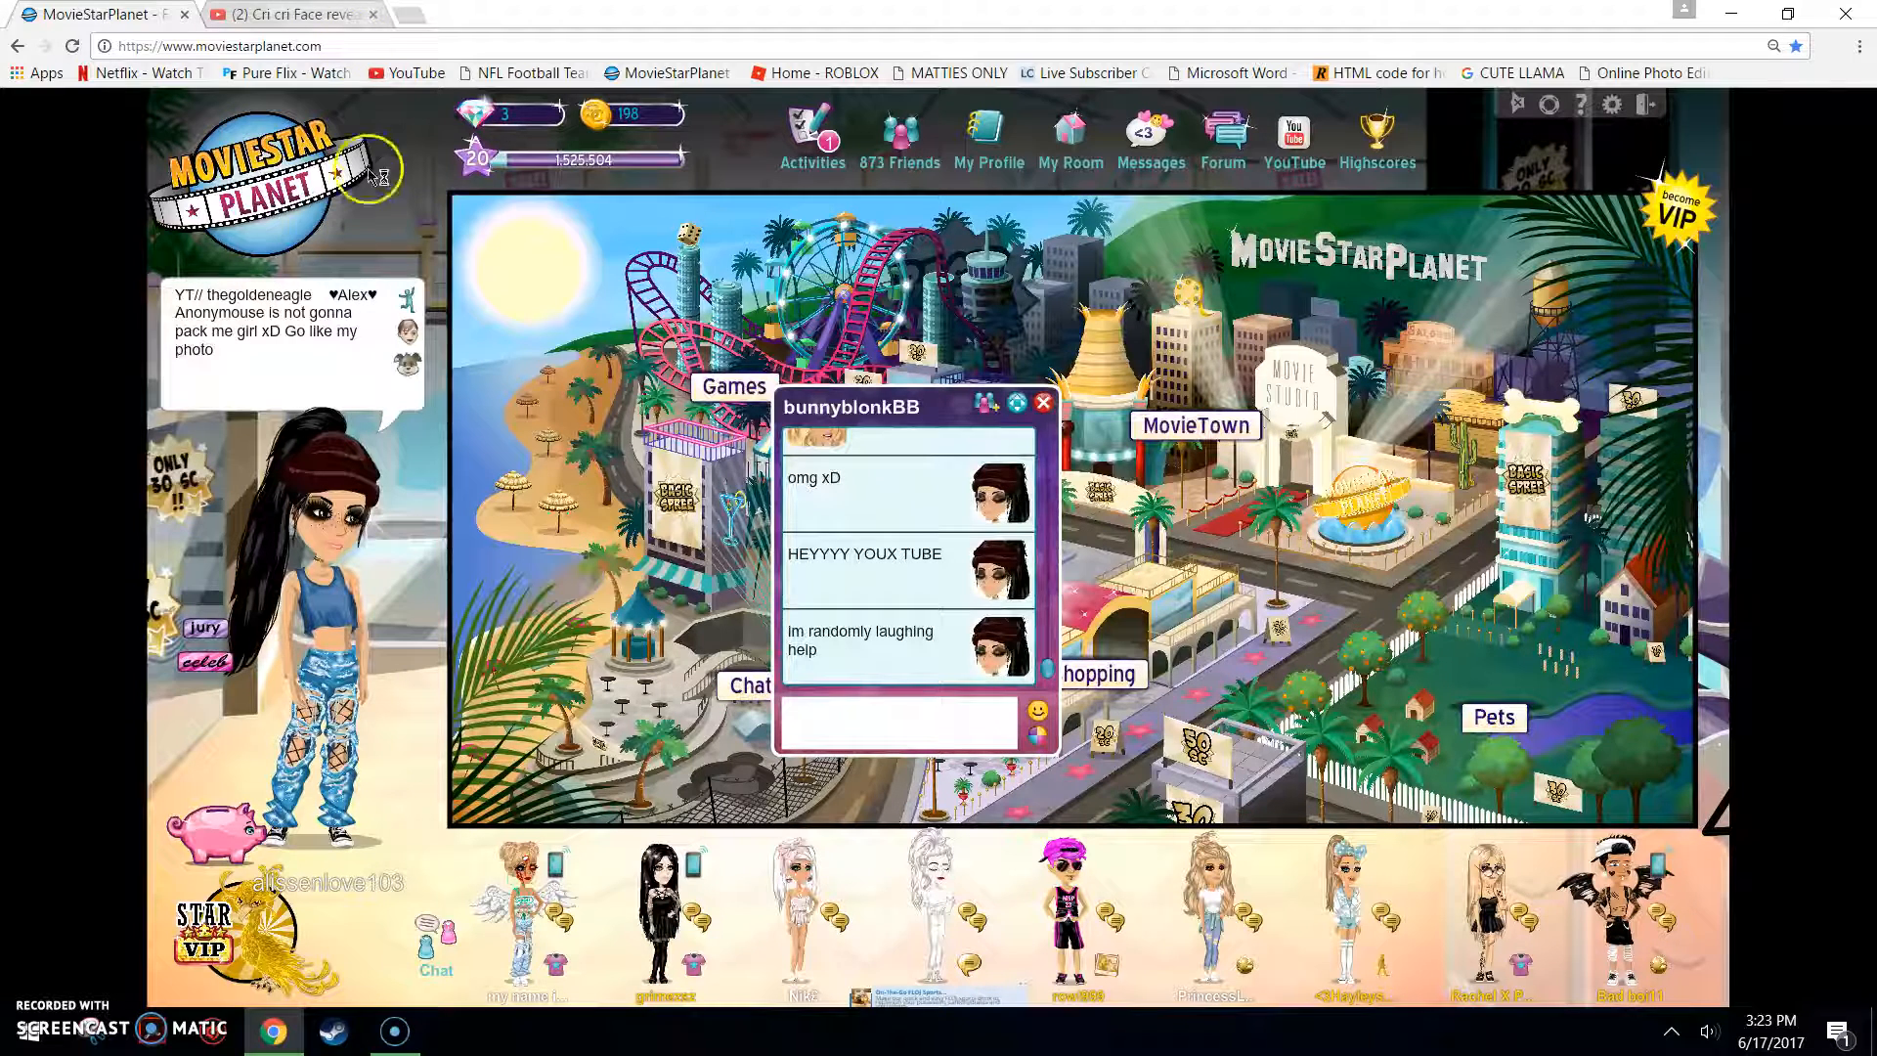
{"action": "left_click", "coordinate": [284, 13]}
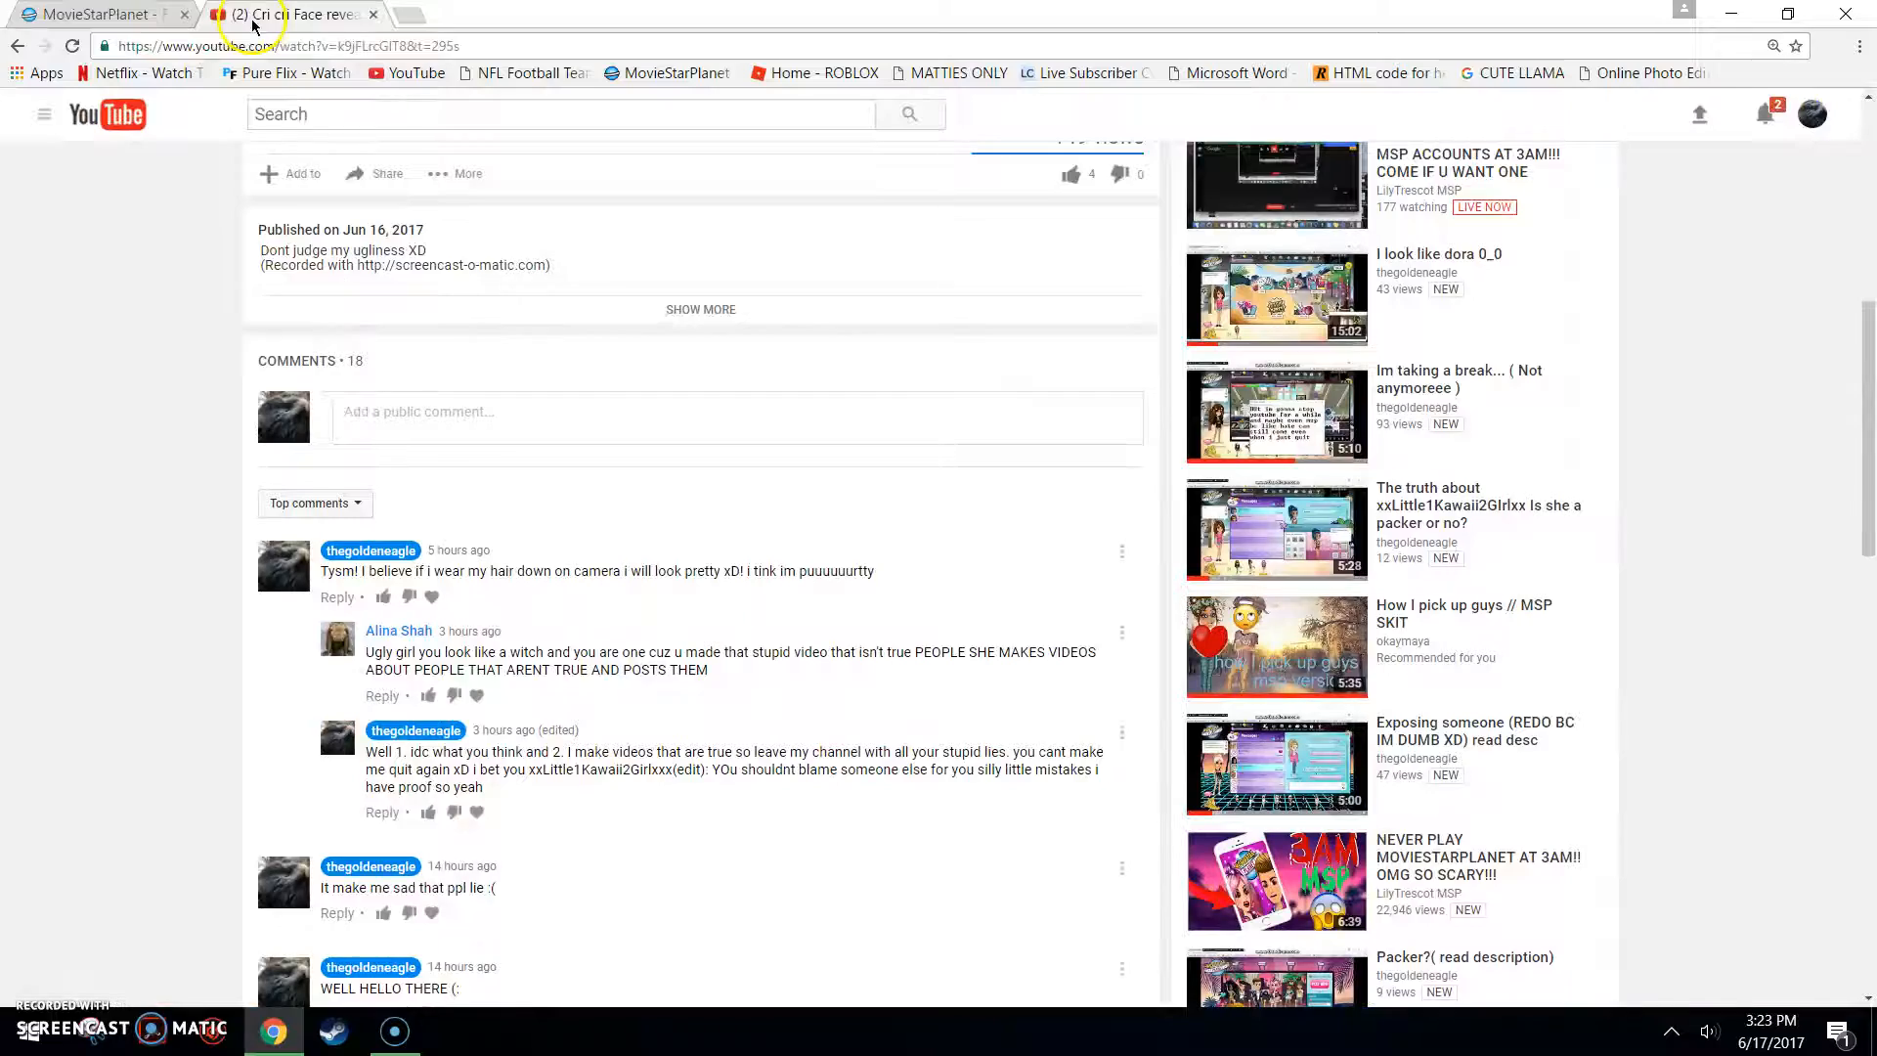
{"action": "left_click", "coordinate": [98, 16]}
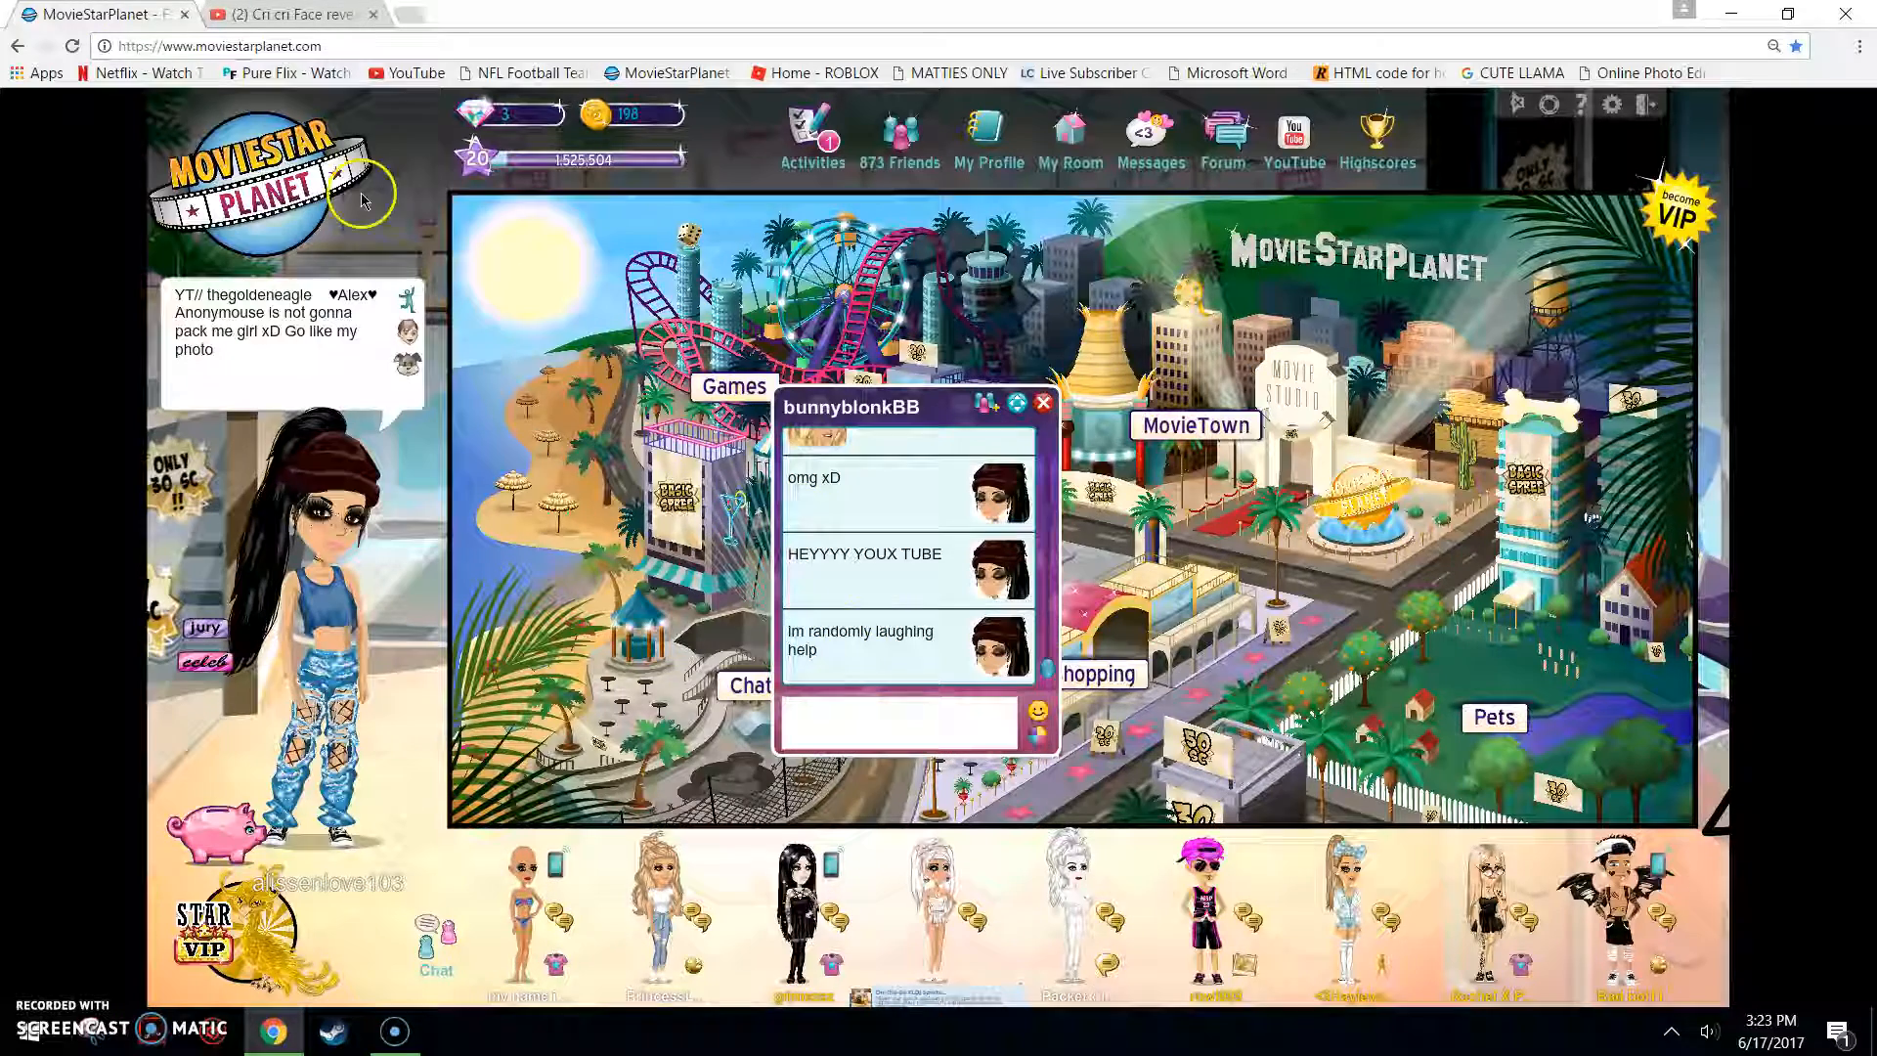
{"action": "left_click", "coordinate": [283, 14]}
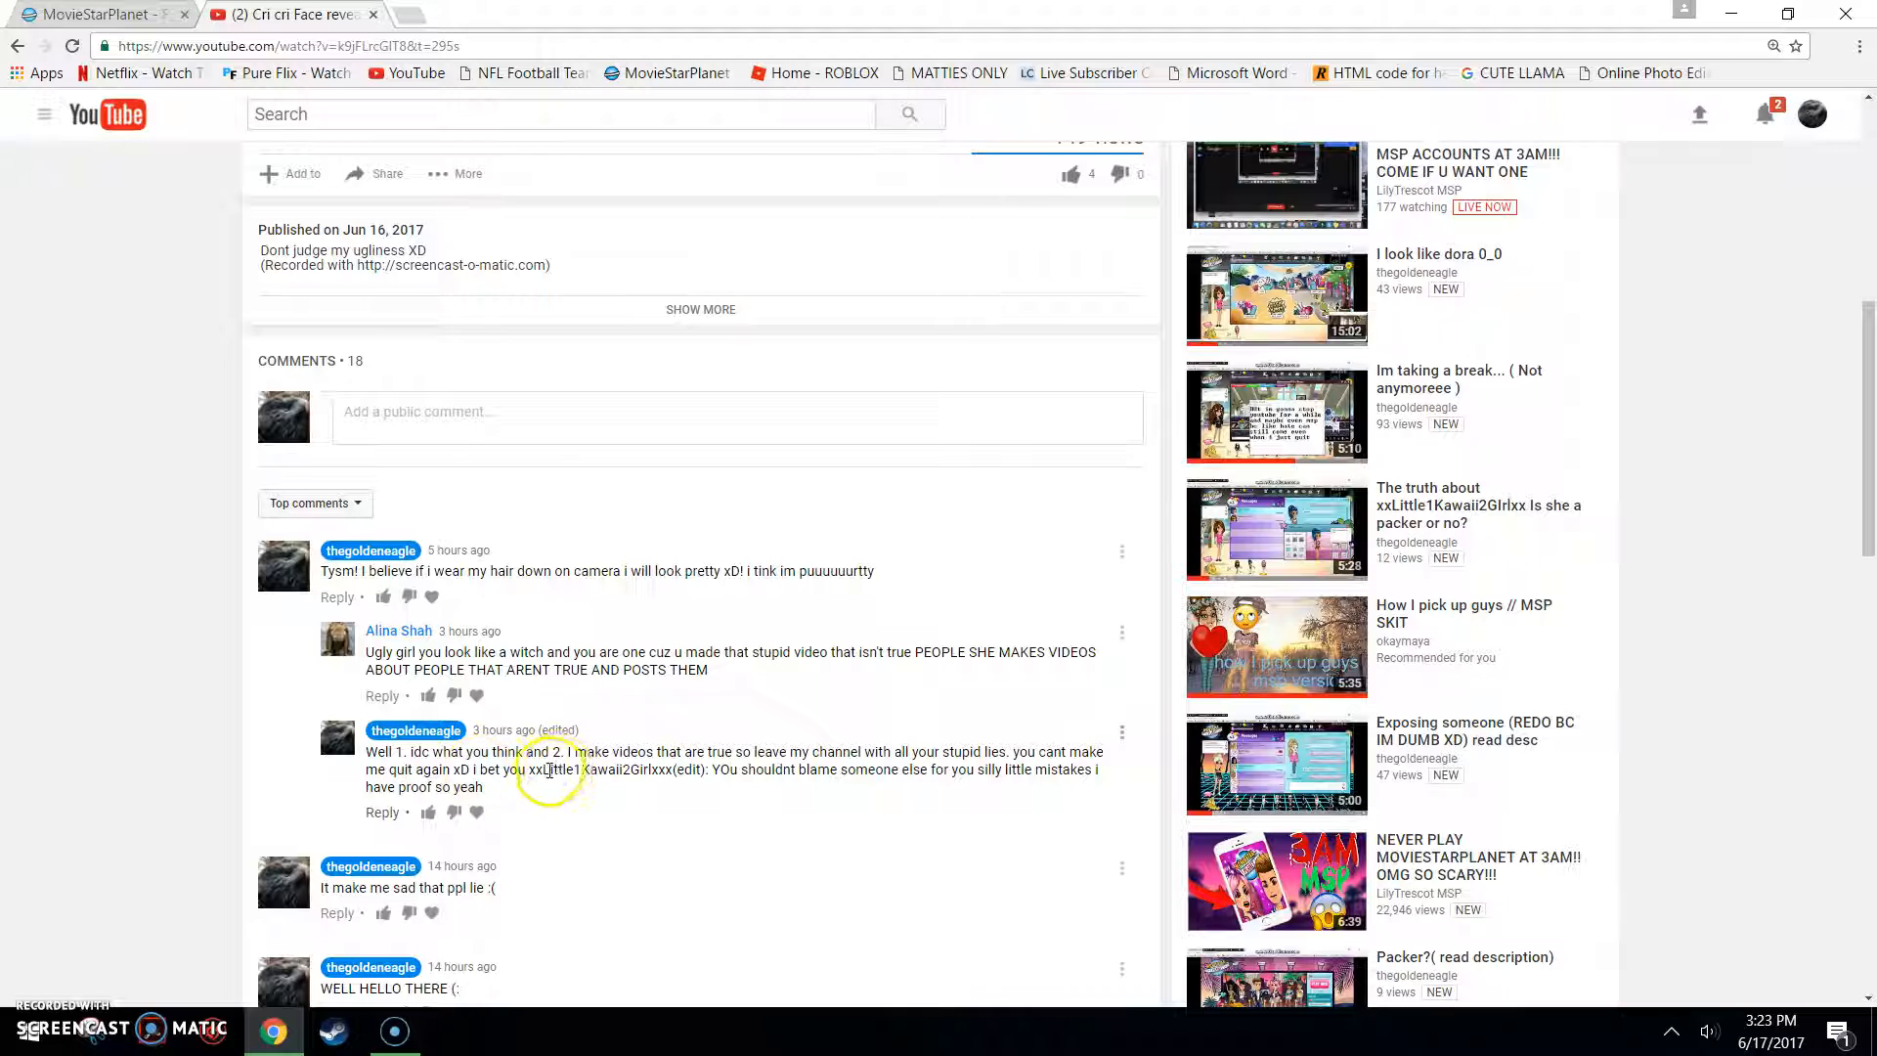
{"action": "mouse_move", "coordinate": [592, 775]}
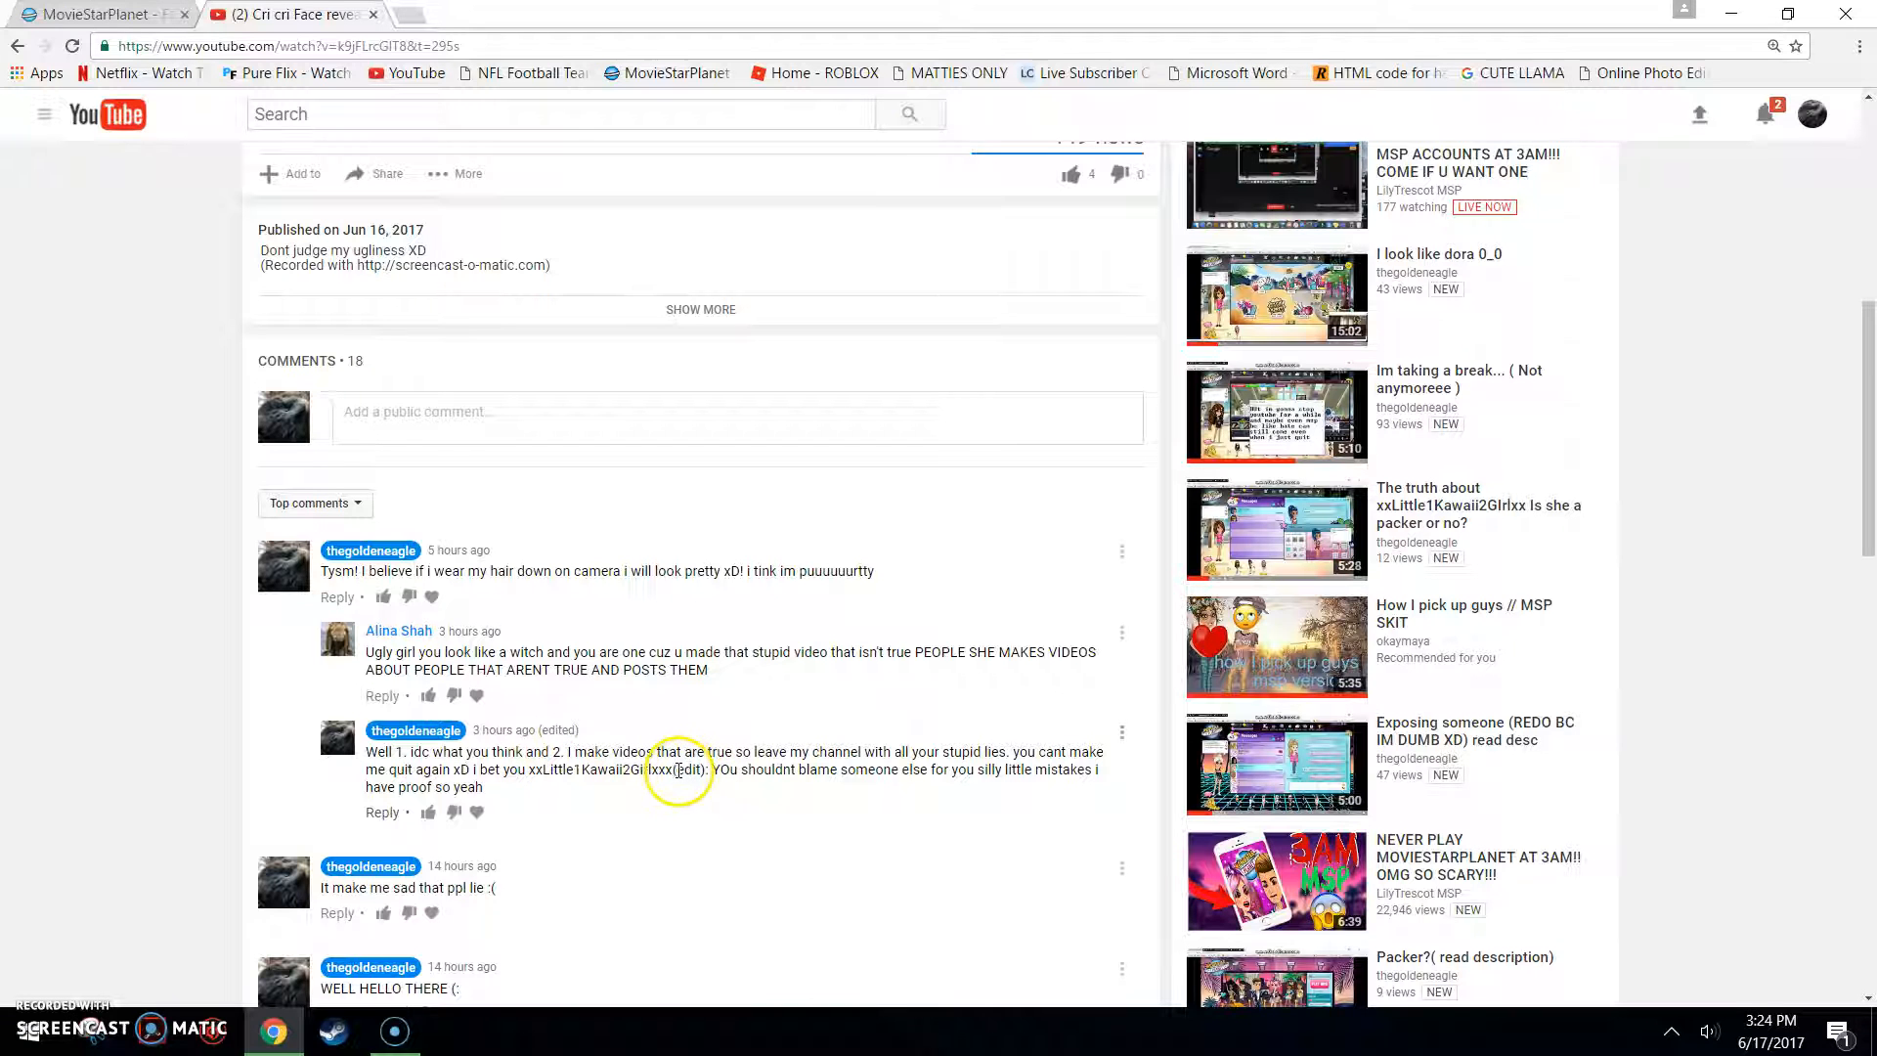
{"action": "mouse_move", "coordinate": [810, 798]}
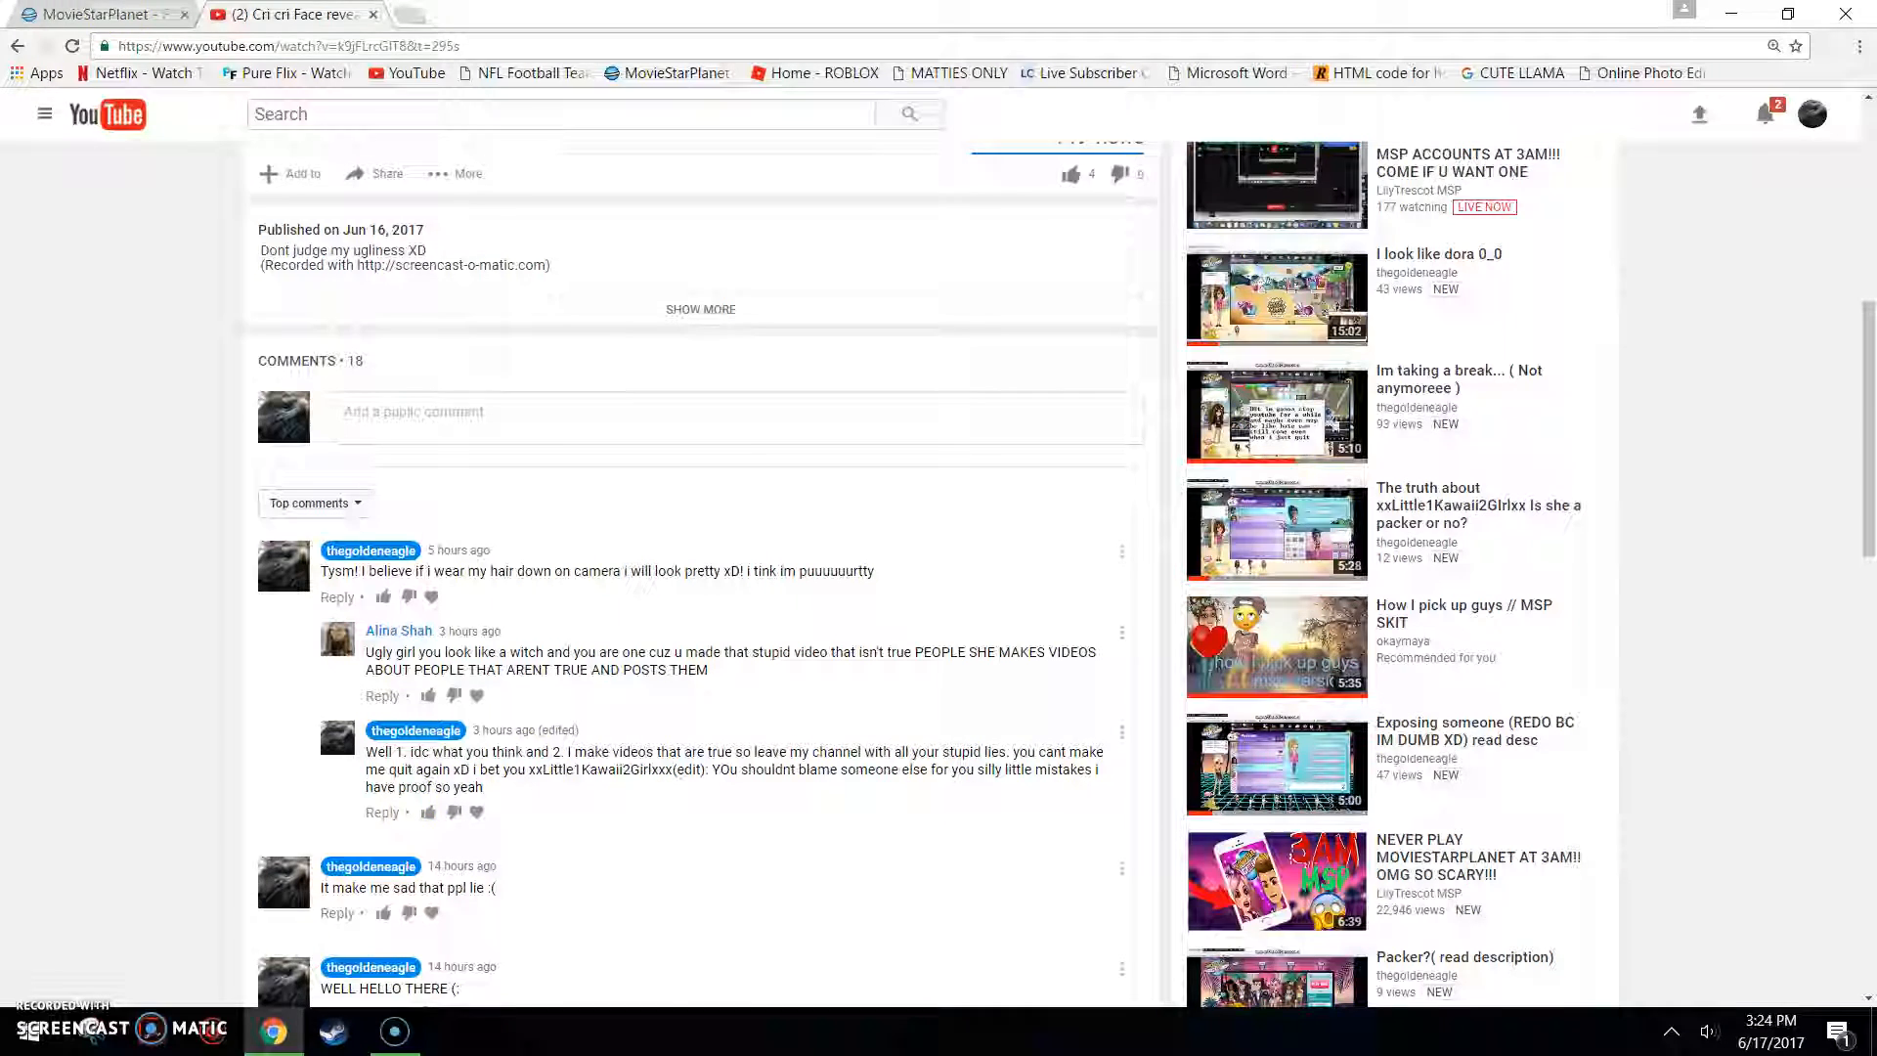
{"action": "left_click", "coordinate": [88, 16]}
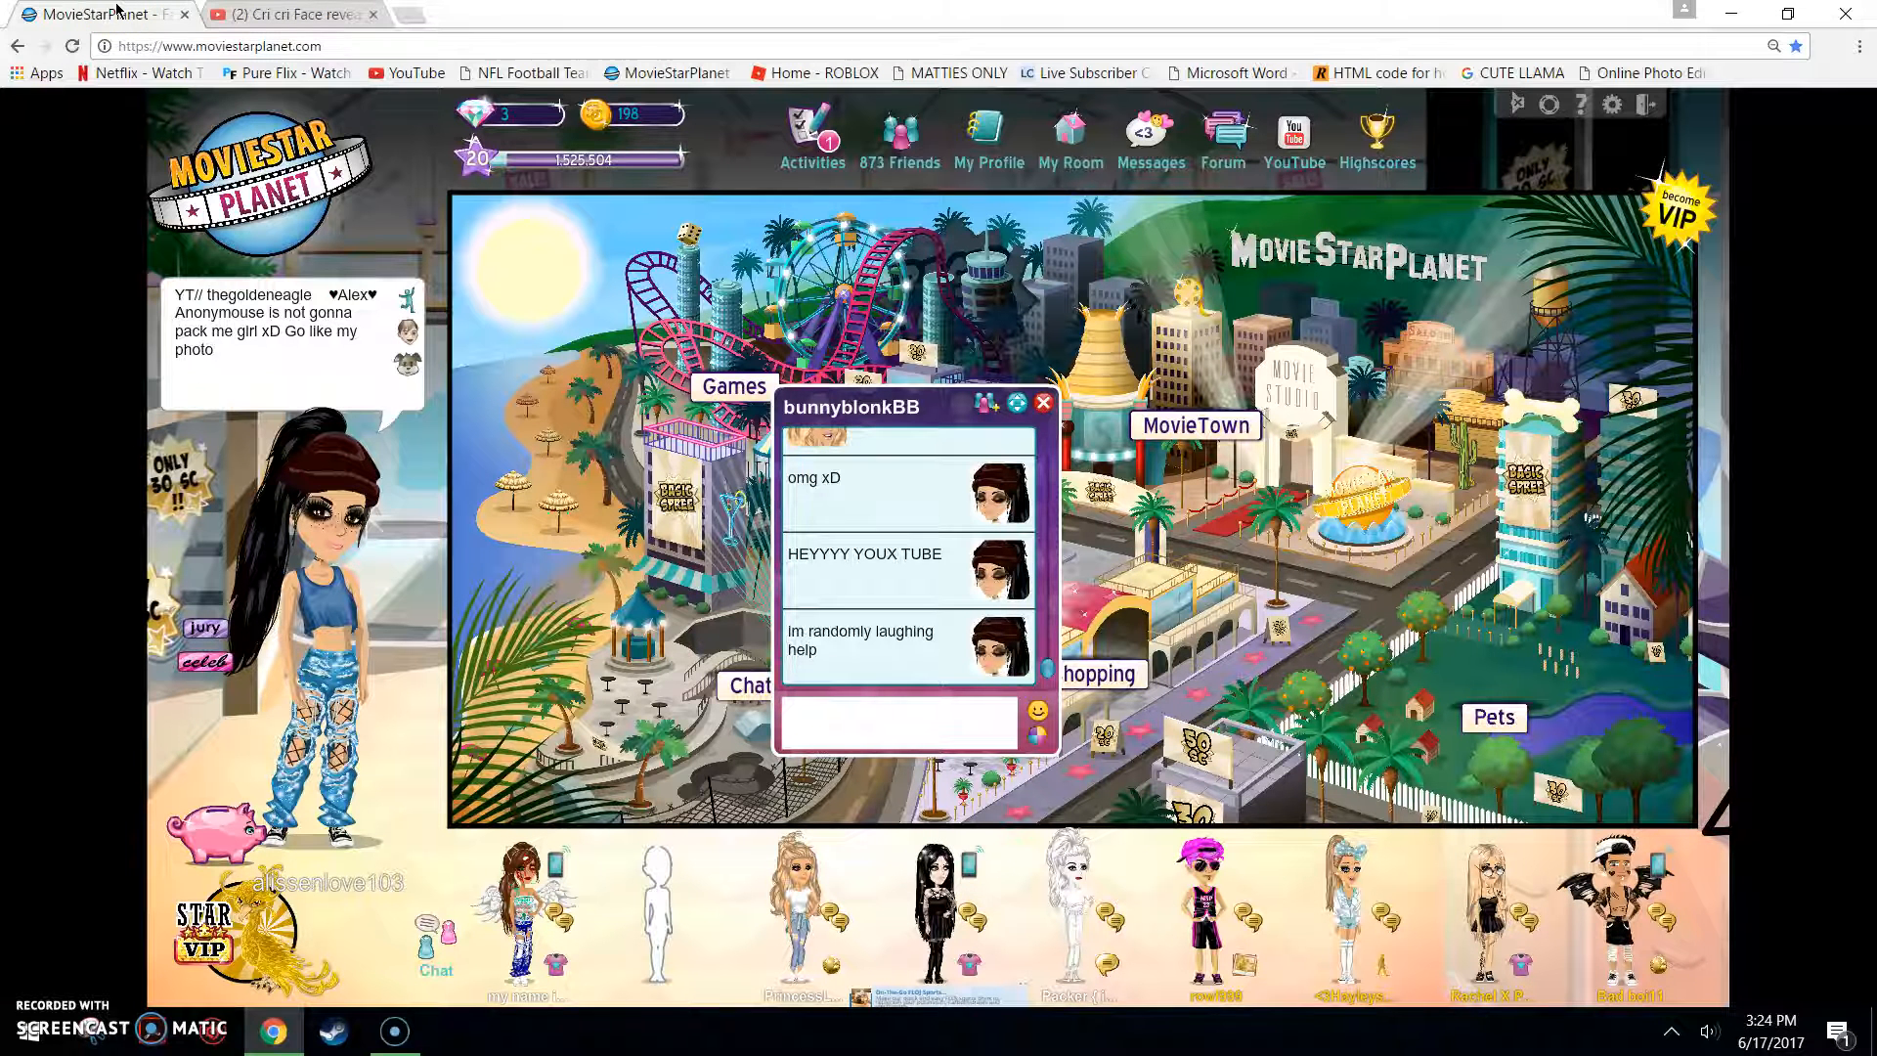
{"action": "left_click", "coordinate": [284, 14]}
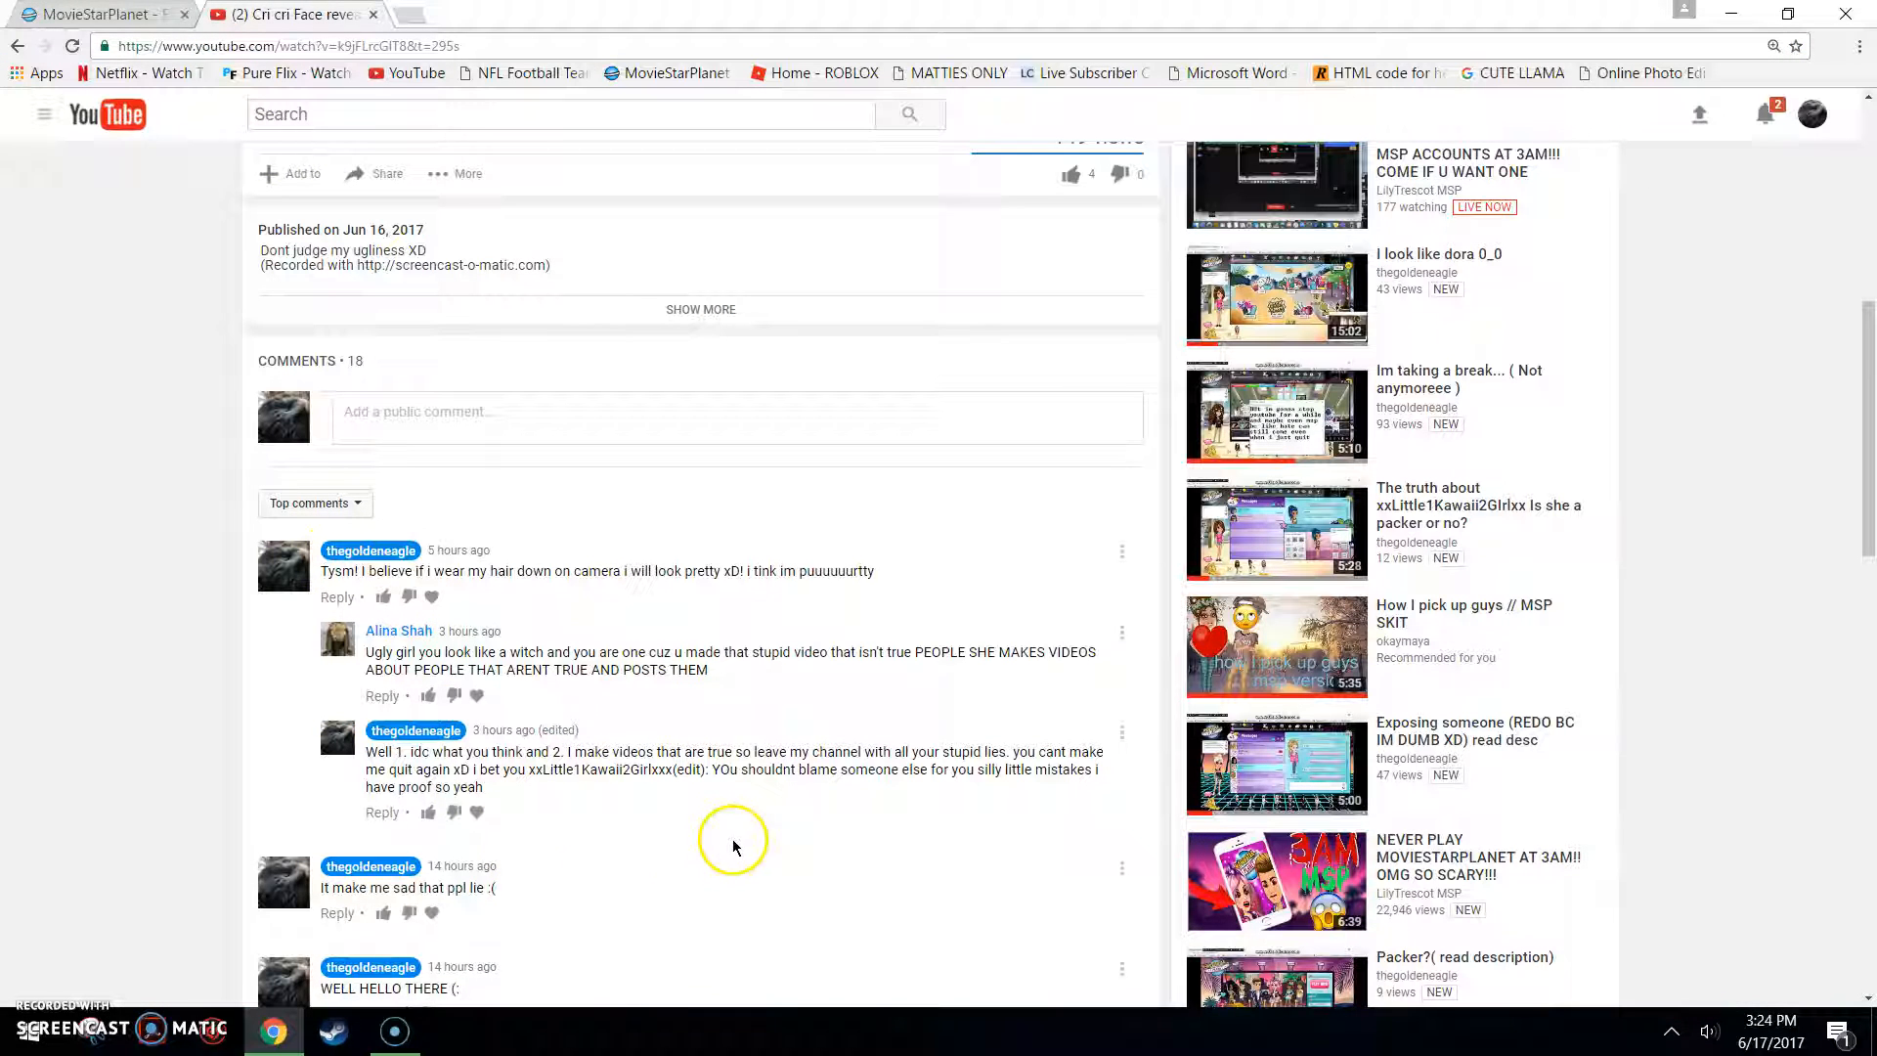
{"action": "mouse_move", "coordinate": [307, 837]}
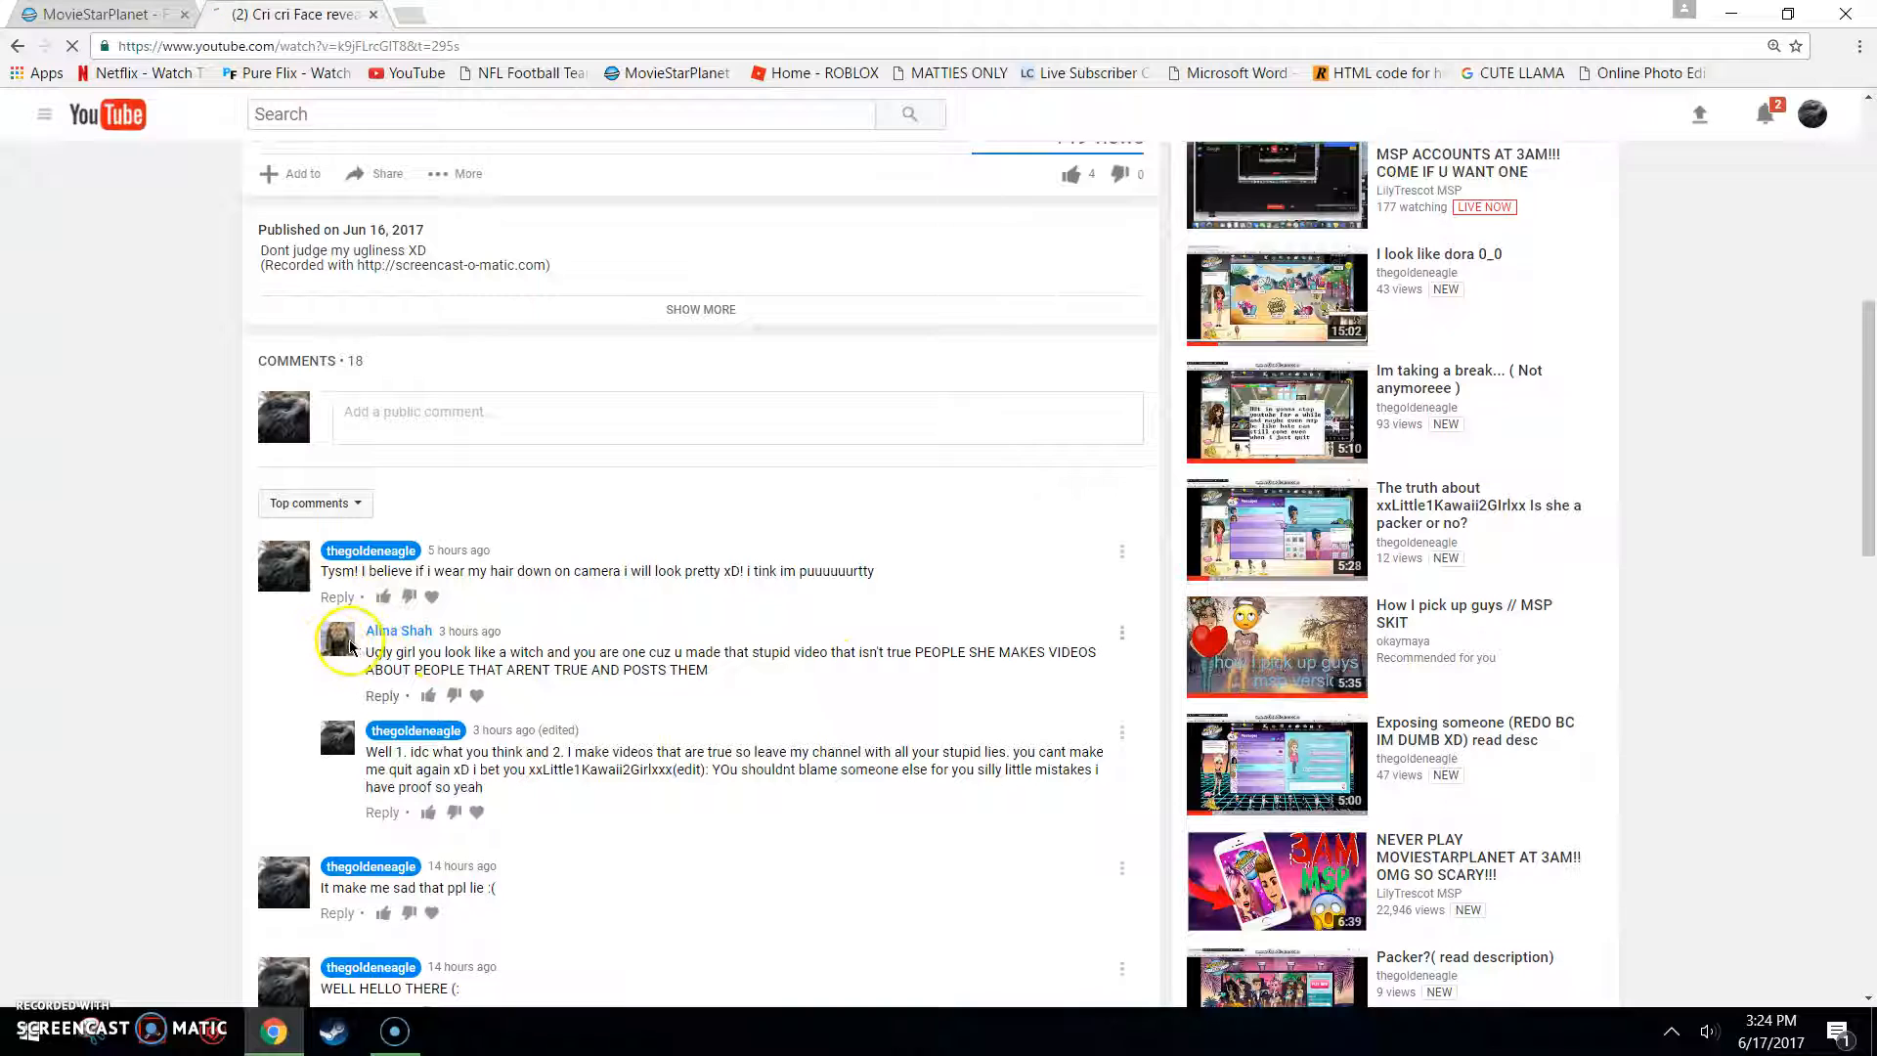
{"action": "mouse_move", "coordinate": [385, 668]}
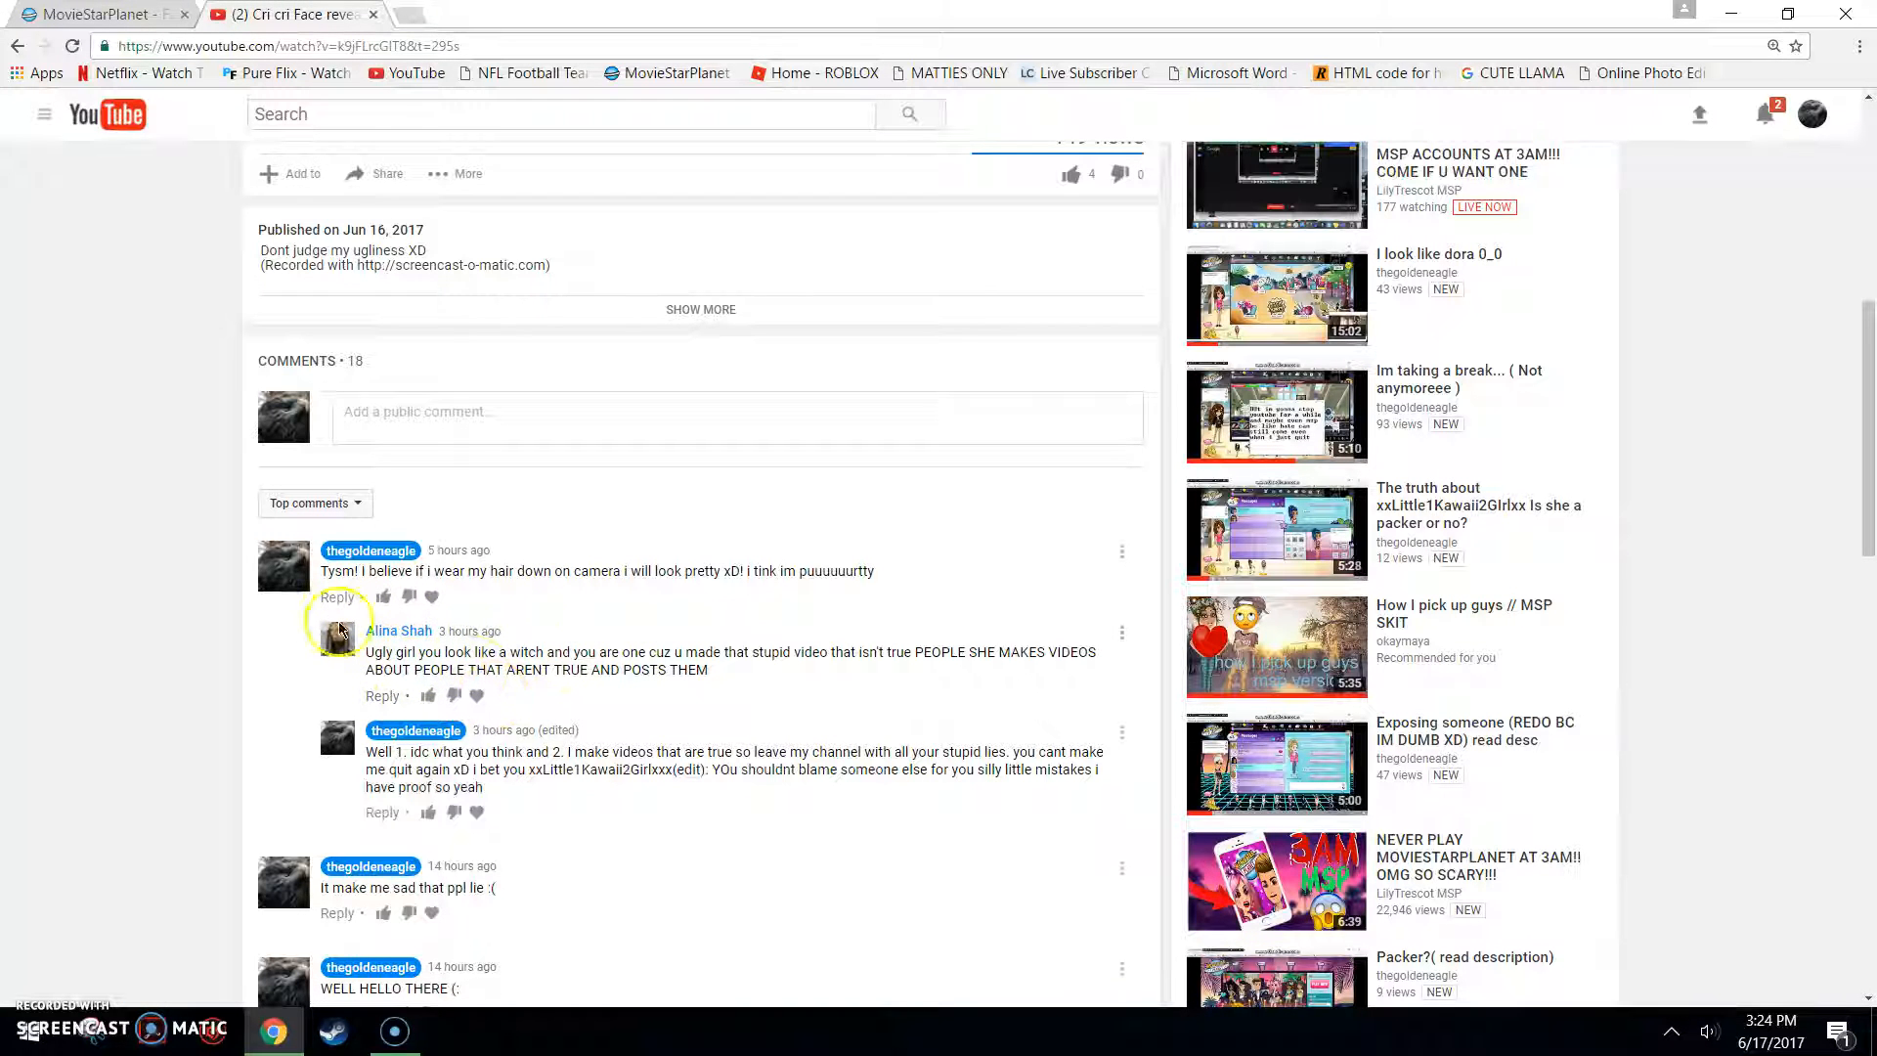
Step: Visit the critical commenter's channel, glance at MovieStarPlanet, and come back to My channel
{"action": "left_click", "coordinate": [336, 642]}
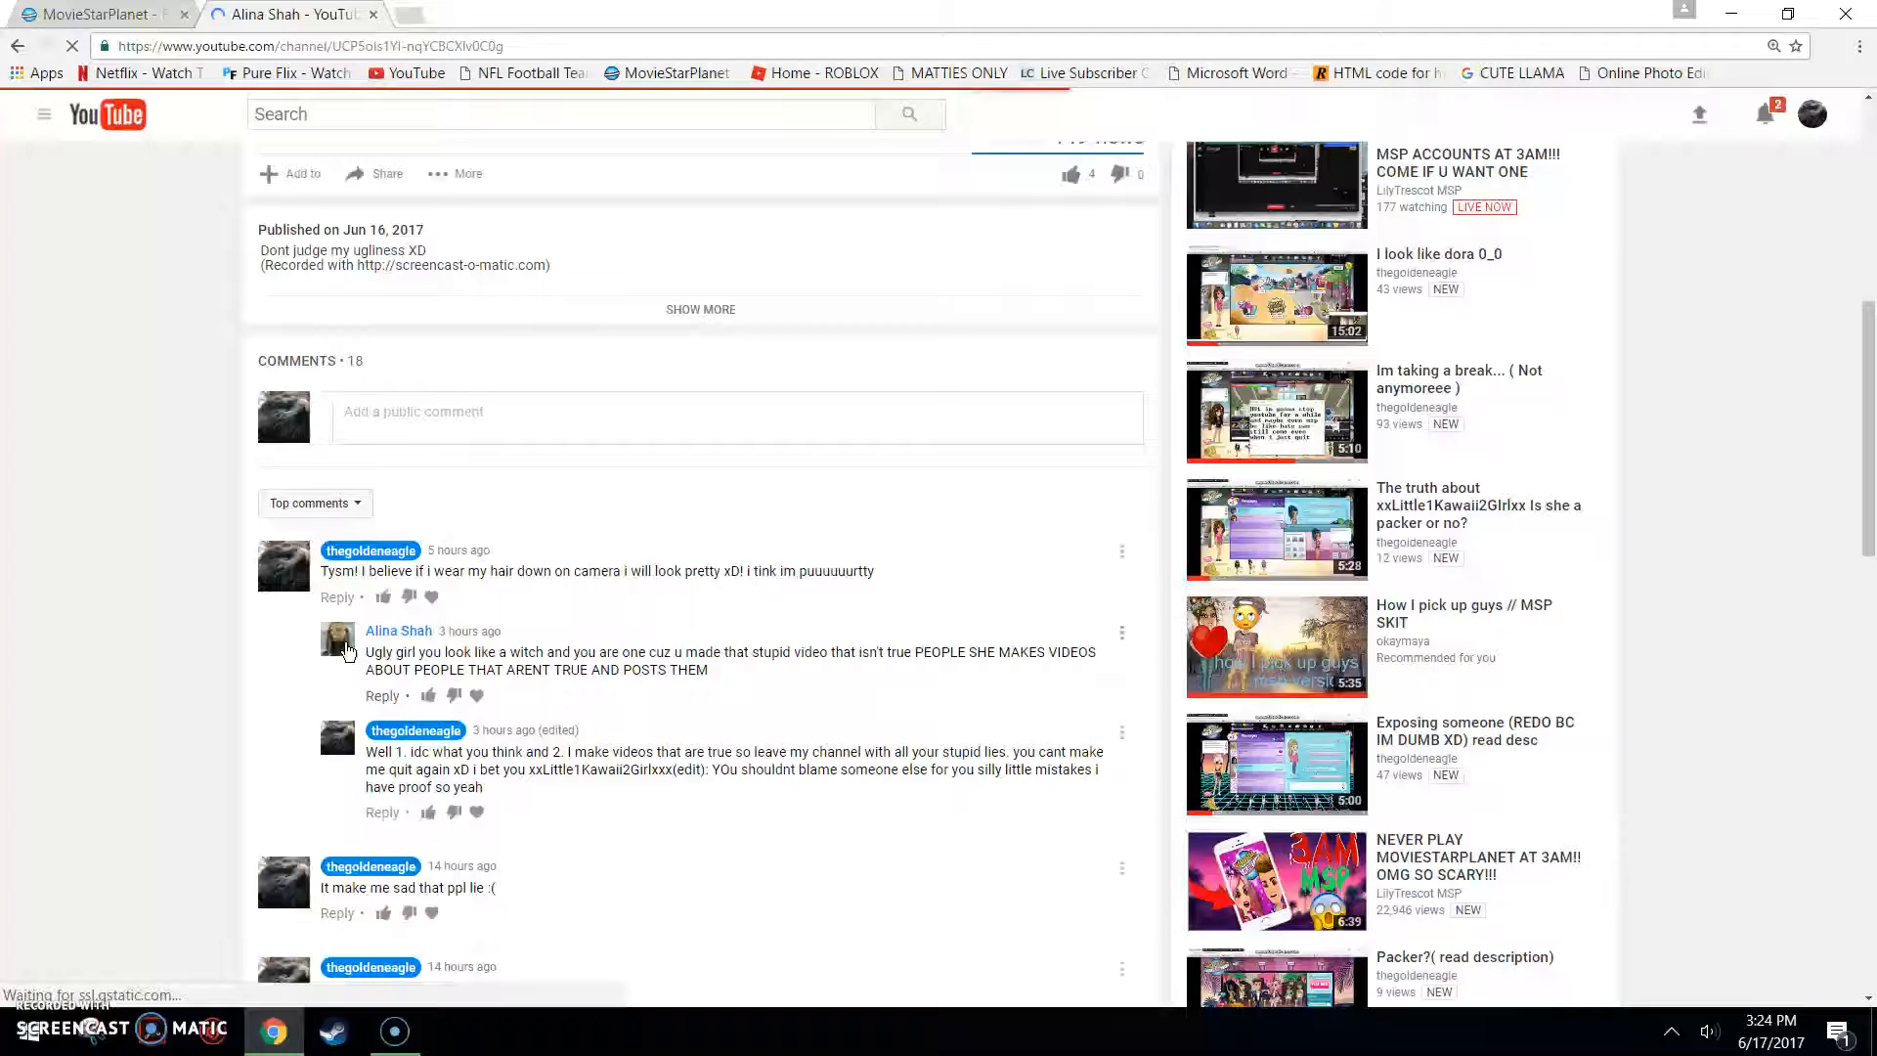
{"action": "left_click", "coordinate": [399, 629]}
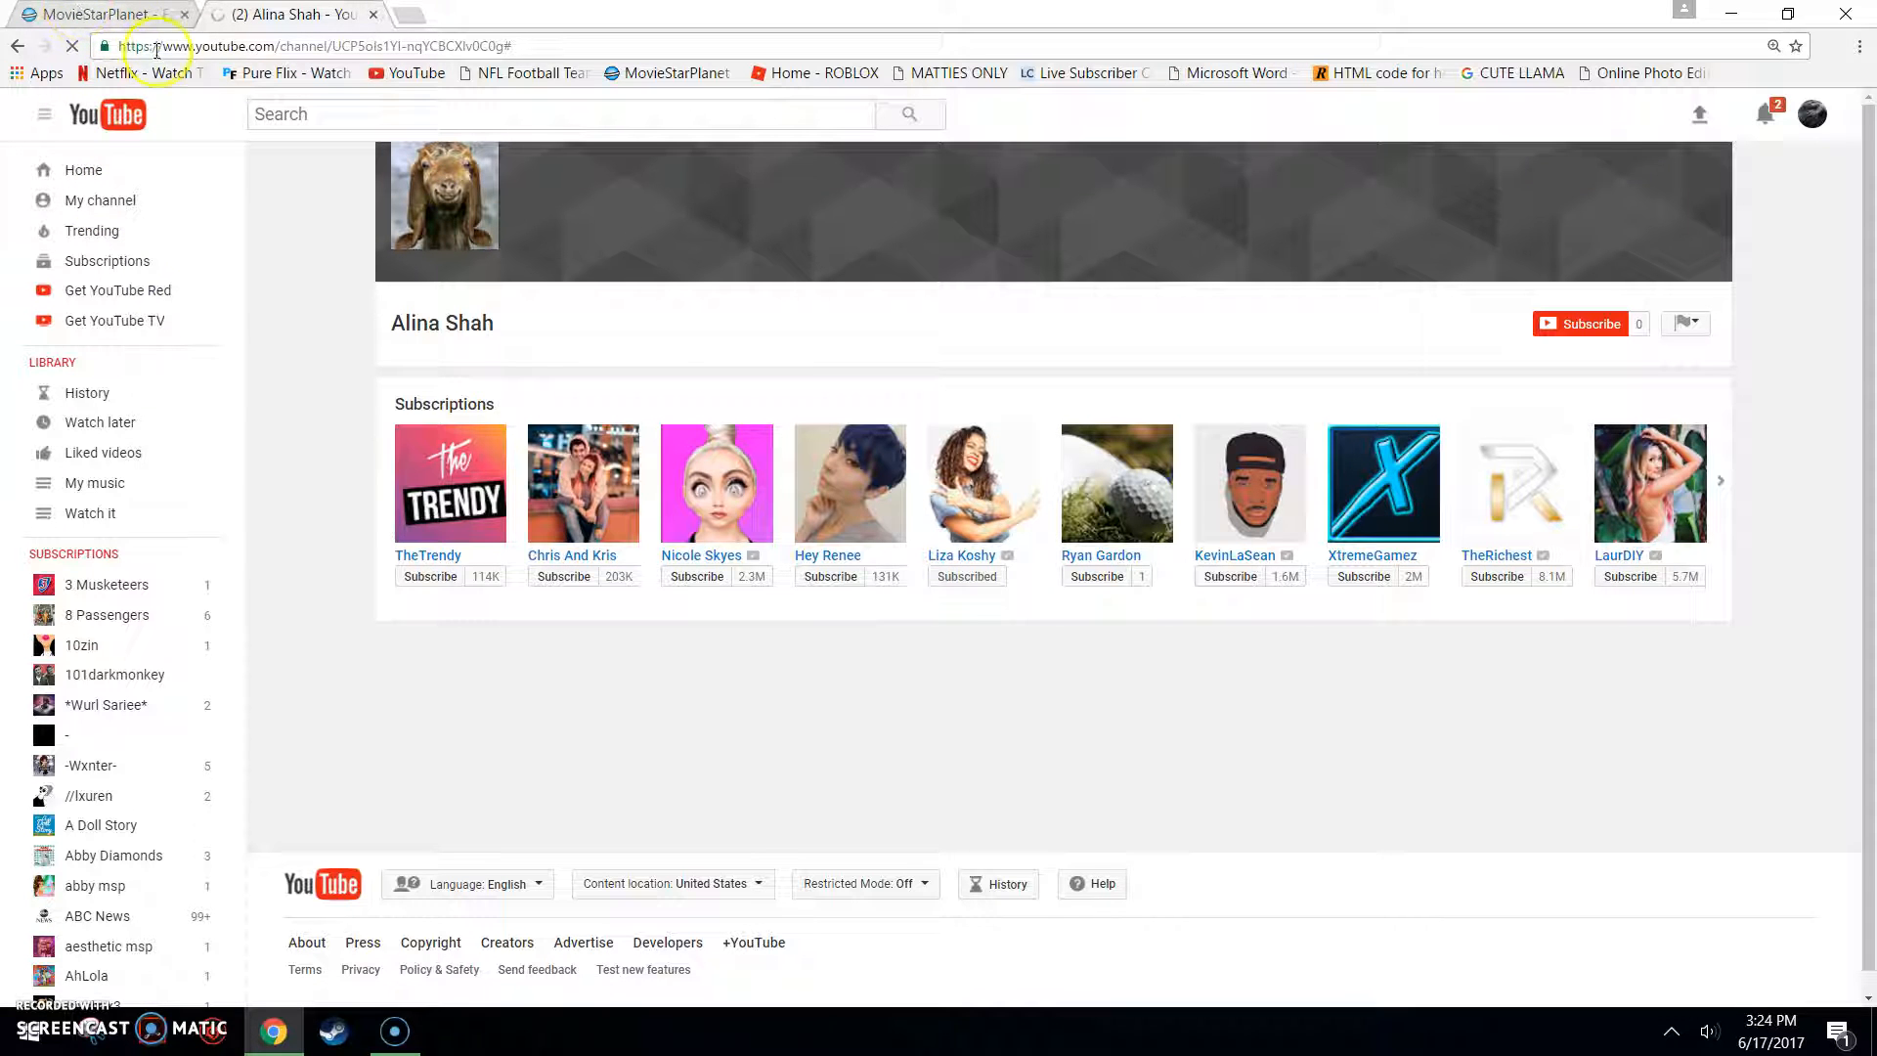
{"action": "left_click", "coordinate": [88, 16]}
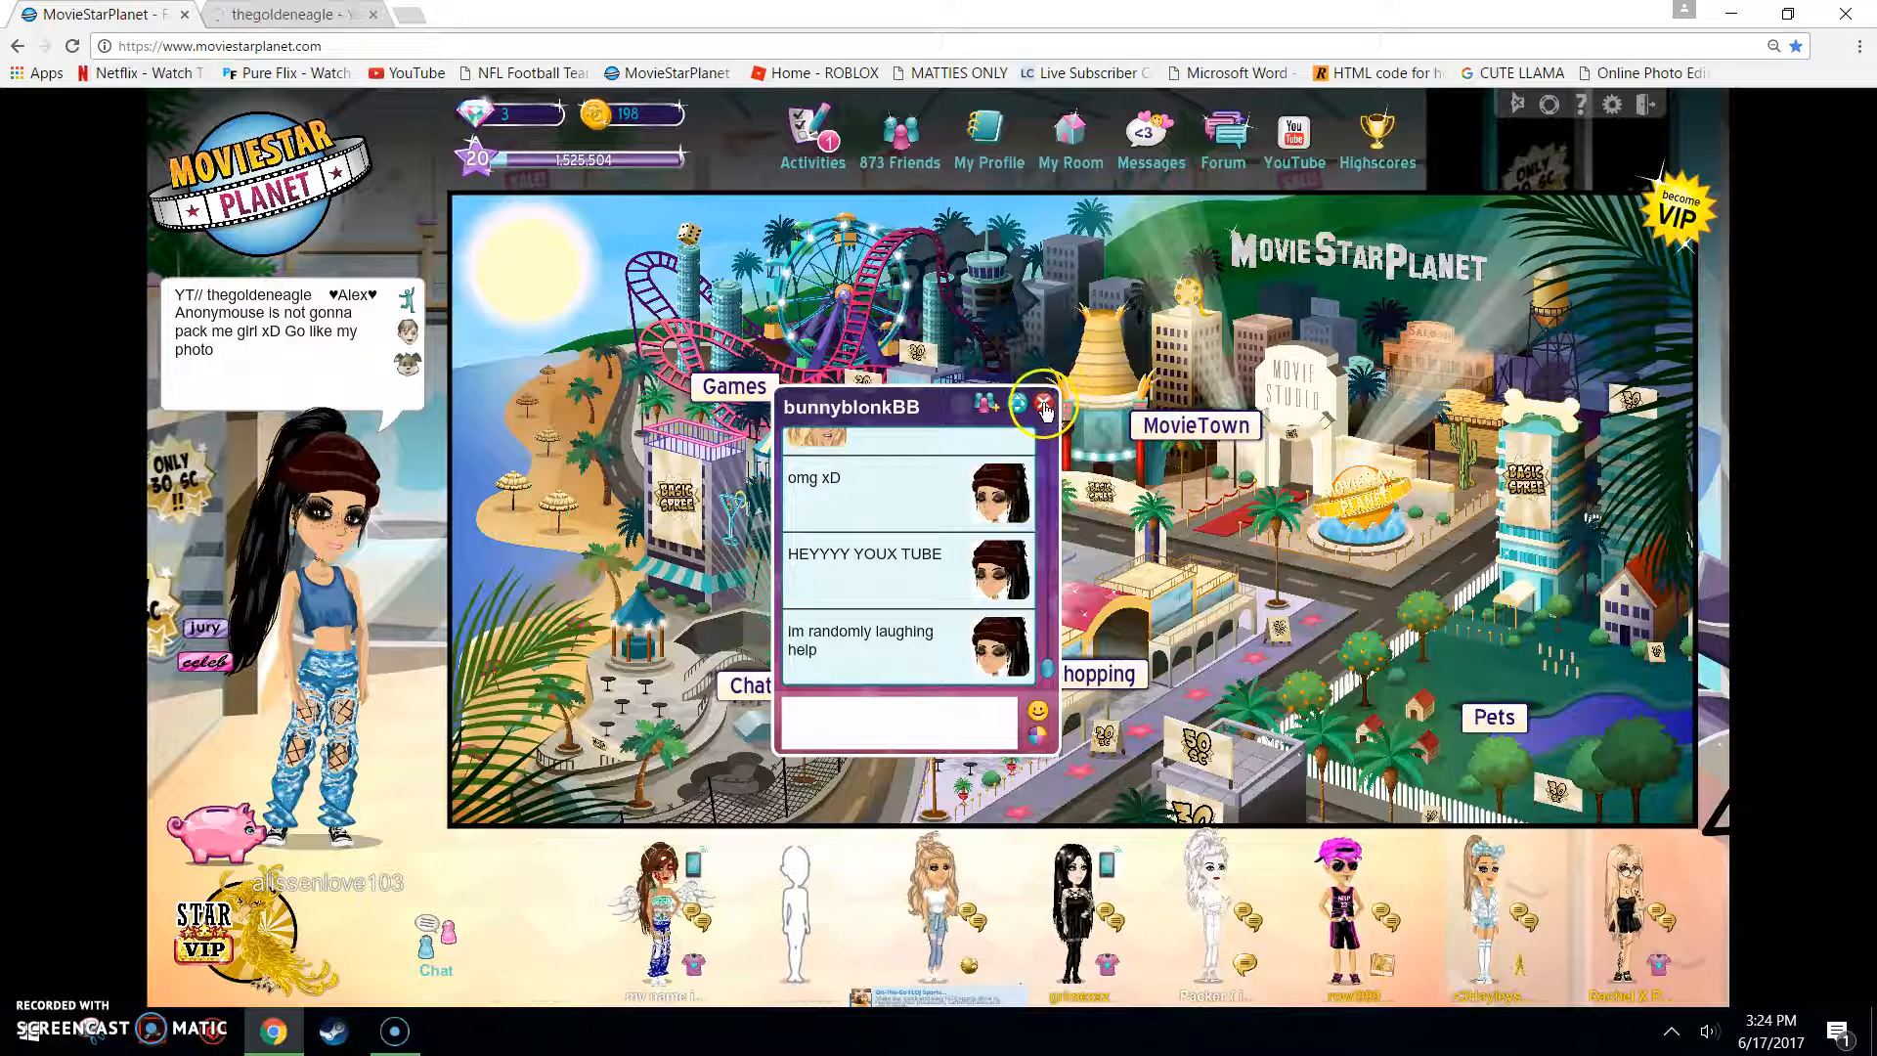
{"action": "left_click", "coordinate": [283, 16]}
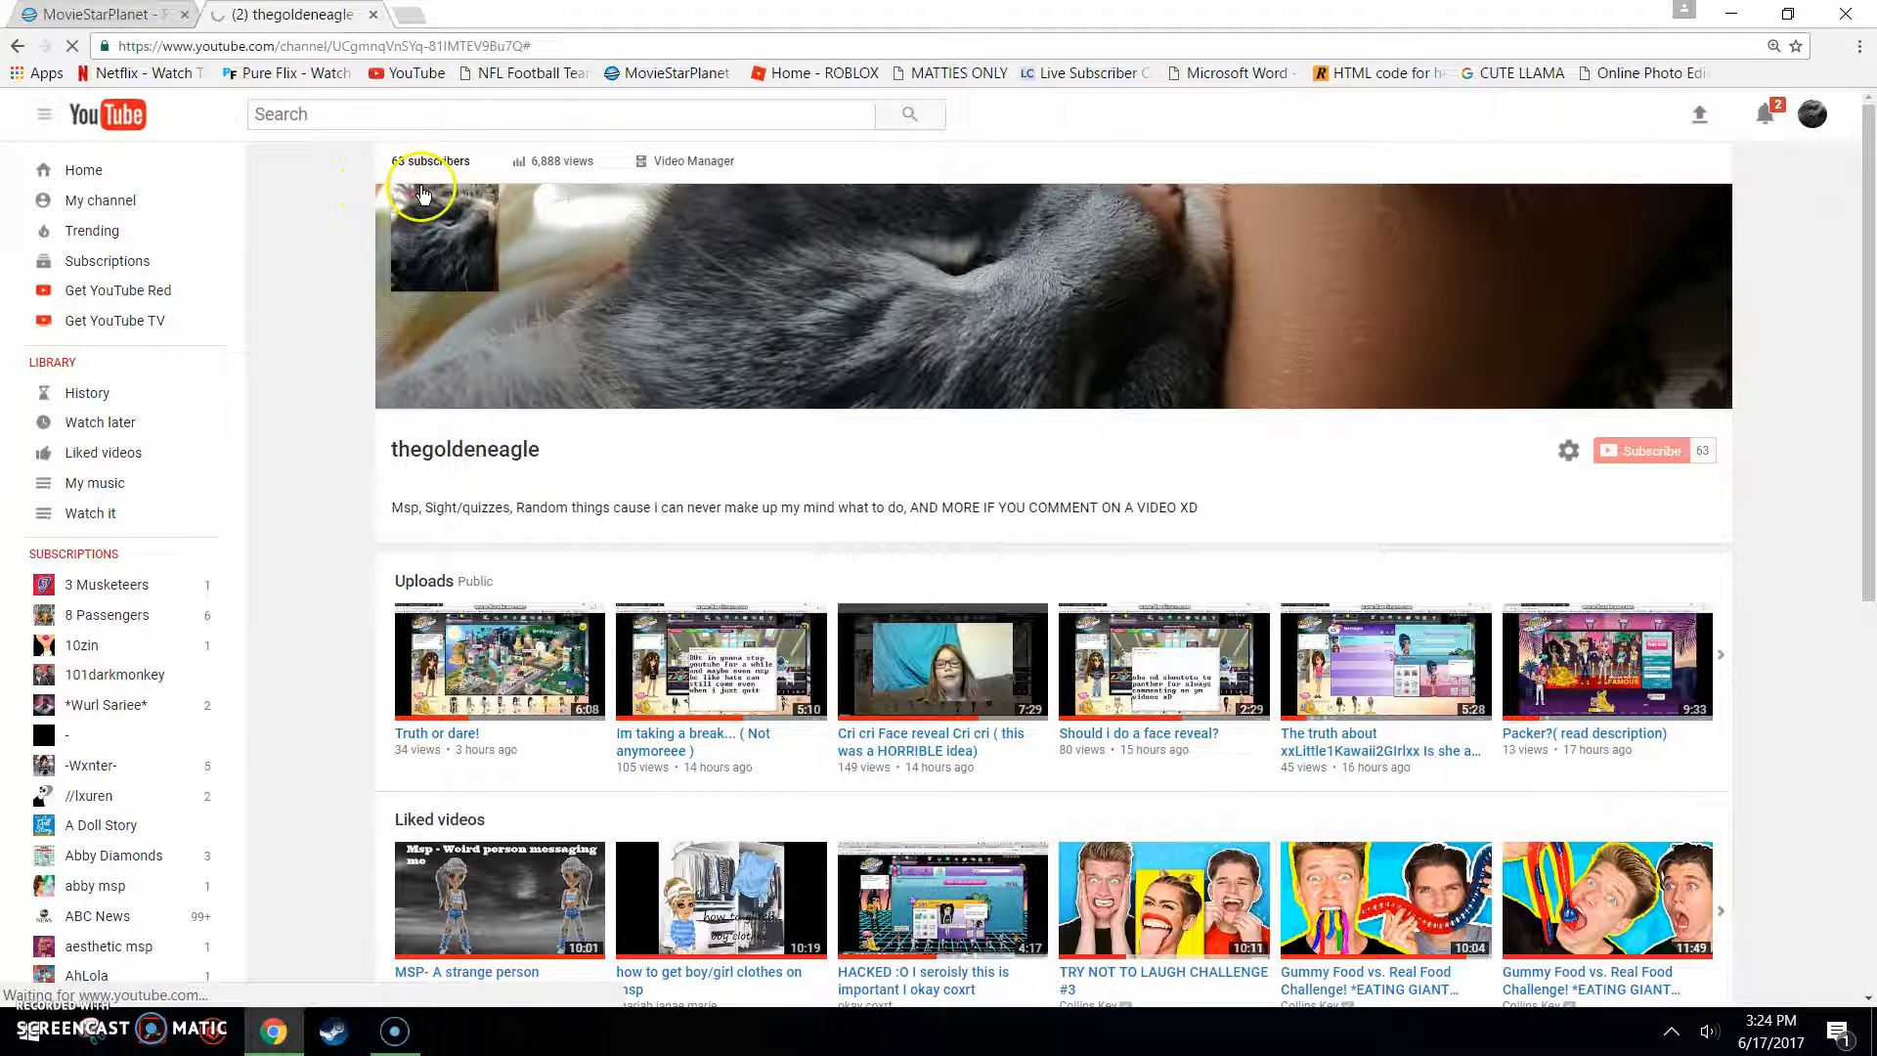
Step: View the subscribers list, reopen 'Cri cri Face reveal', check notifications and scroll to its comments
{"action": "left_click", "coordinate": [430, 160]}
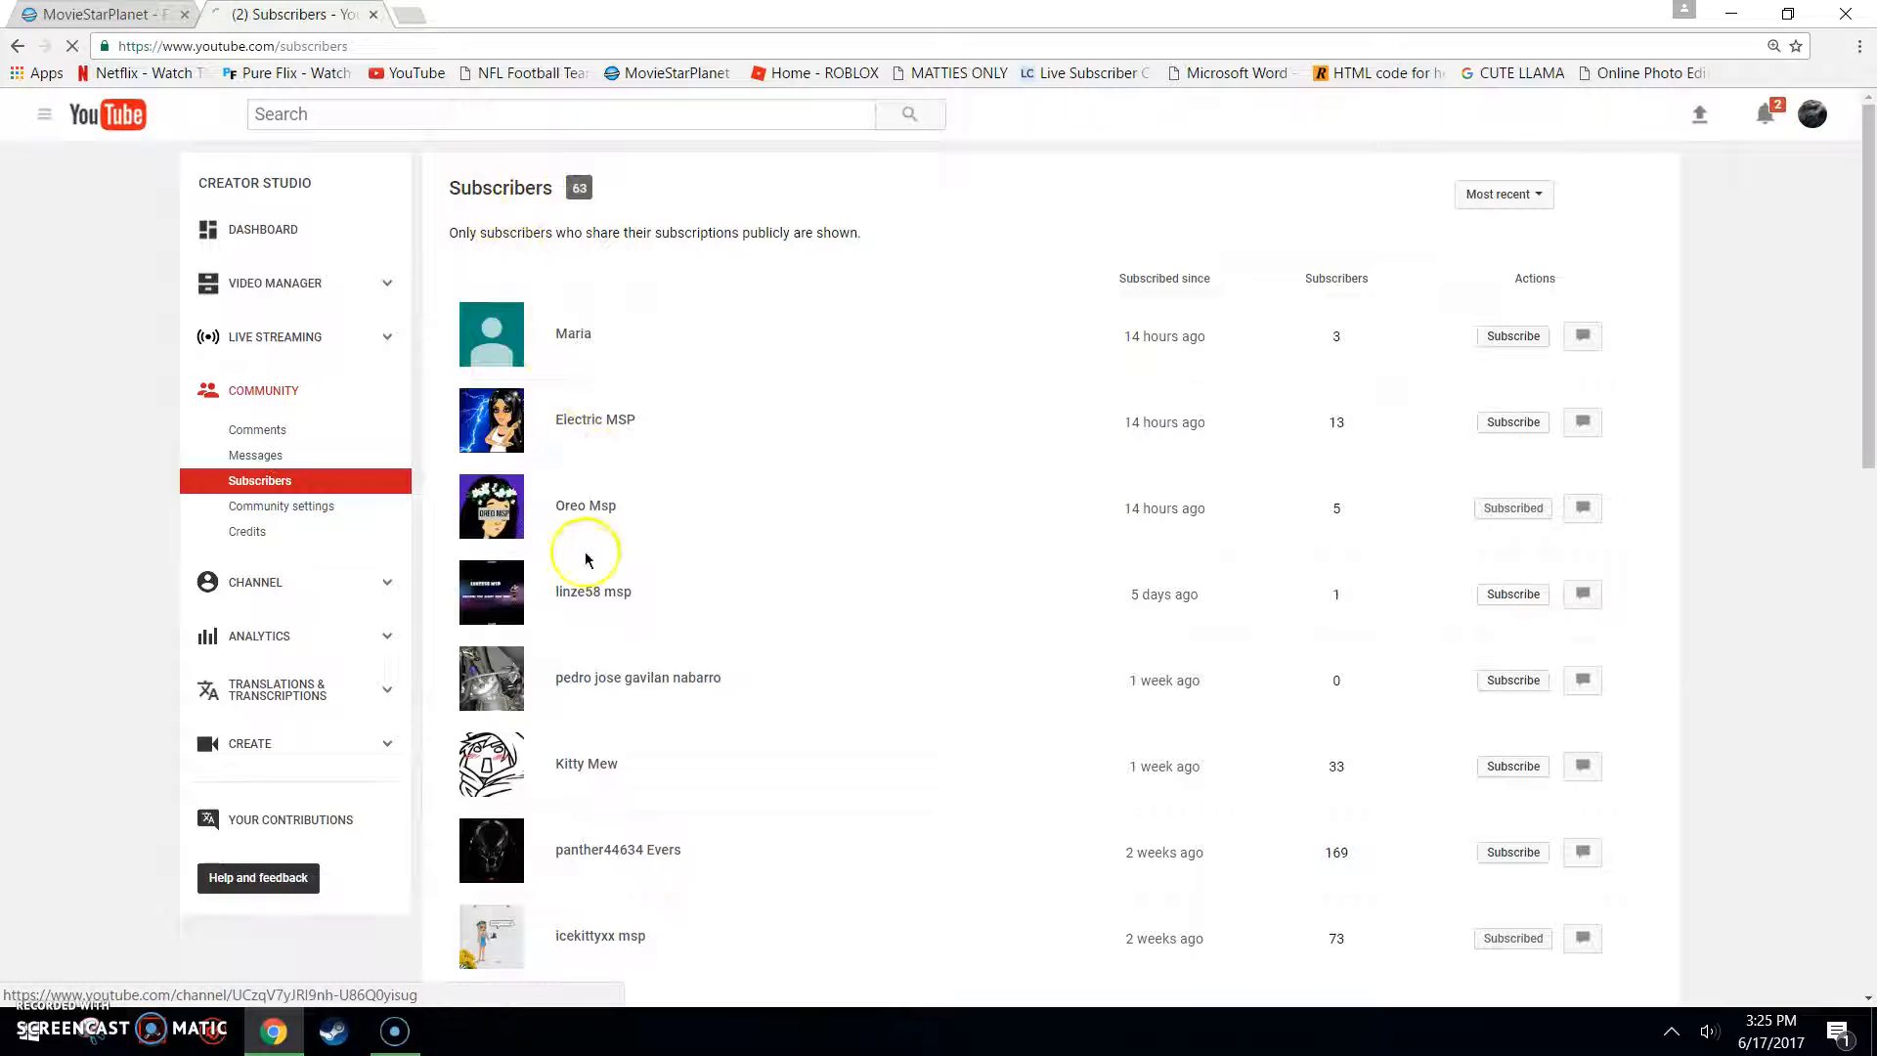
{"action": "mouse_move", "coordinate": [491, 450]}
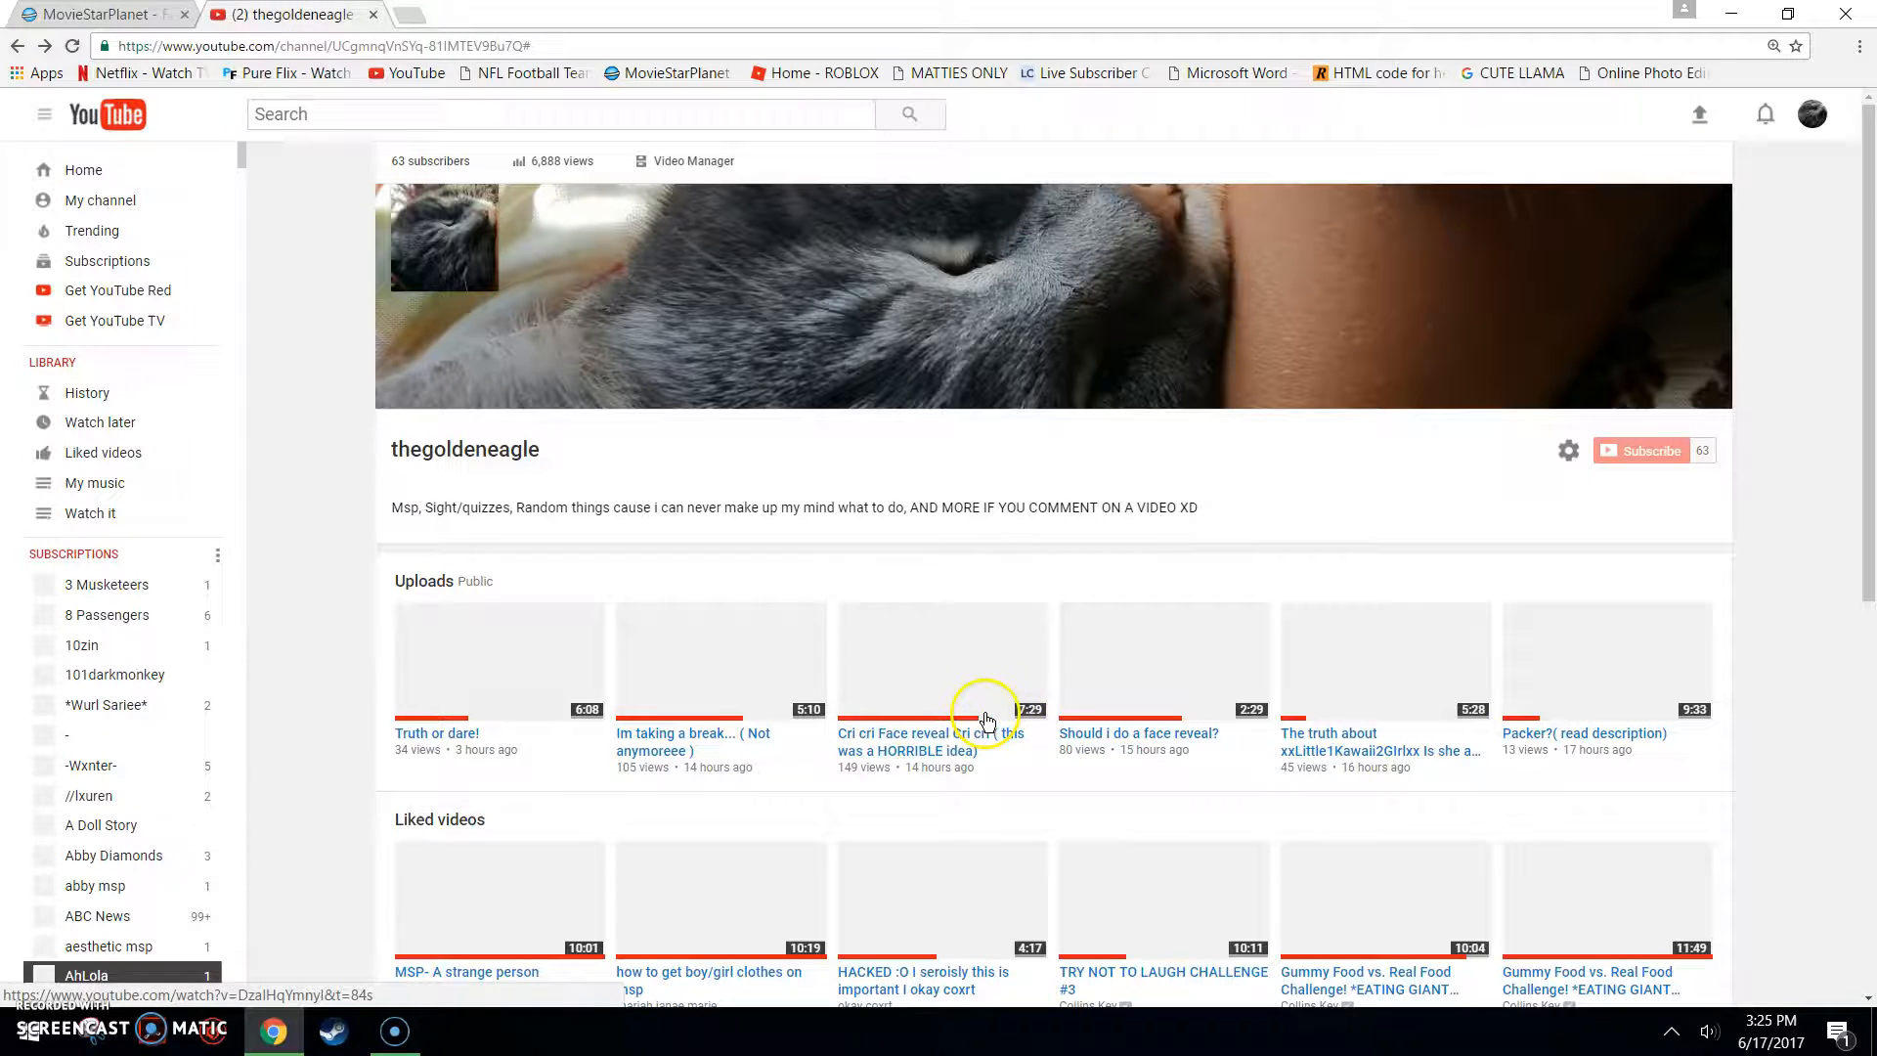
{"action": "left_click", "coordinate": [943, 663]}
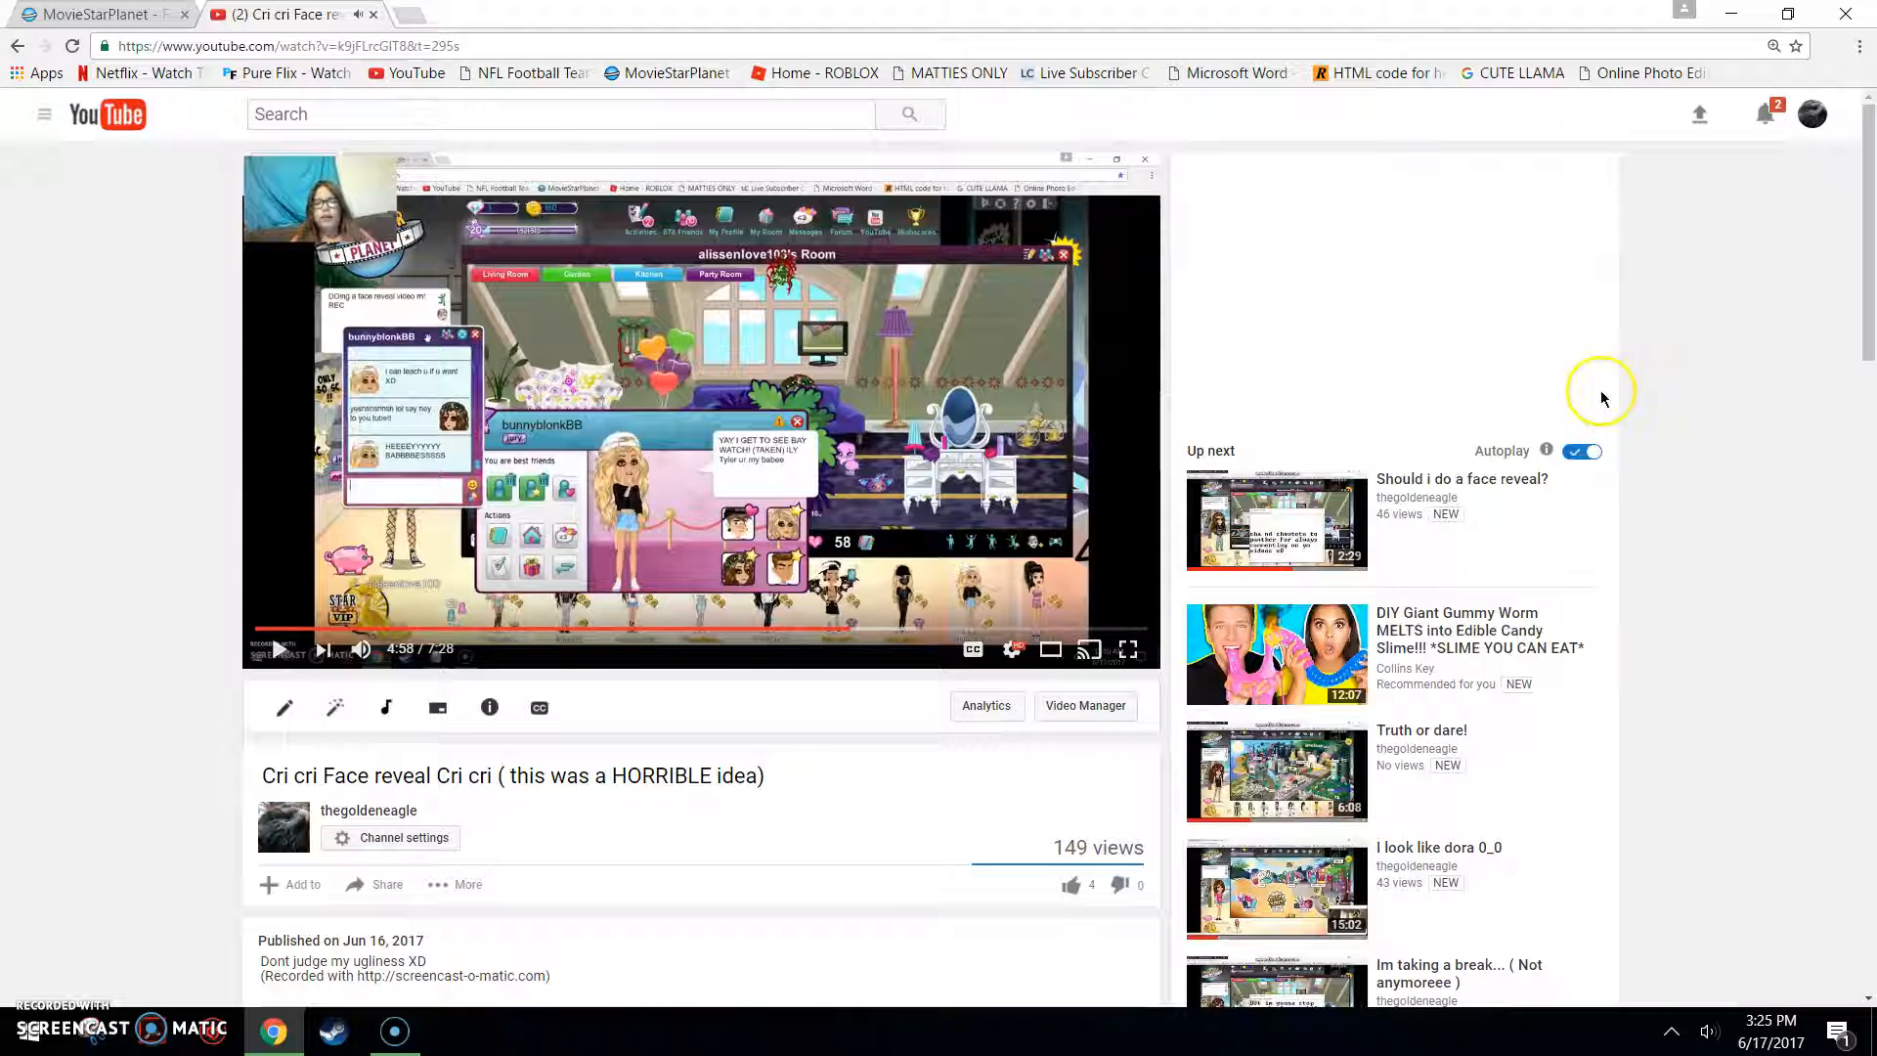
{"action": "mouse_move", "coordinate": [1762, 113]}
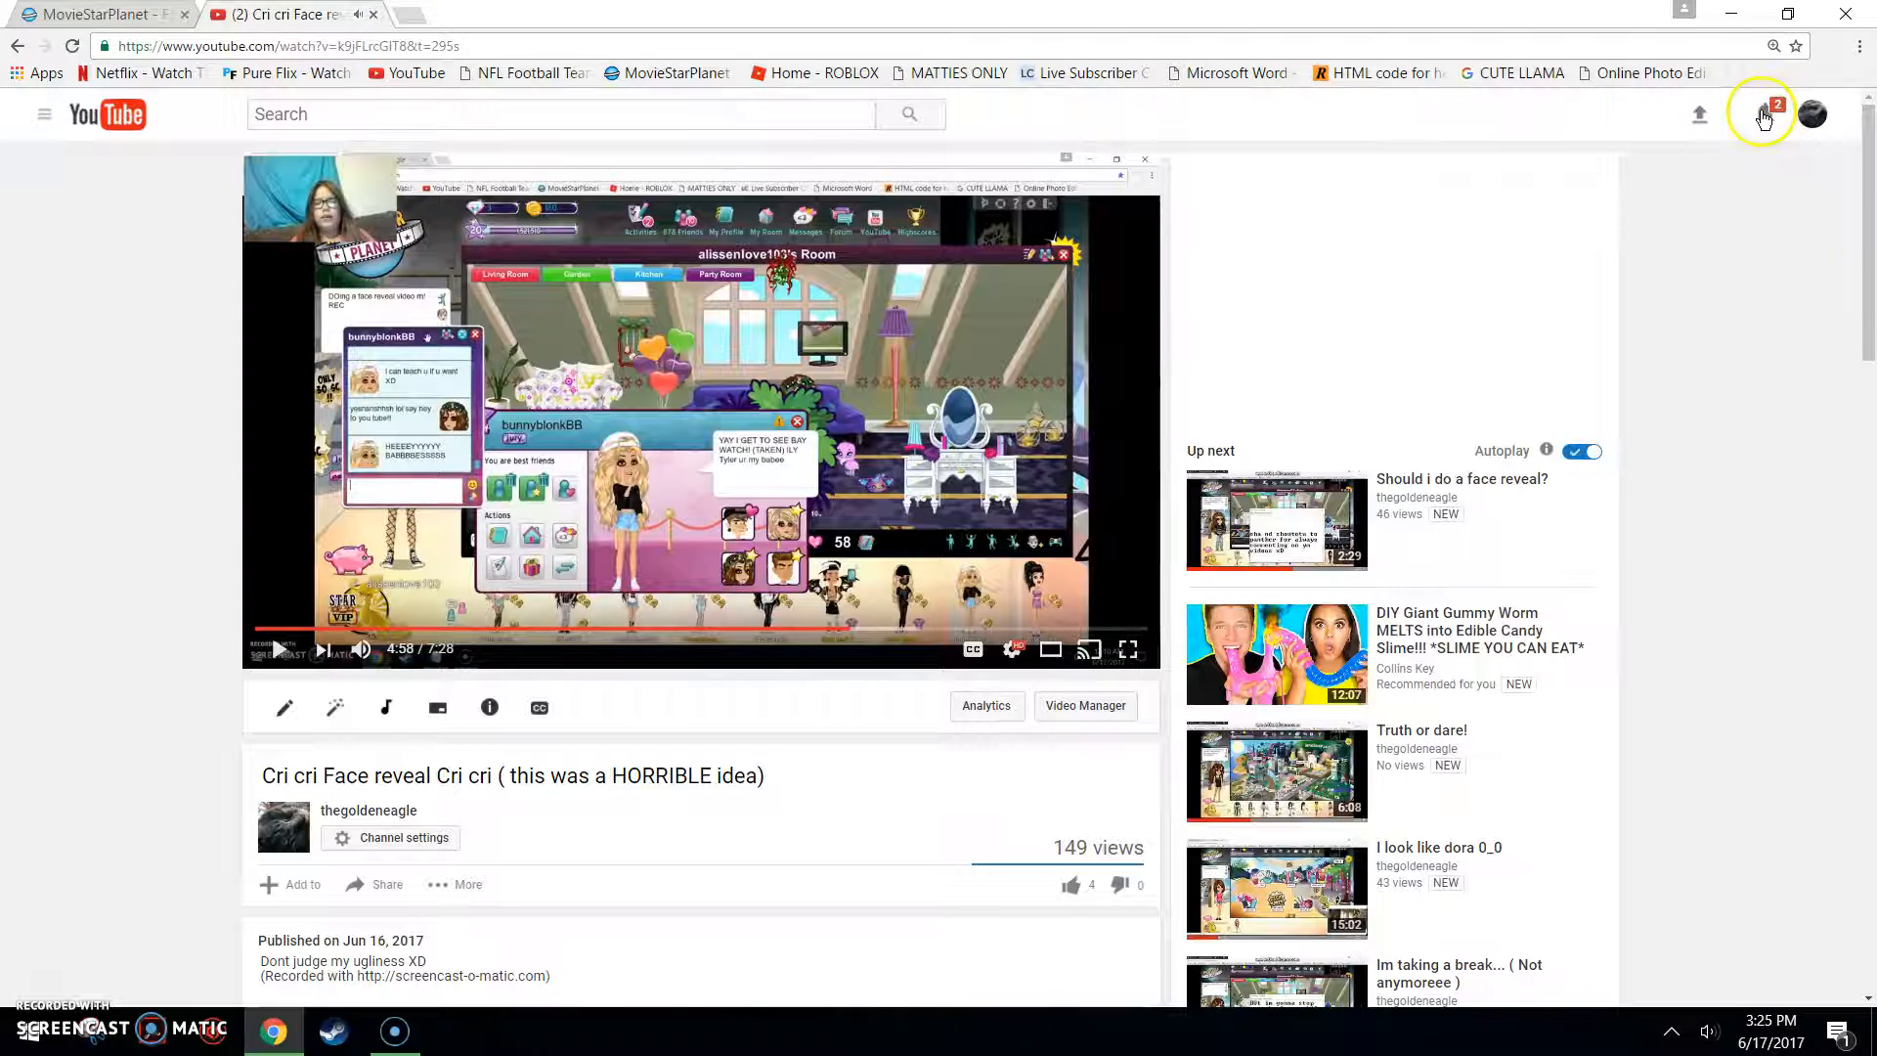
{"action": "left_click", "coordinate": [1764, 113]}
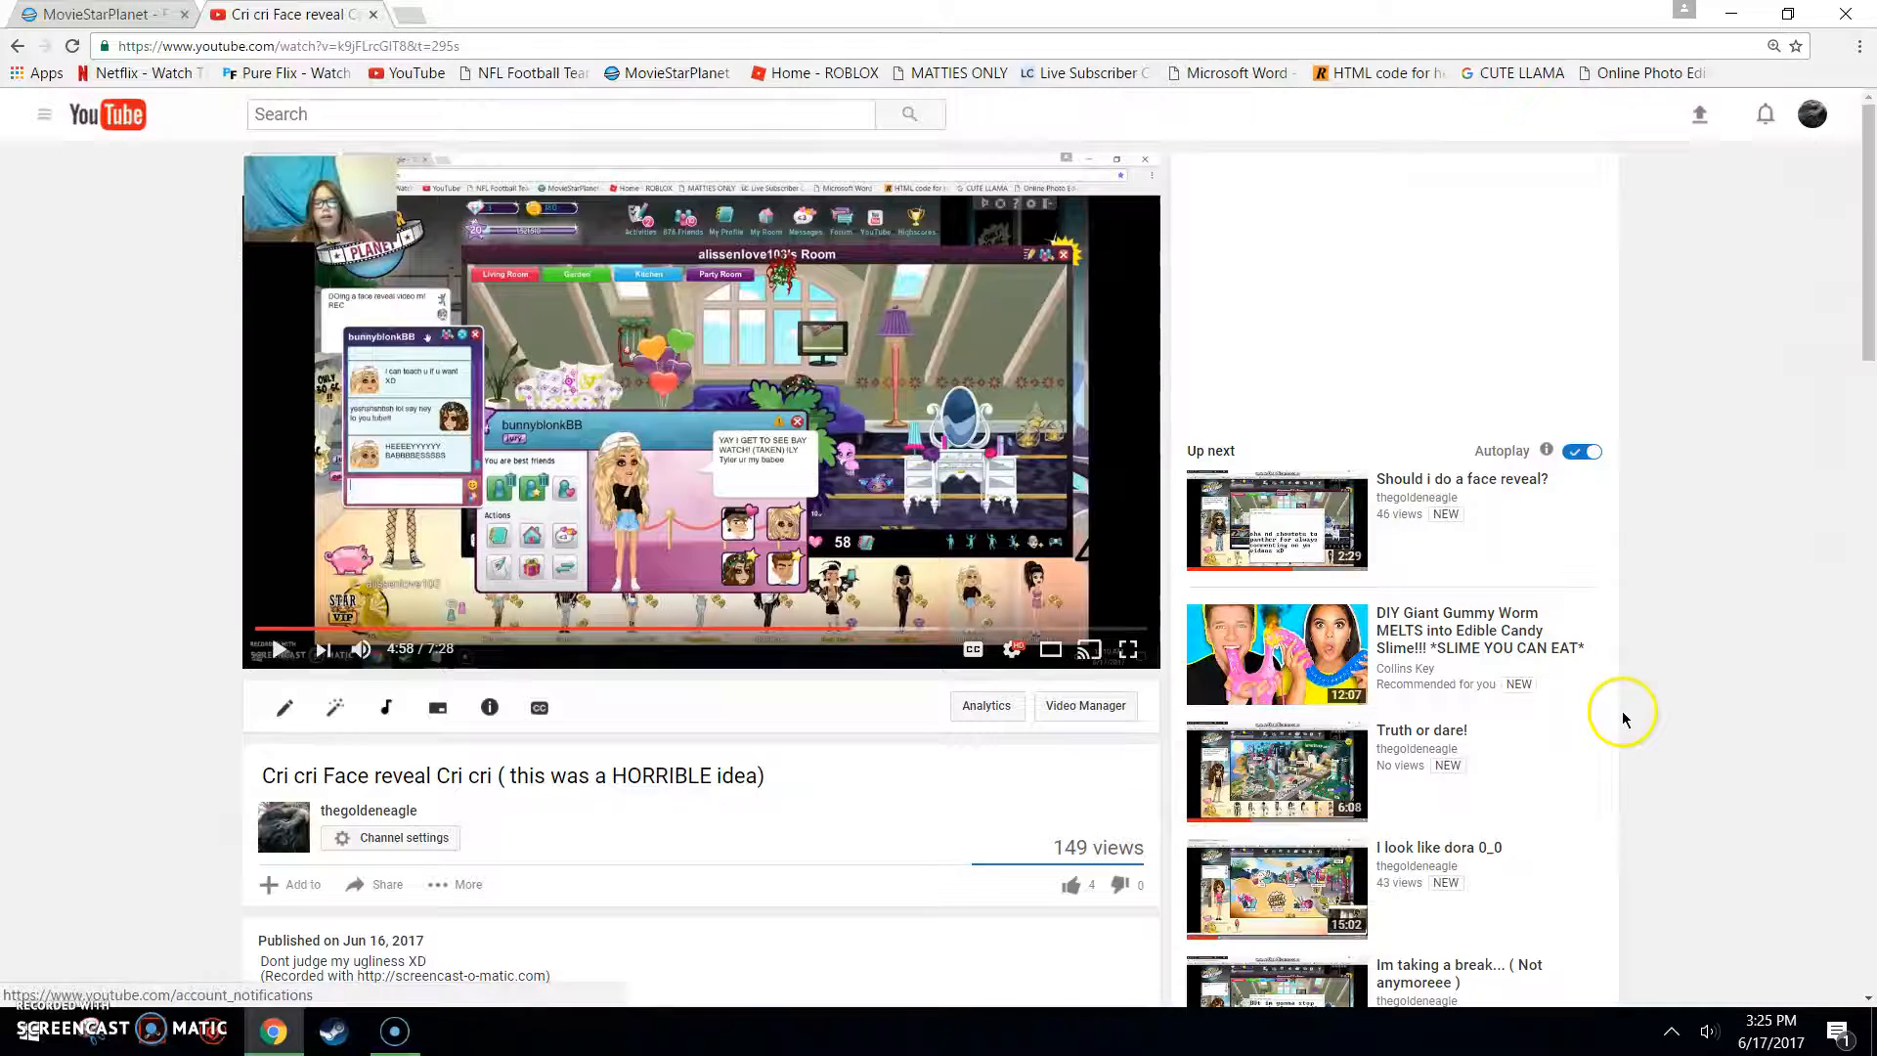
{"action": "scroll", "scroll_direction": "down", "scroll_amount": 3}
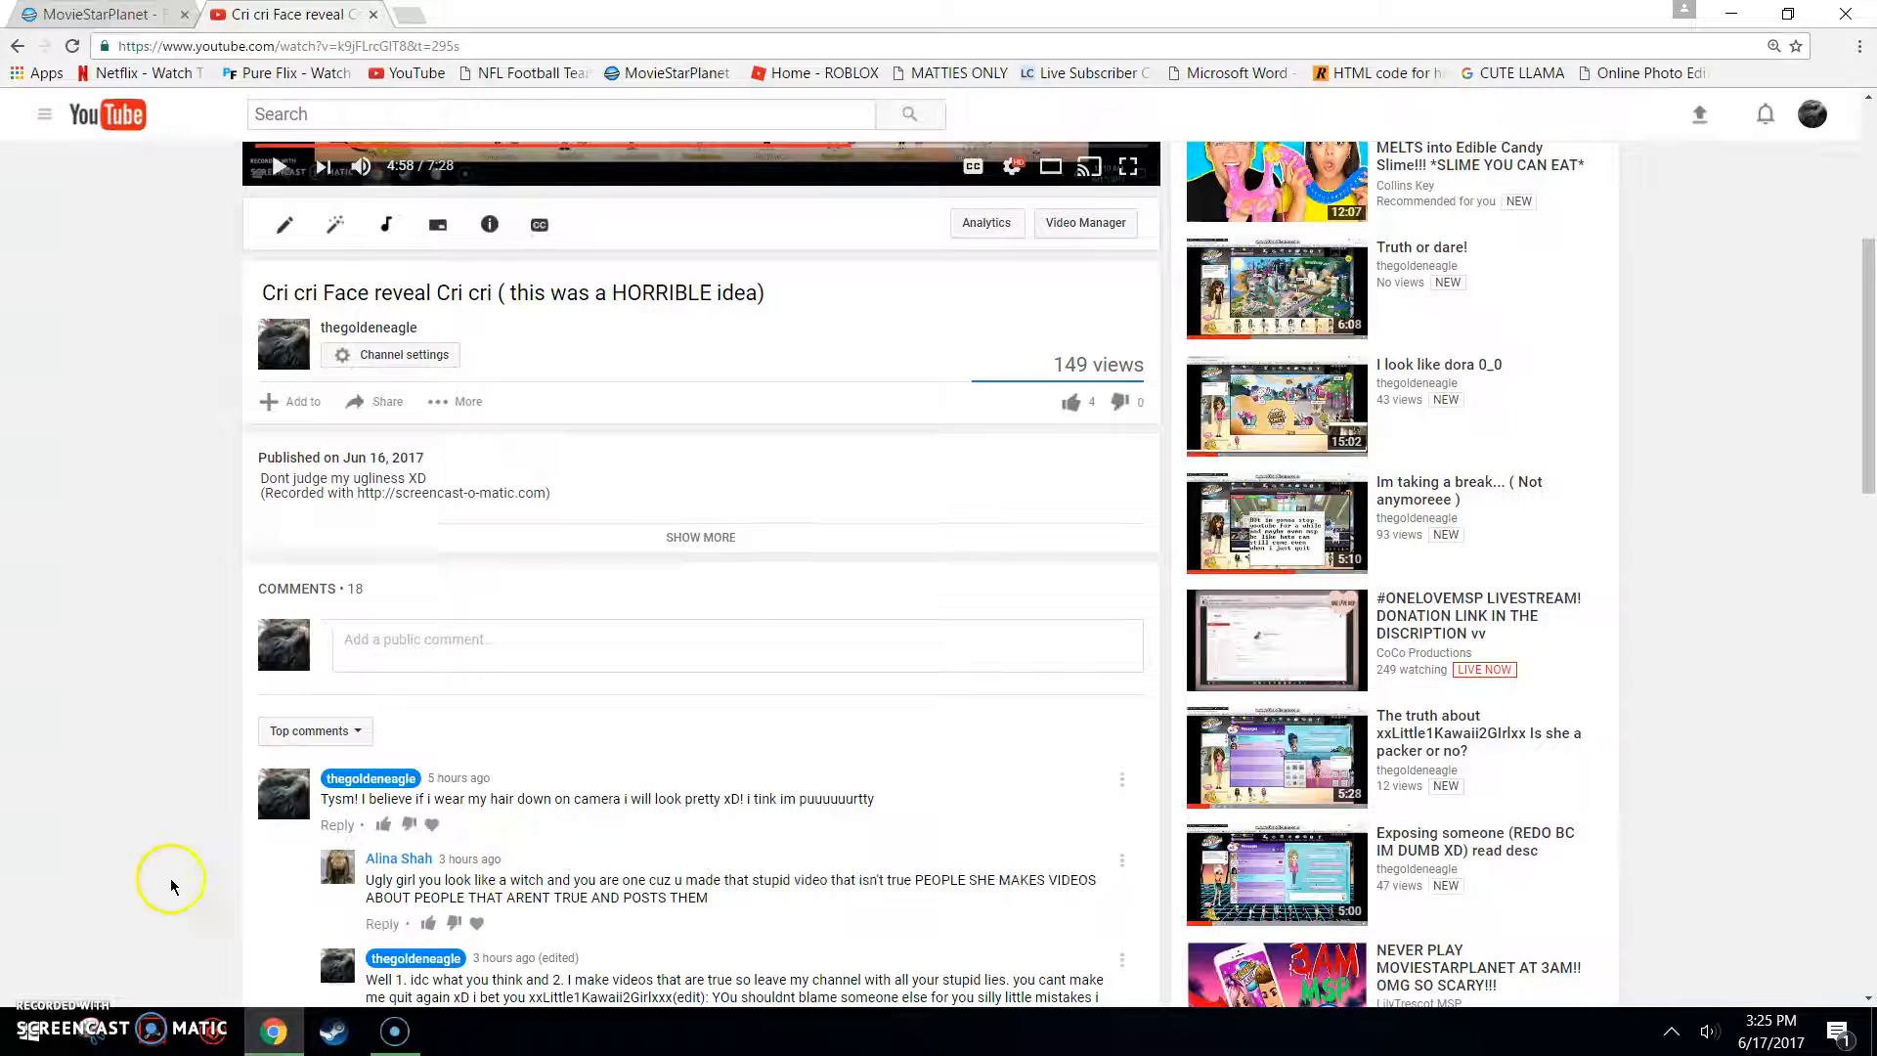
Step: Close a chat in MovieStarPlanet, then return to the video and continue reading its comments
{"action": "left_click", "coordinate": [88, 16]}
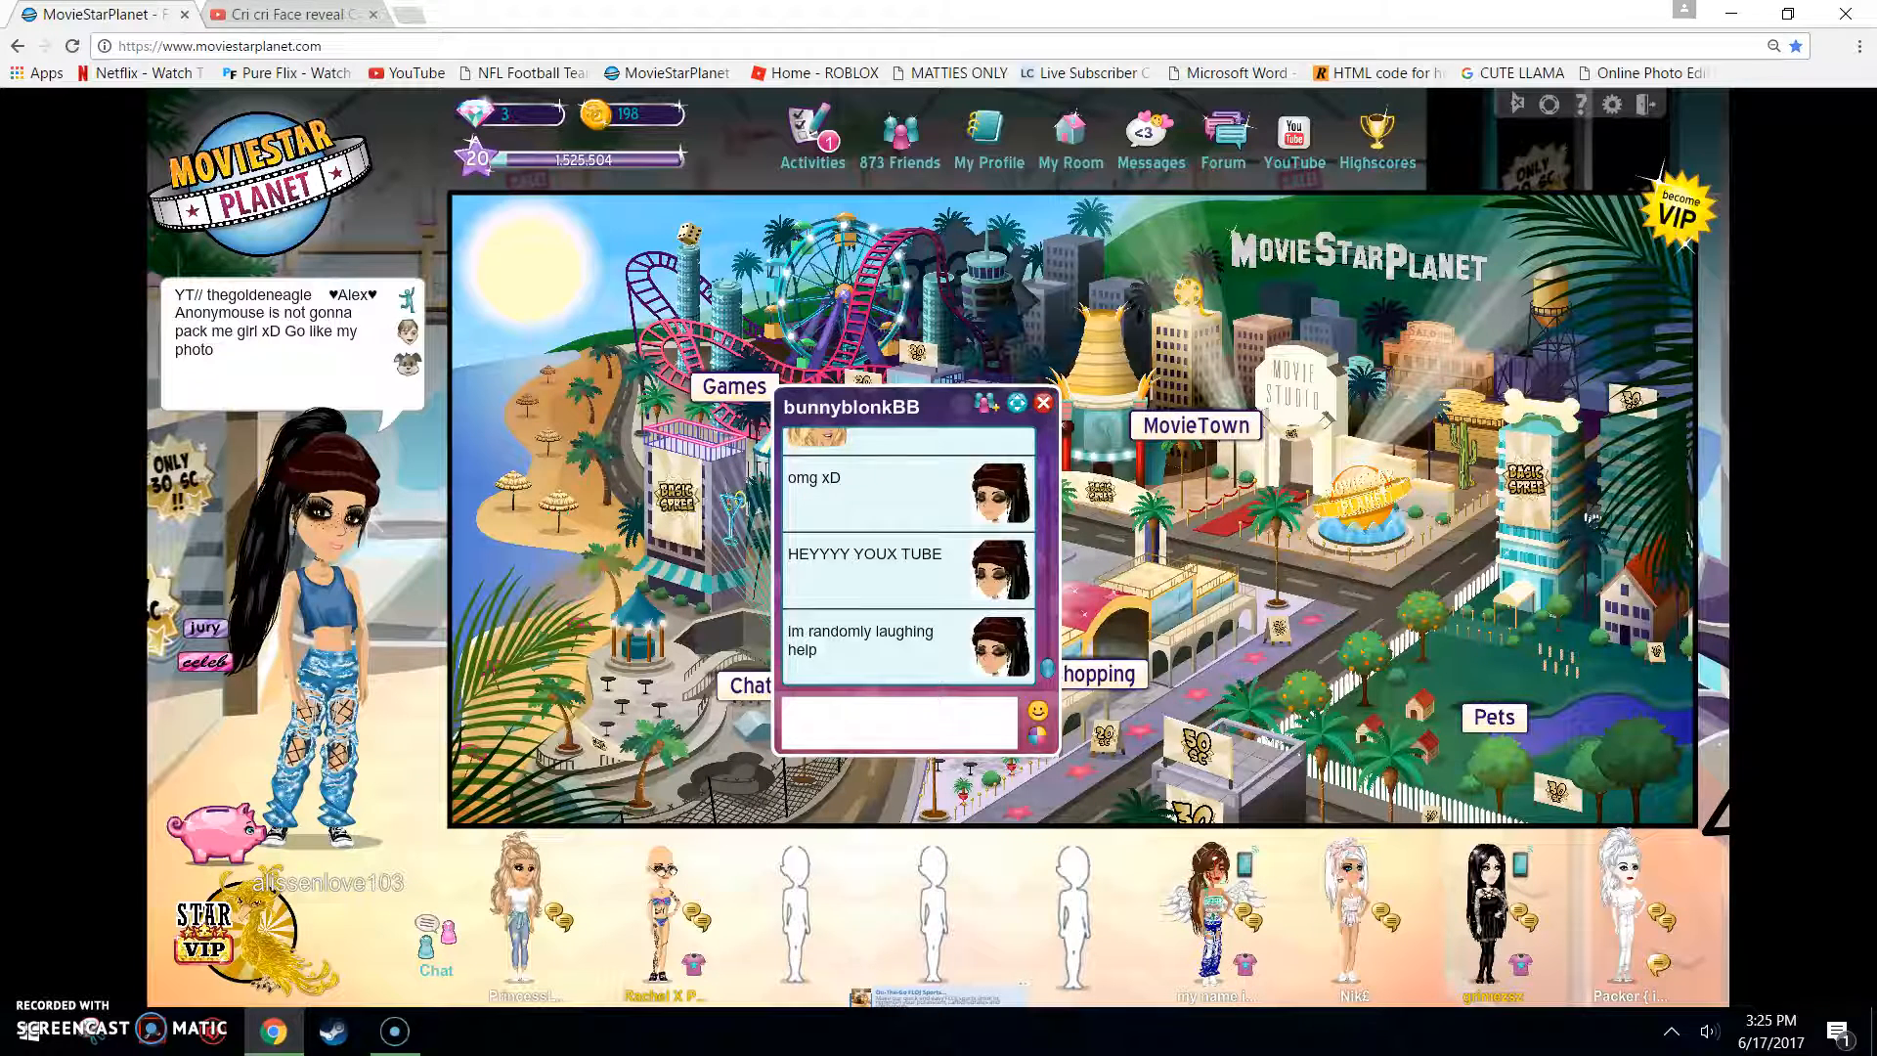
{"action": "left_click", "coordinate": [1043, 403]}
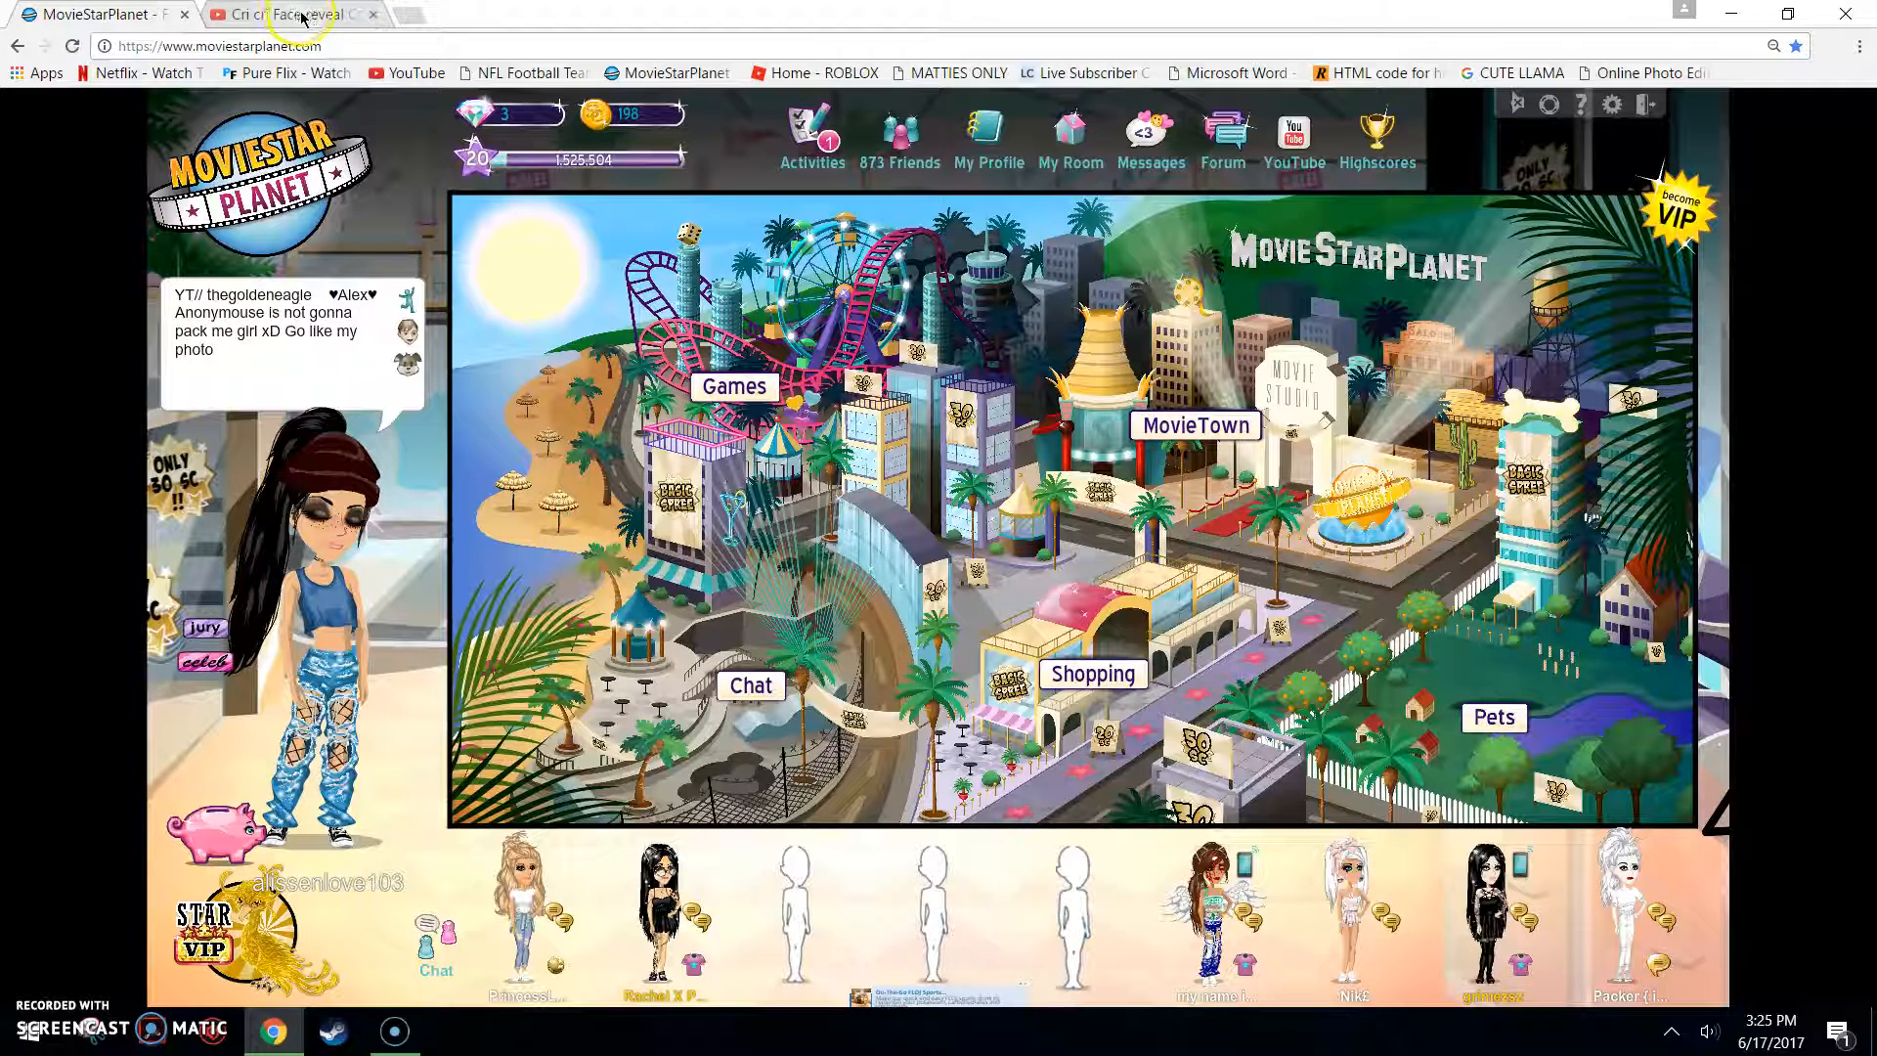
{"action": "left_click", "coordinate": [284, 14]}
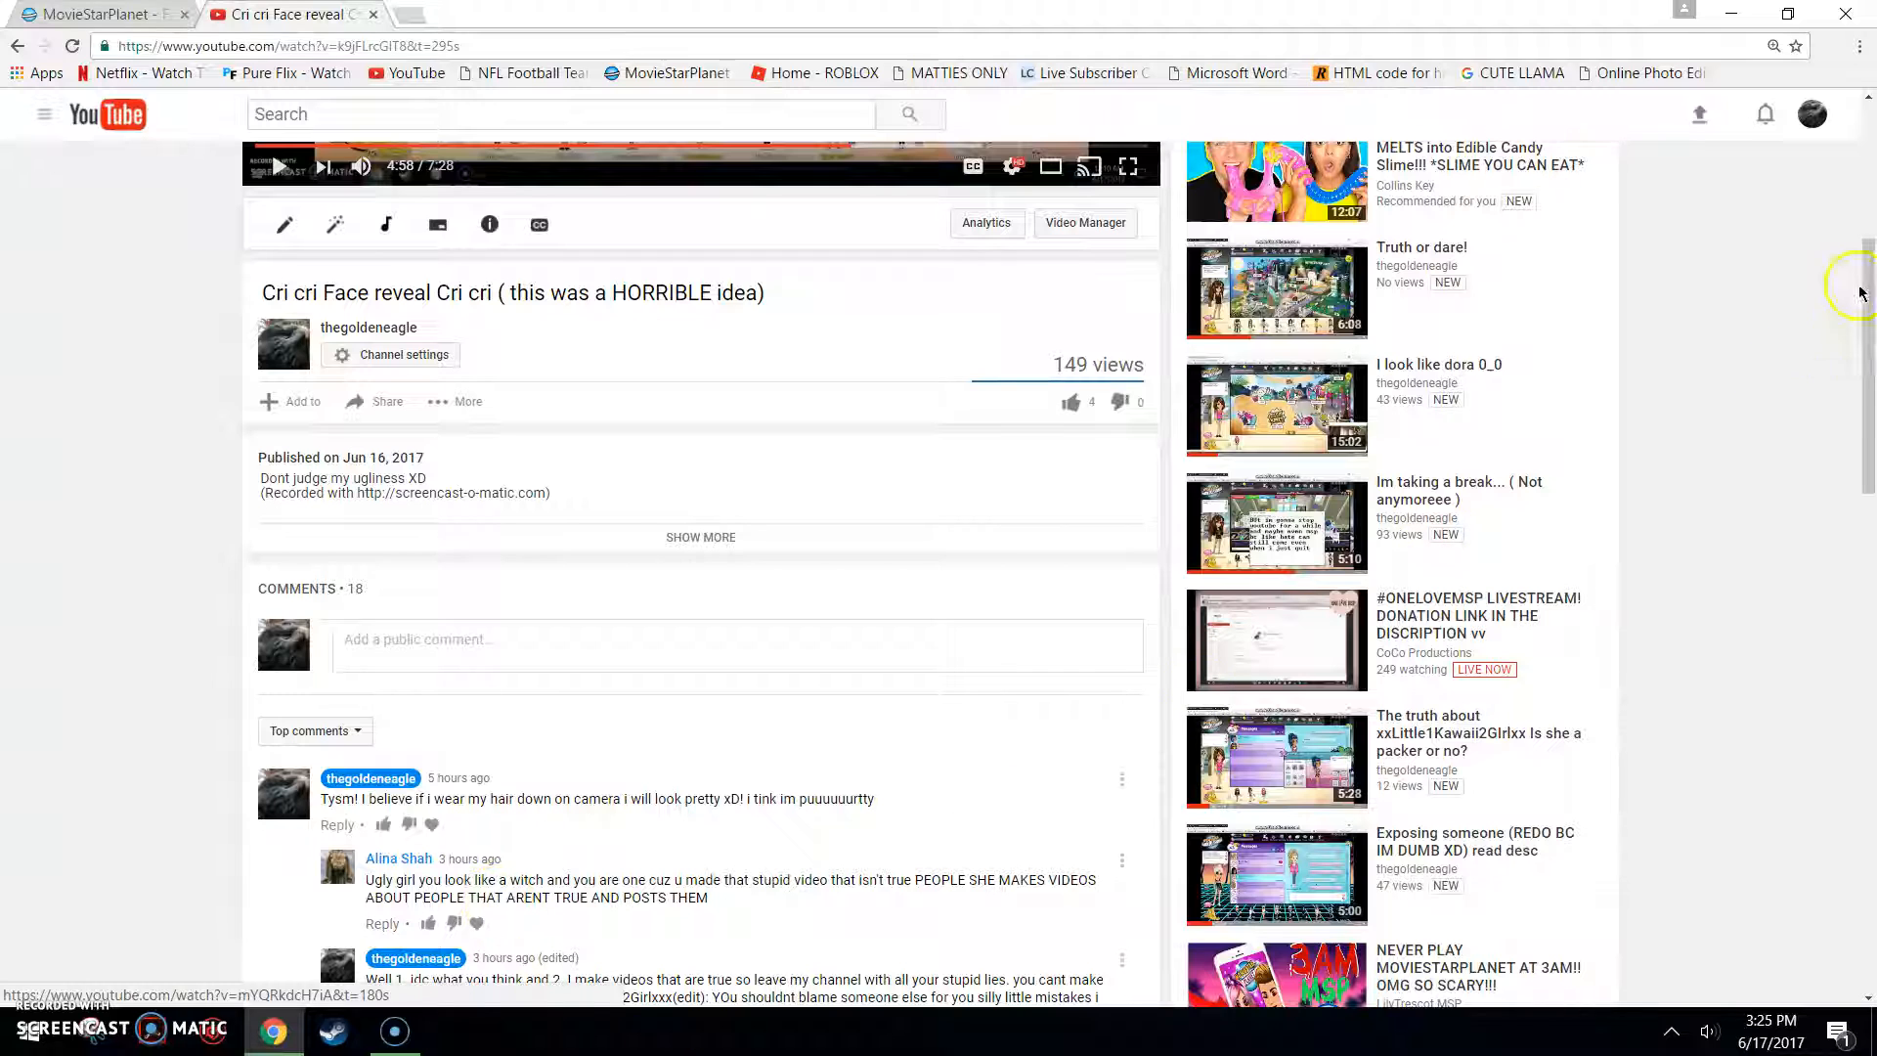
{"action": "scroll", "scroll_direction": "down", "scroll_amount": 3}
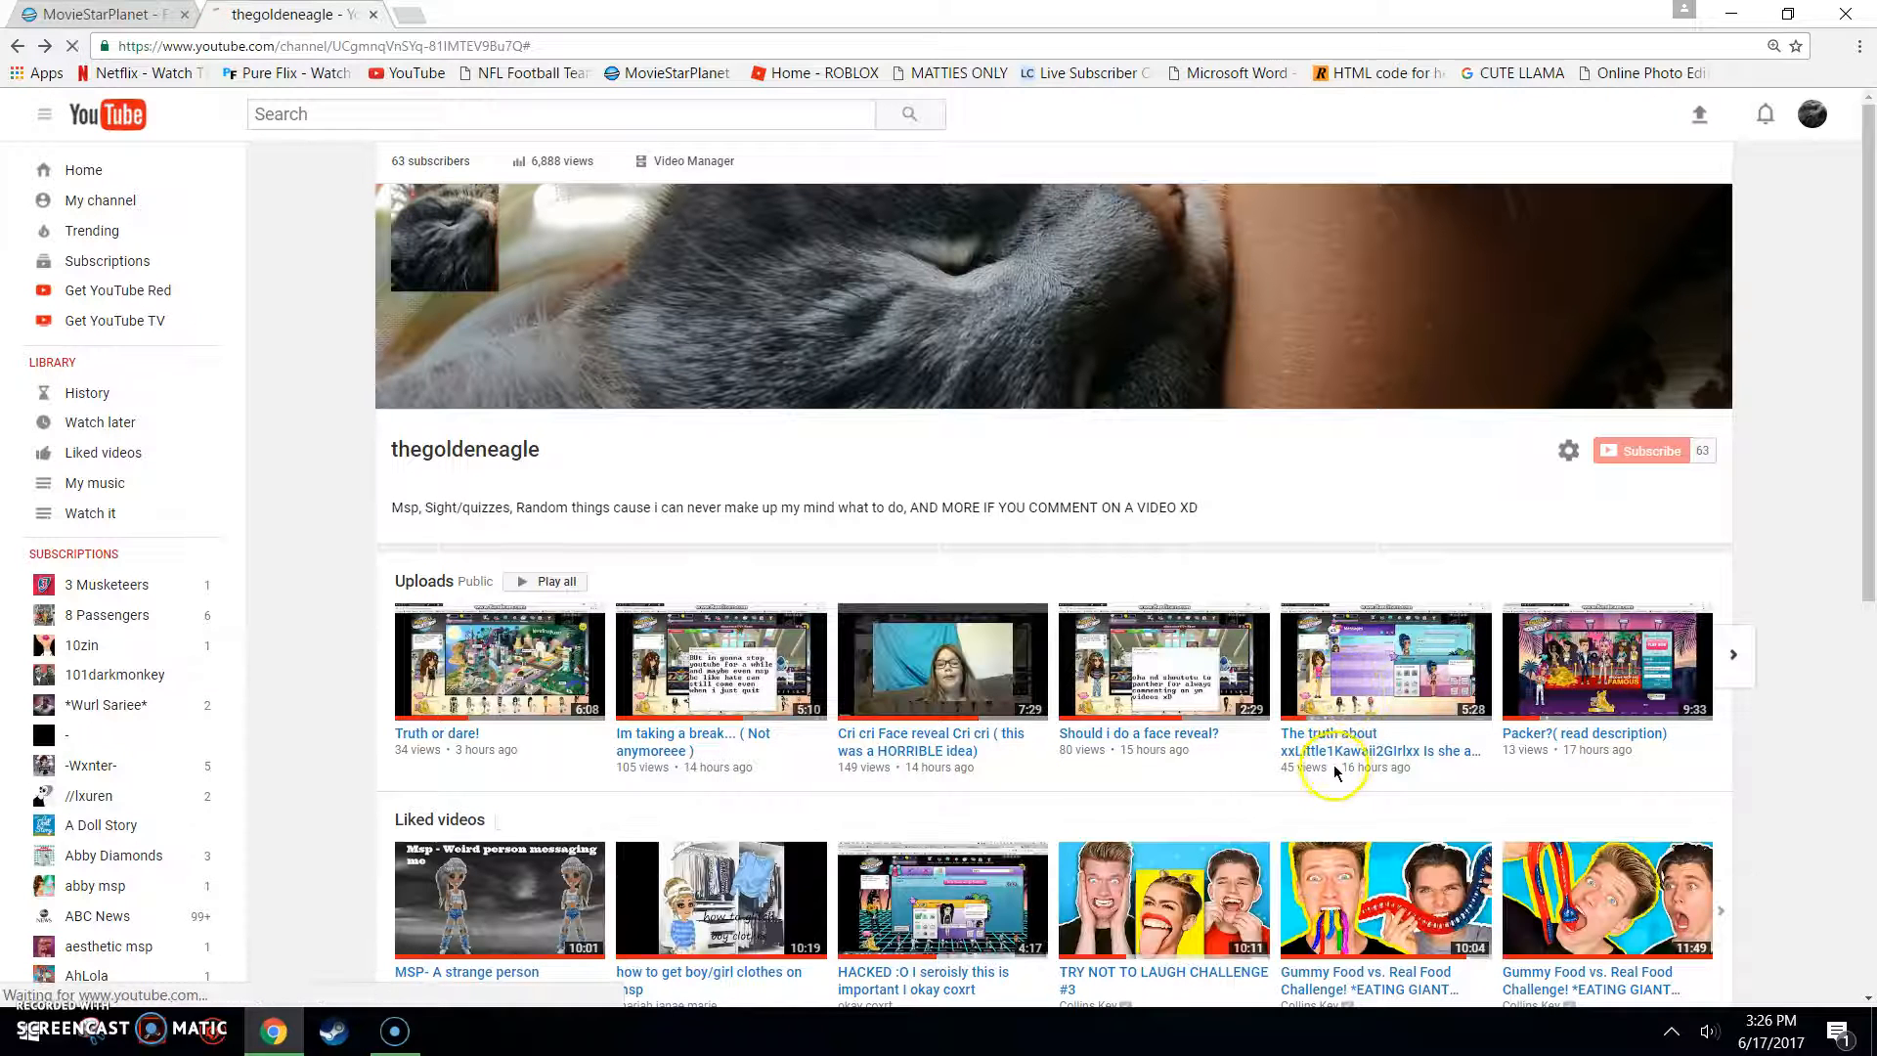
Step: Open 'The truth about xxLittle1Kawaii2Glrlxx' and scroll down through its comment thread
{"action": "left_click", "coordinate": [1384, 661]}
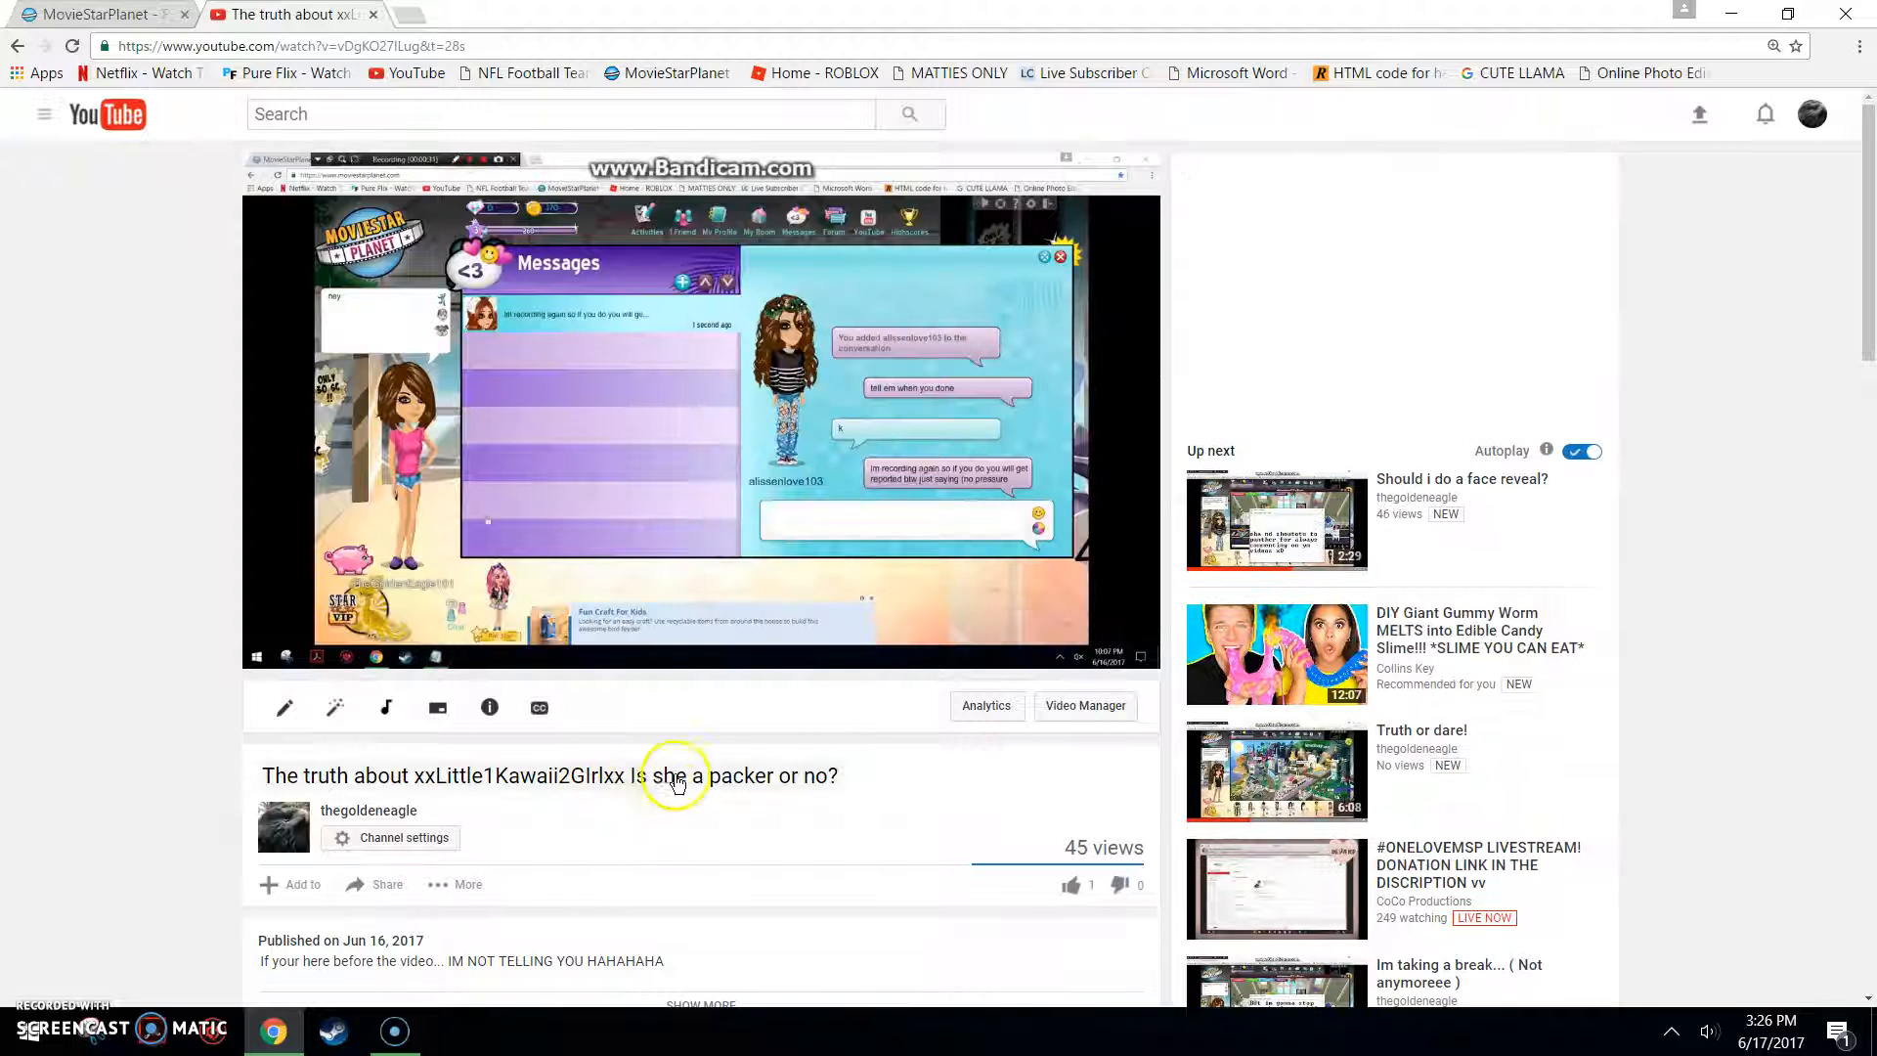
{"action": "mouse_move", "coordinate": [1443, 499]}
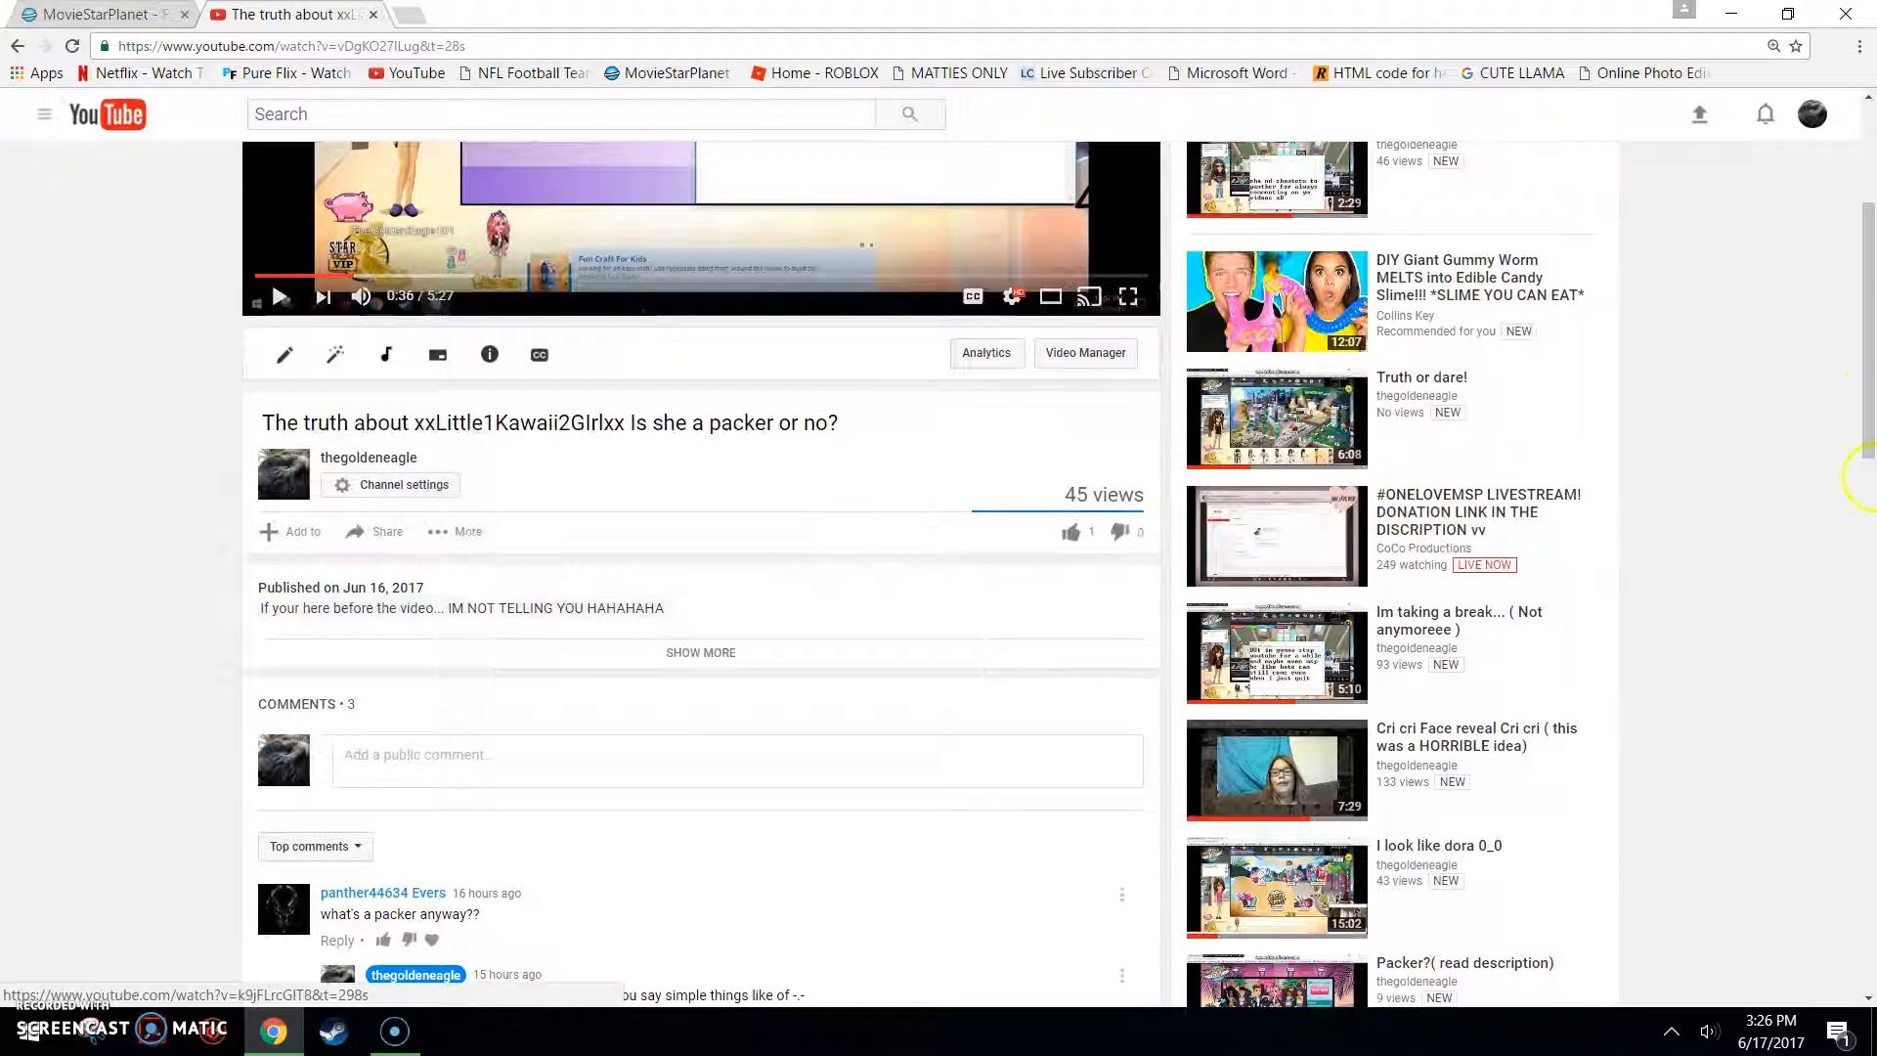
{"action": "scroll", "scroll_direction": "down", "scroll_amount": 3}
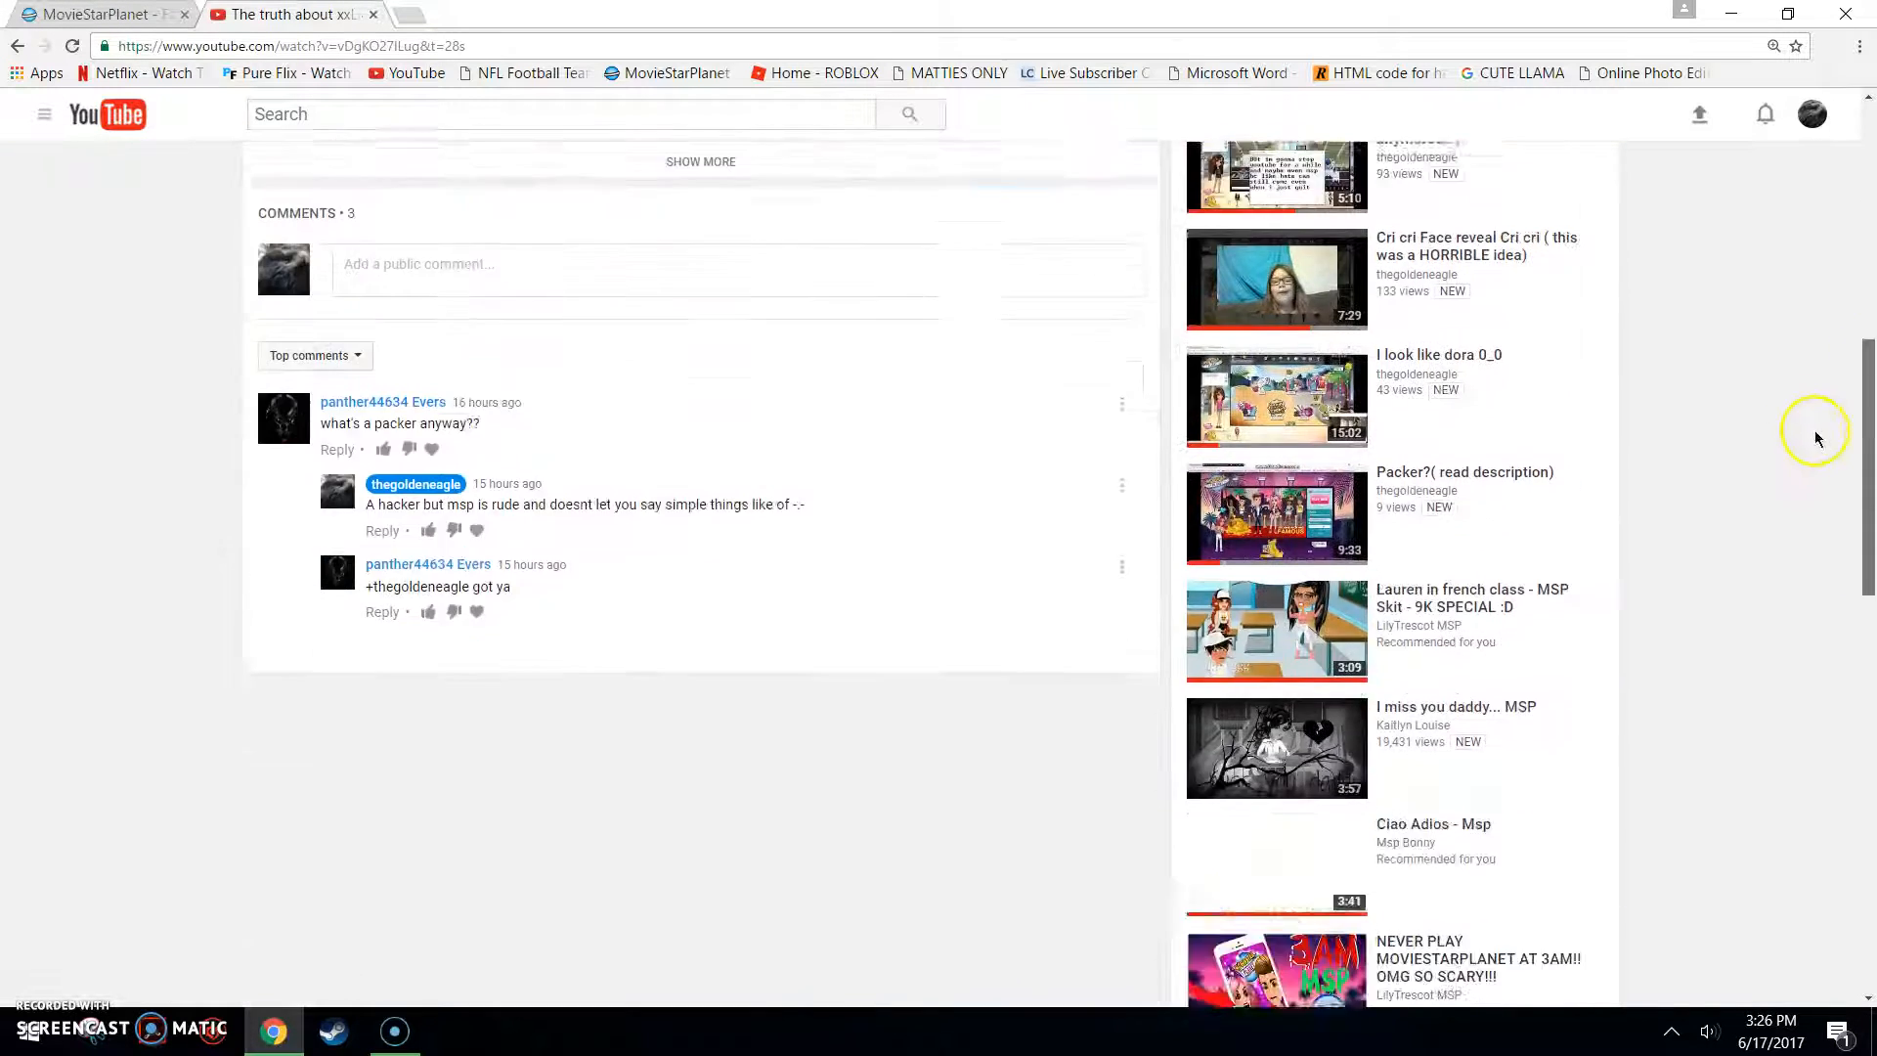
{"action": "scroll", "scroll_direction": "down", "scroll_amount": 3}
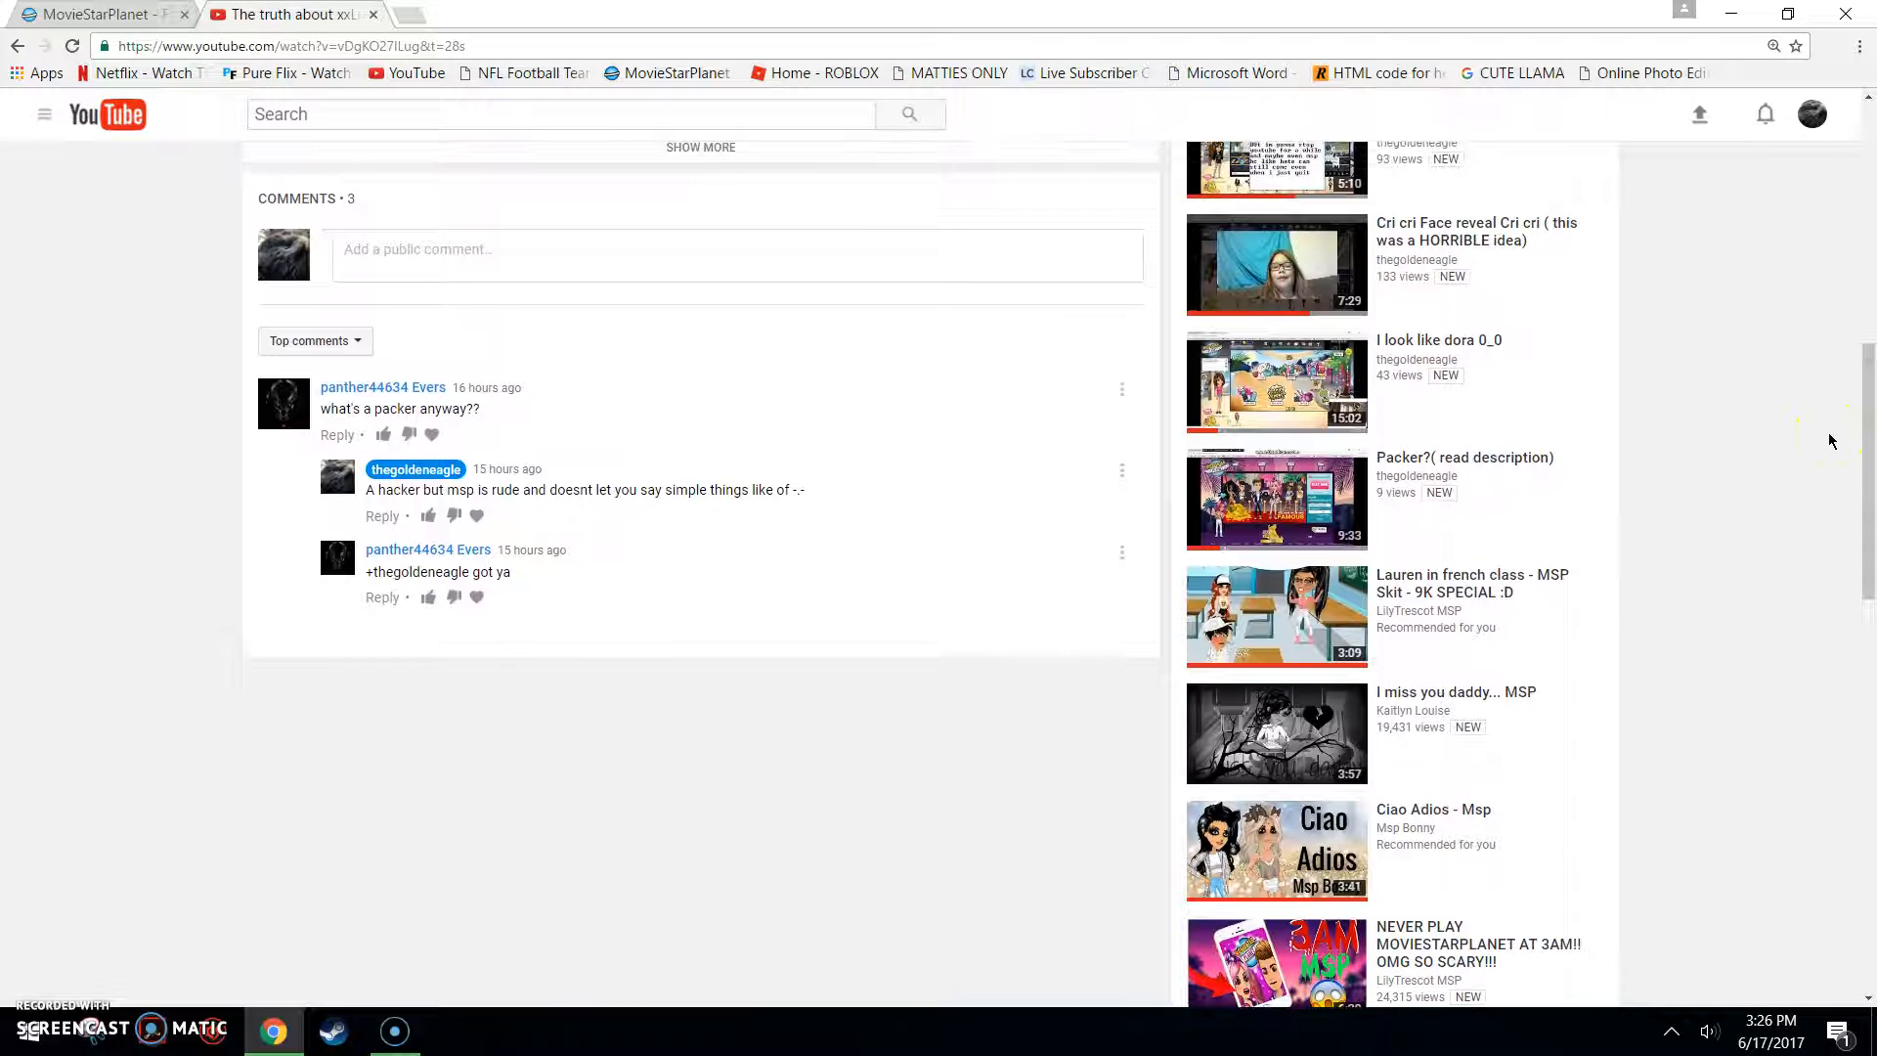
{"action": "left_click", "coordinate": [88, 12]}
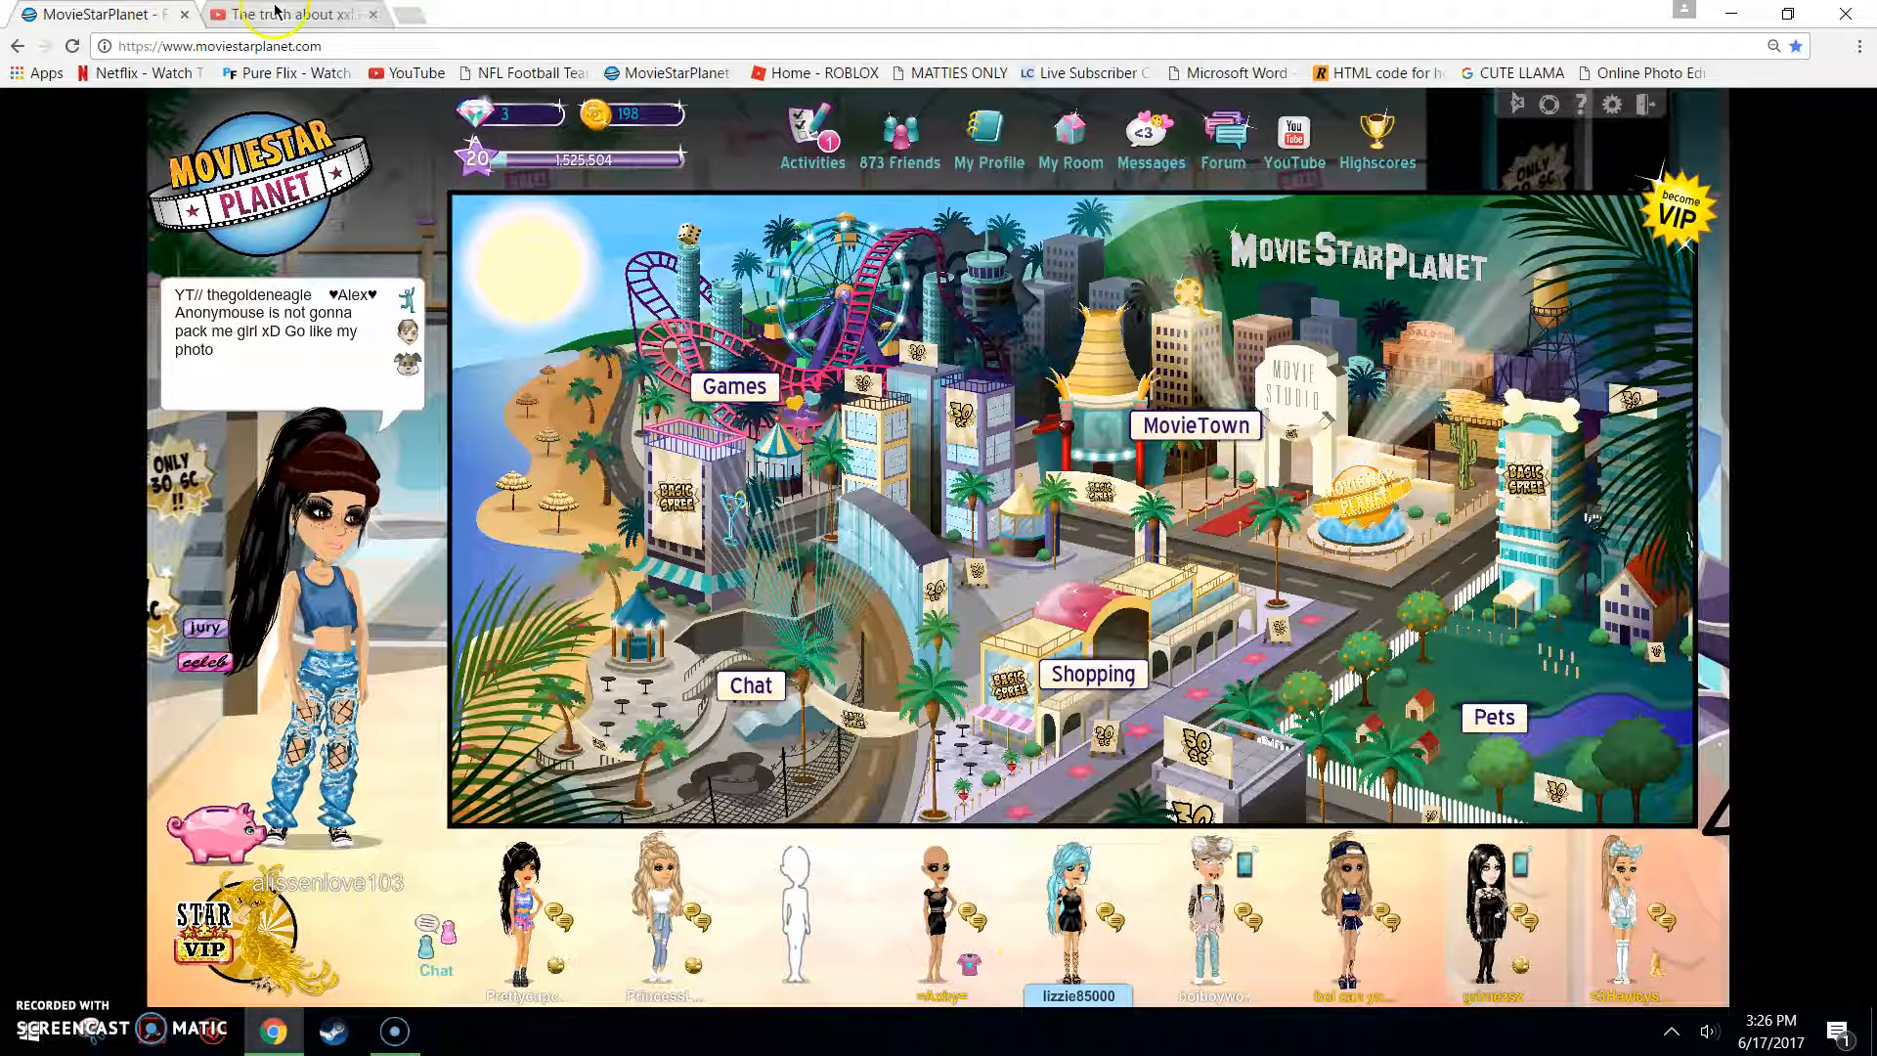
Step: Scroll back to the top of the packer video, briefly checking MovieStarPlanet in between
{"action": "left_click", "coordinate": [293, 15]}
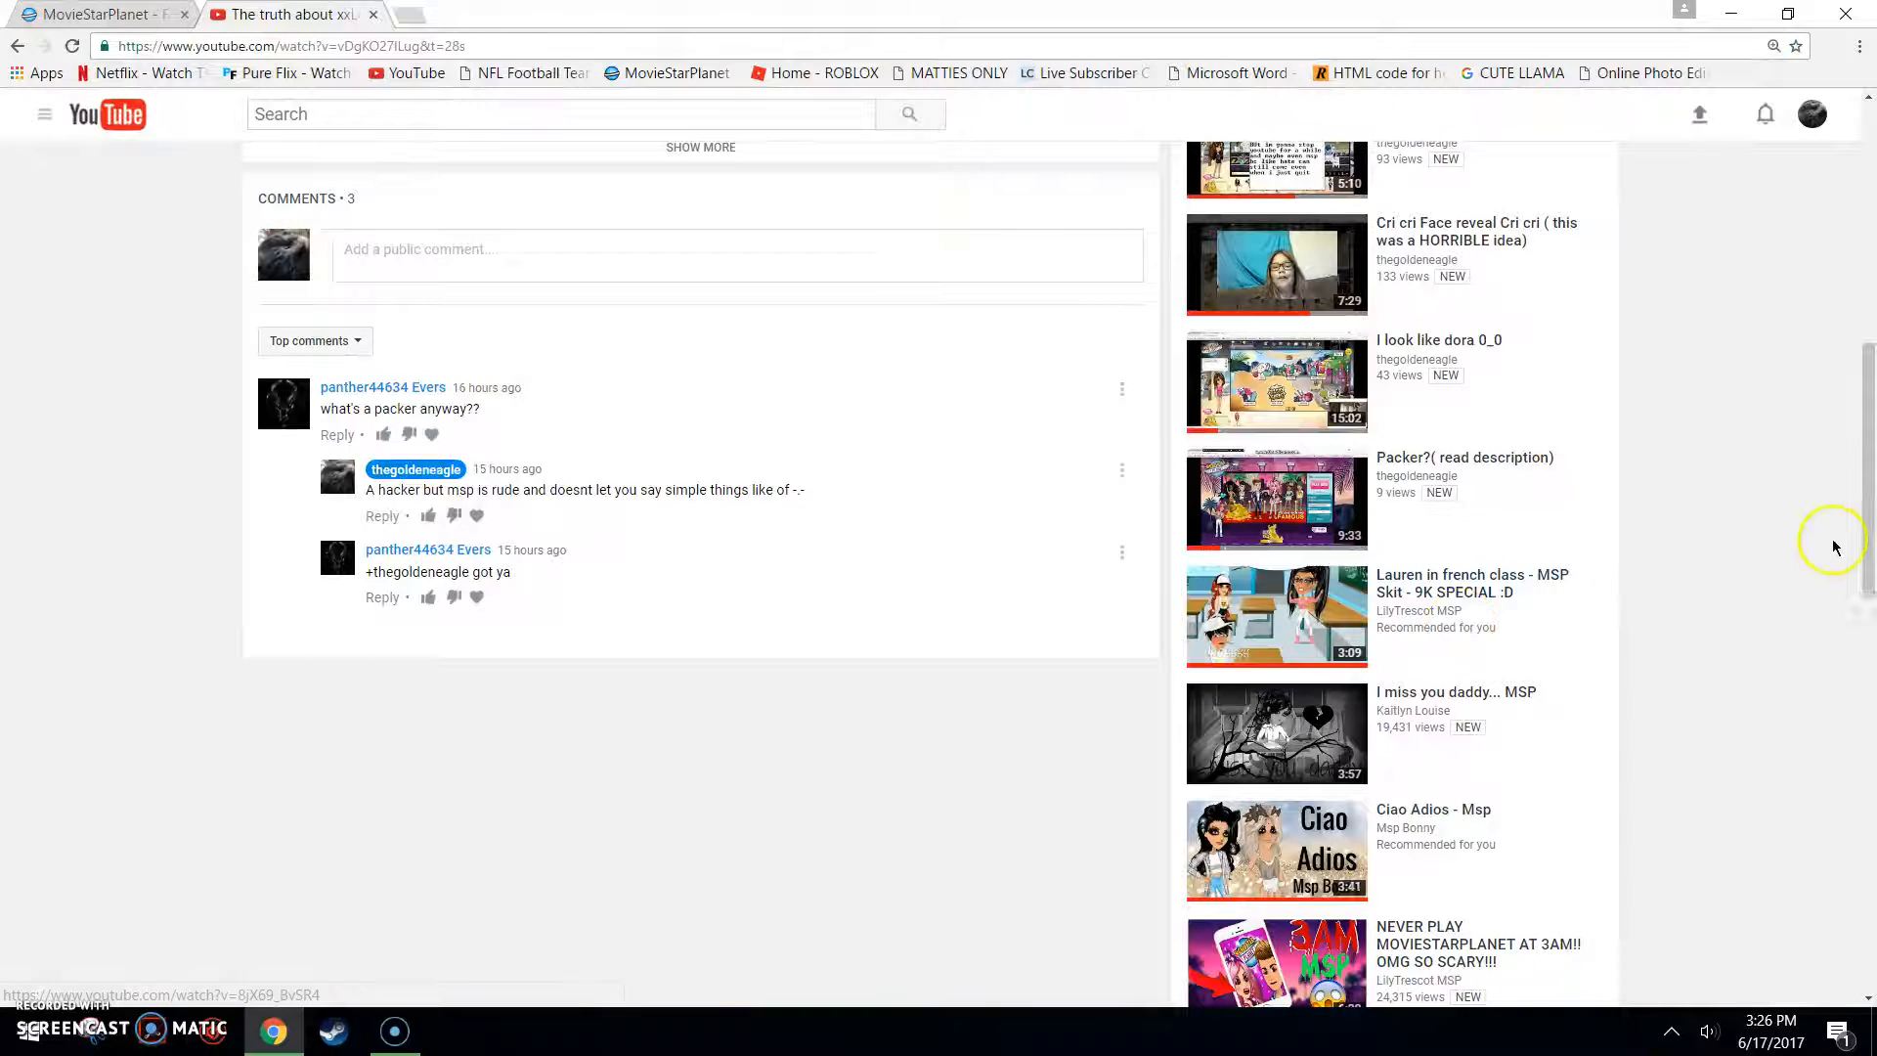
{"action": "scroll", "scroll_direction": "up", "scroll_amount": 3}
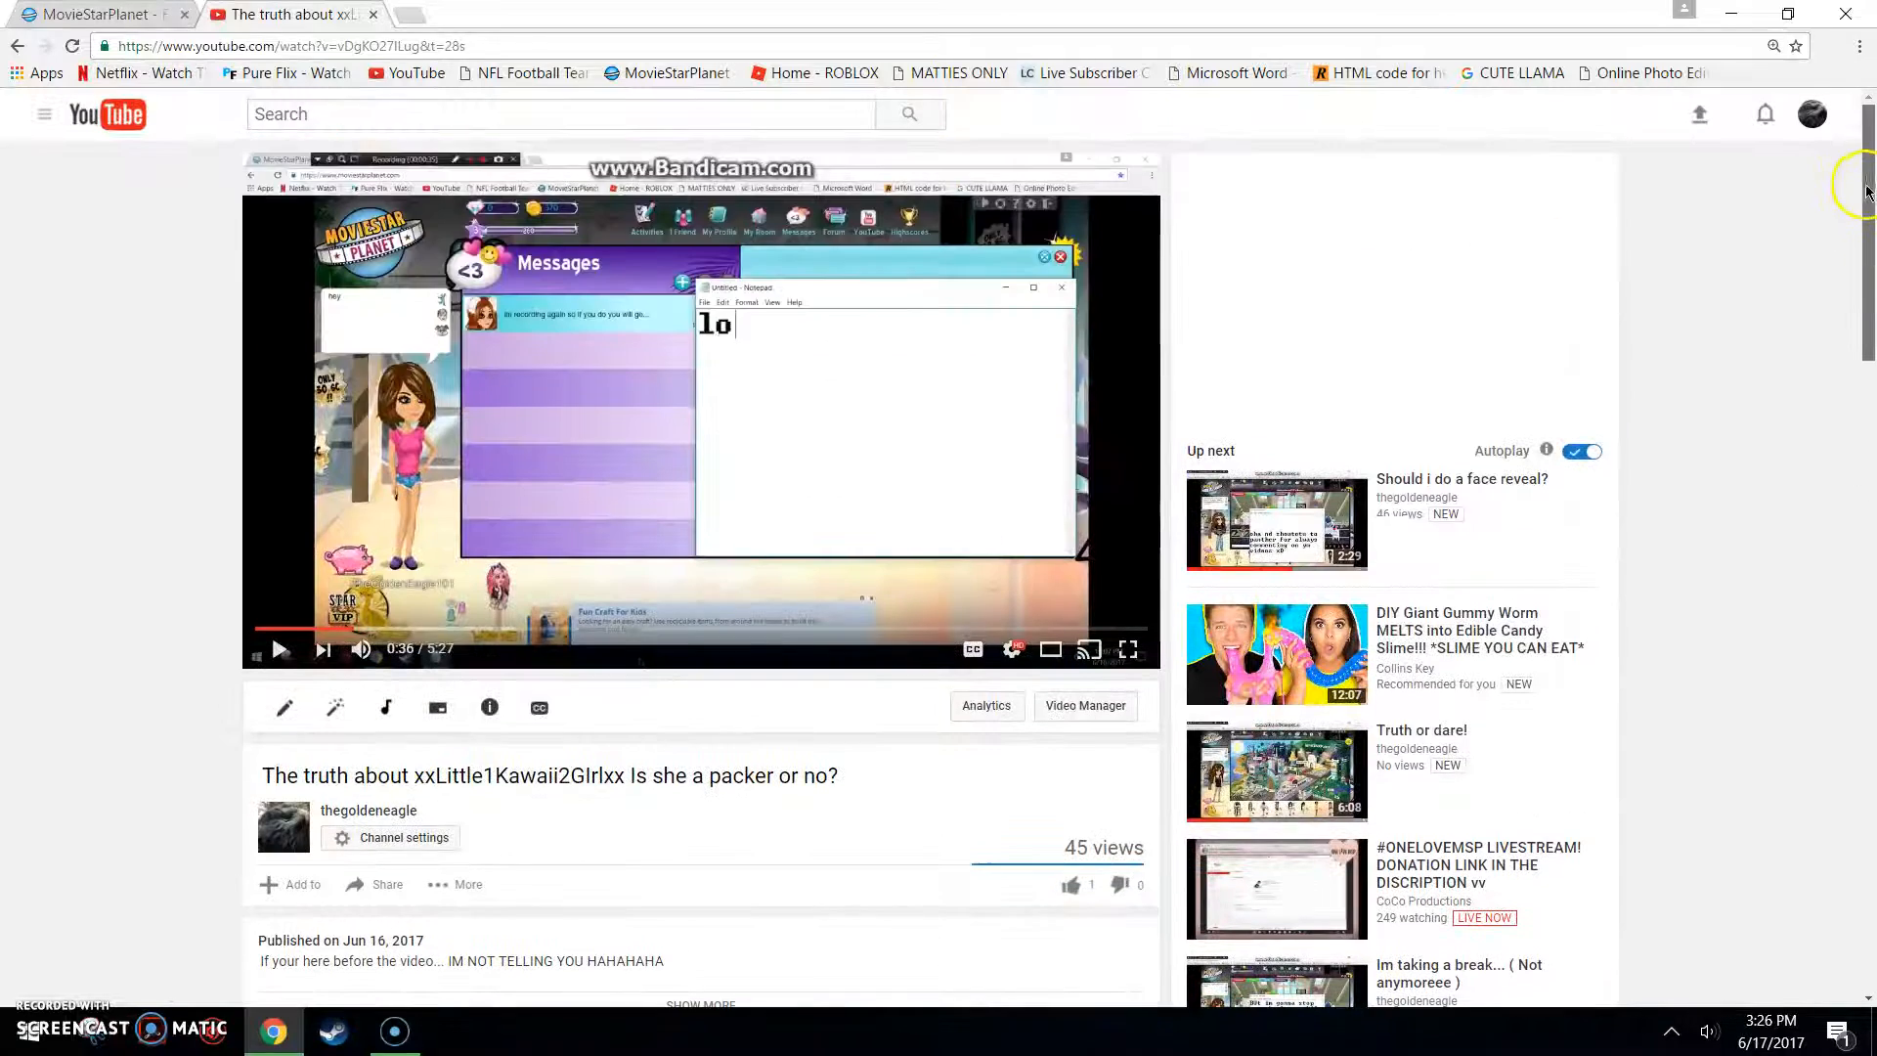
{"action": "left_click", "coordinate": [88, 13]}
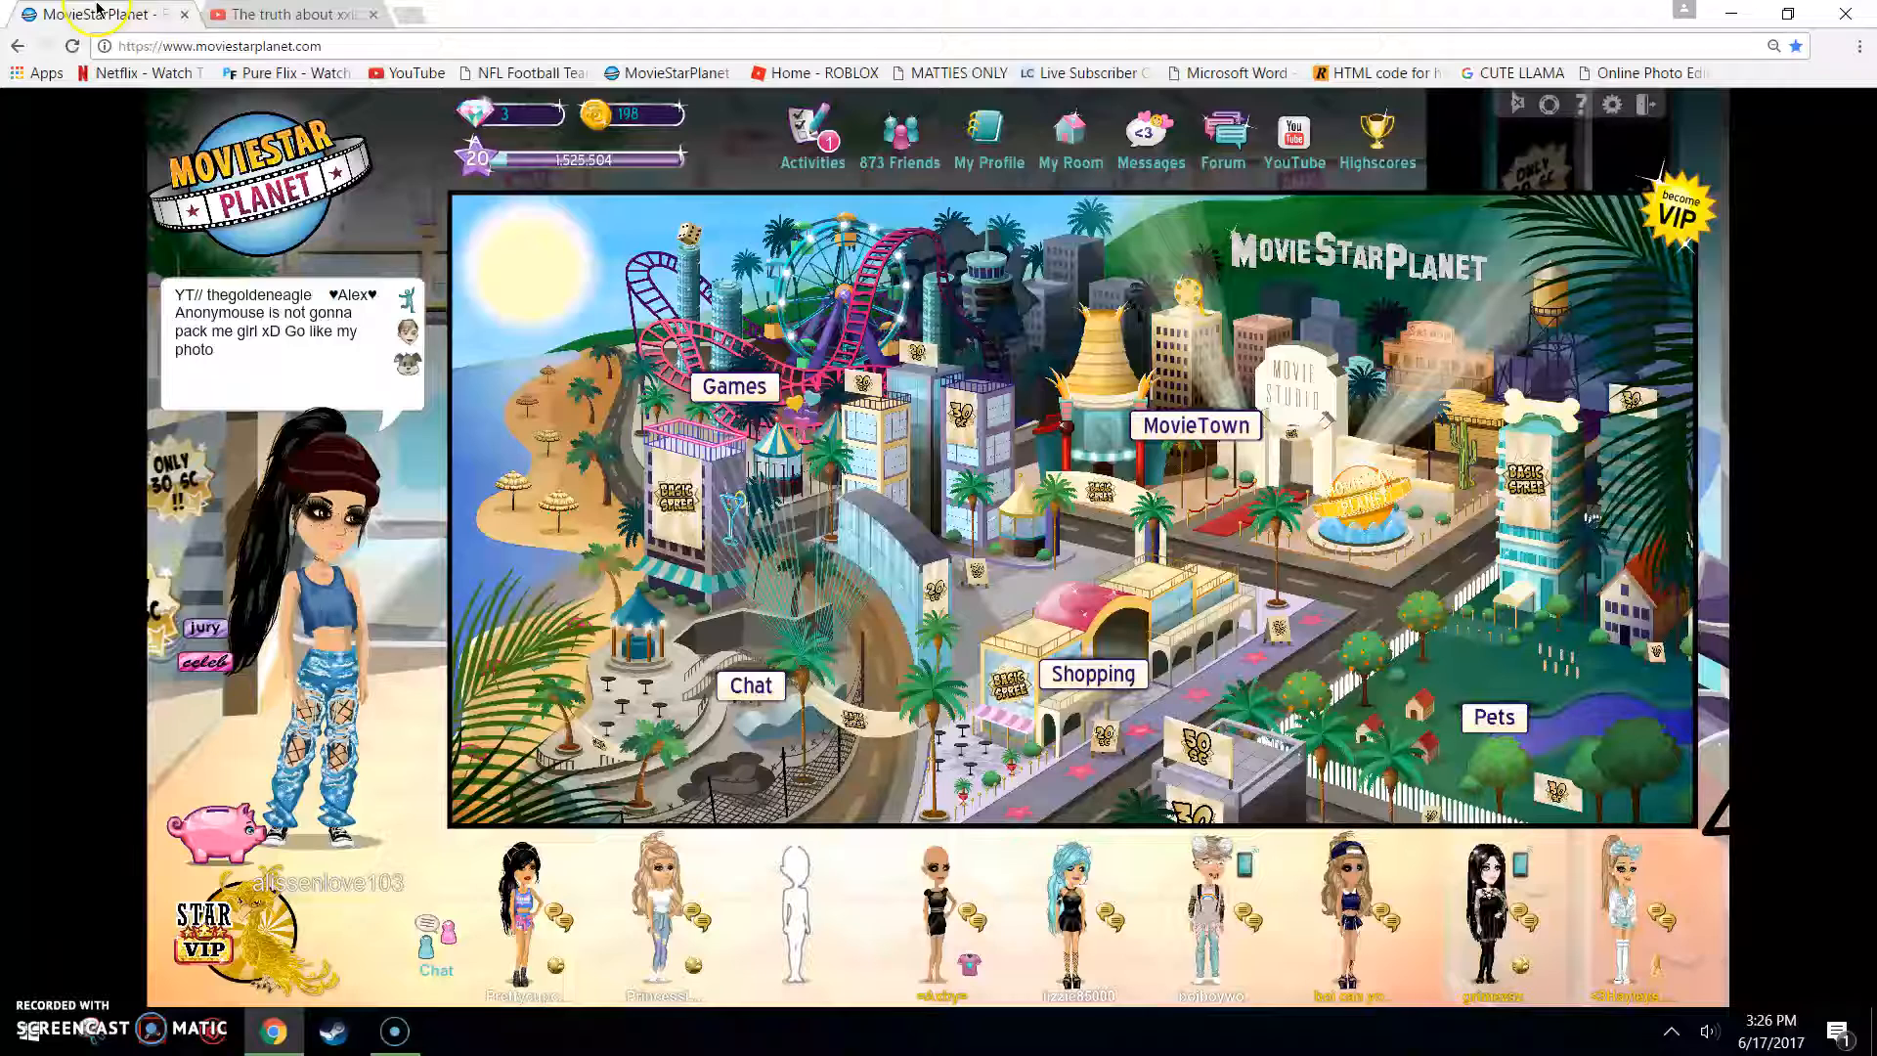
{"action": "left_click", "coordinate": [283, 14]}
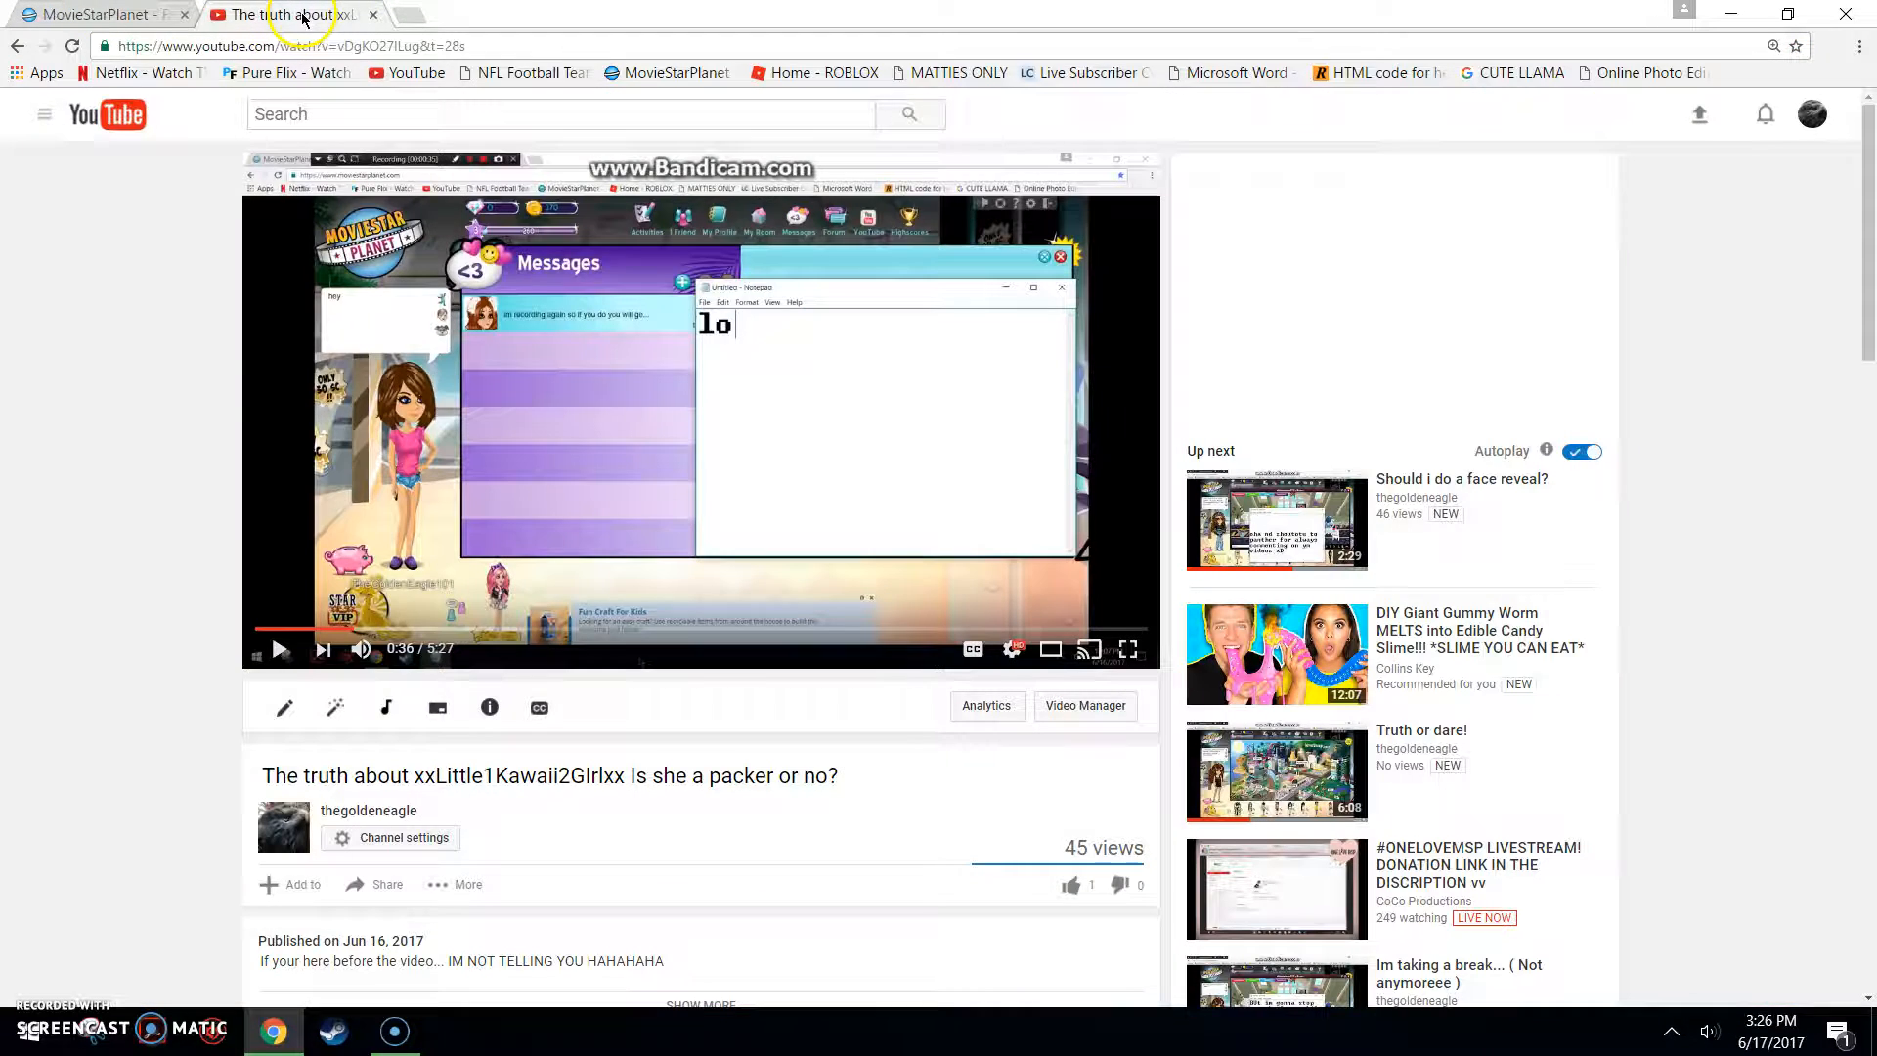
{"action": "left_click", "coordinate": [43, 113]}
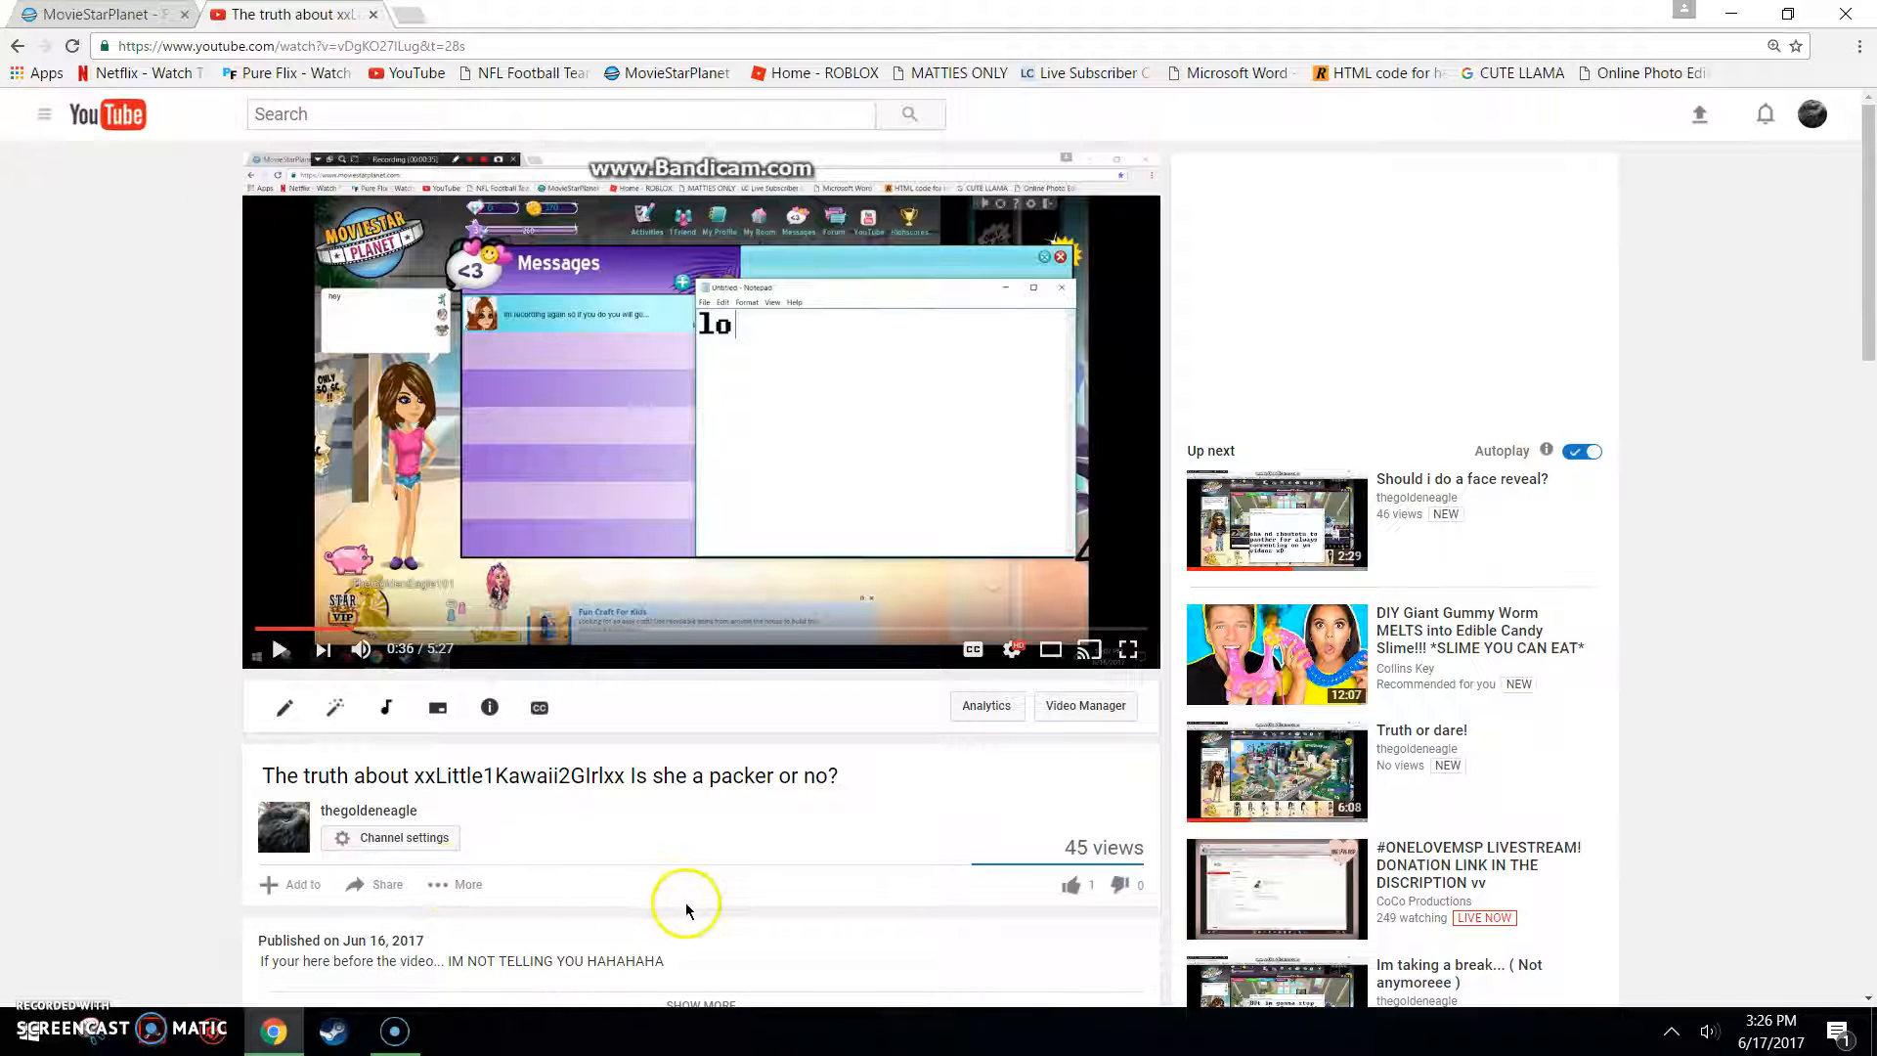
{"action": "left_click", "coordinate": [454, 884]}
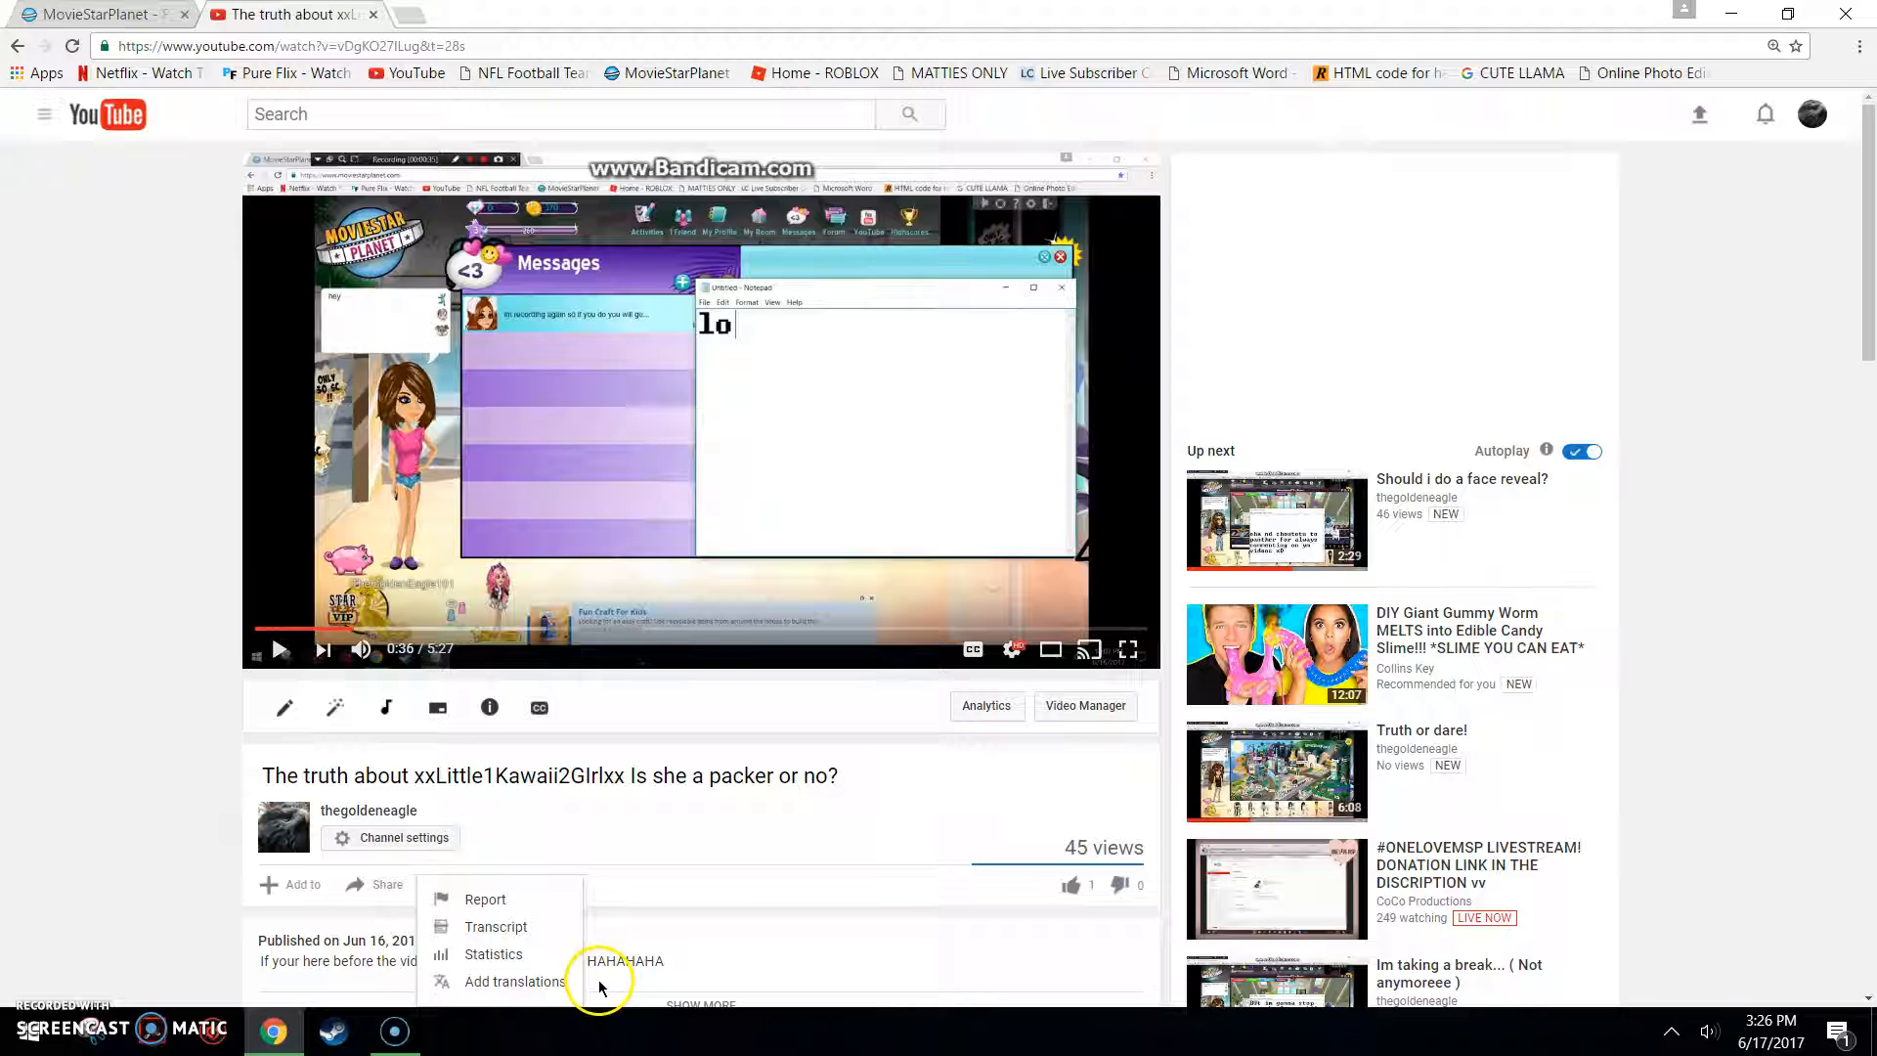
{"action": "mouse_move", "coordinate": [1868, 232]}
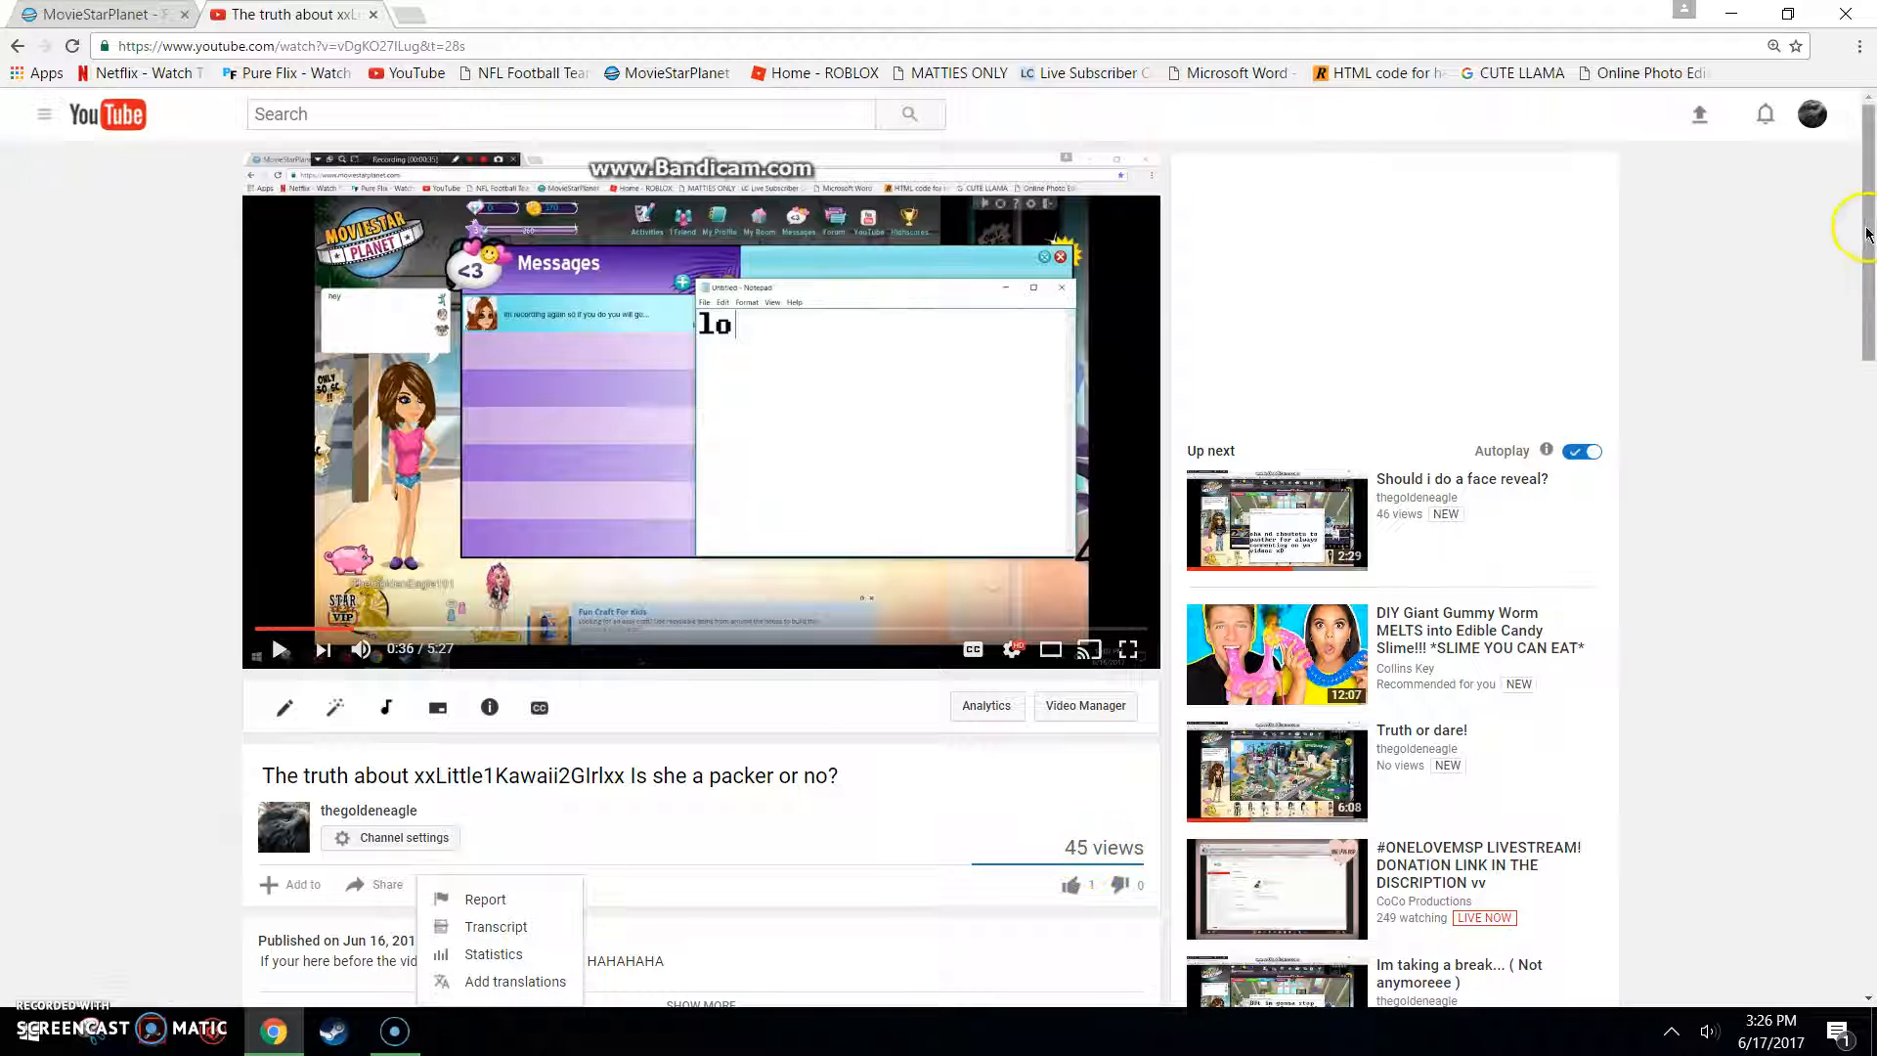
{"action": "scroll", "scroll_direction": "down", "scroll_amount": 3}
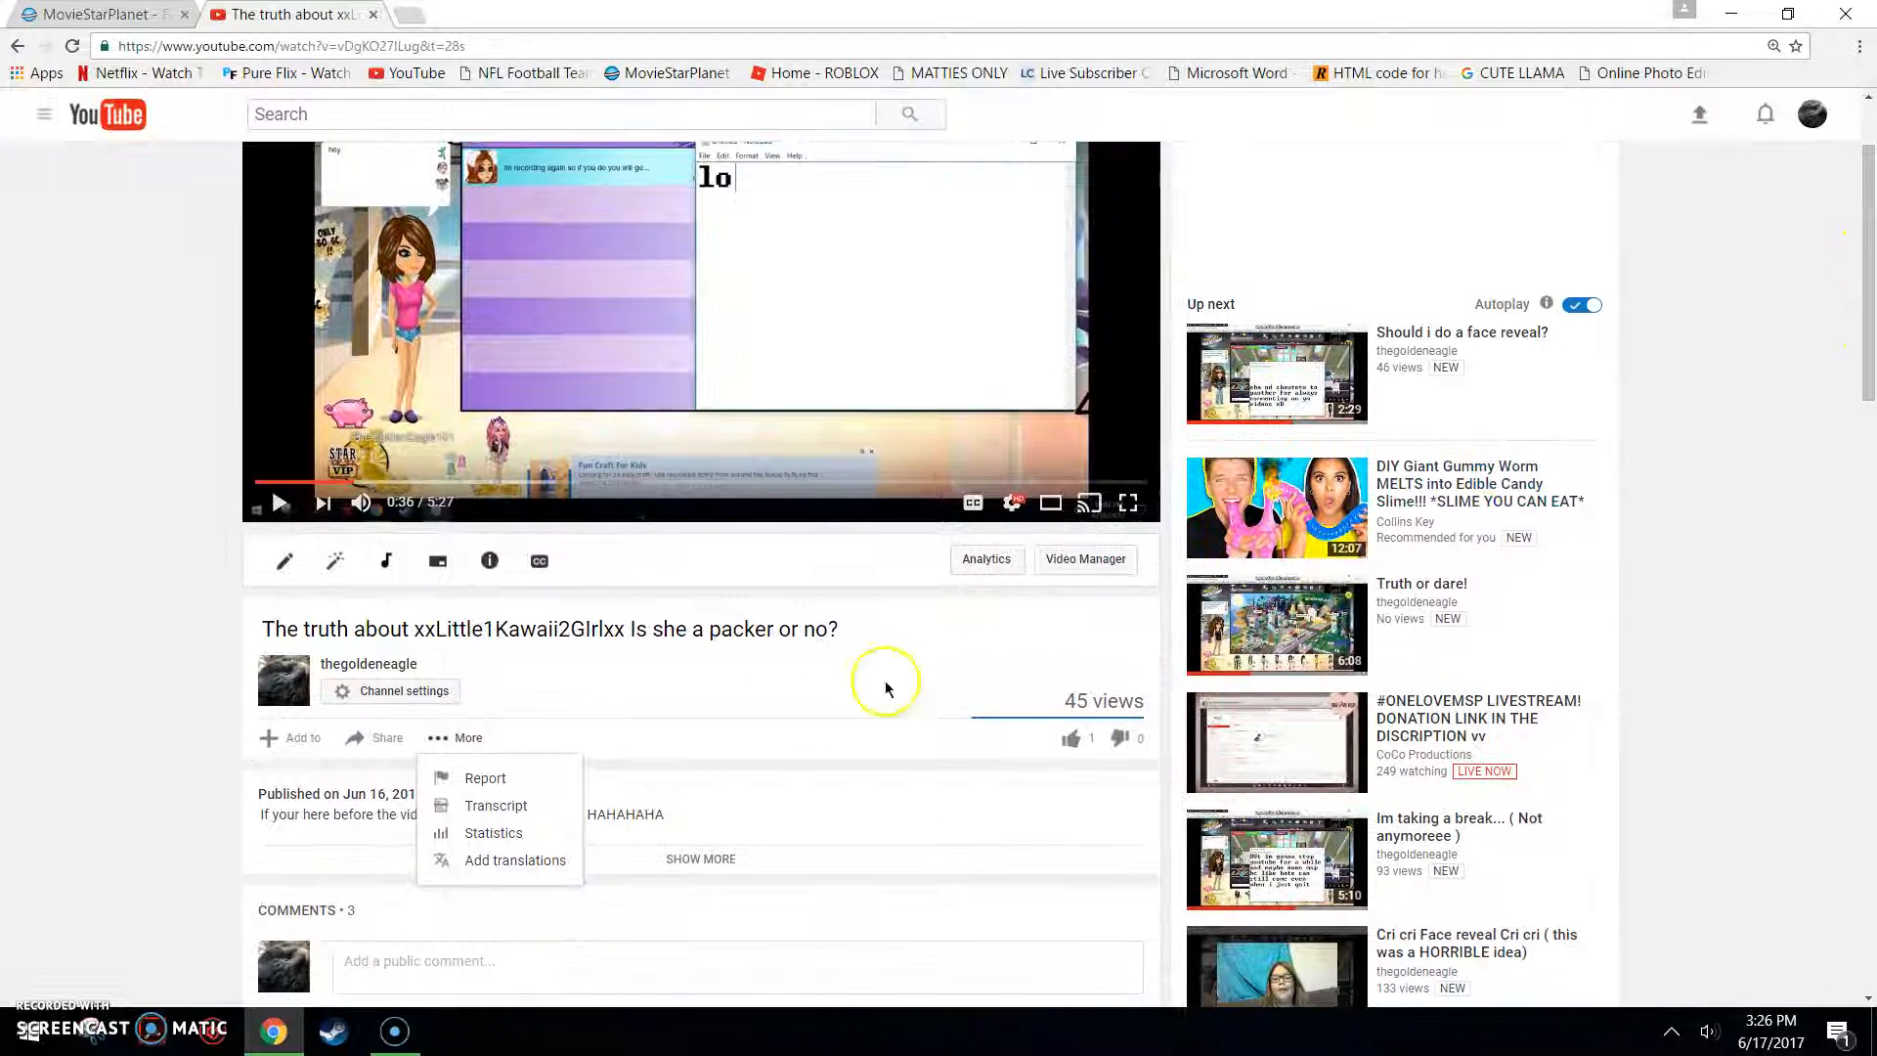
{"action": "left_click", "coordinate": [845, 677]}
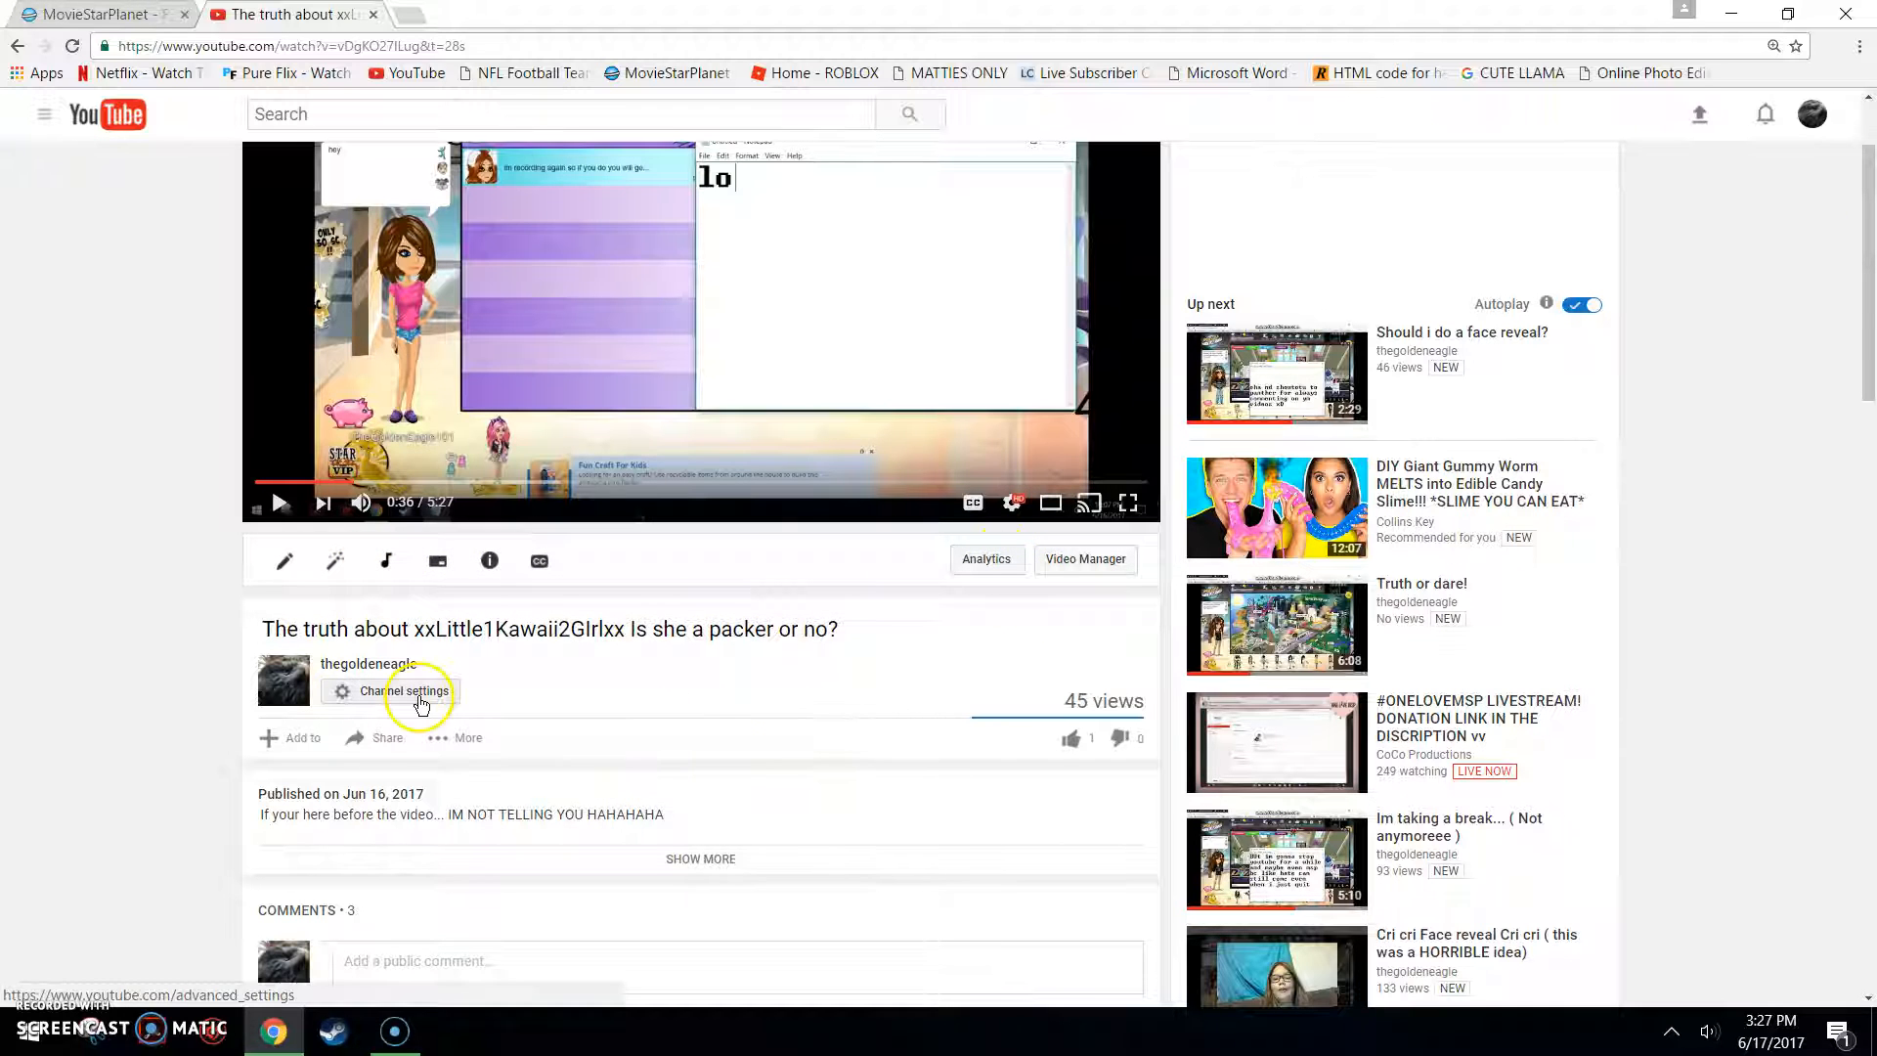
{"action": "mouse_move", "coordinate": [446, 559]}
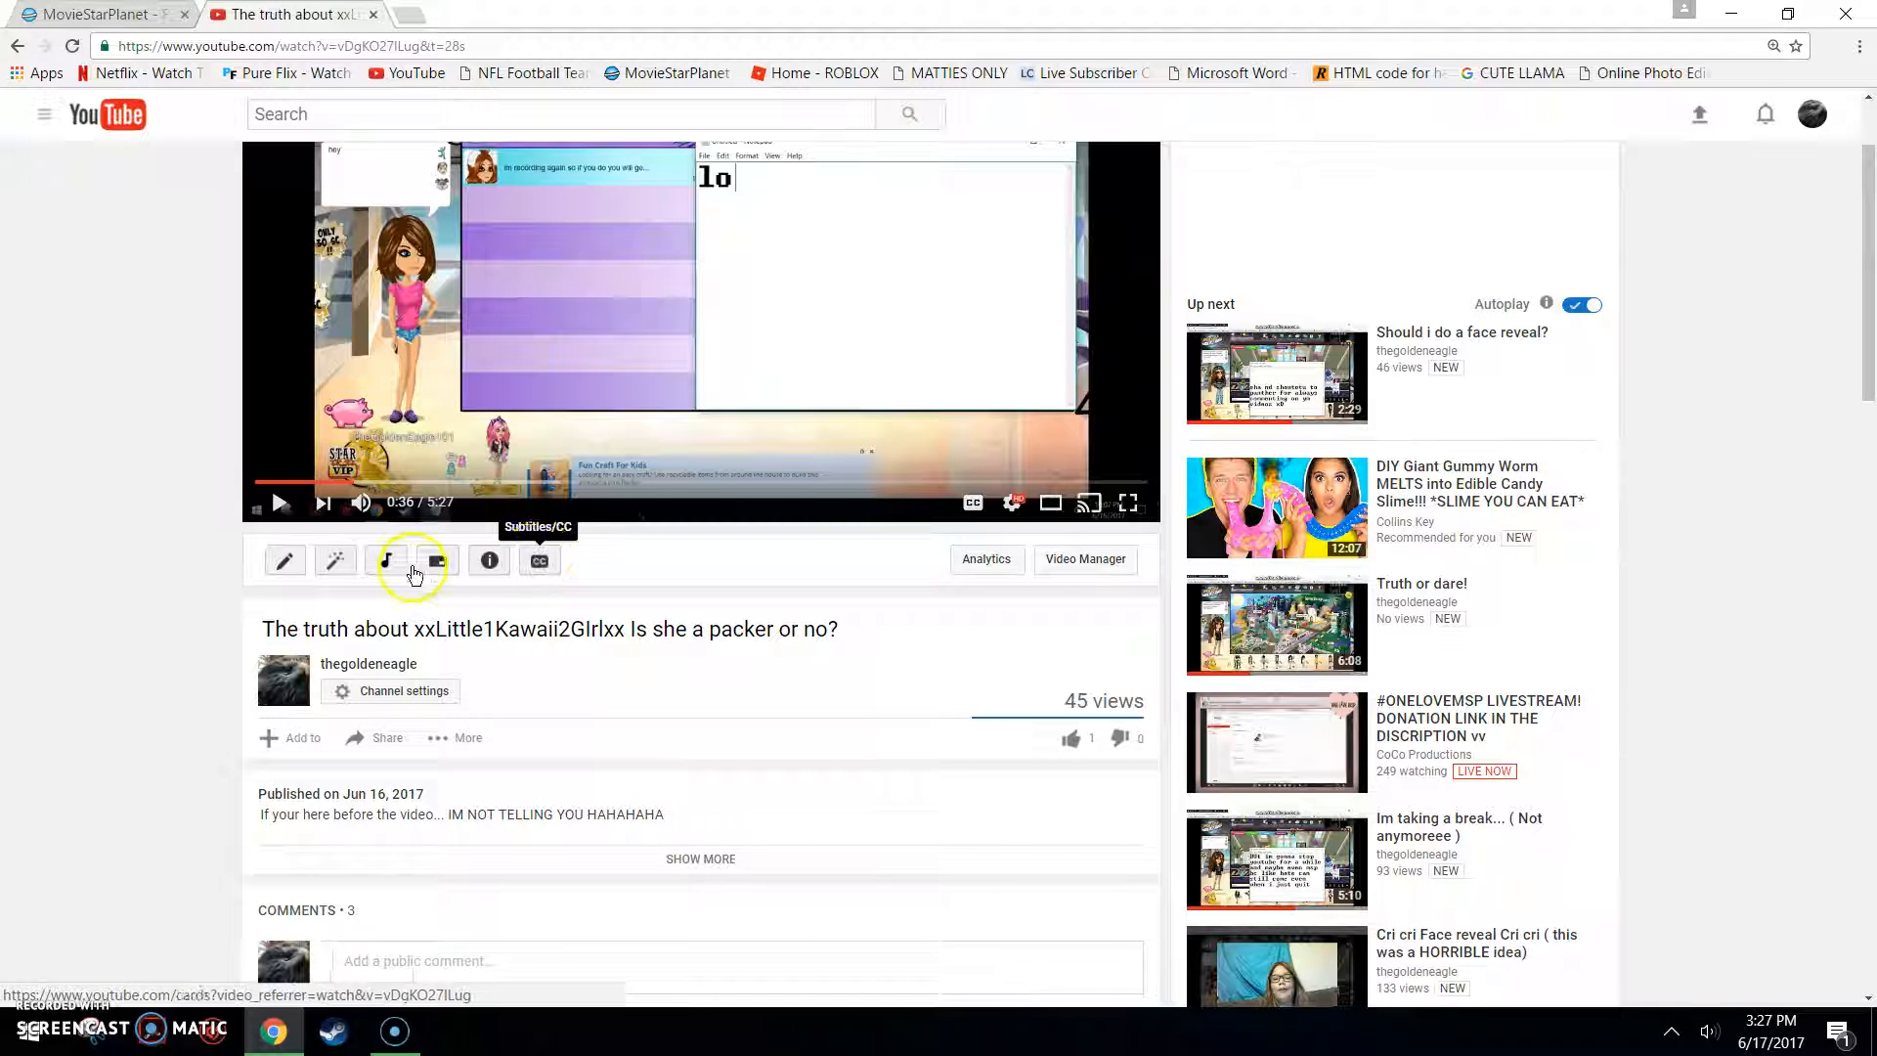
{"action": "mouse_move", "coordinate": [286, 561]}
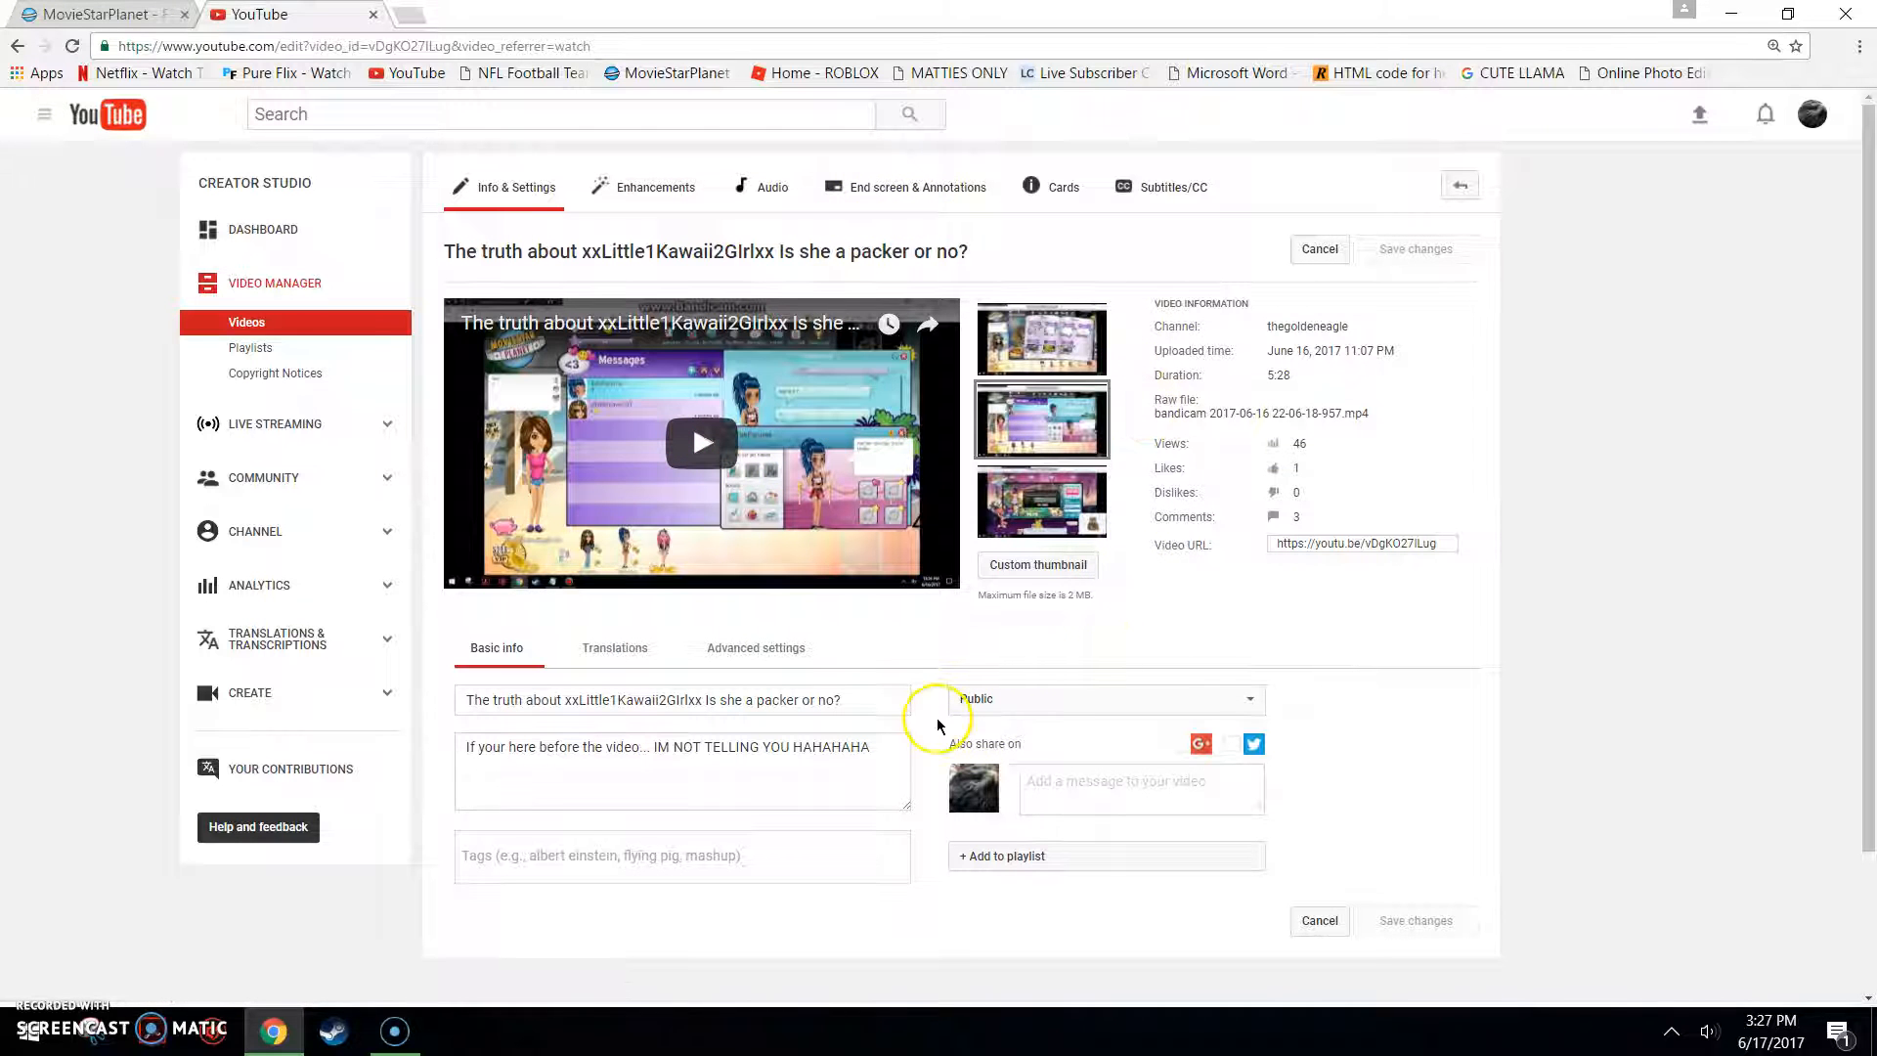
{"action": "mouse_move", "coordinate": [428, 626]}
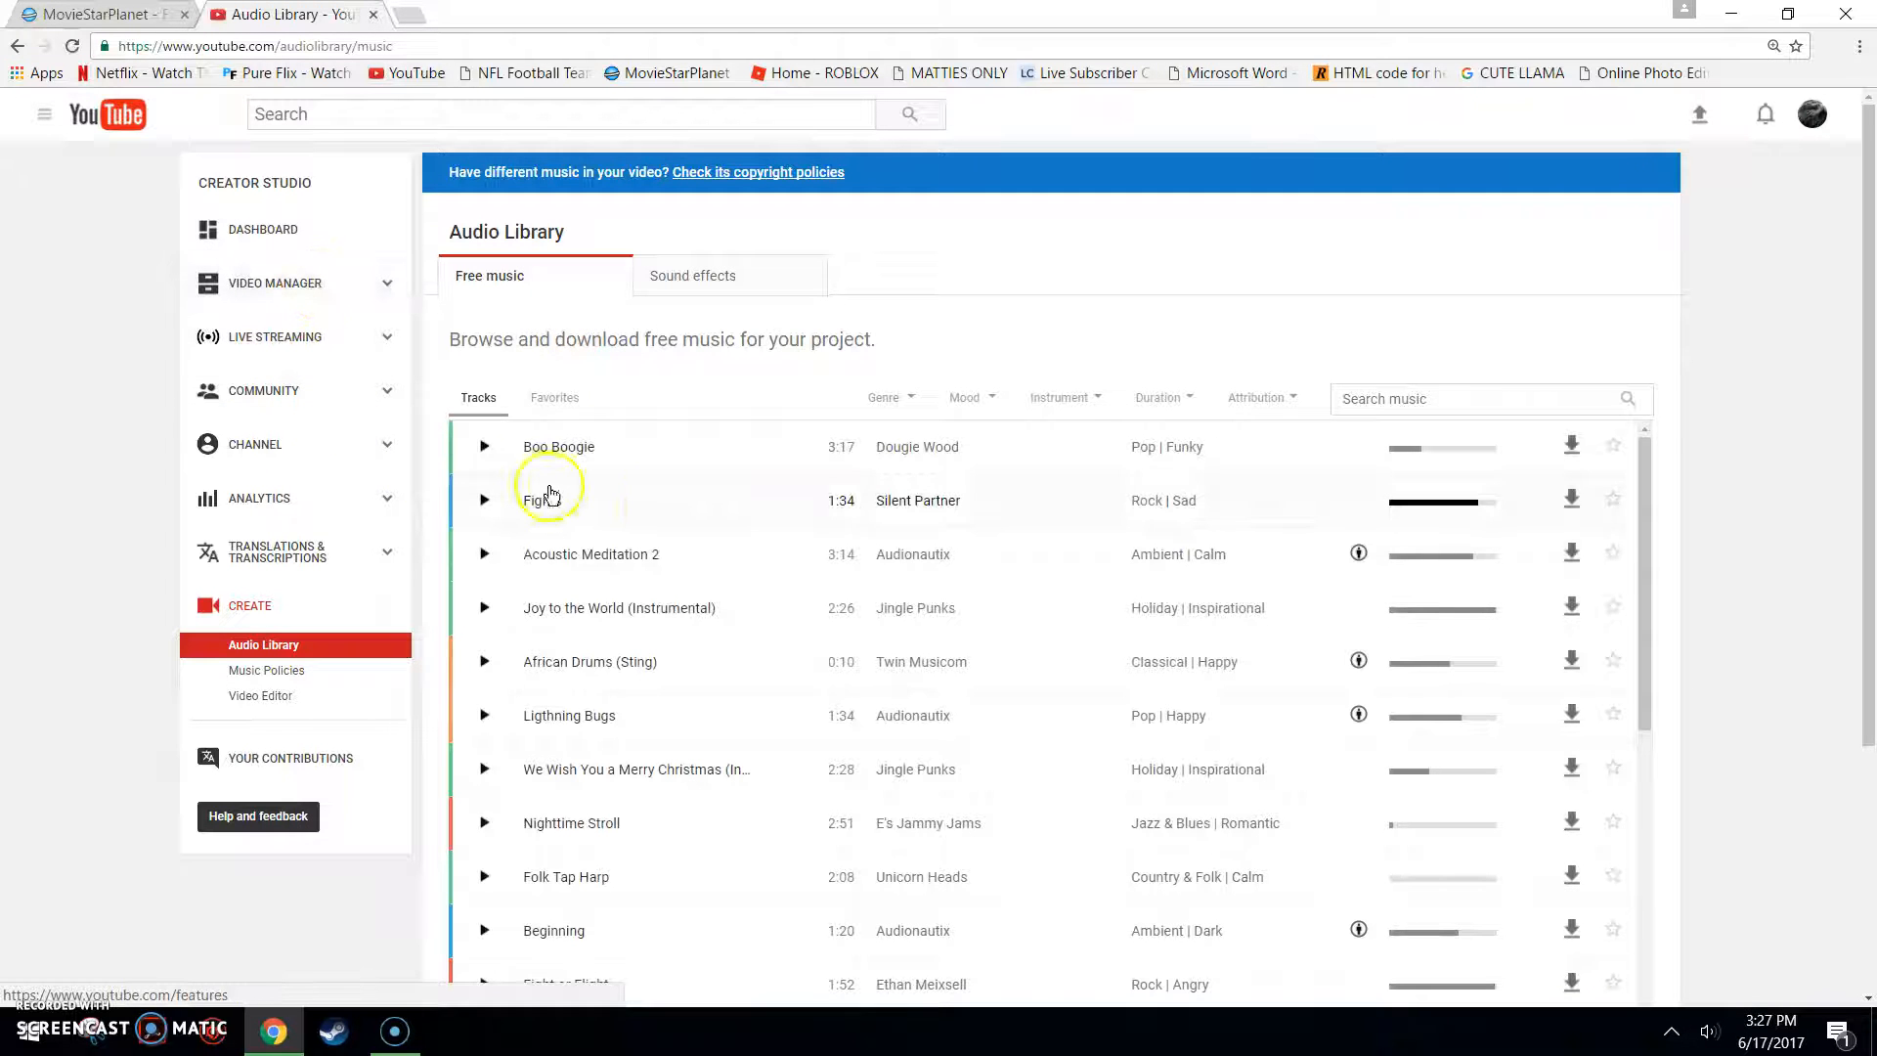
Step: Expand Boo Boogie's usage note, then go to Video Manager's uploaded videos list
{"action": "left_click", "coordinate": [484, 446]}
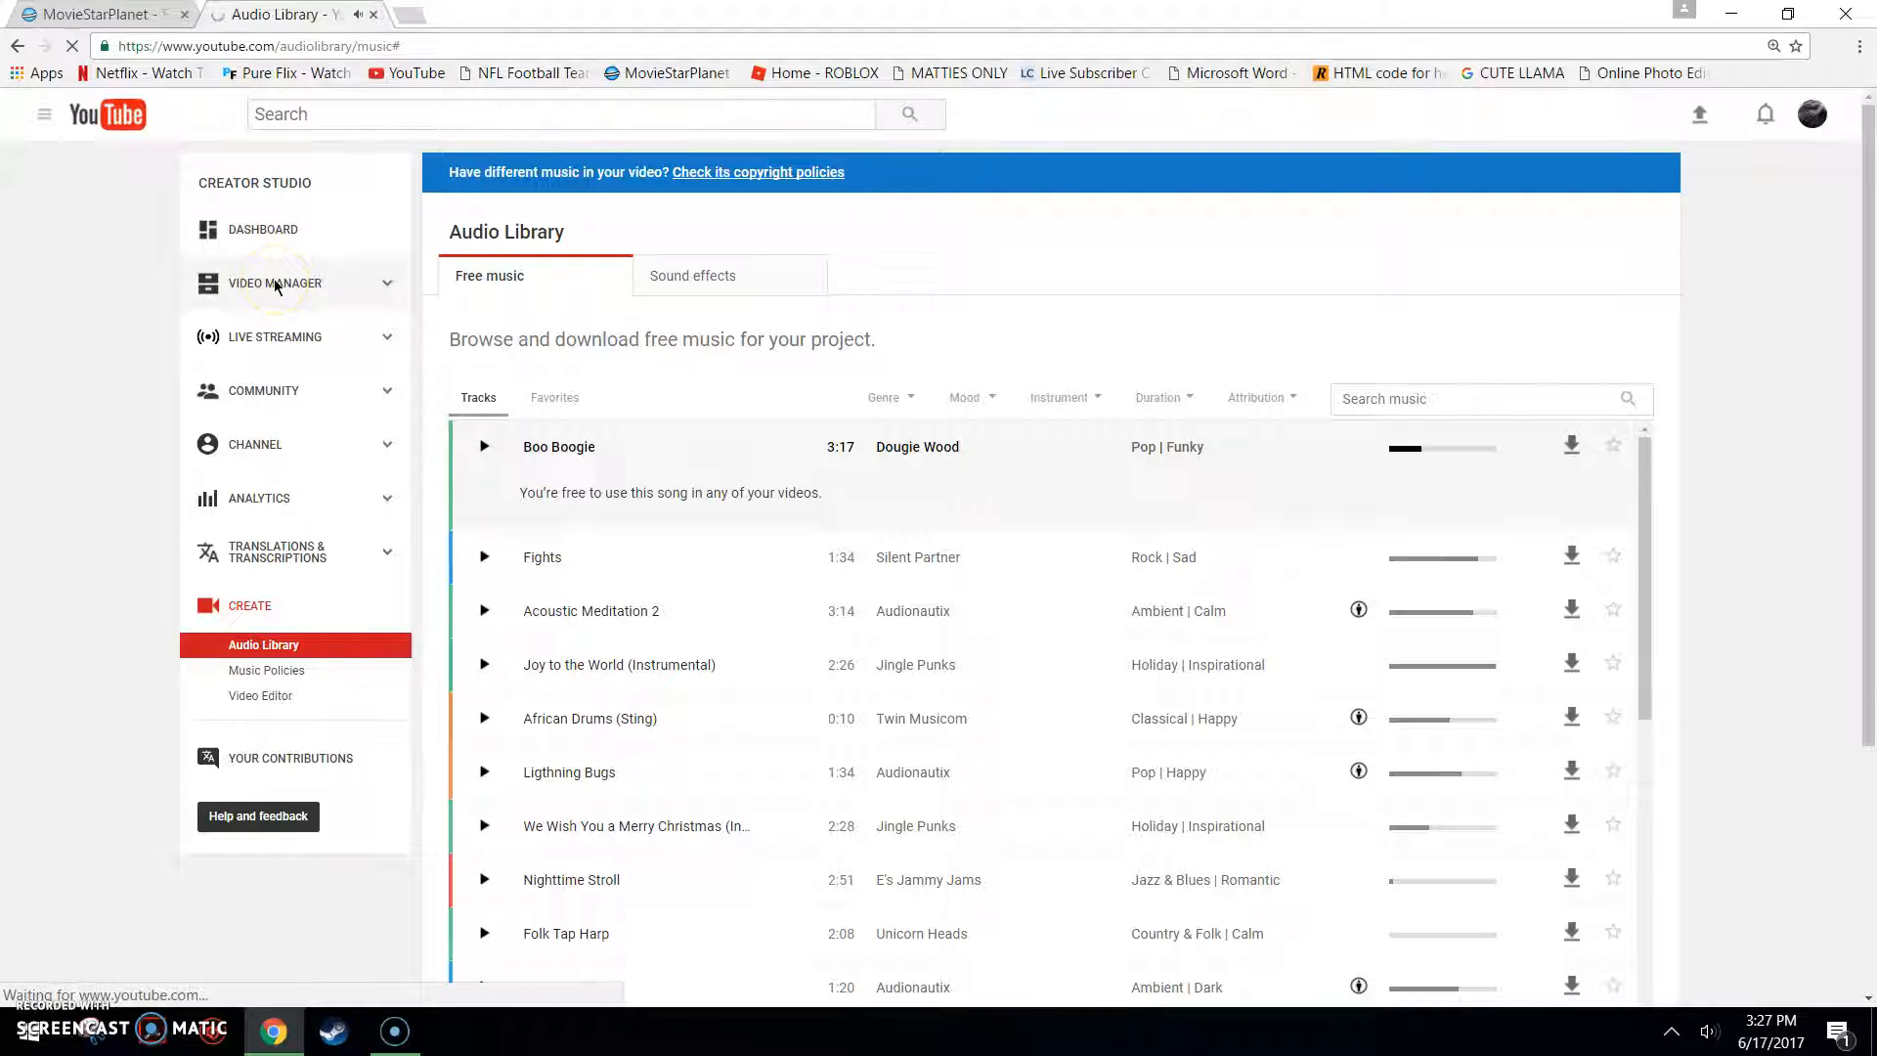
{"action": "left_click", "coordinate": [274, 282]}
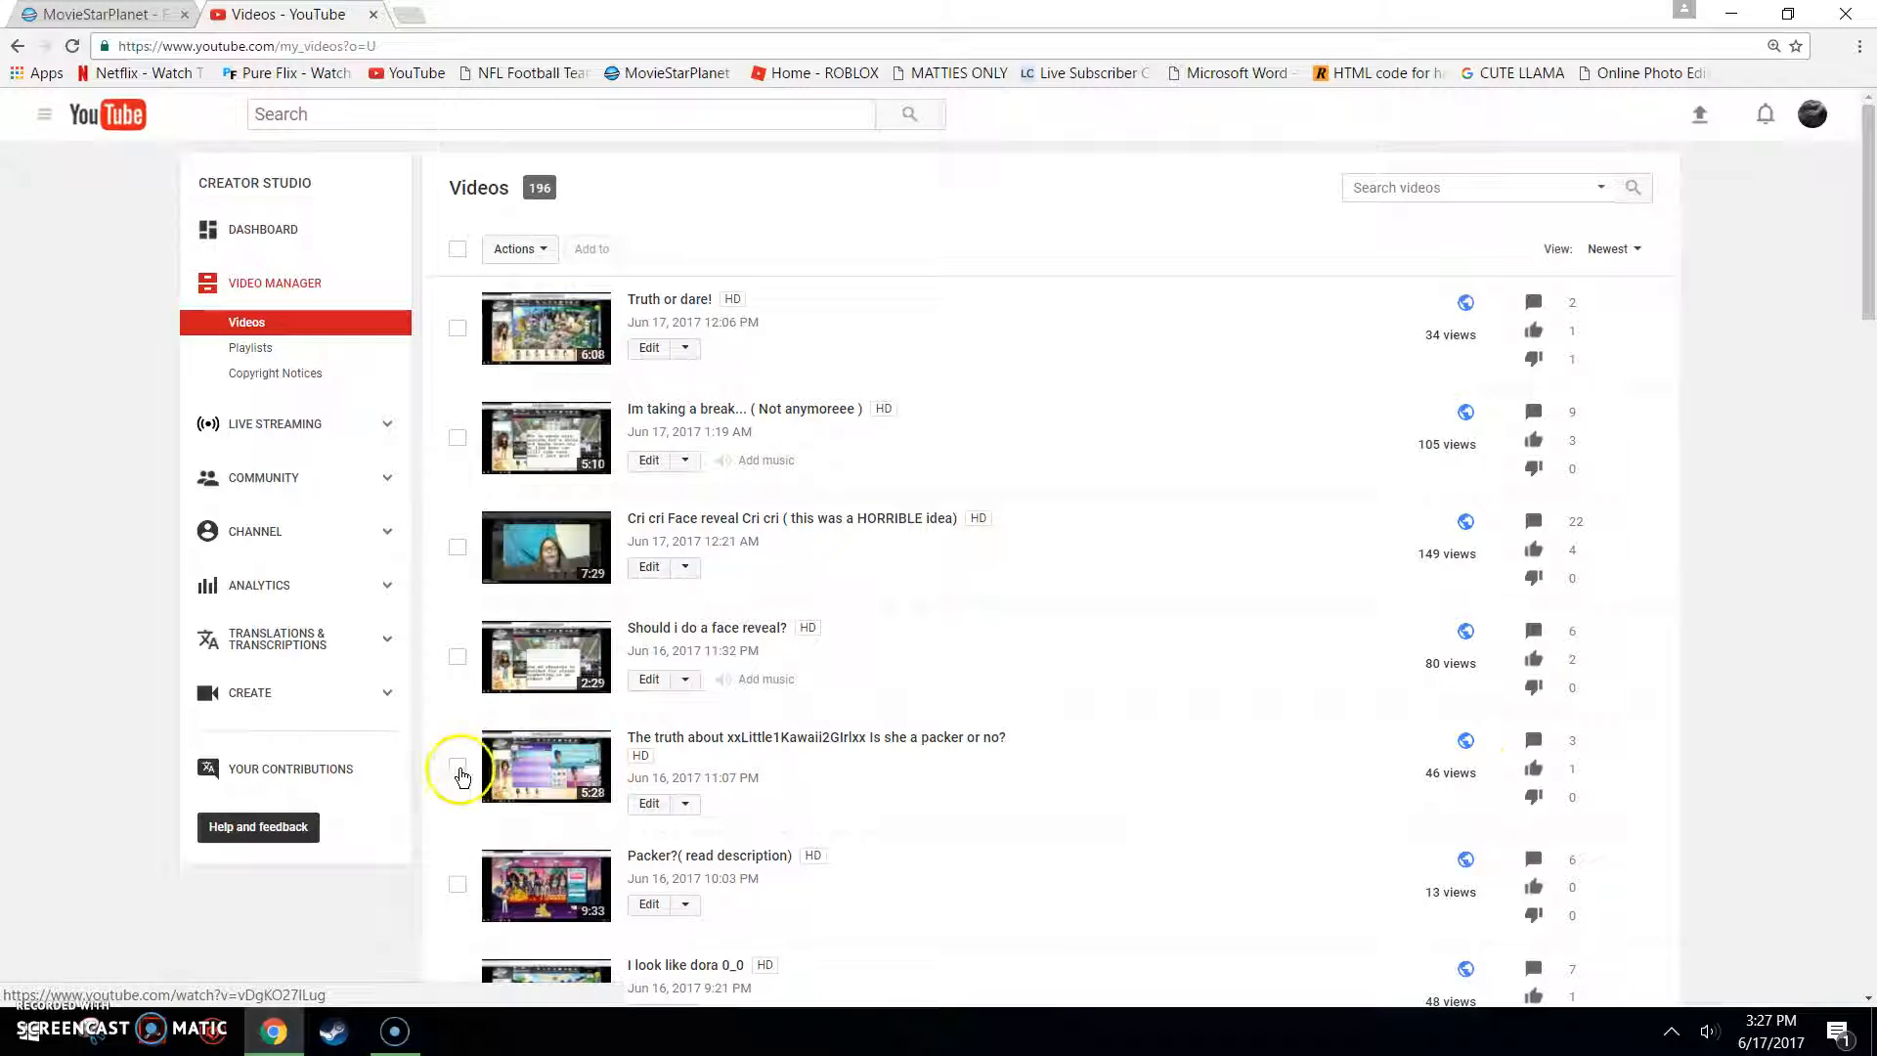
Step: Check the Jun 16 11:07 PM packer video in the uploads list, with a quick tab detour
{"action": "left_click", "coordinate": [458, 767]}
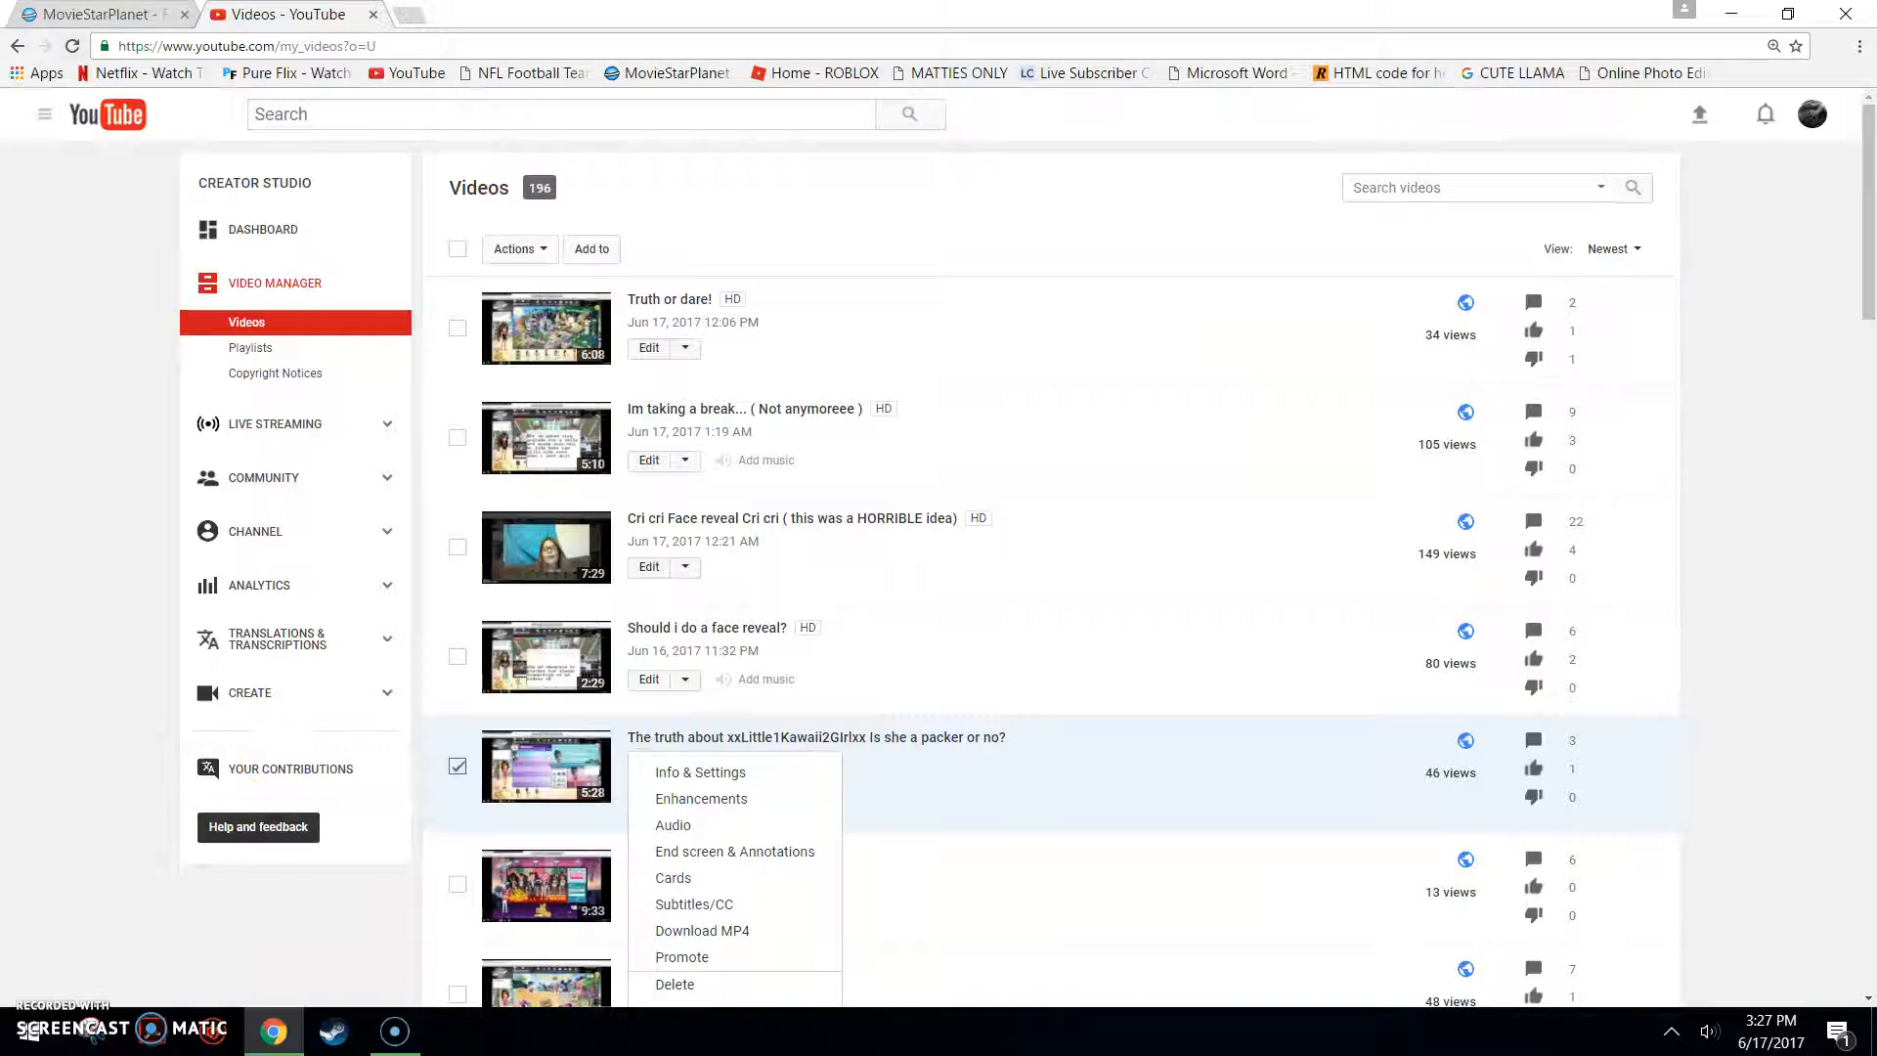
{"action": "left_click", "coordinate": [88, 16]}
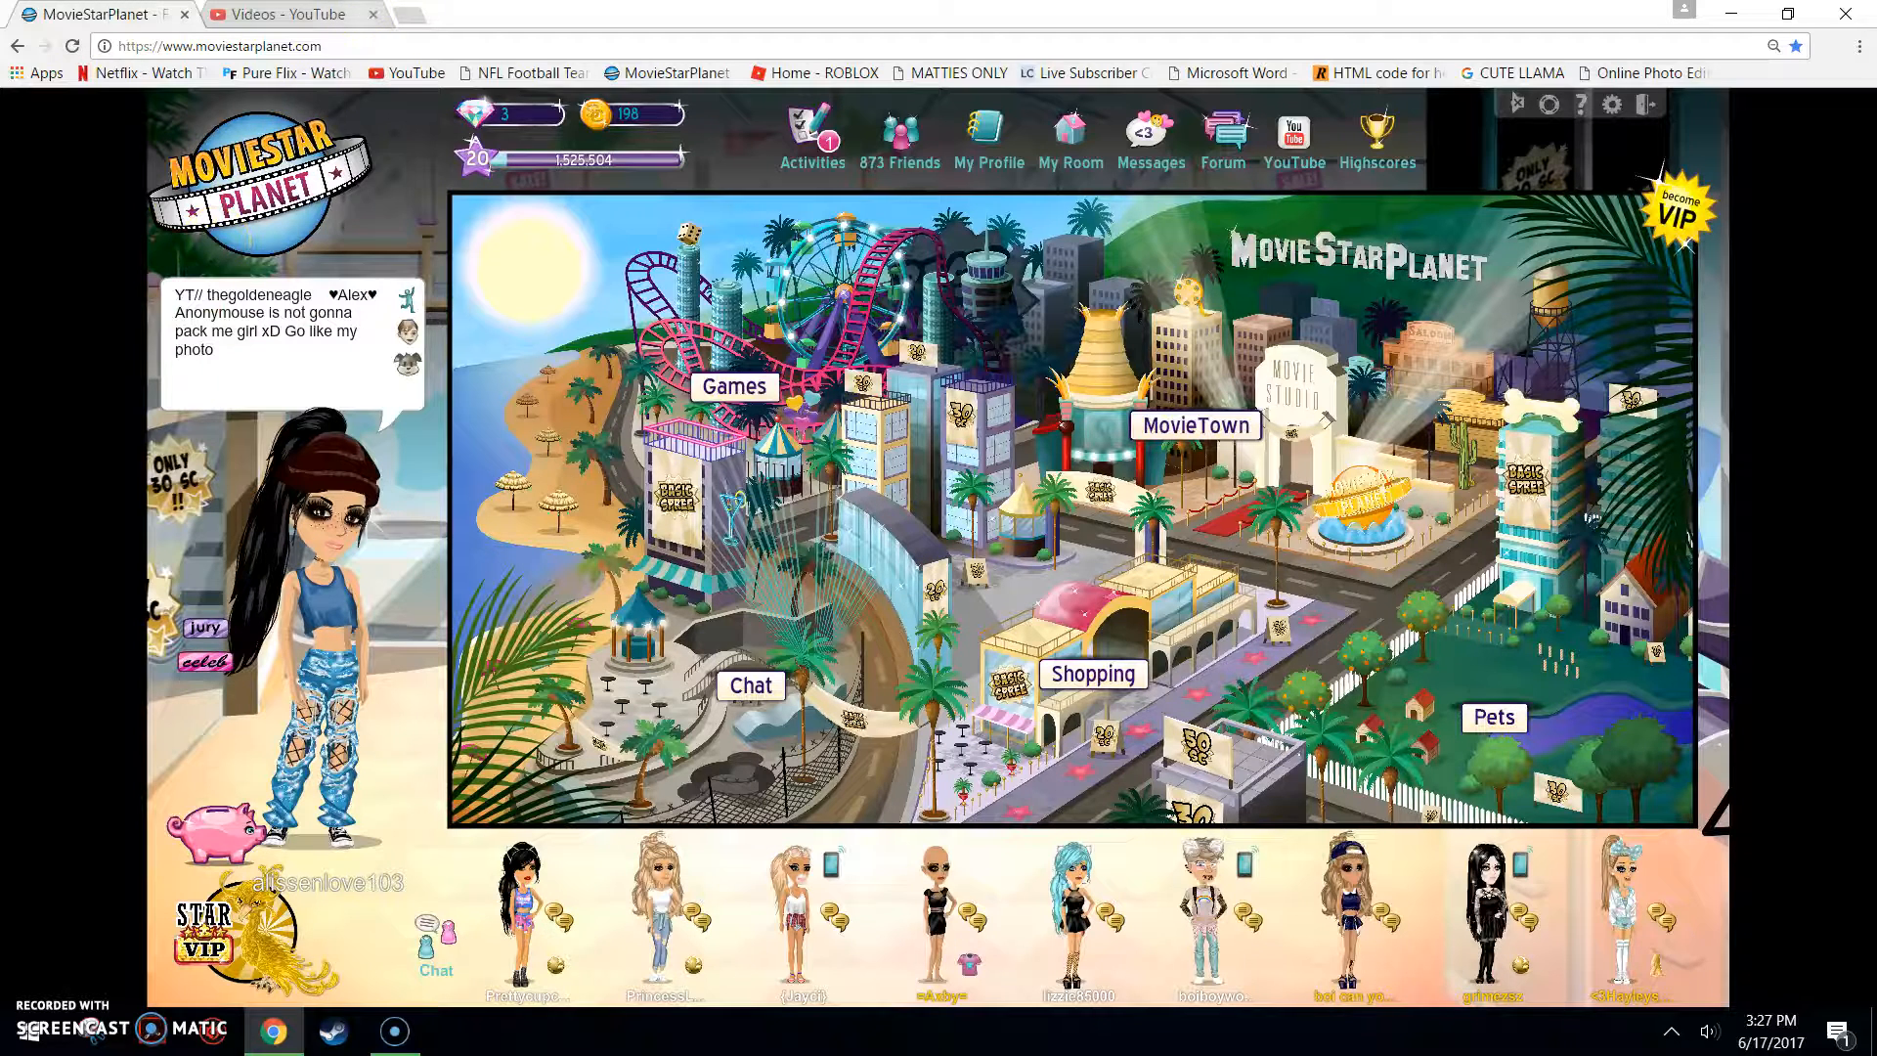
{"action": "left_click", "coordinate": [284, 16]}
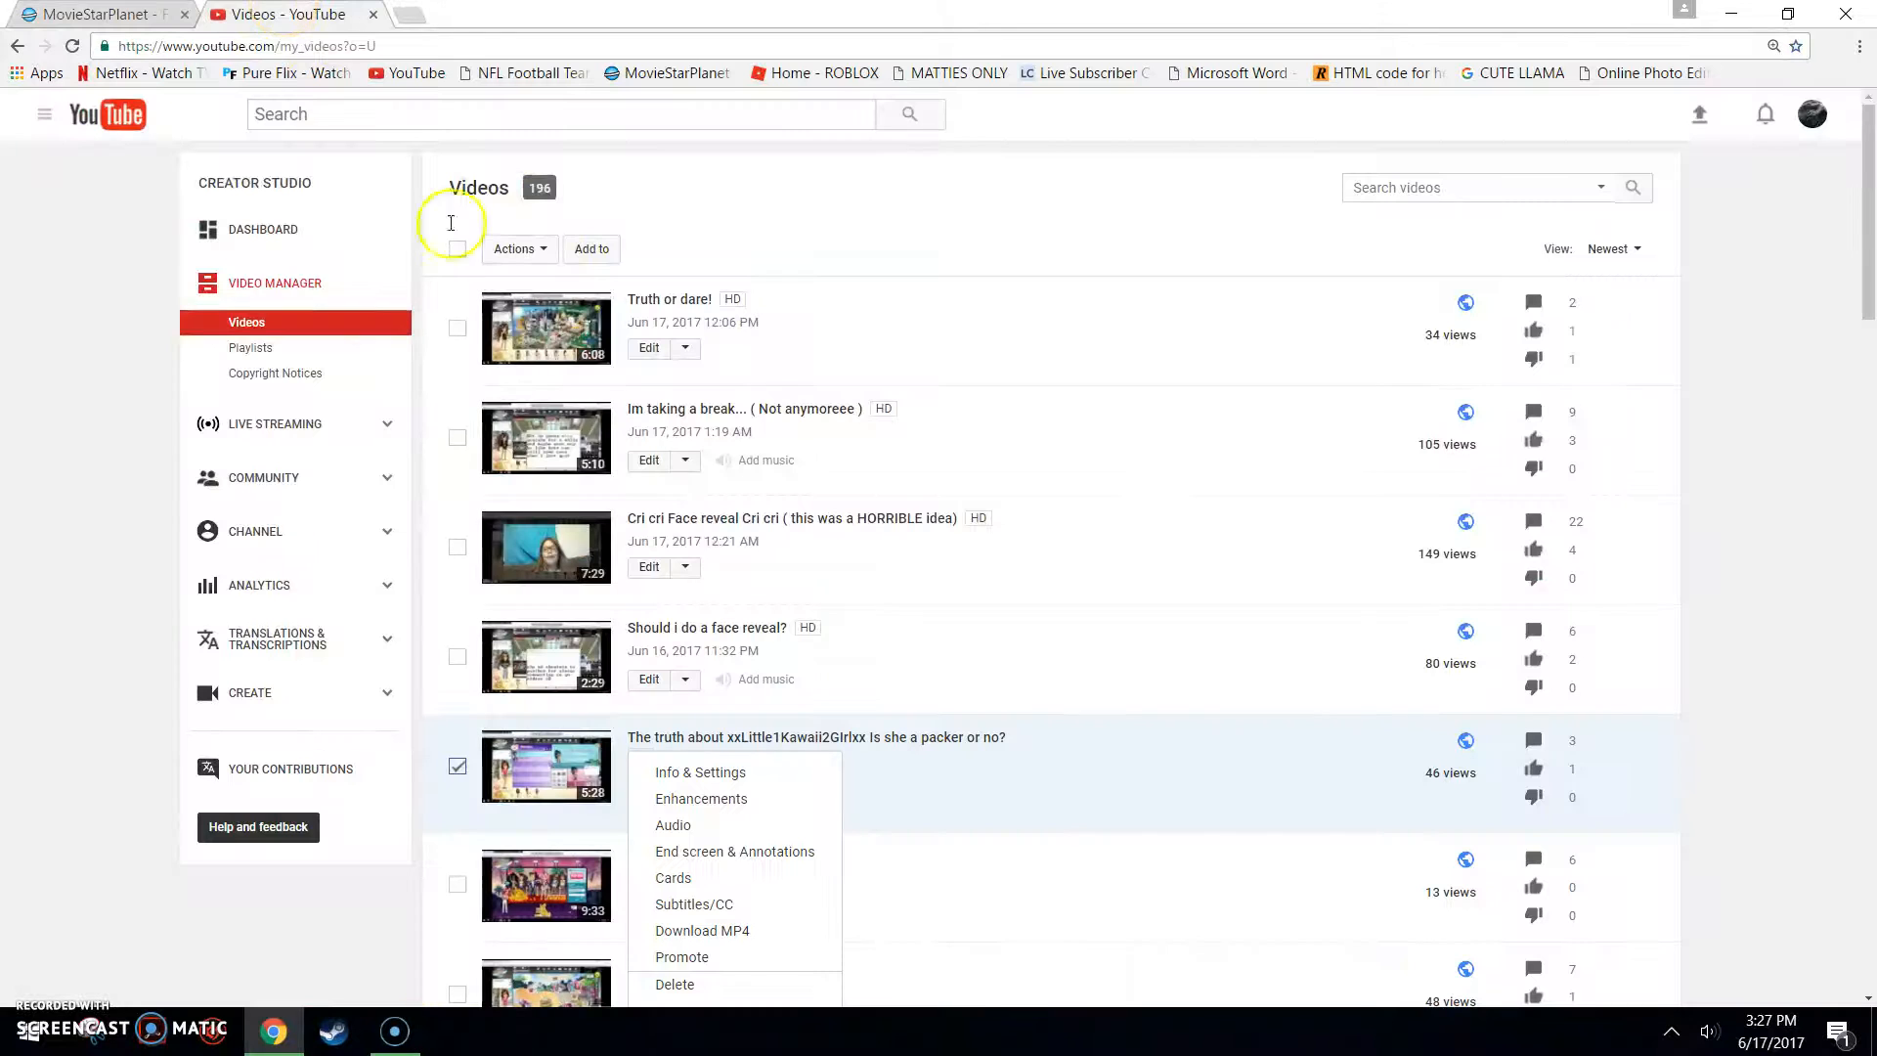
{"action": "mouse_move", "coordinate": [1208, 743]}
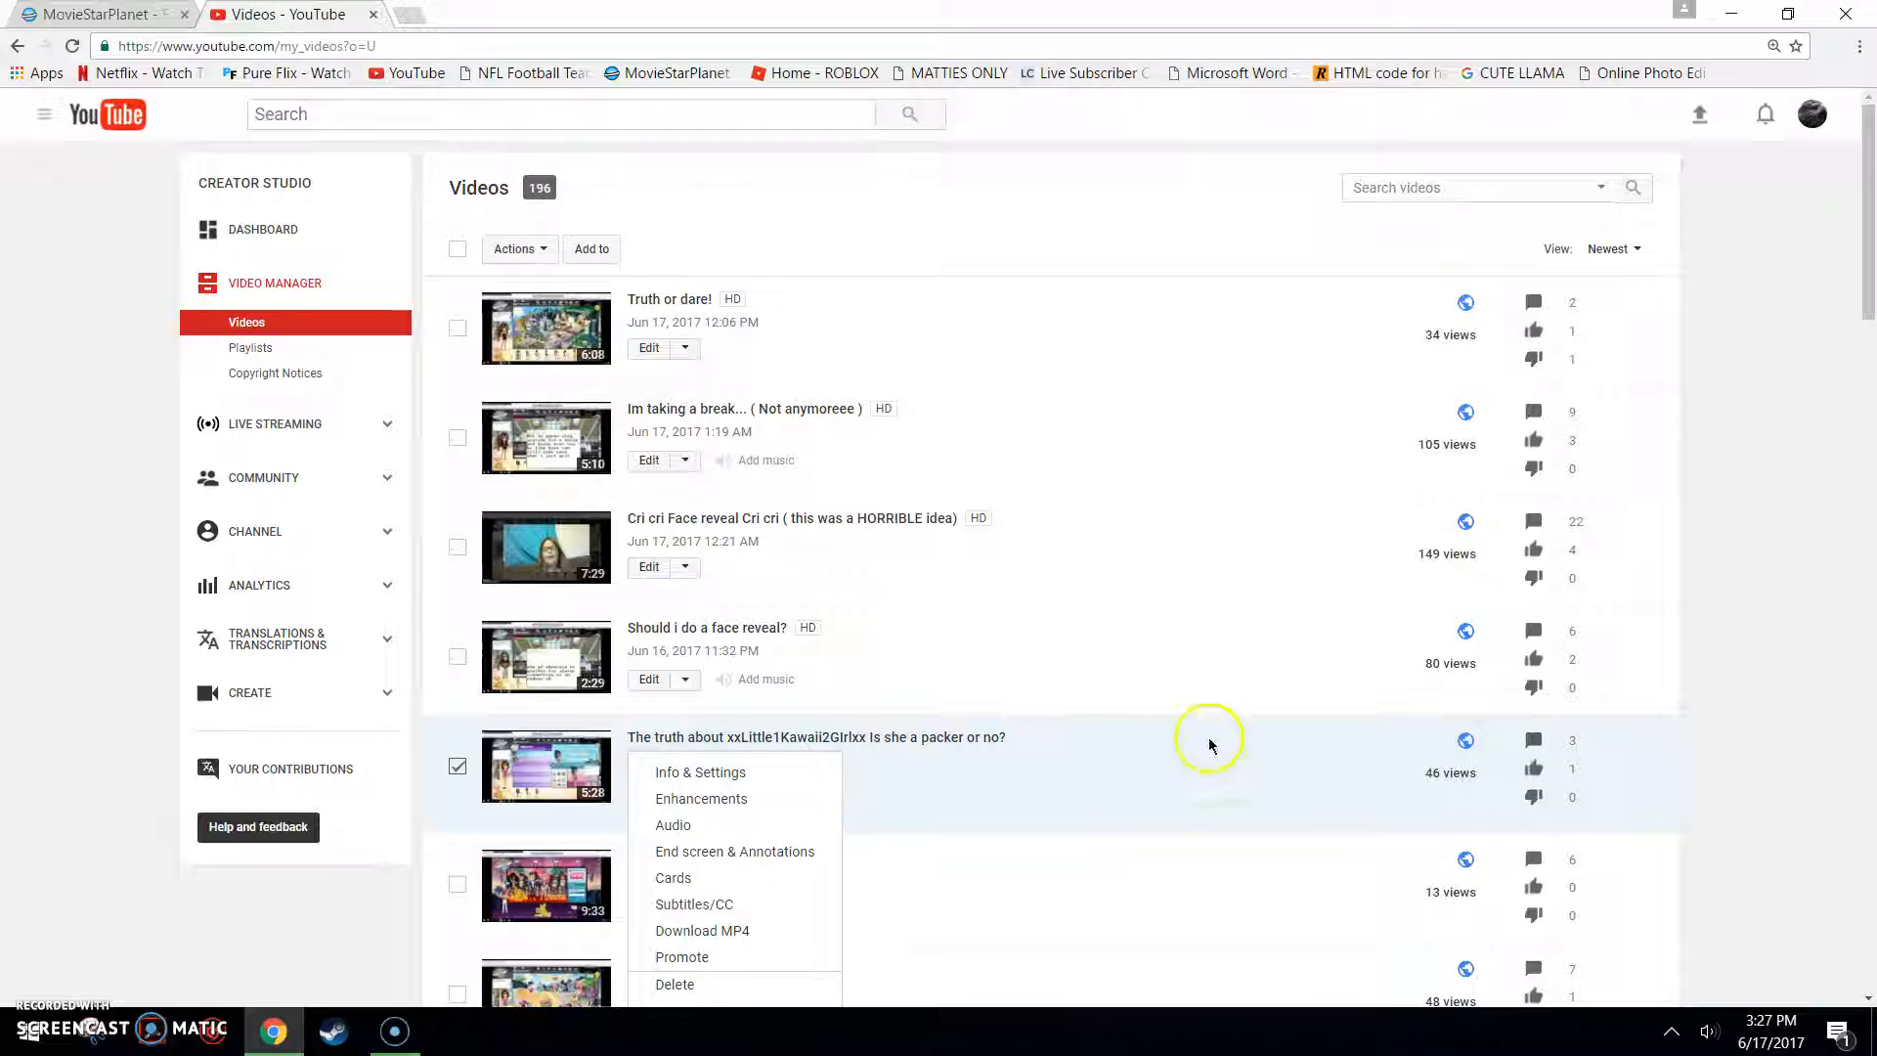
{"action": "mouse_move", "coordinate": [1575, 776]}
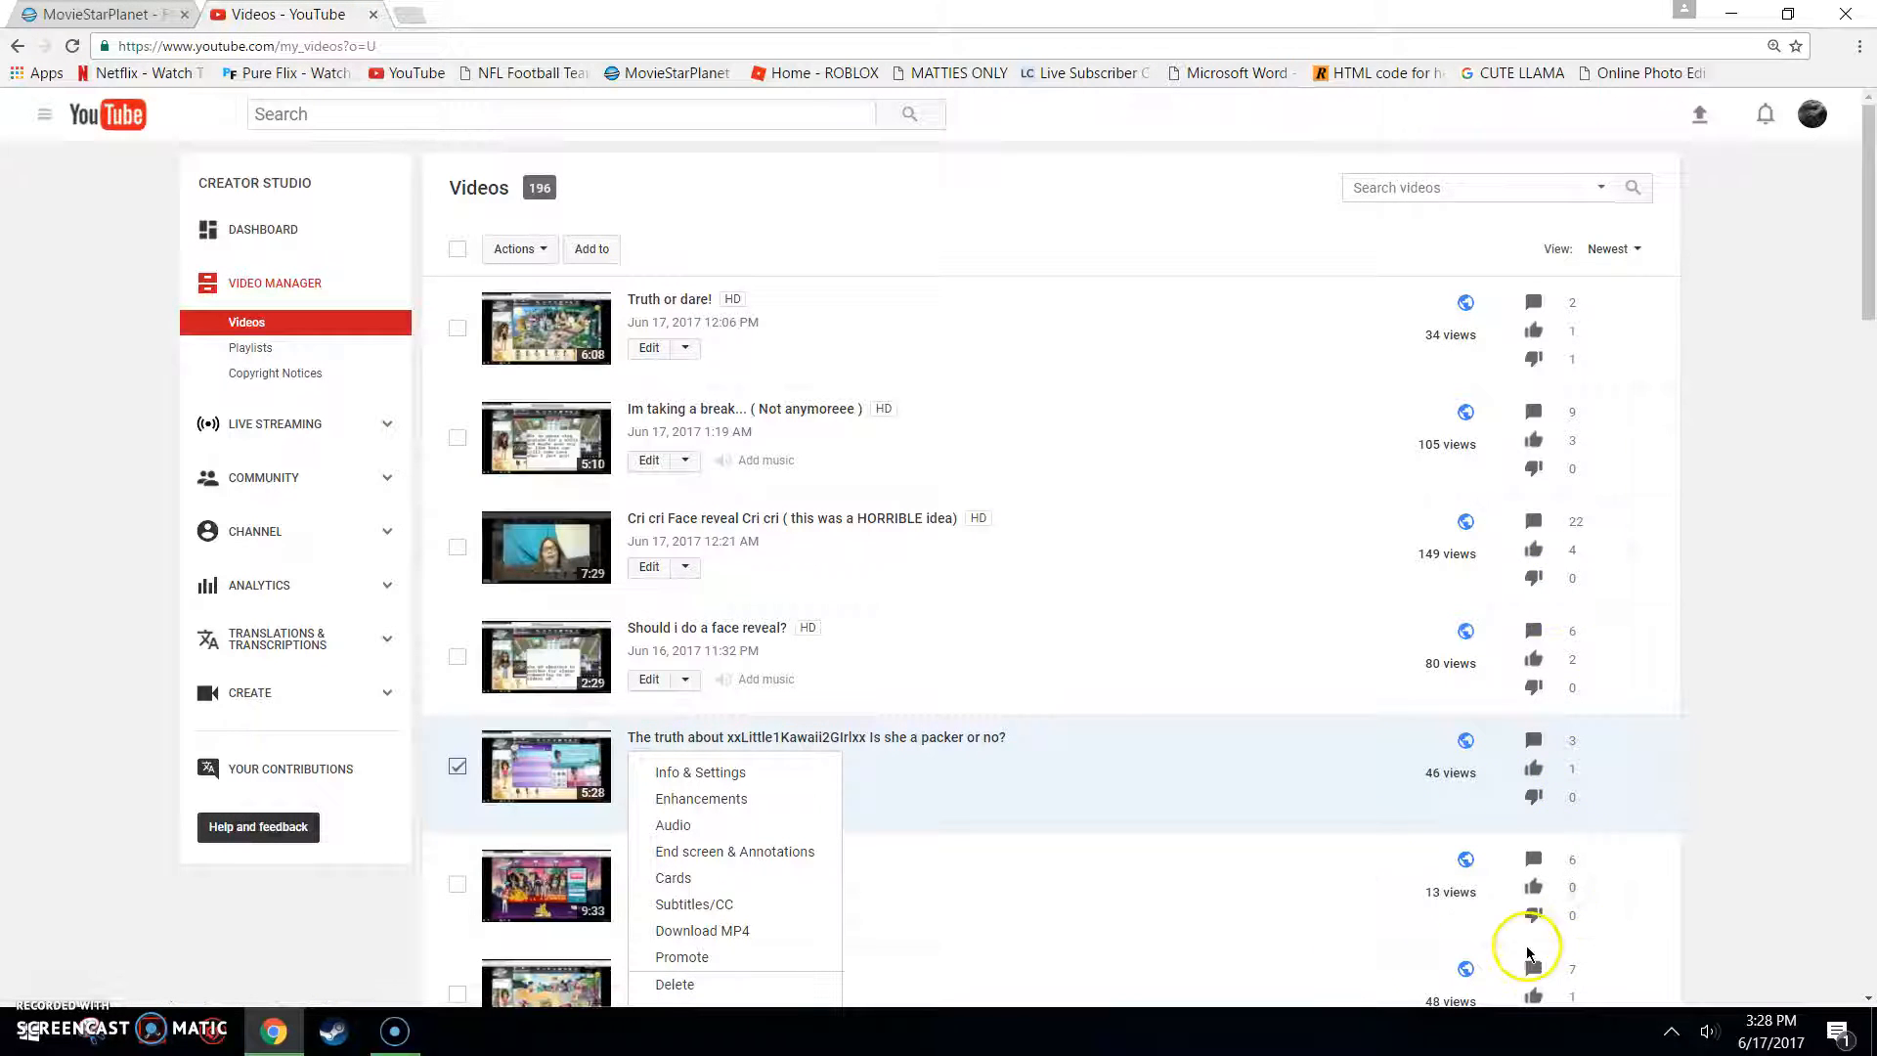
{"action": "mouse_move", "coordinate": [1451, 799]}
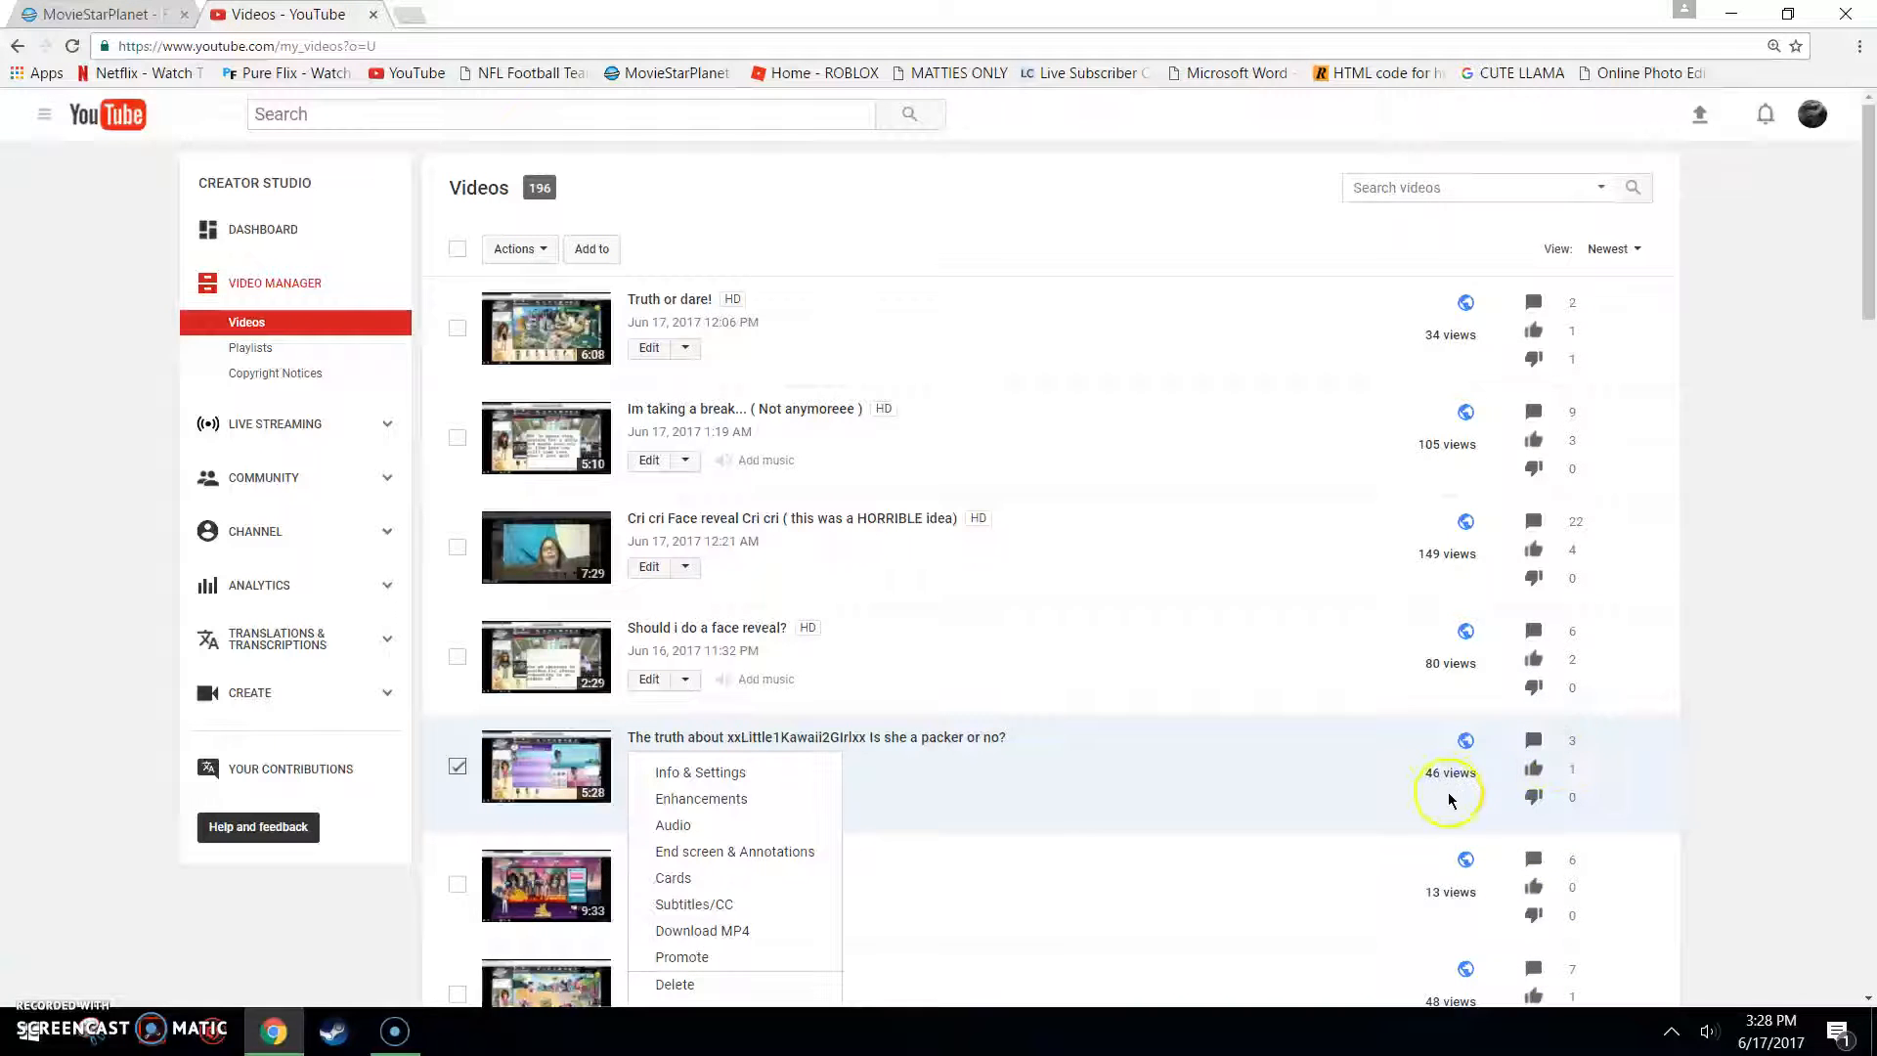
{"action": "mouse_move", "coordinate": [1485, 463]}
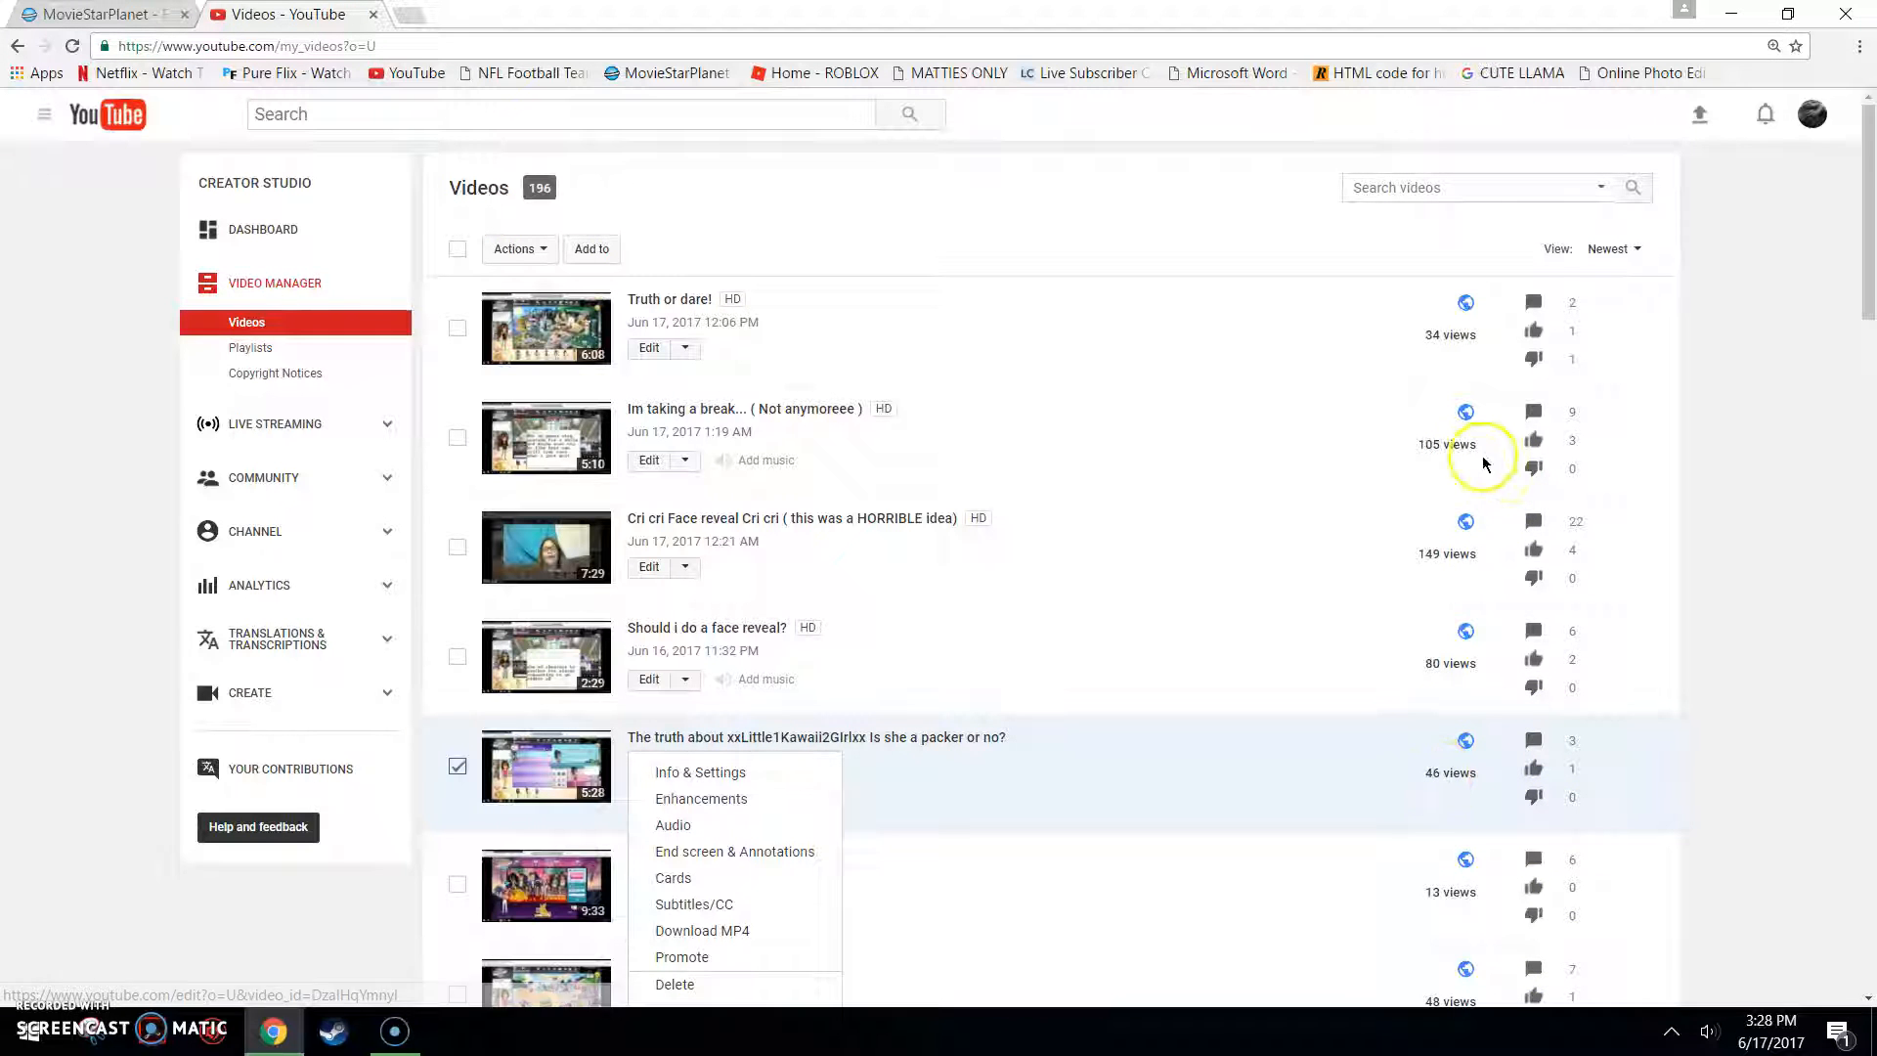
{"action": "mouse_move", "coordinate": [1439, 559]}
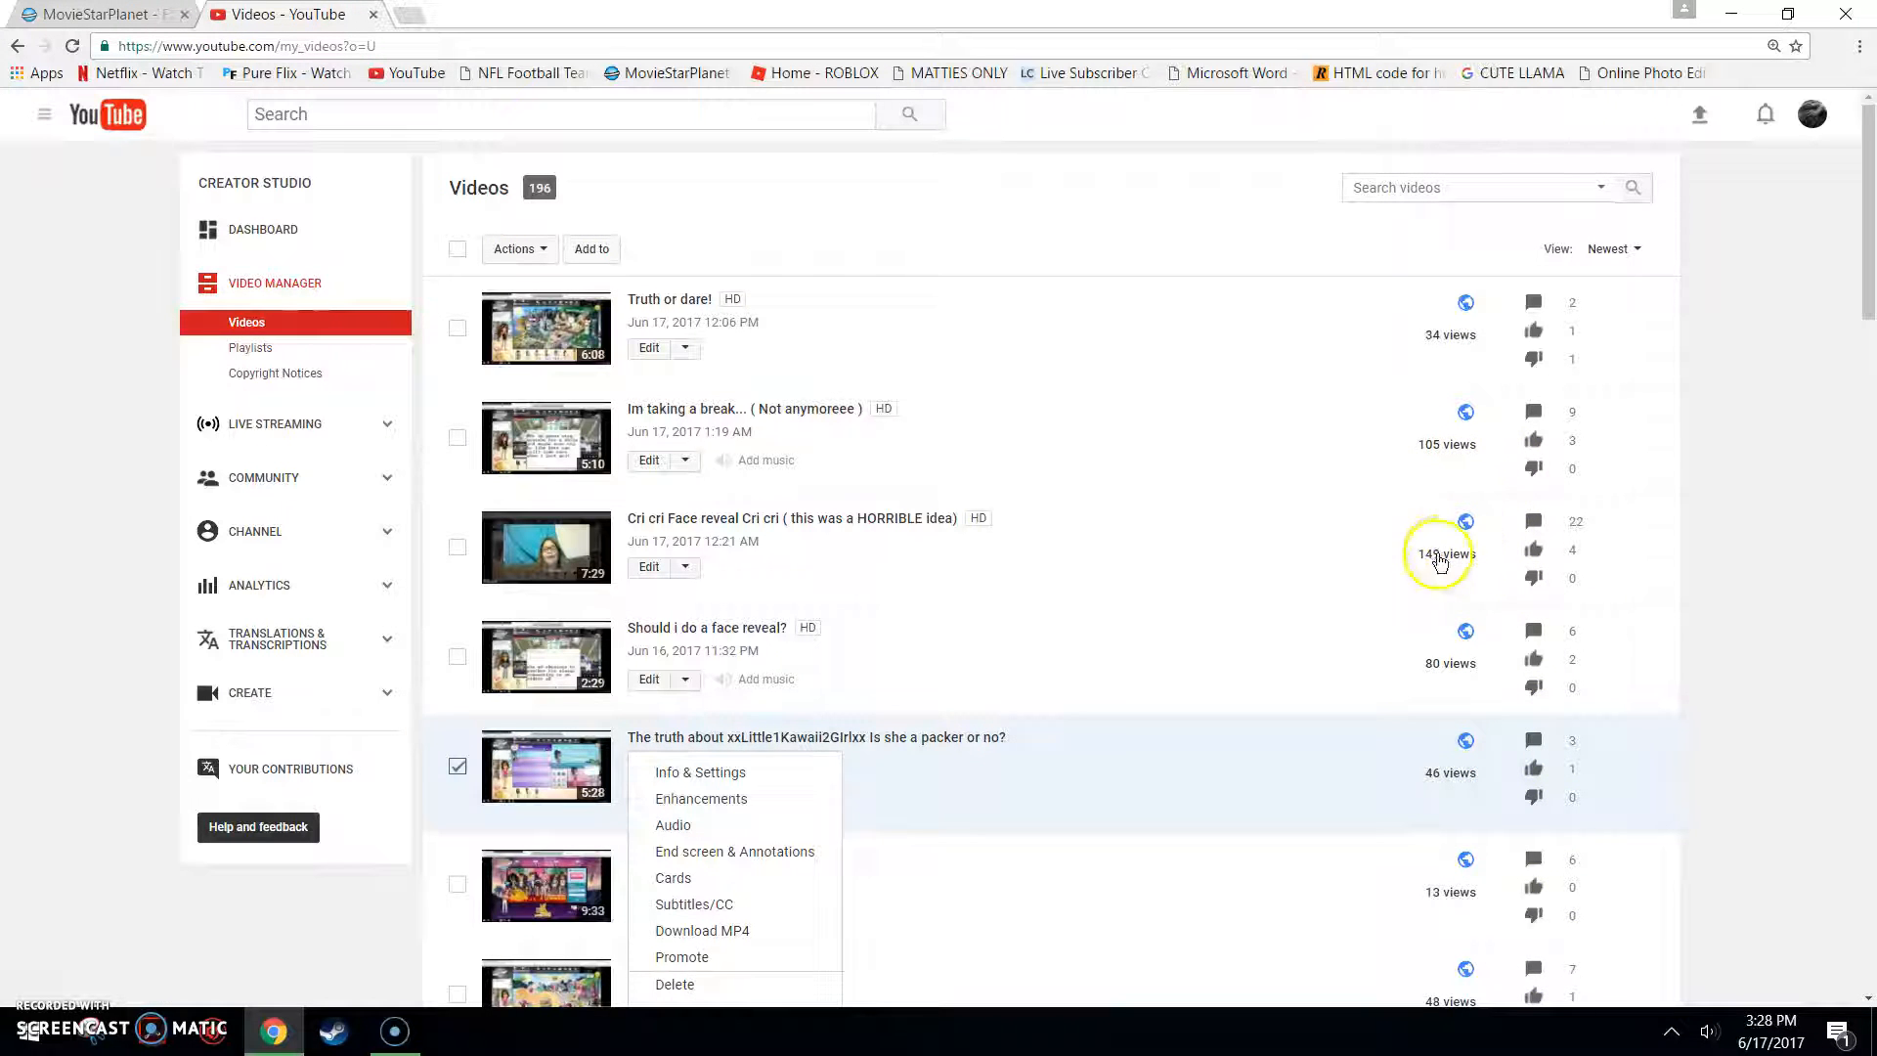
{"action": "mouse_move", "coordinate": [960, 655]}
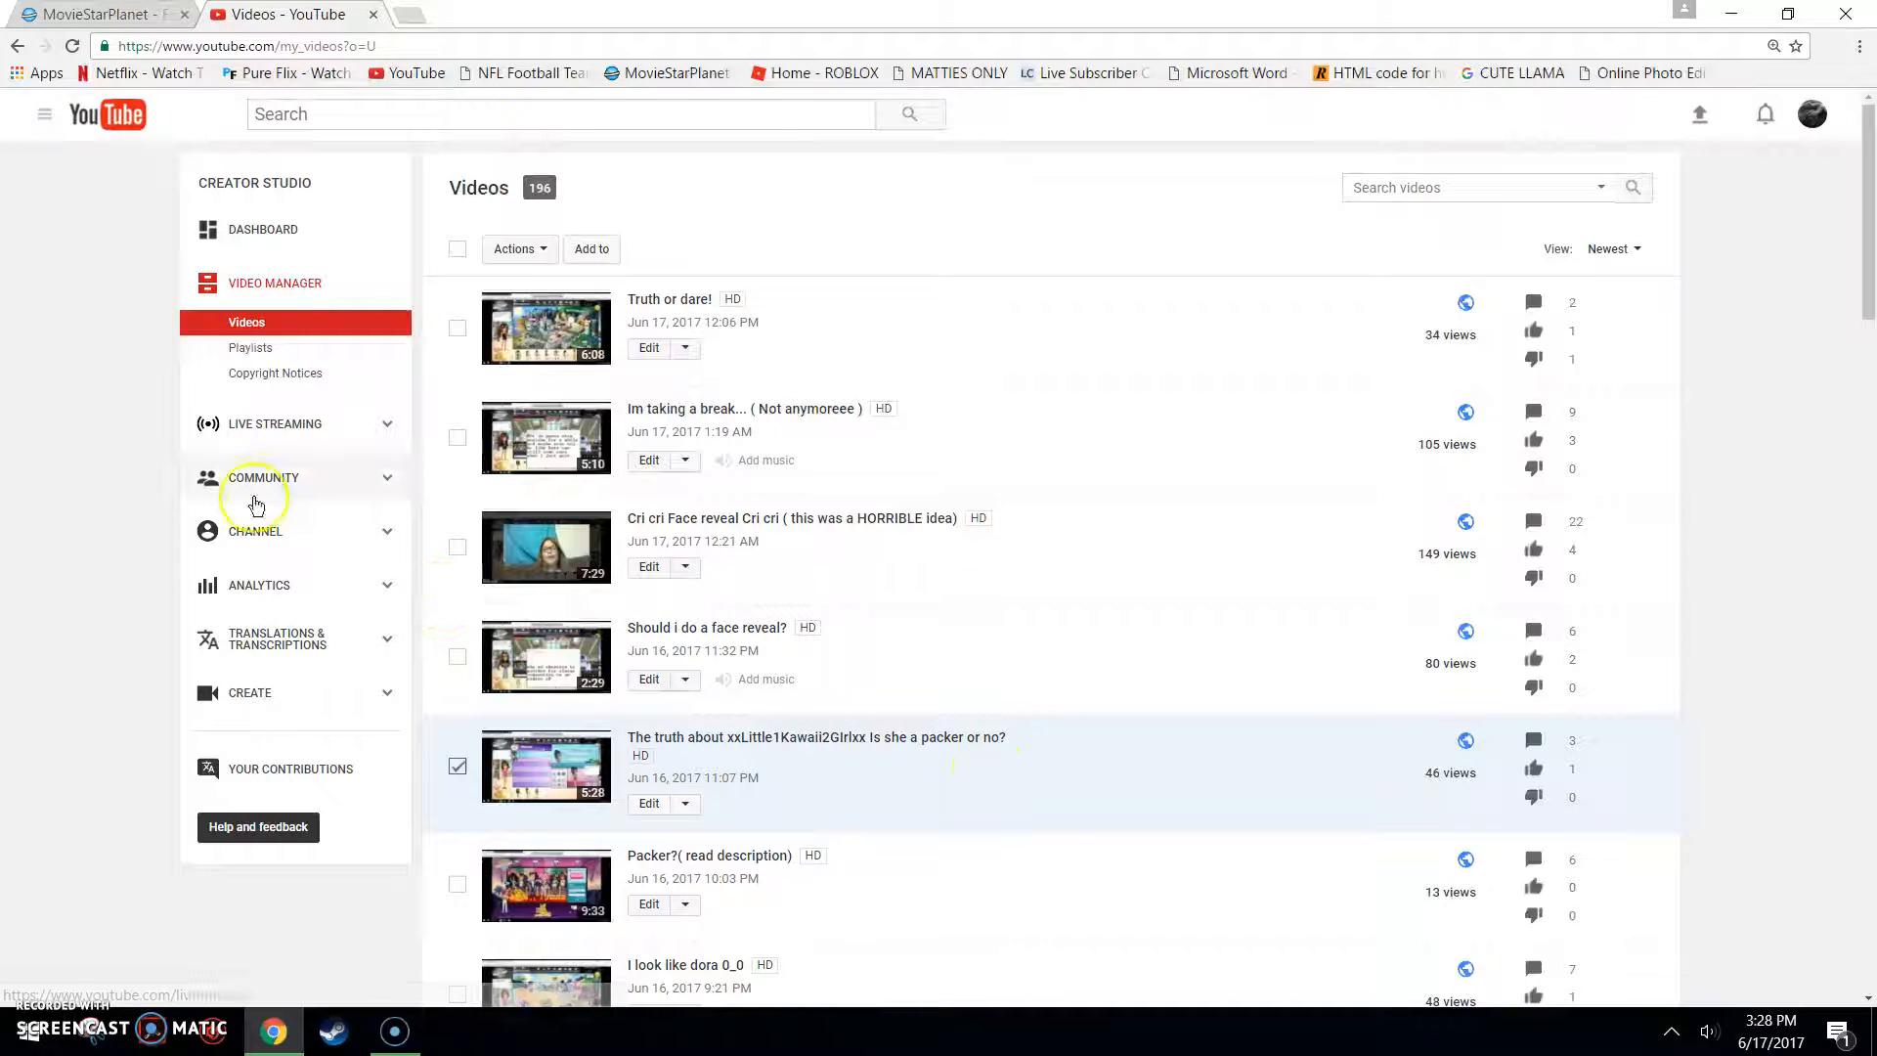
Step: Switch to MovieStarPlanet and open My Profile with best friends and activities
{"action": "left_click", "coordinate": [88, 15]}
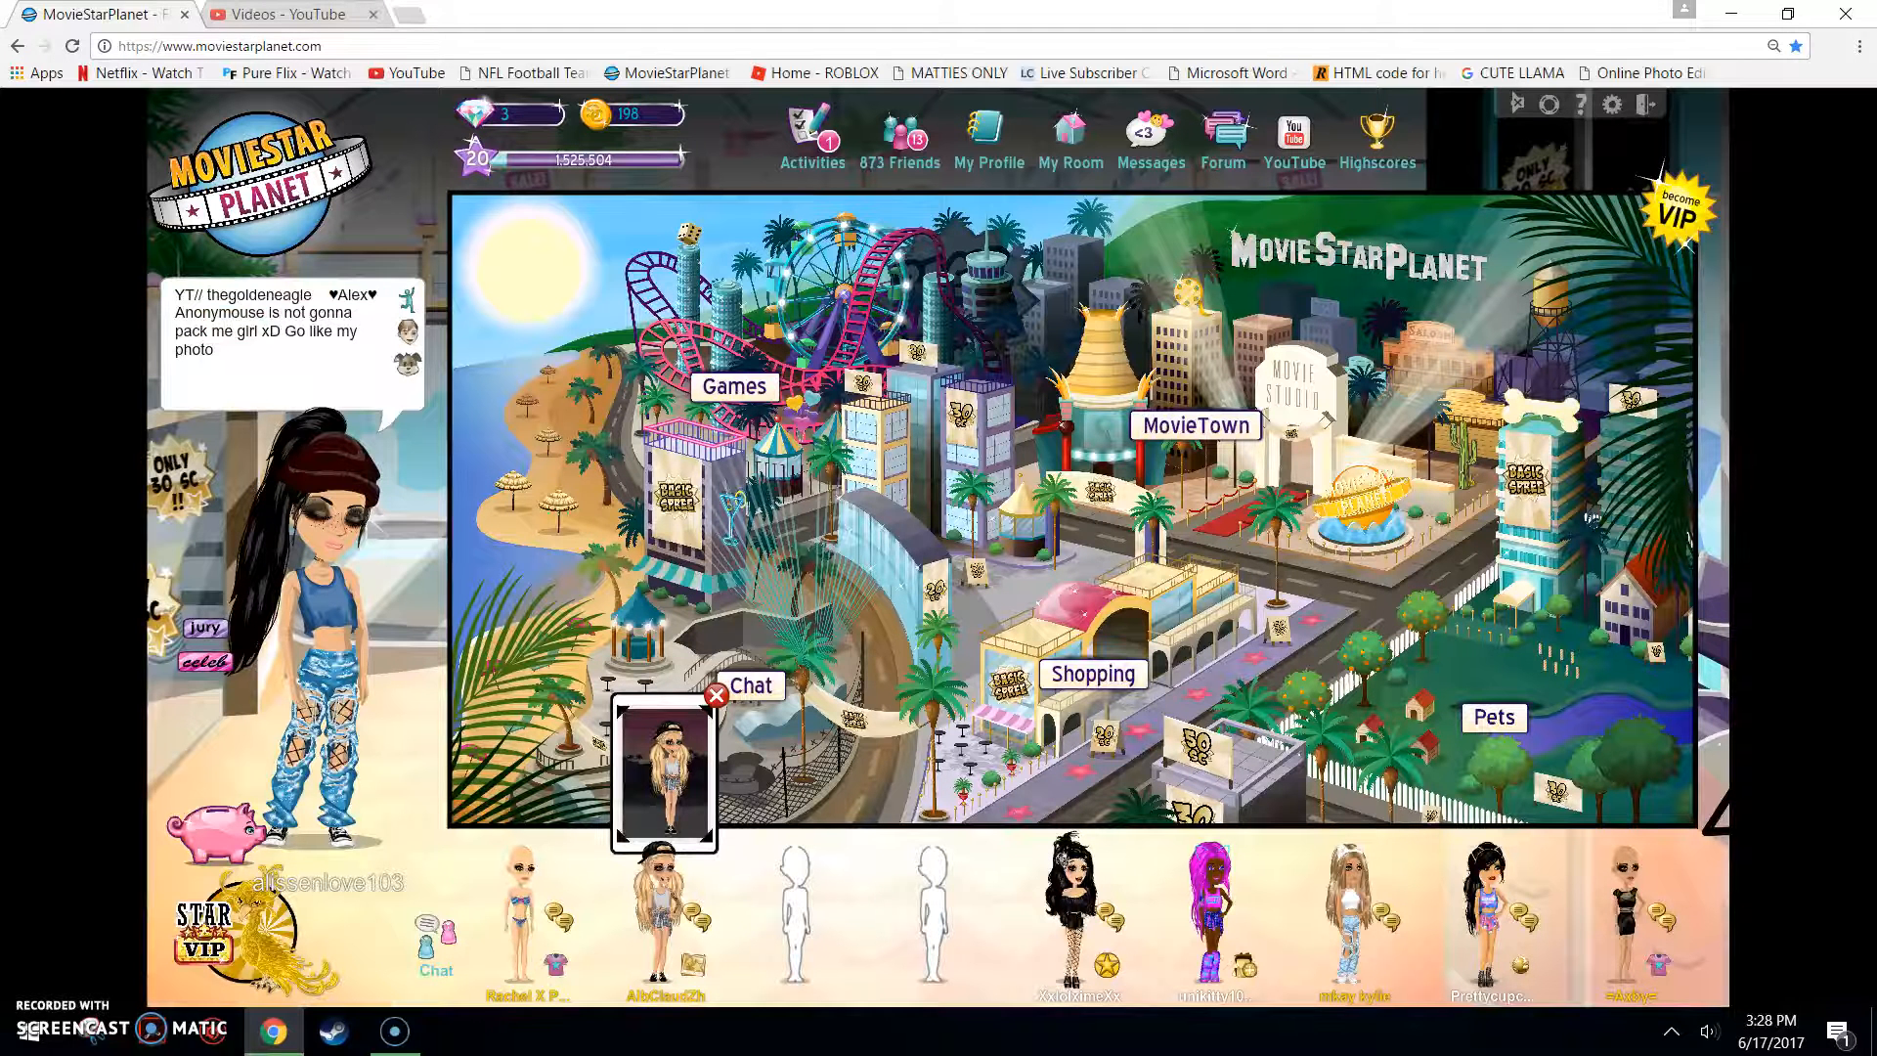
{"action": "mouse_move", "coordinate": [284, 10]}
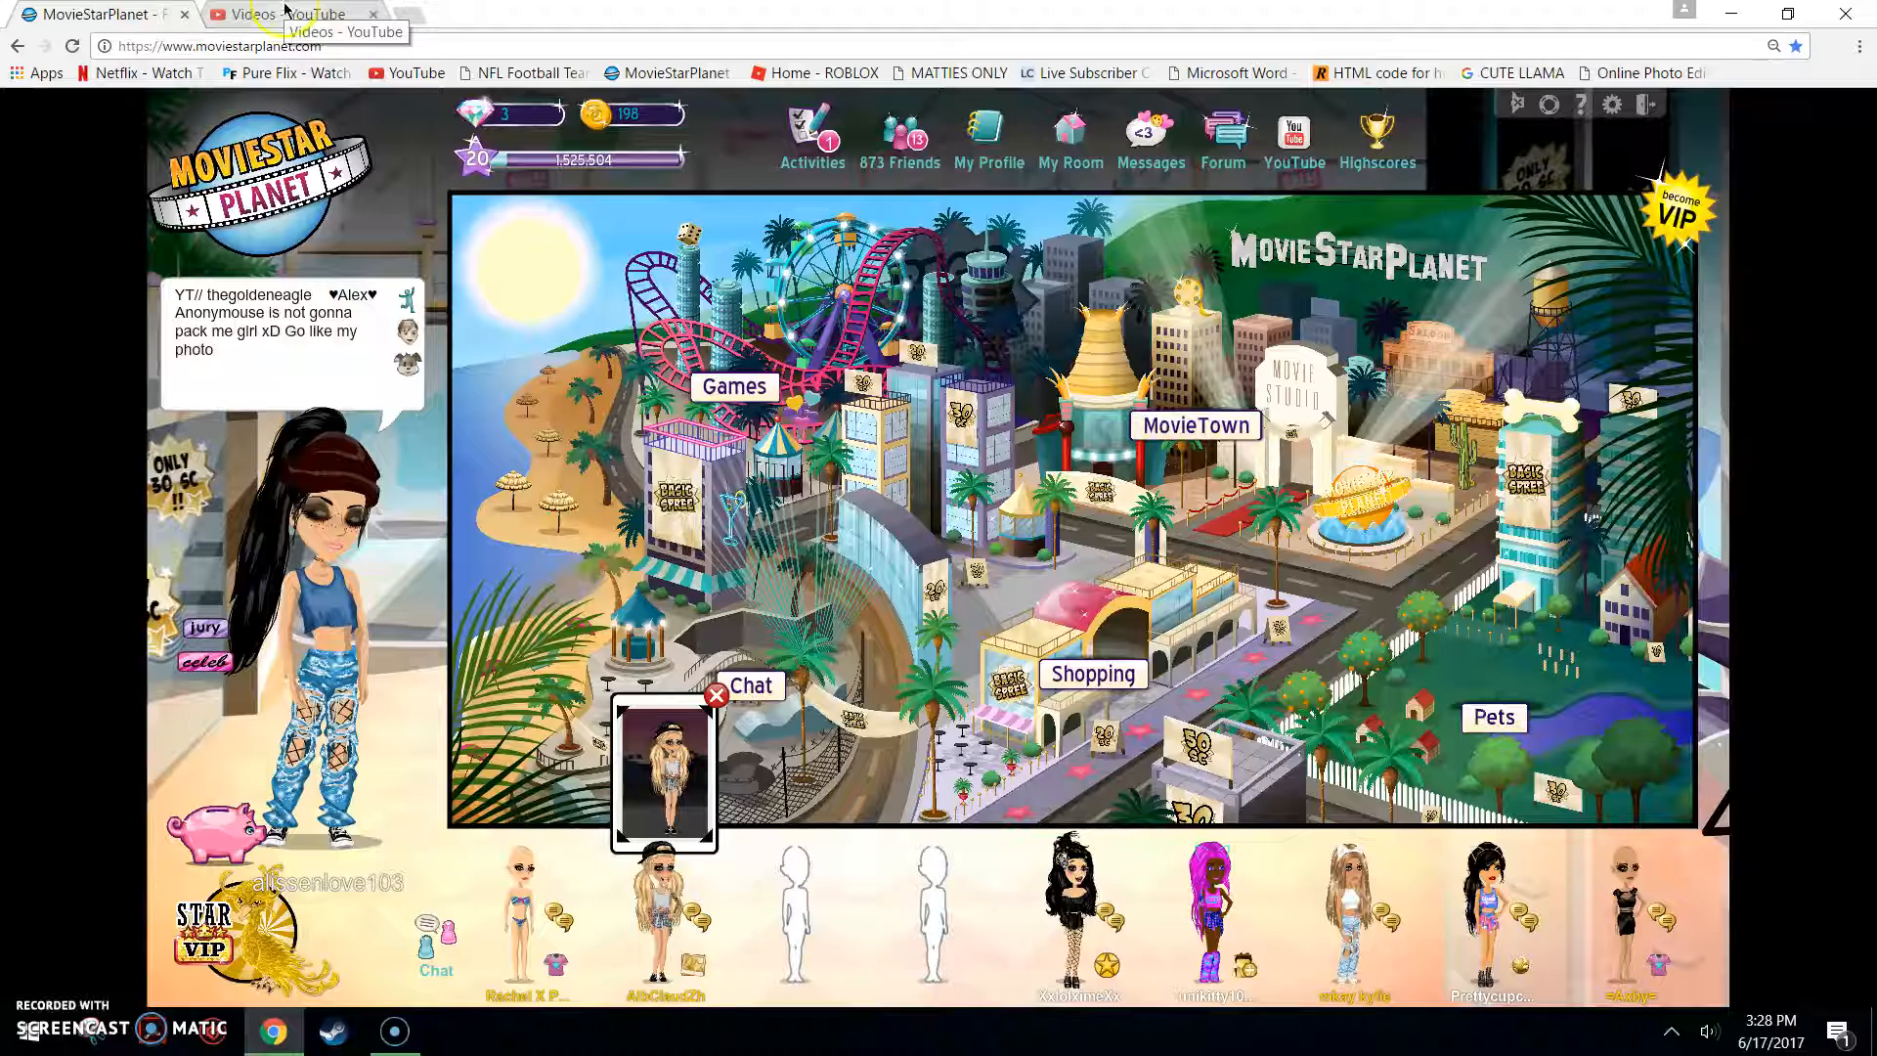
{"action": "left_click", "coordinate": [284, 14]}
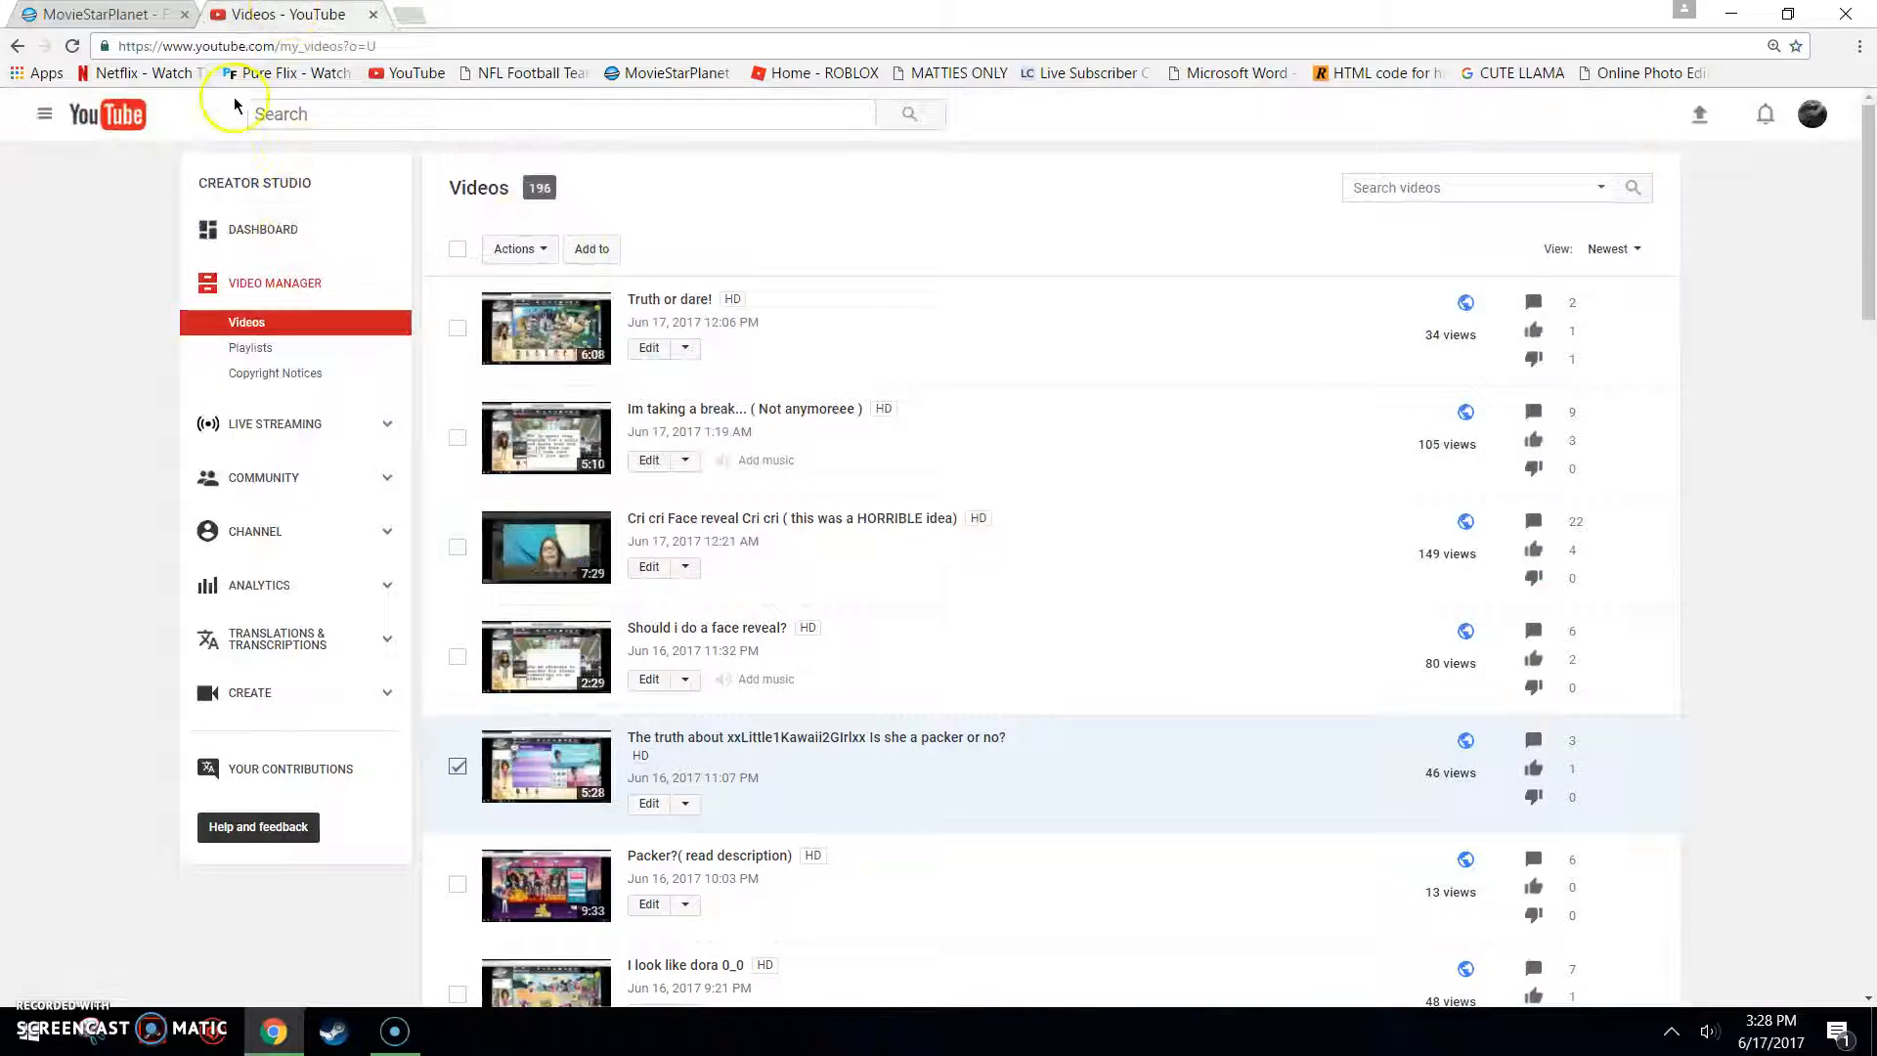
{"action": "left_click", "coordinate": [94, 16]}
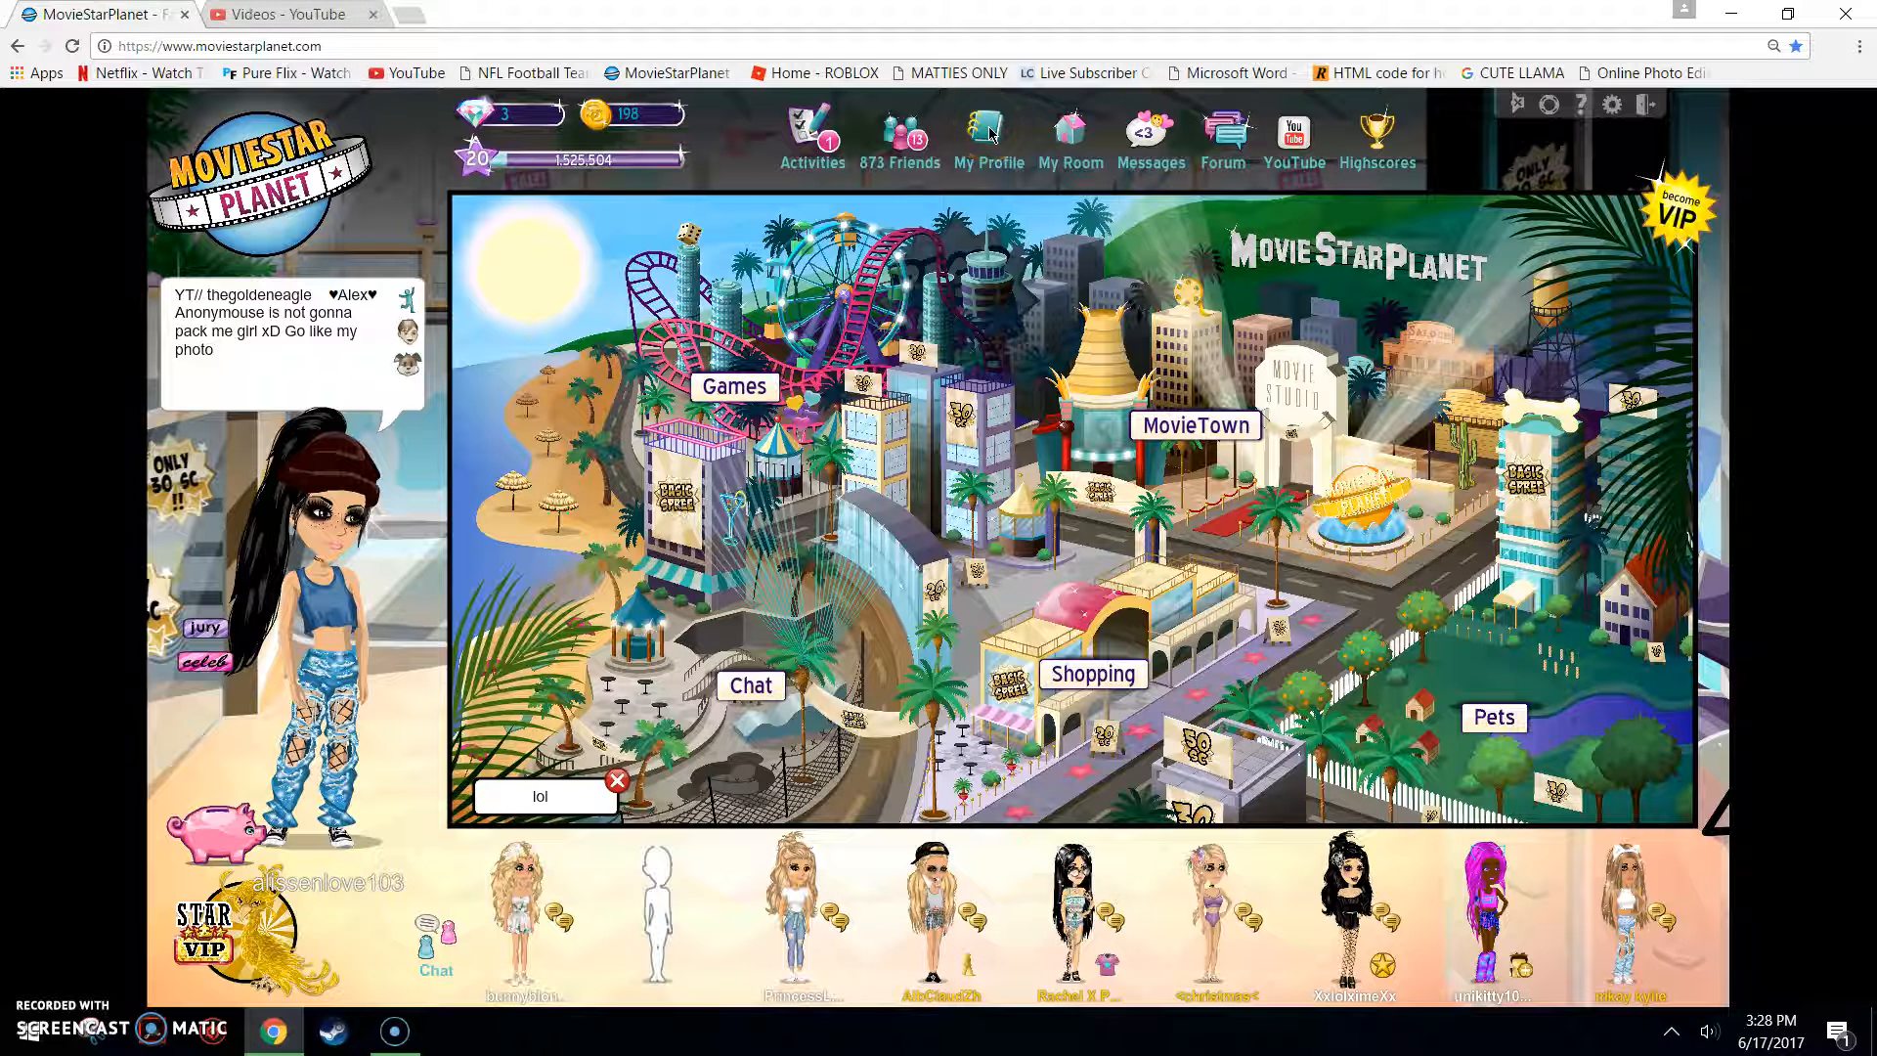
{"action": "left_click", "coordinate": [988, 133]}
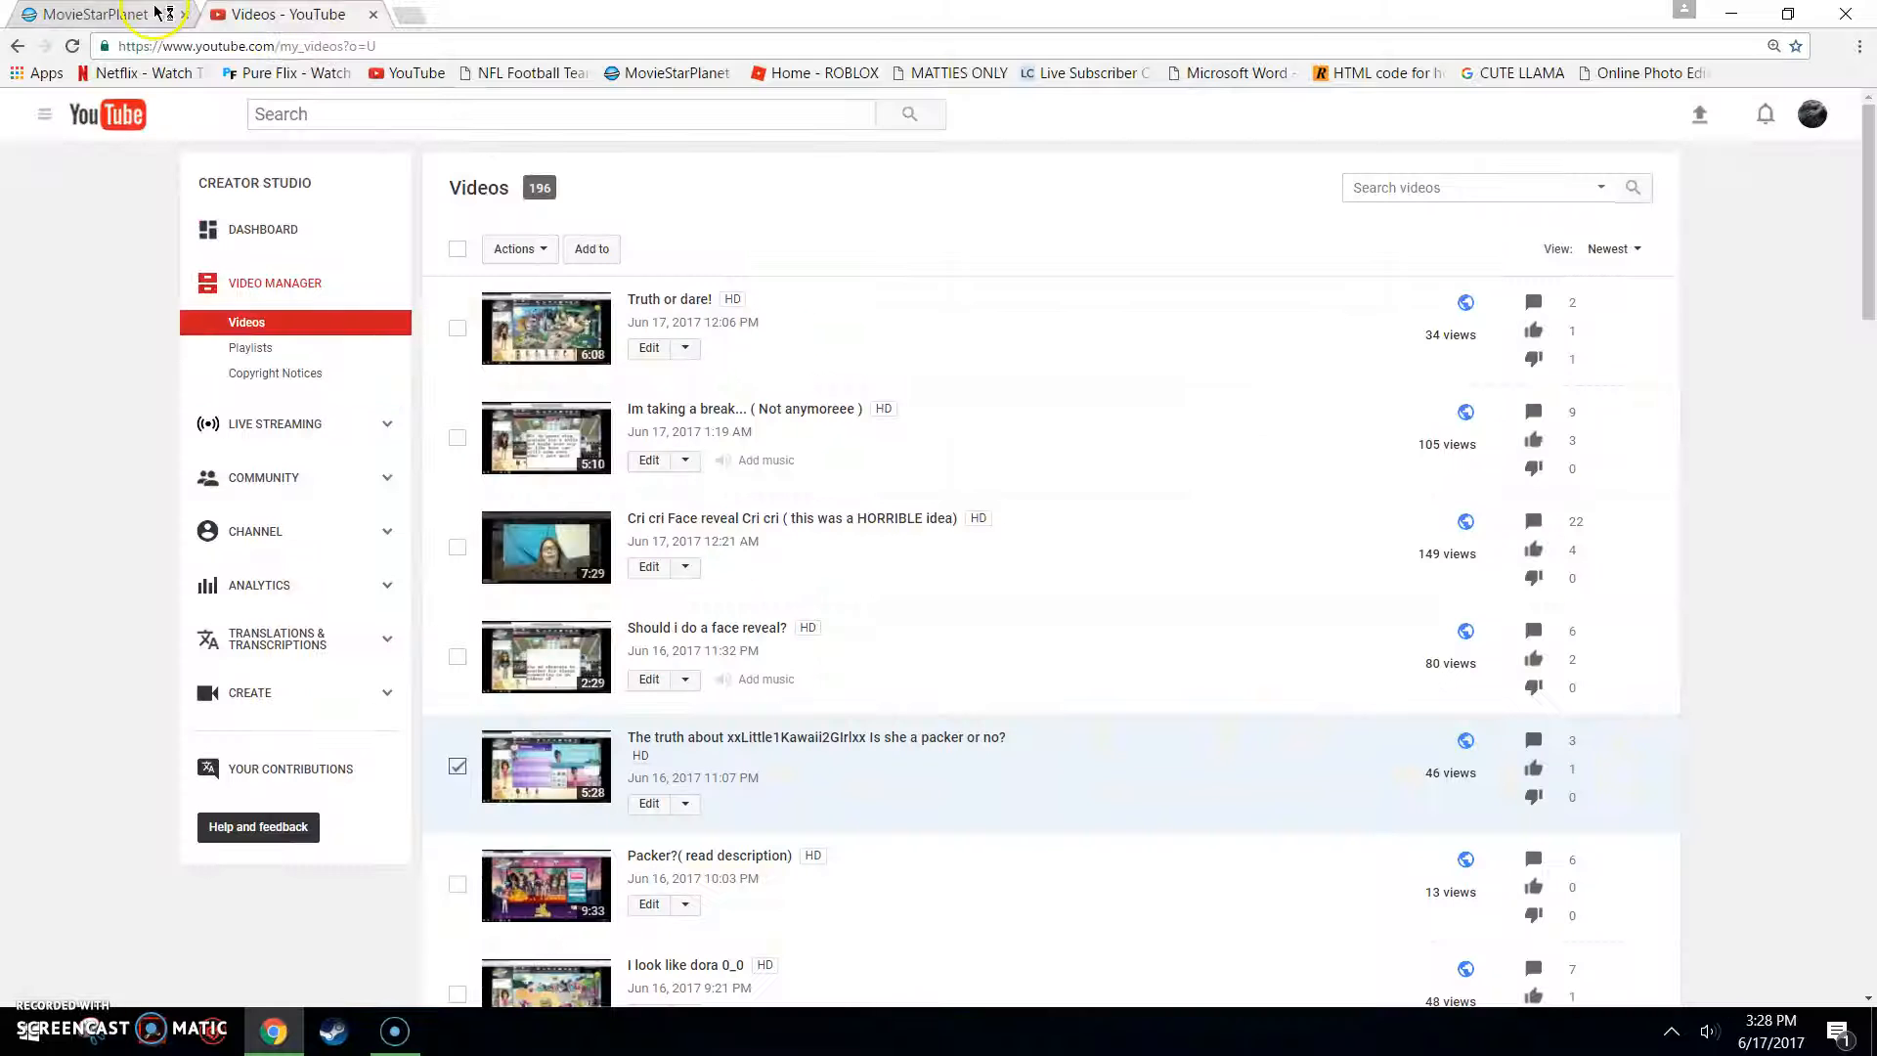
{"action": "left_click", "coordinate": [78, 16]}
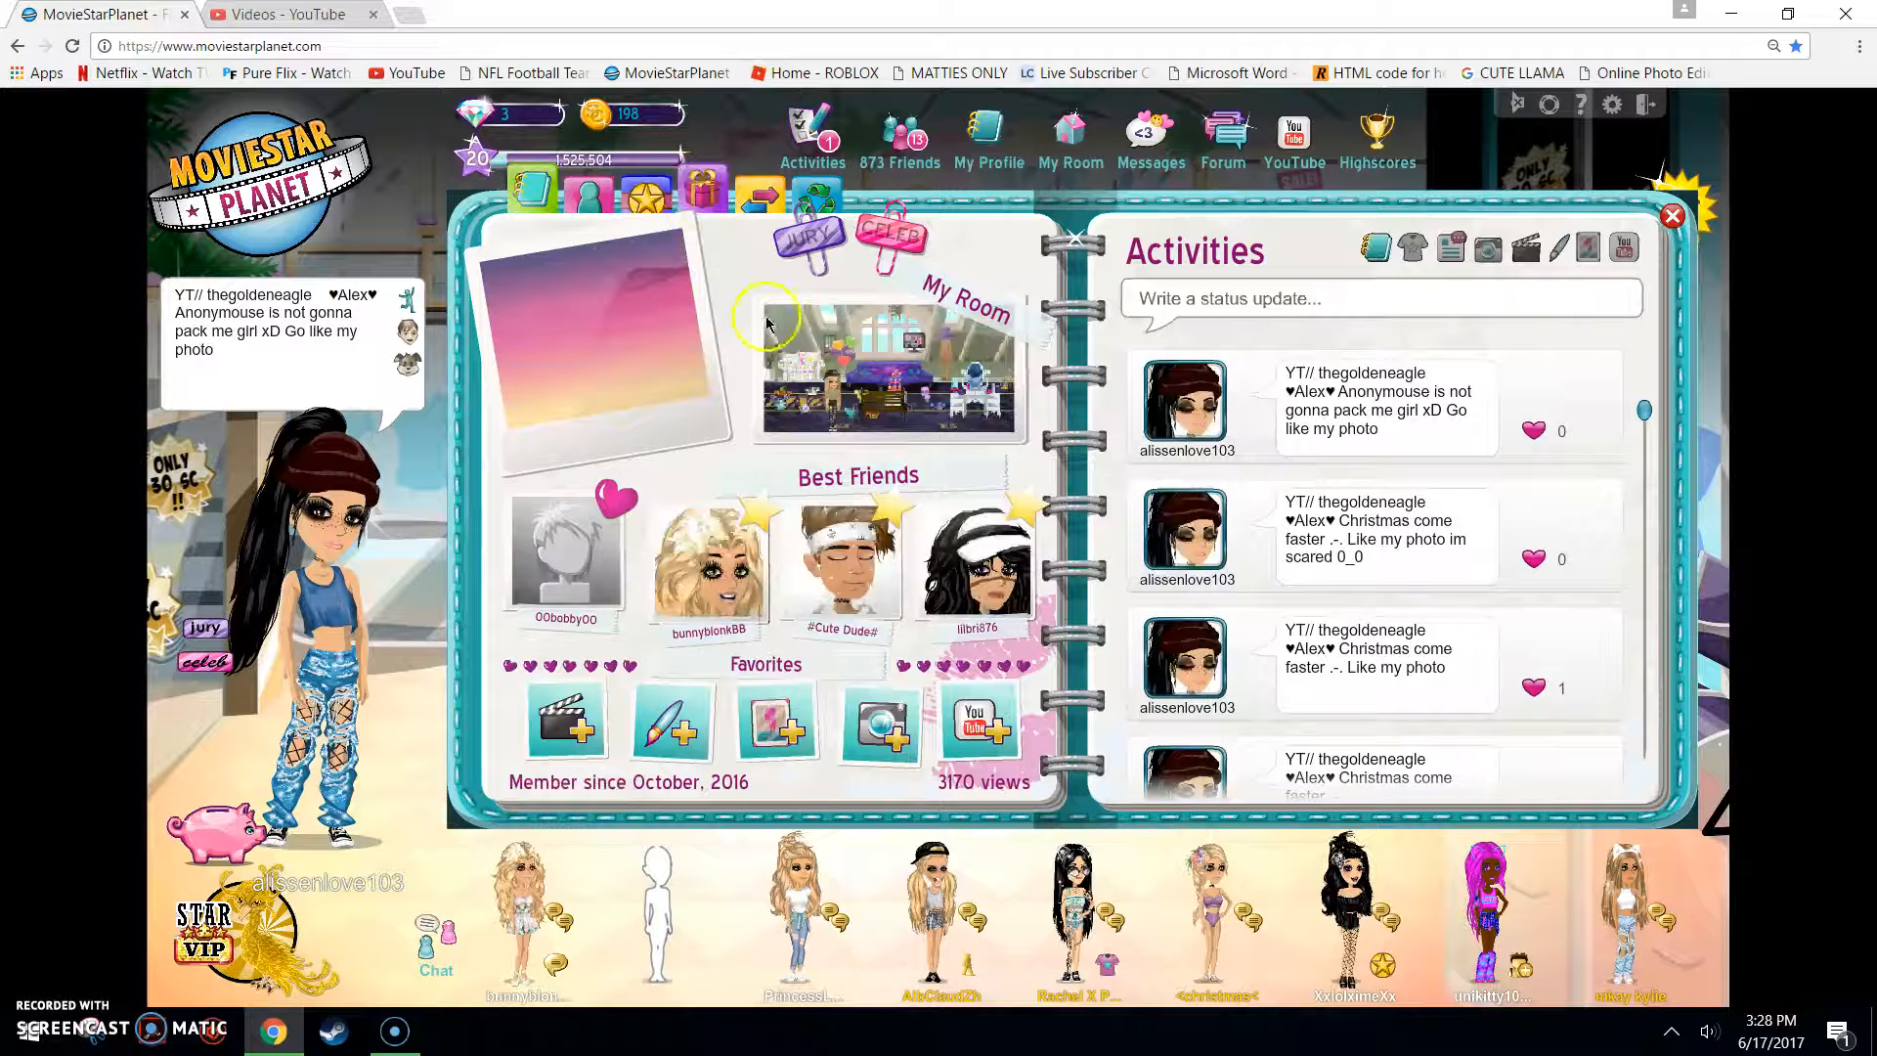
{"action": "left_click", "coordinate": [285, 16]}
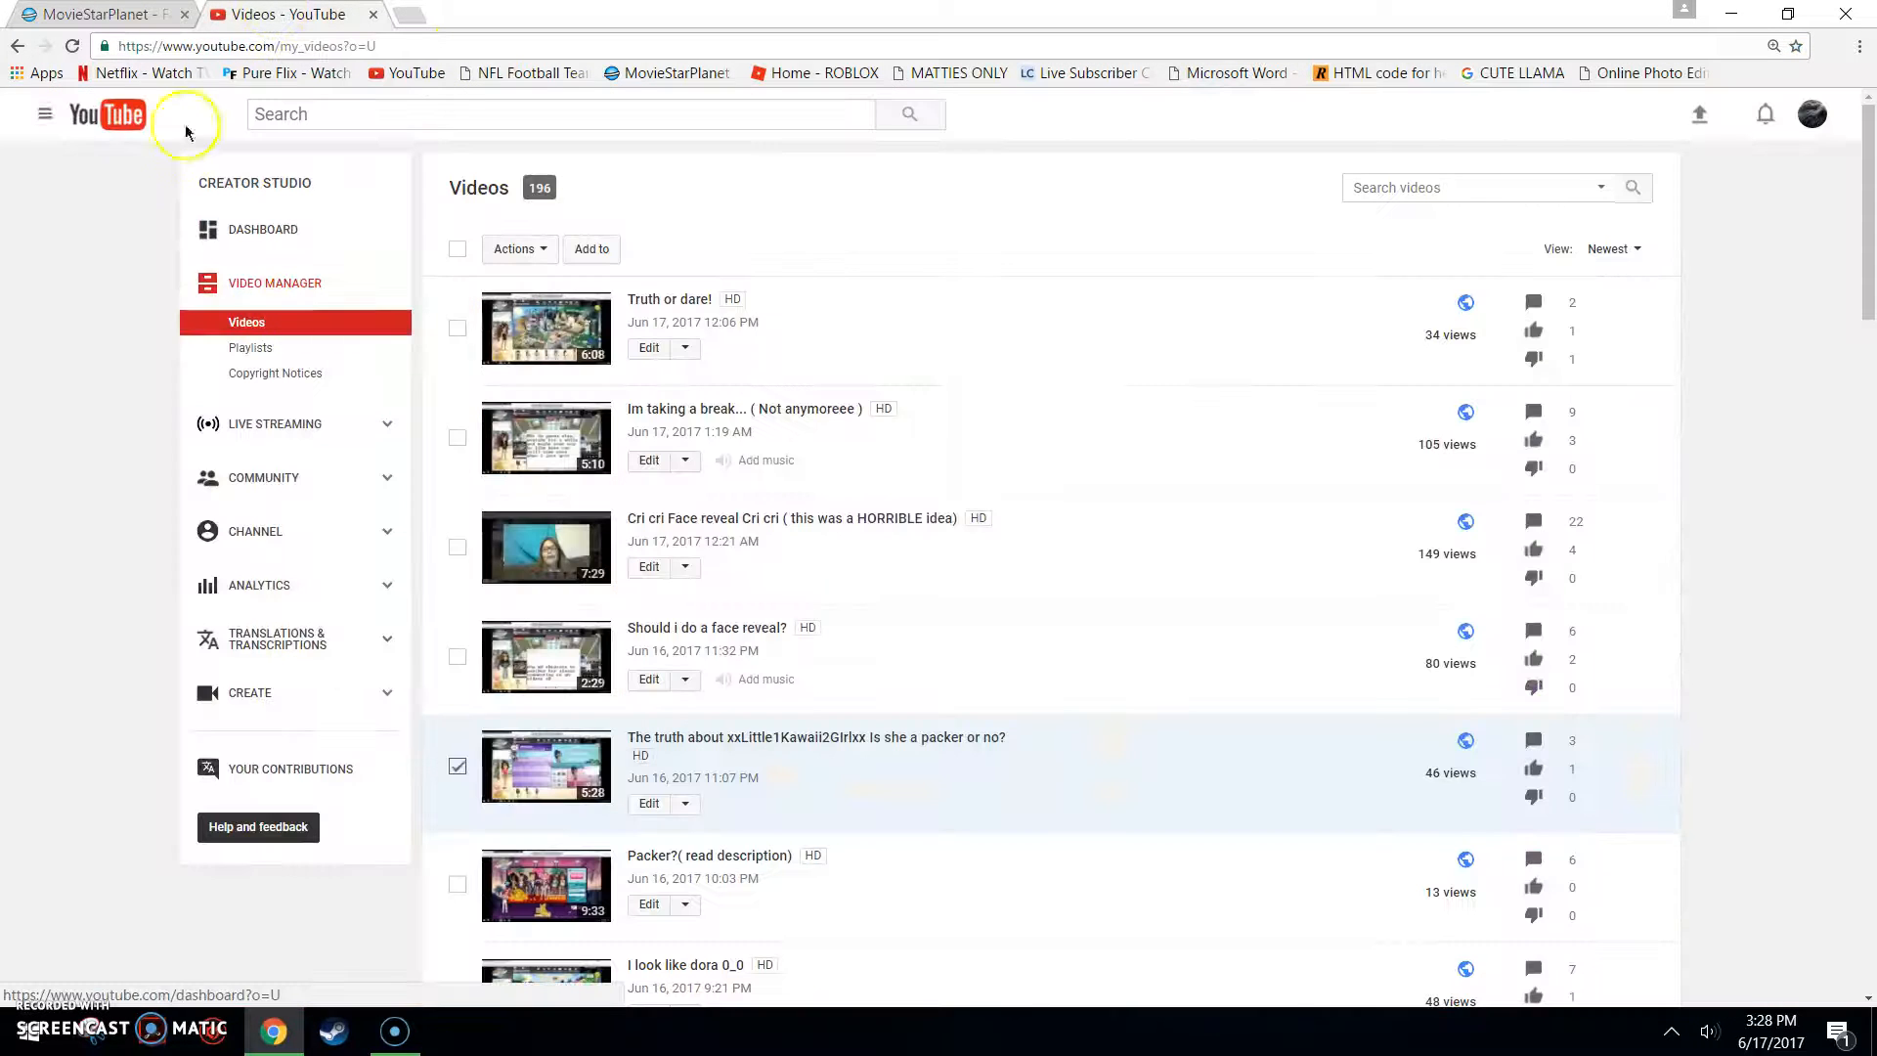
{"action": "left_click", "coordinate": [88, 16]}
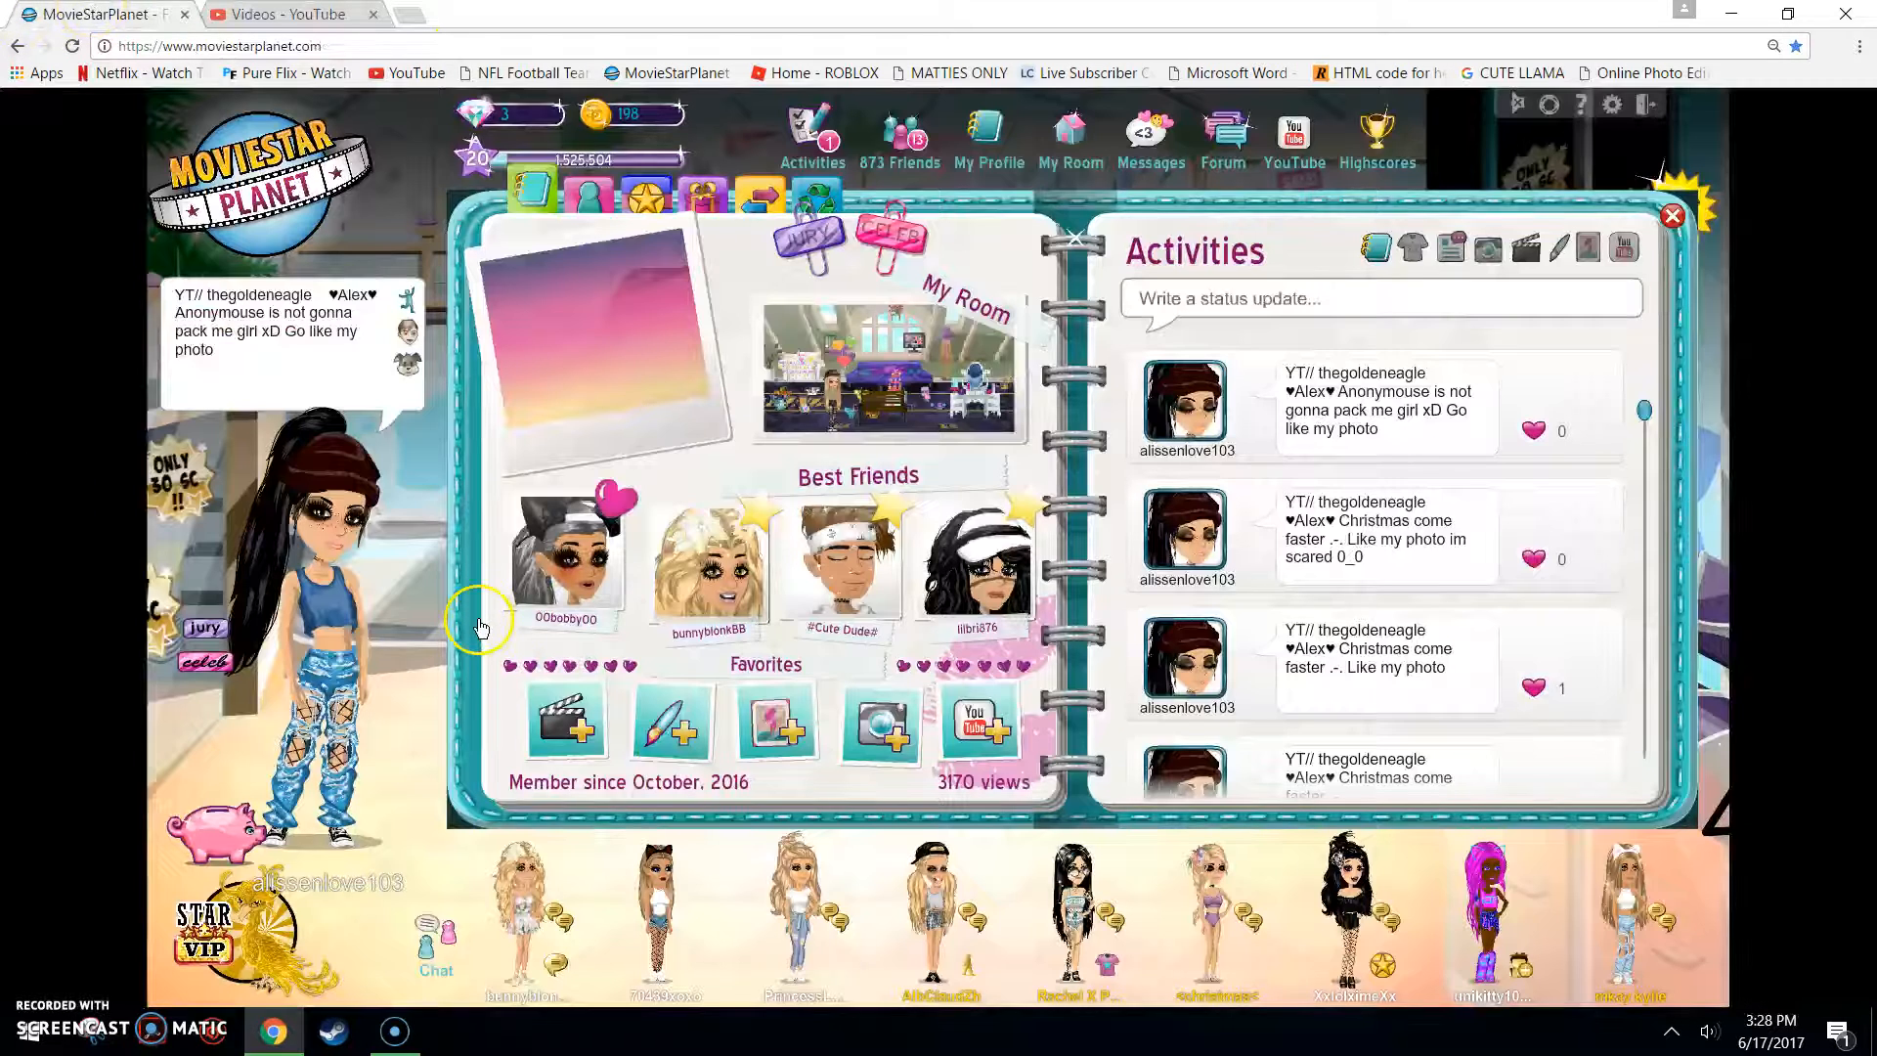
{"action": "mouse_move", "coordinate": [596, 720]}
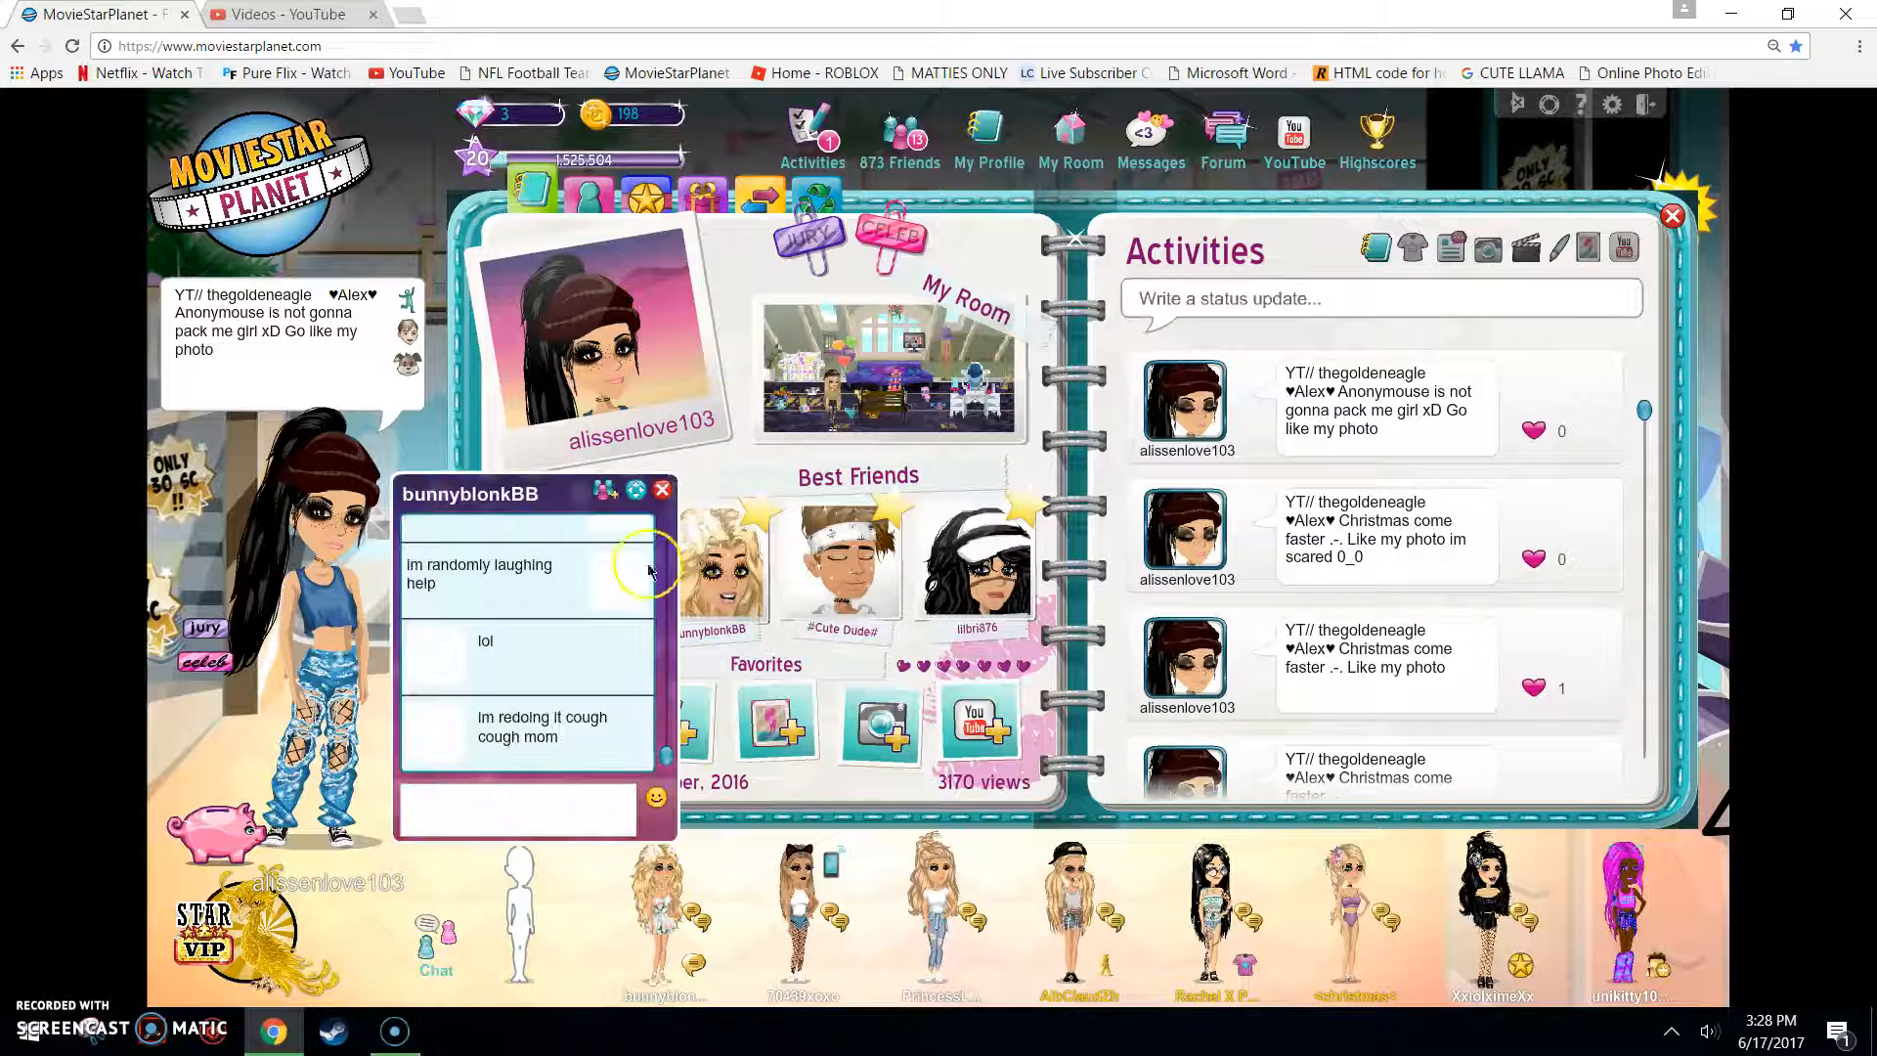
{"action": "left_click", "coordinate": [514, 810]}
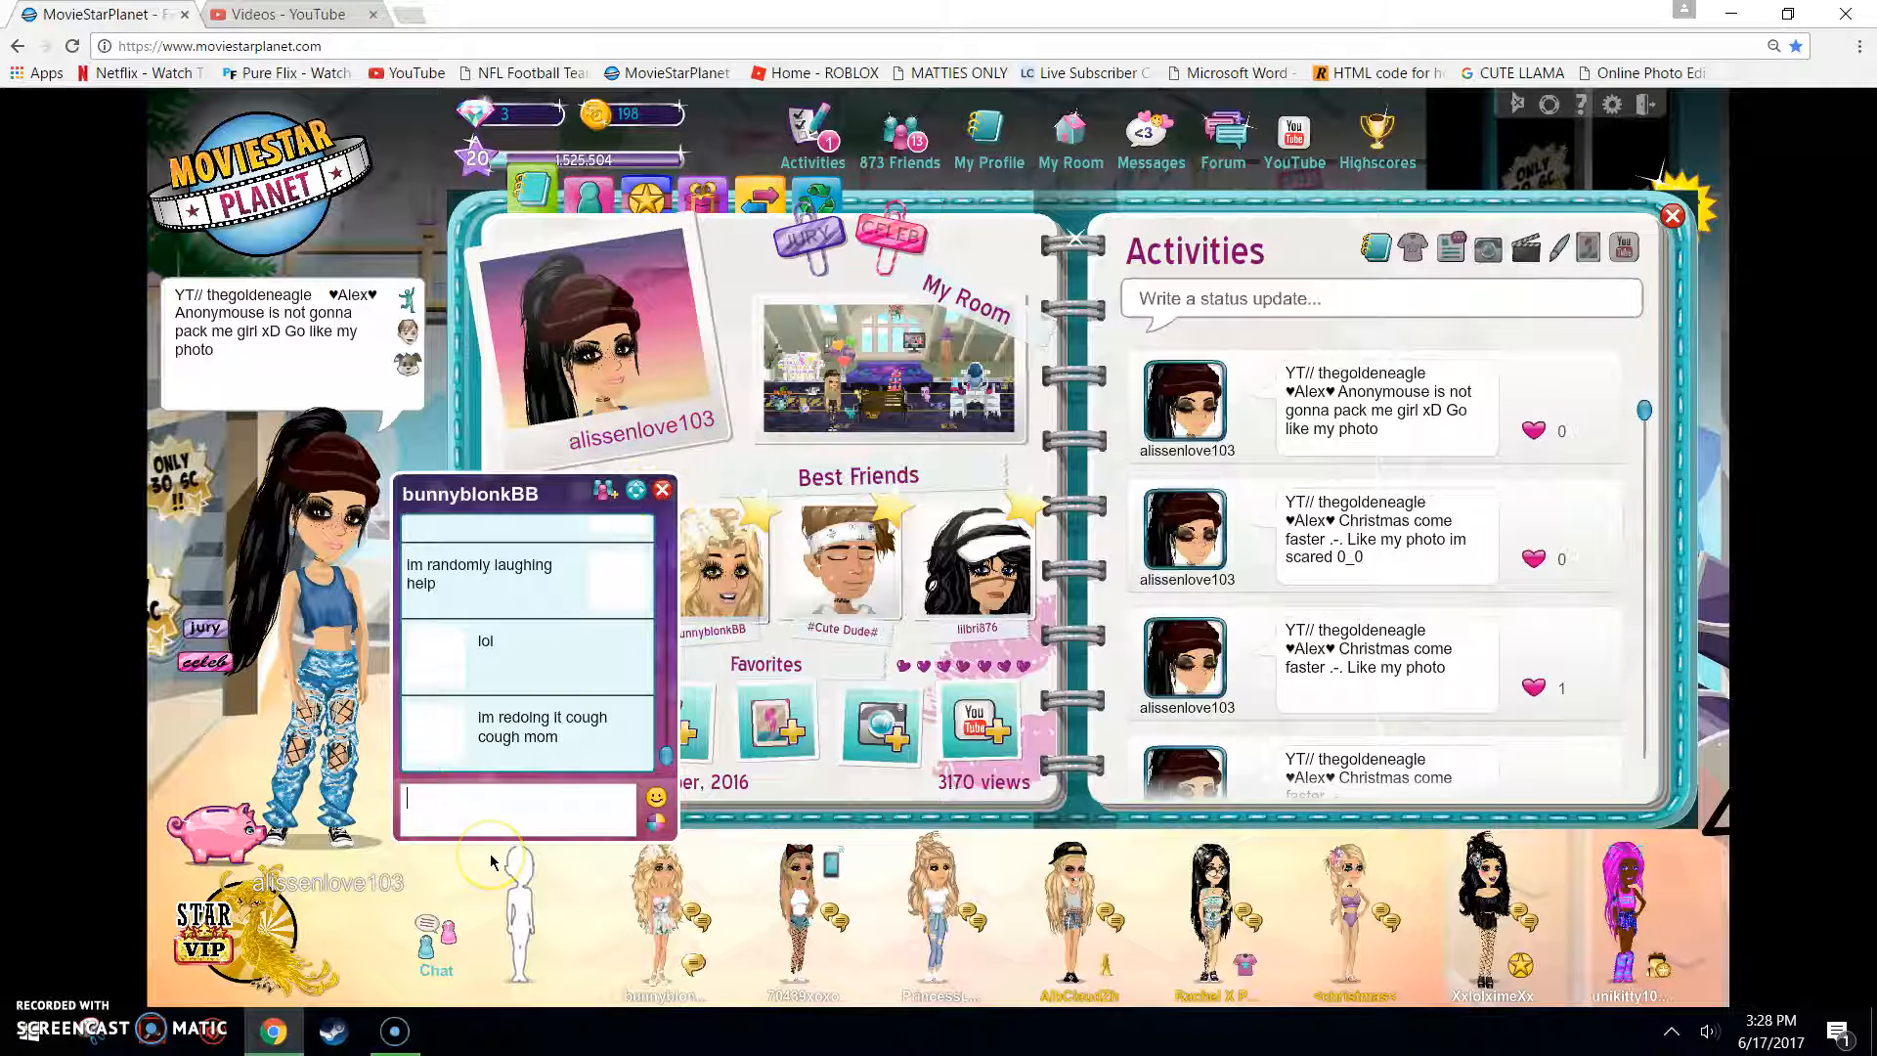
{"action": "type", "text": "oh noo"}
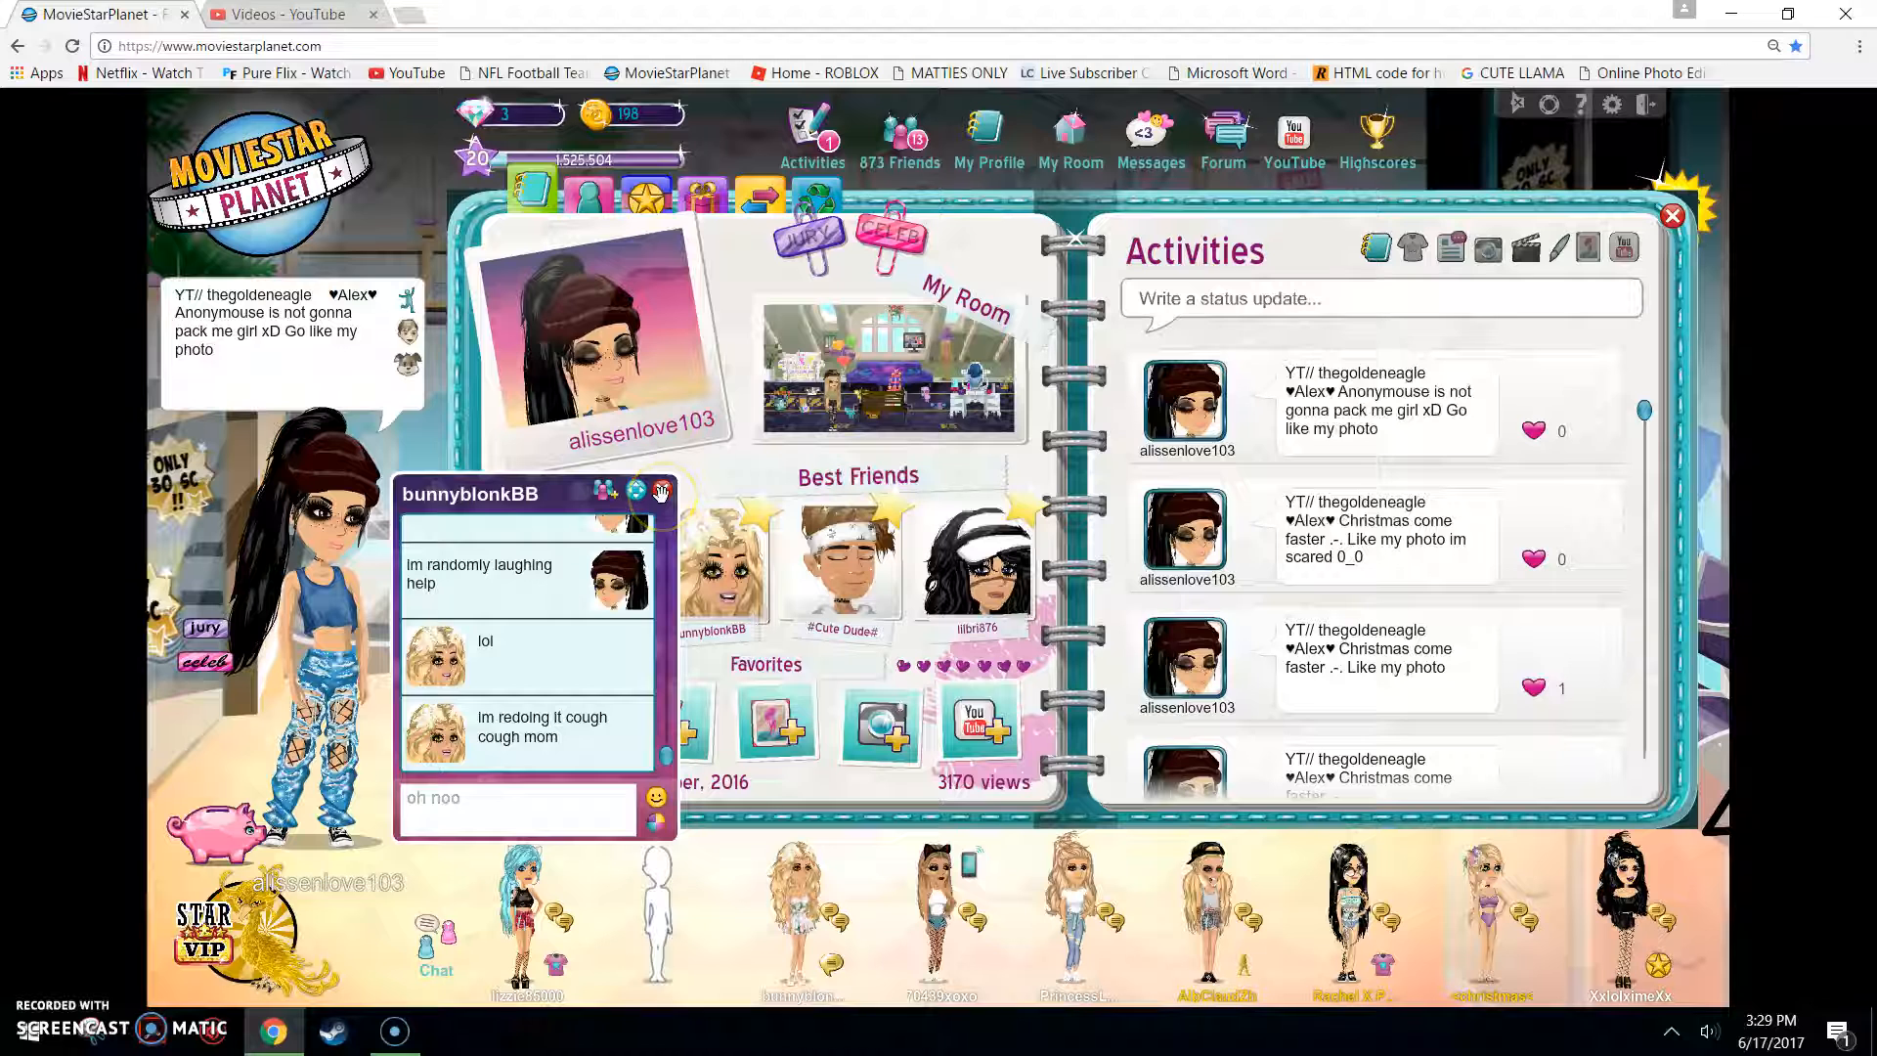
{"action": "left_click", "coordinate": [661, 493]}
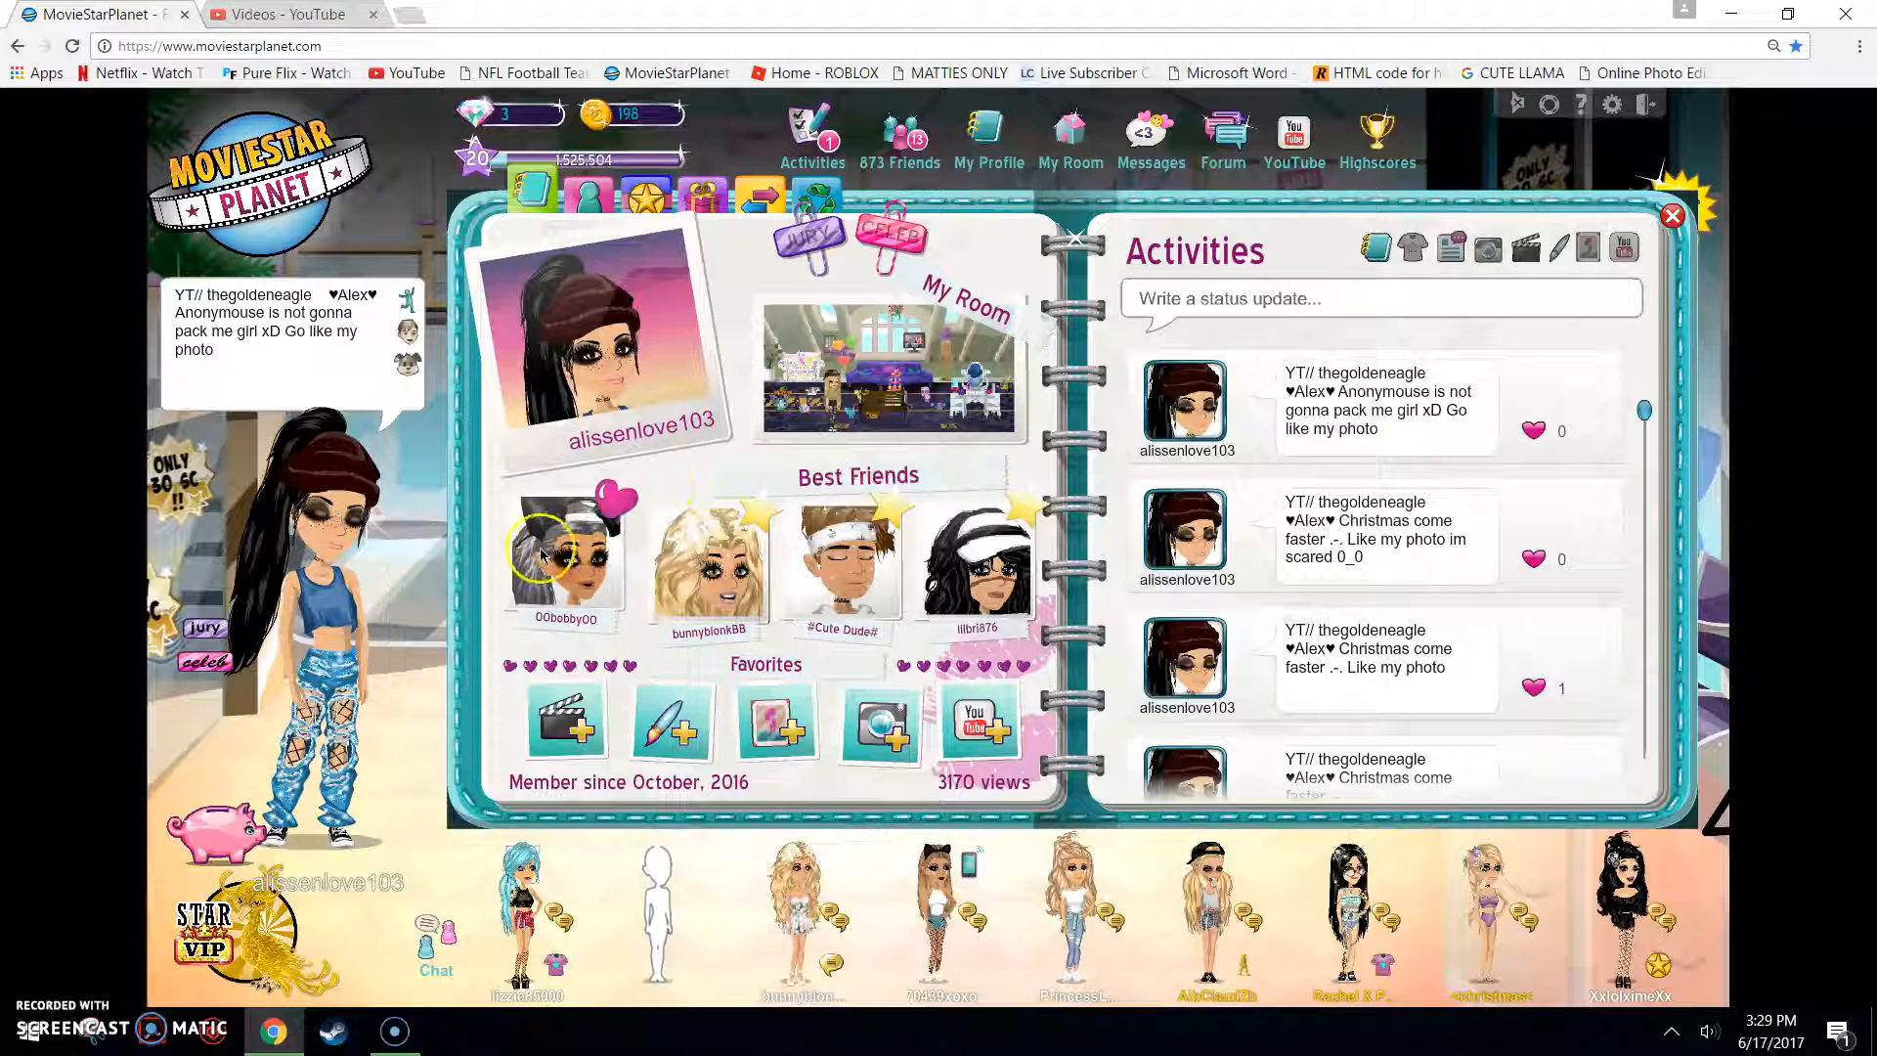